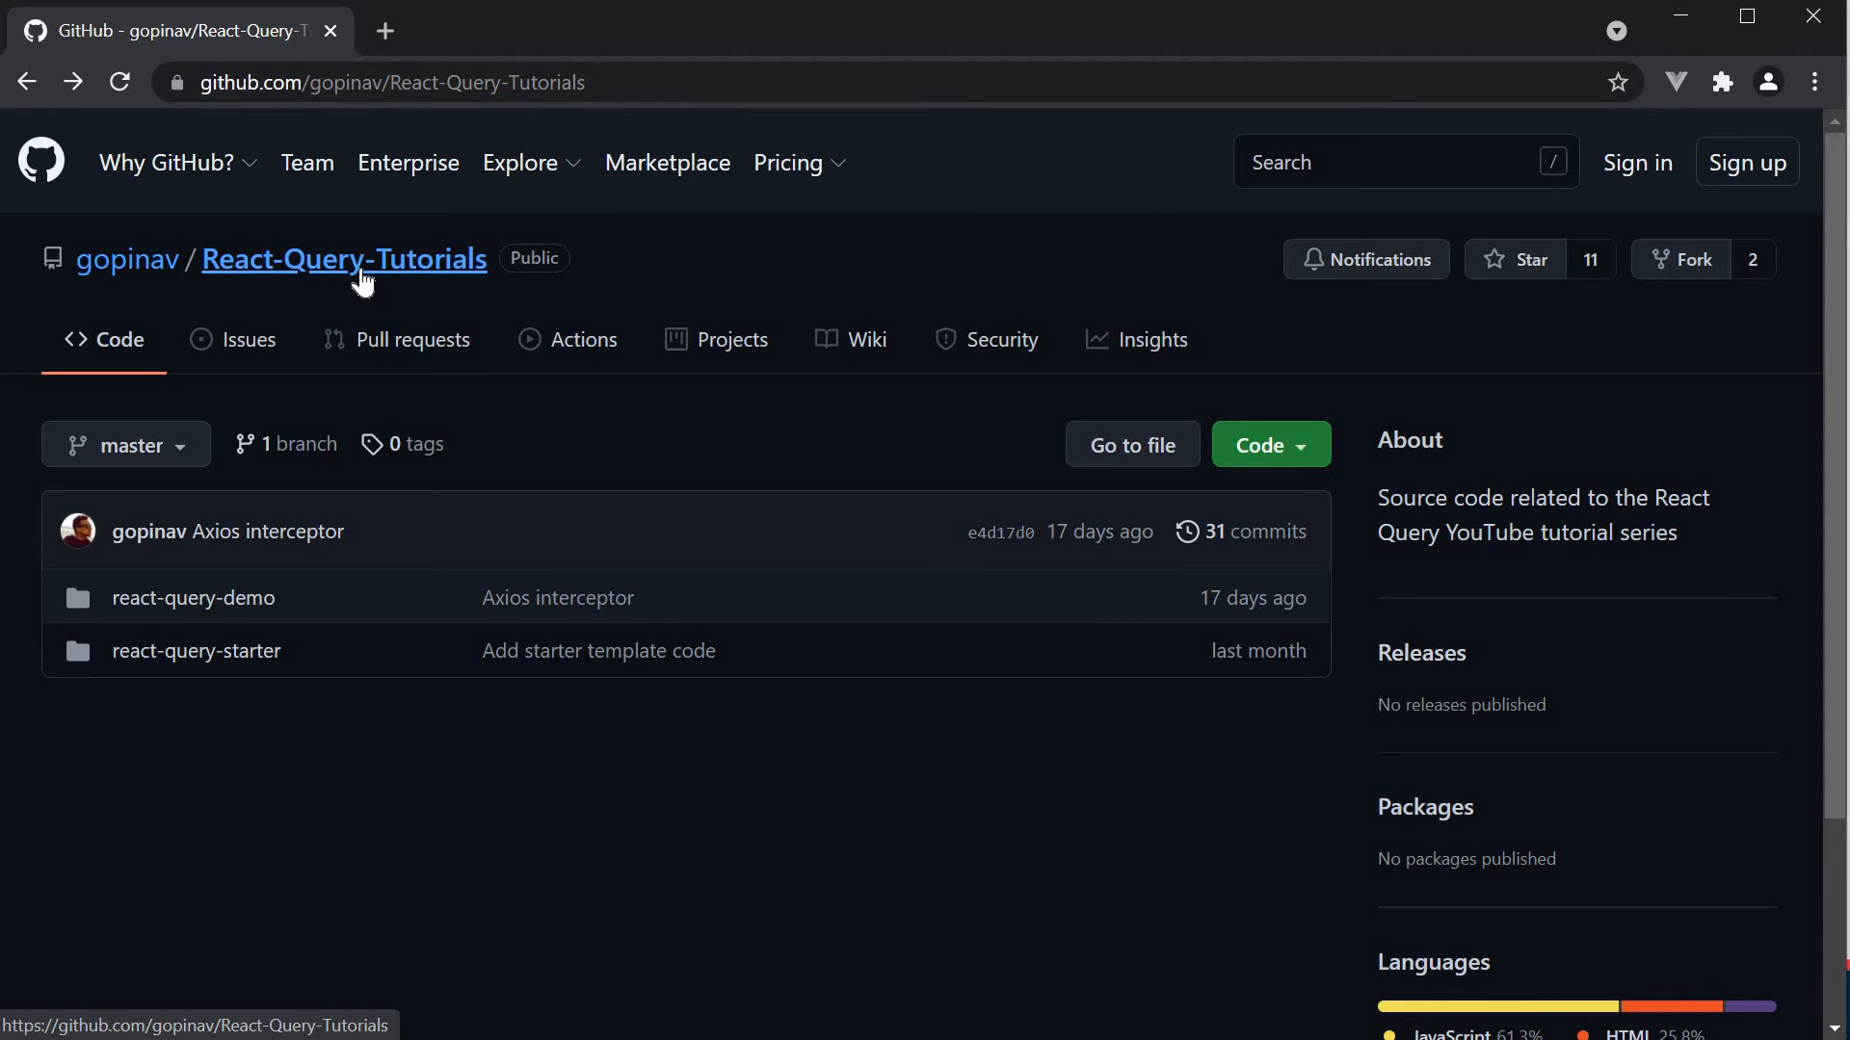
pyautogui.moveTo(694, 798)
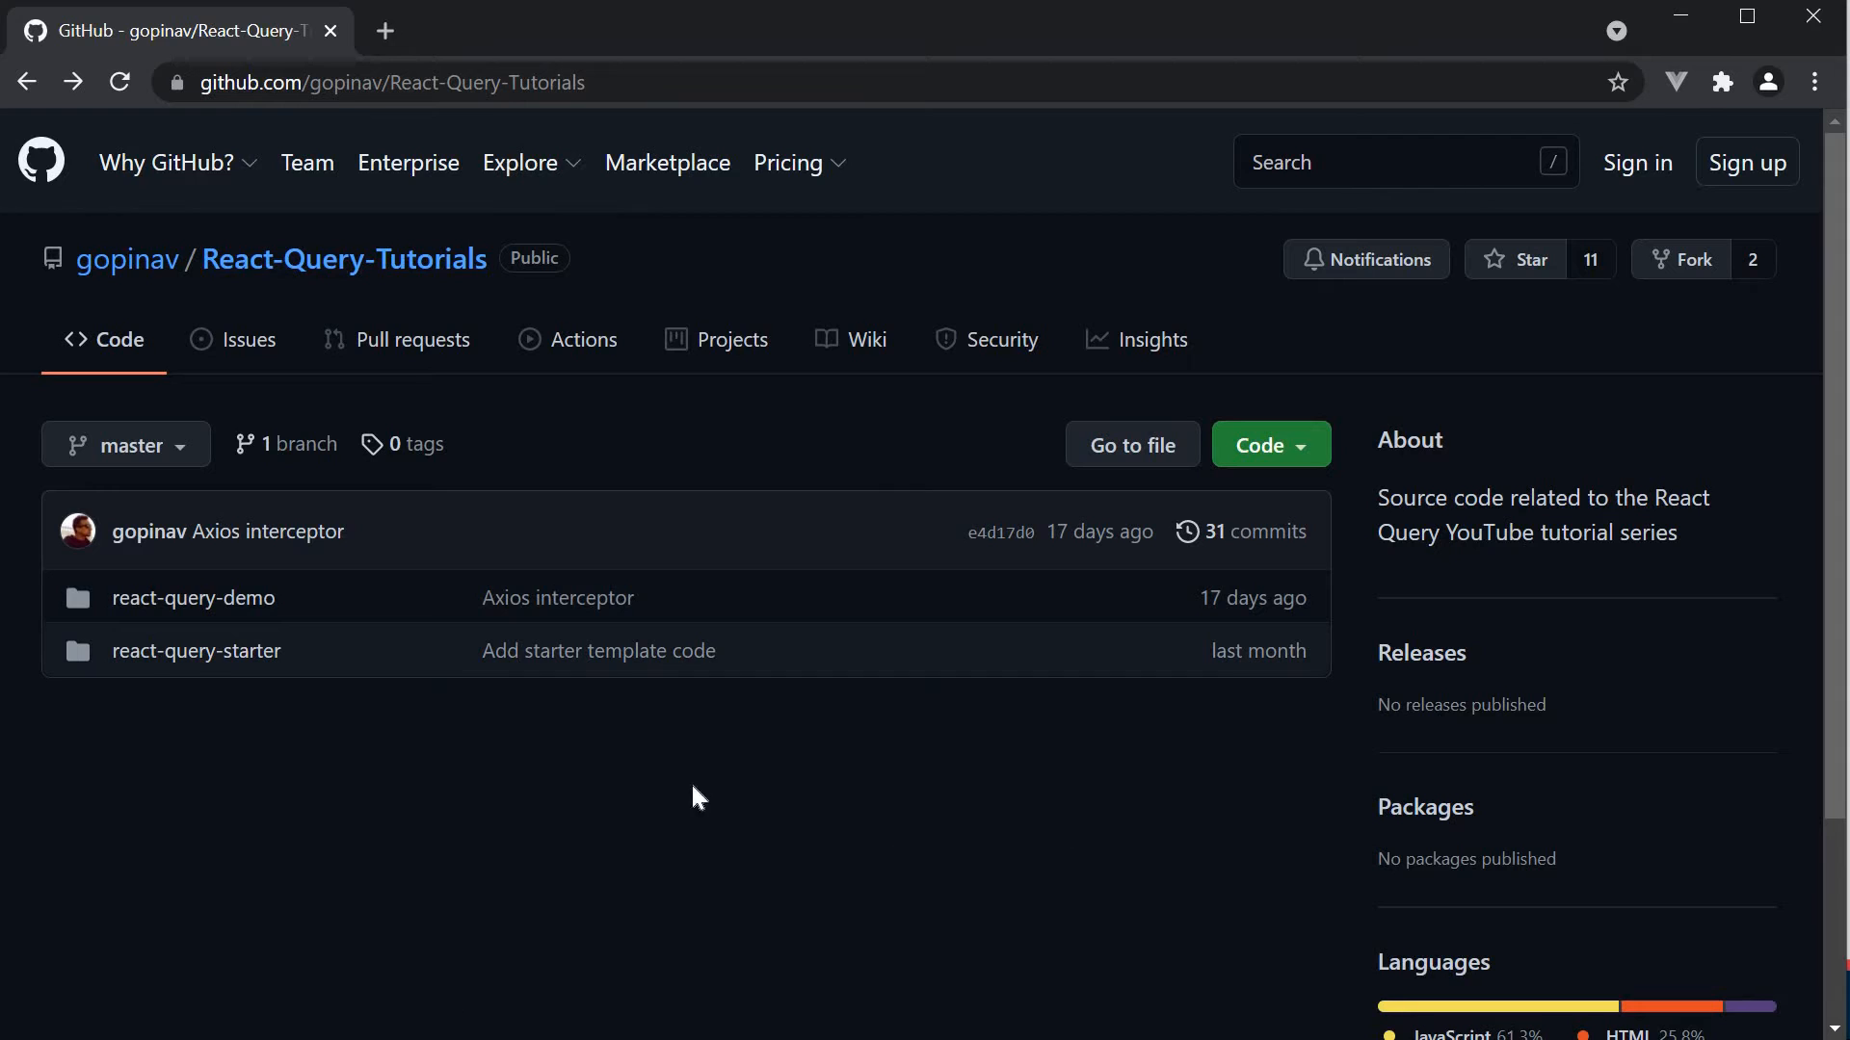
pyautogui.moveTo(196, 649)
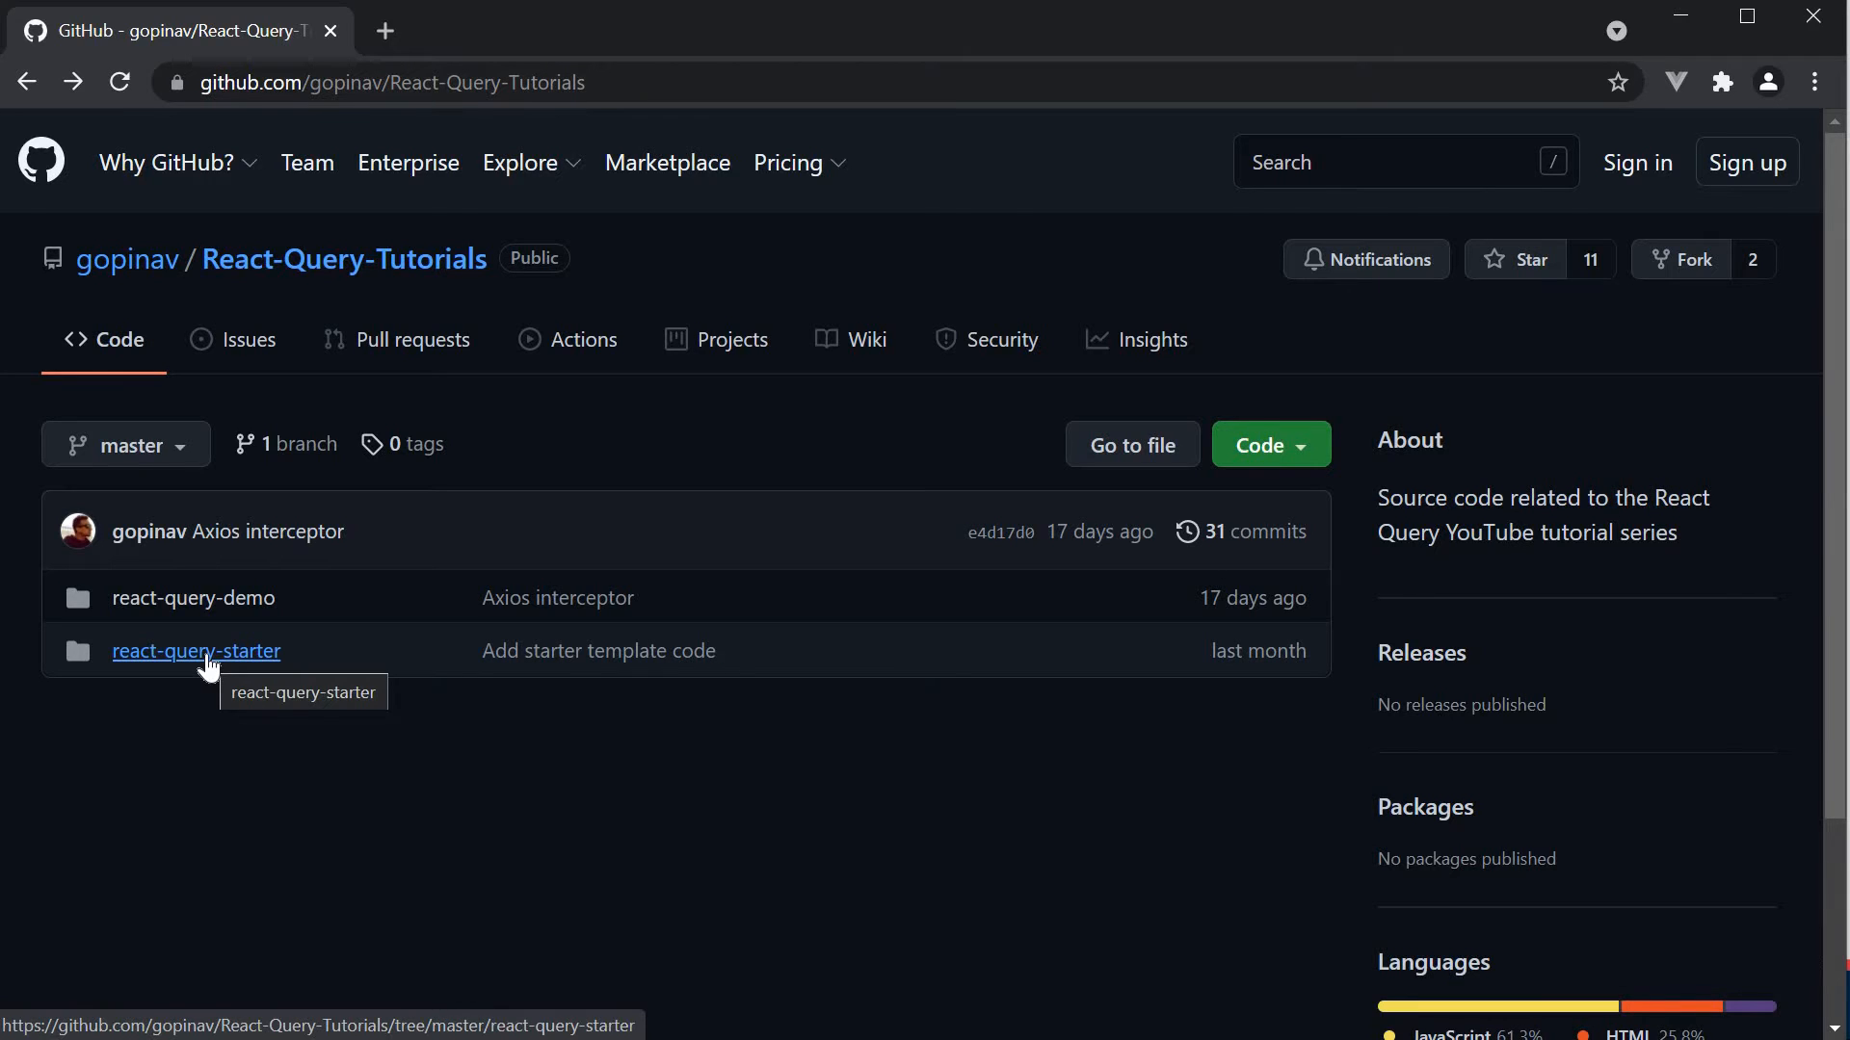
pyautogui.moveTo(382, 754)
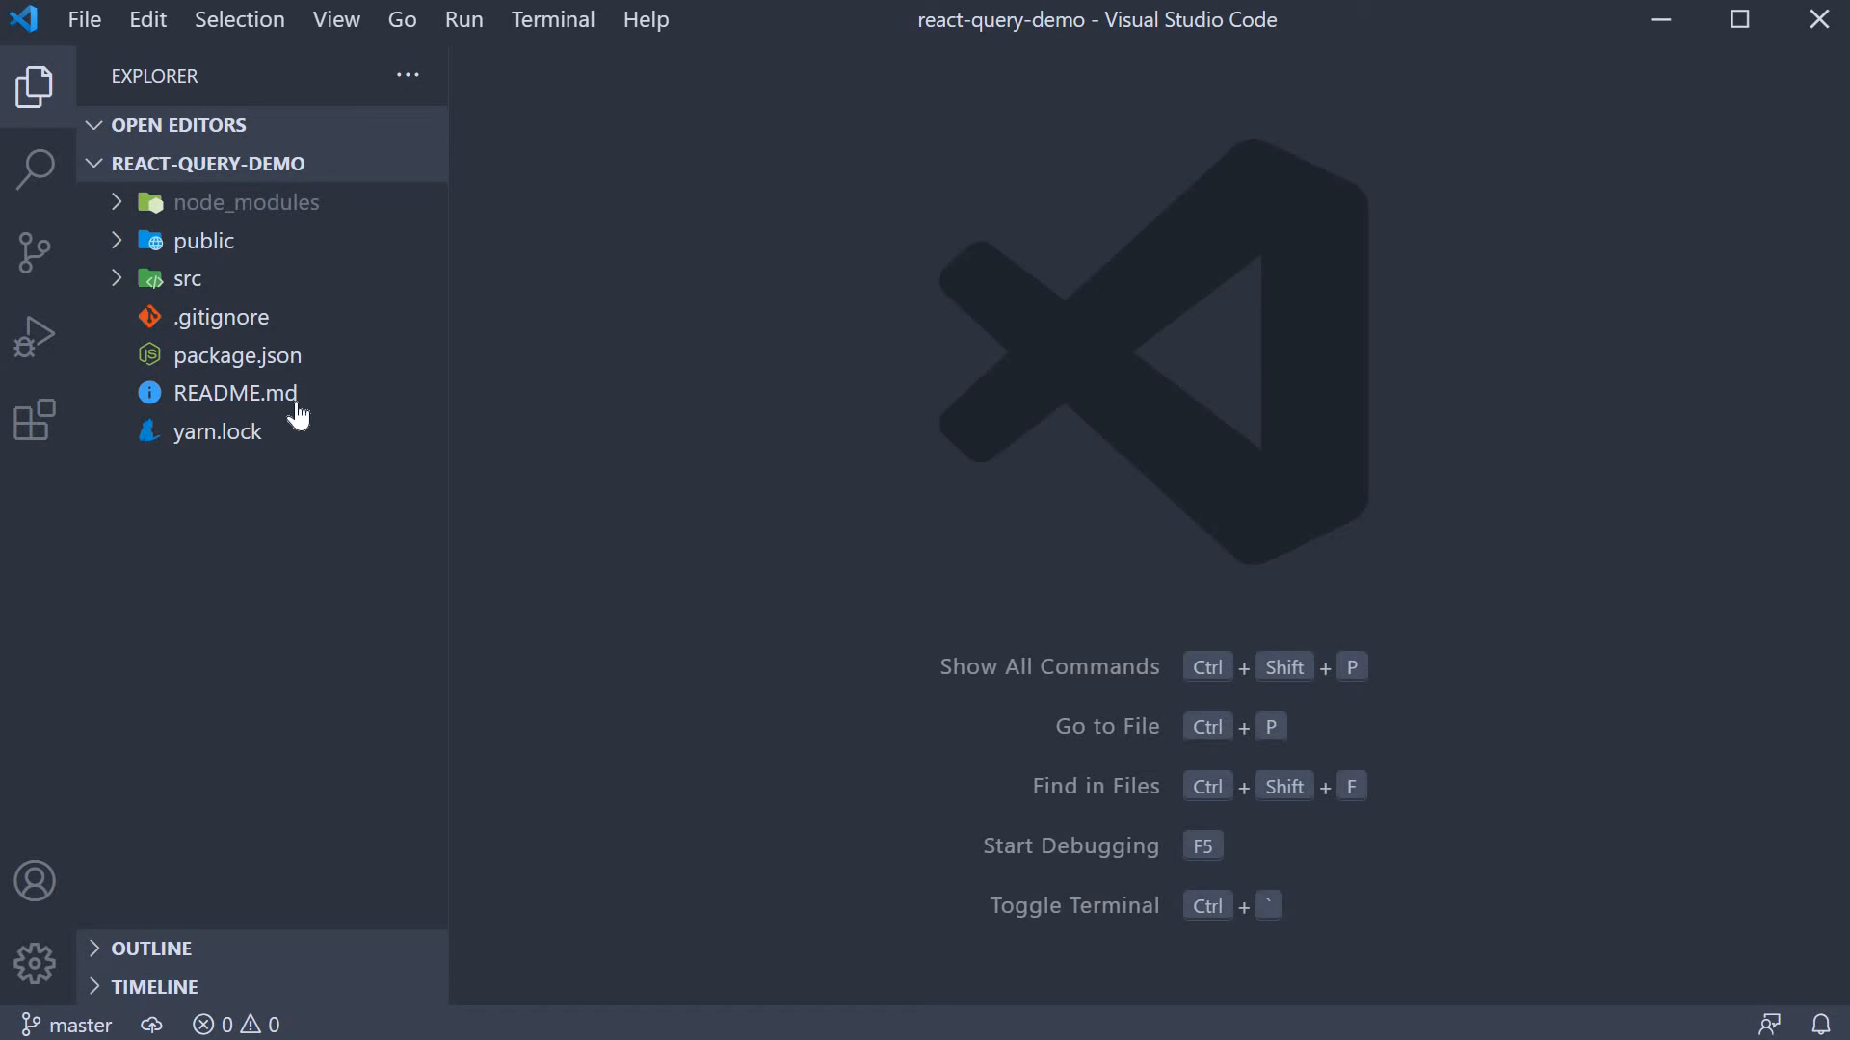
pyautogui.moveTo(748, 449)
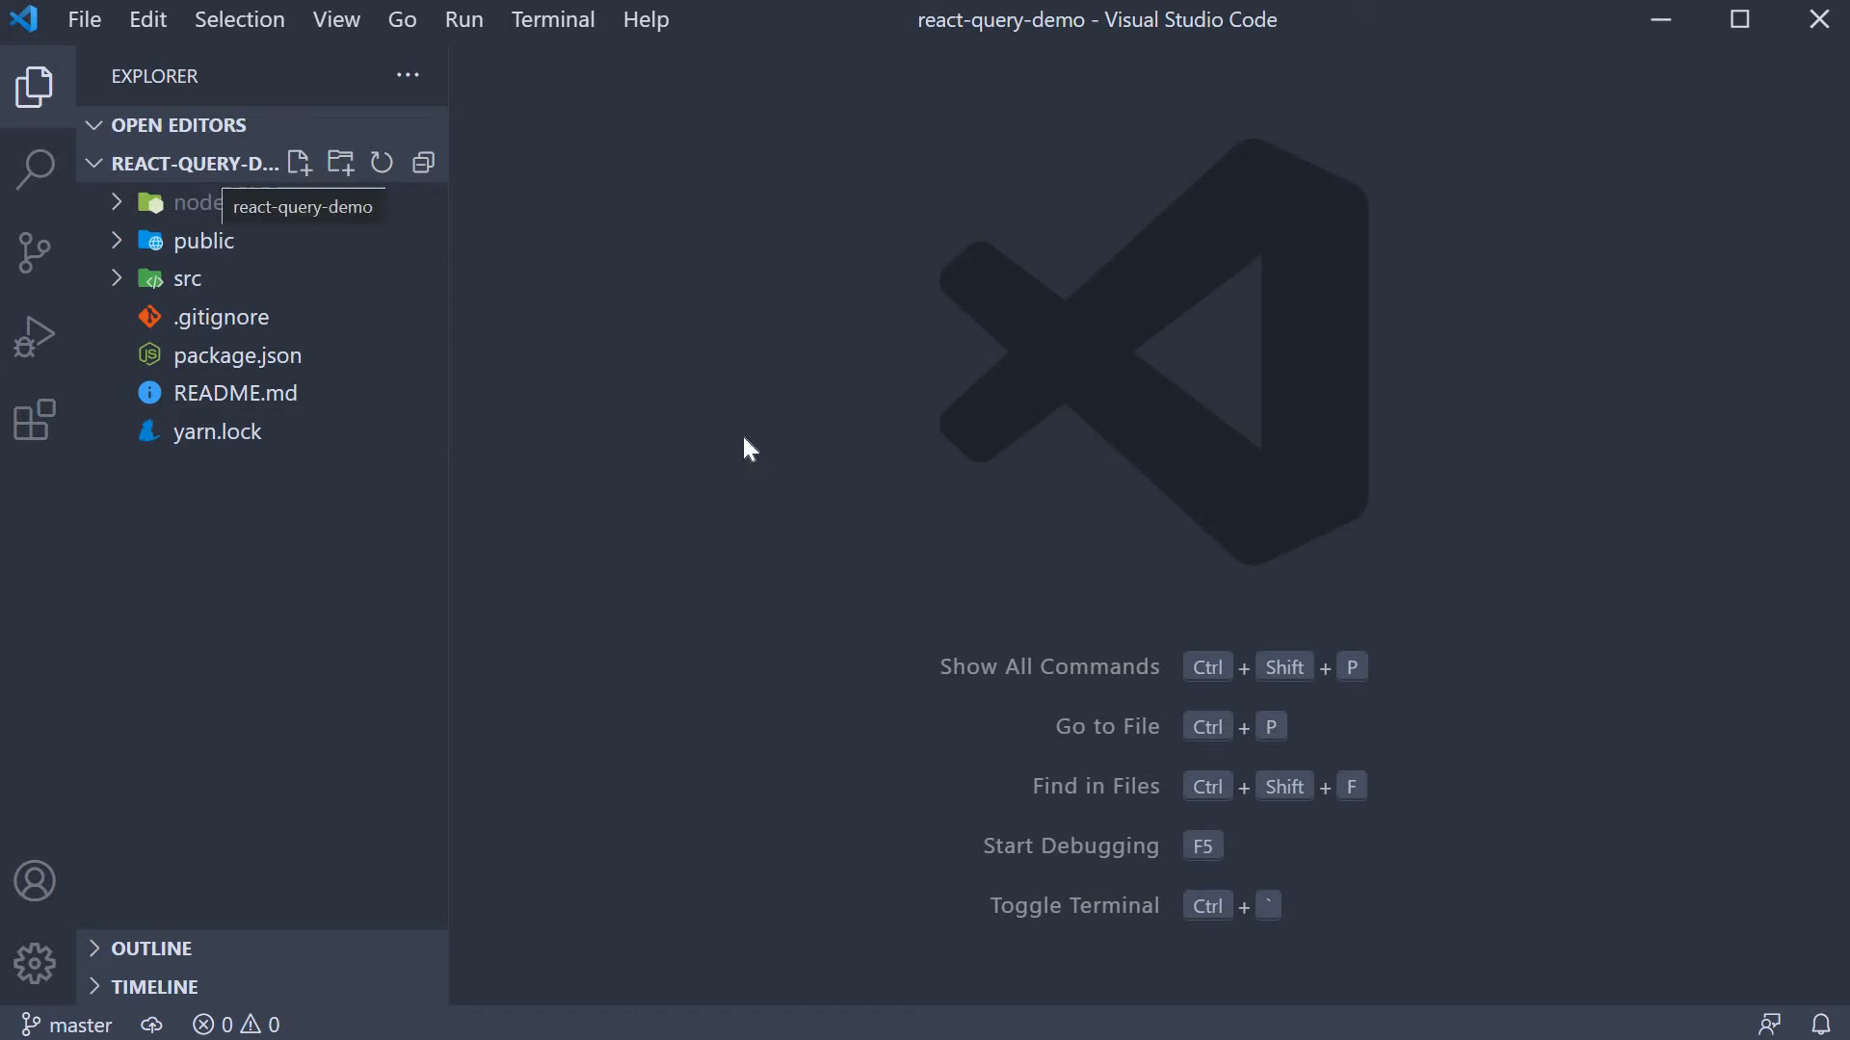
pyautogui.moveTo(744, 453)
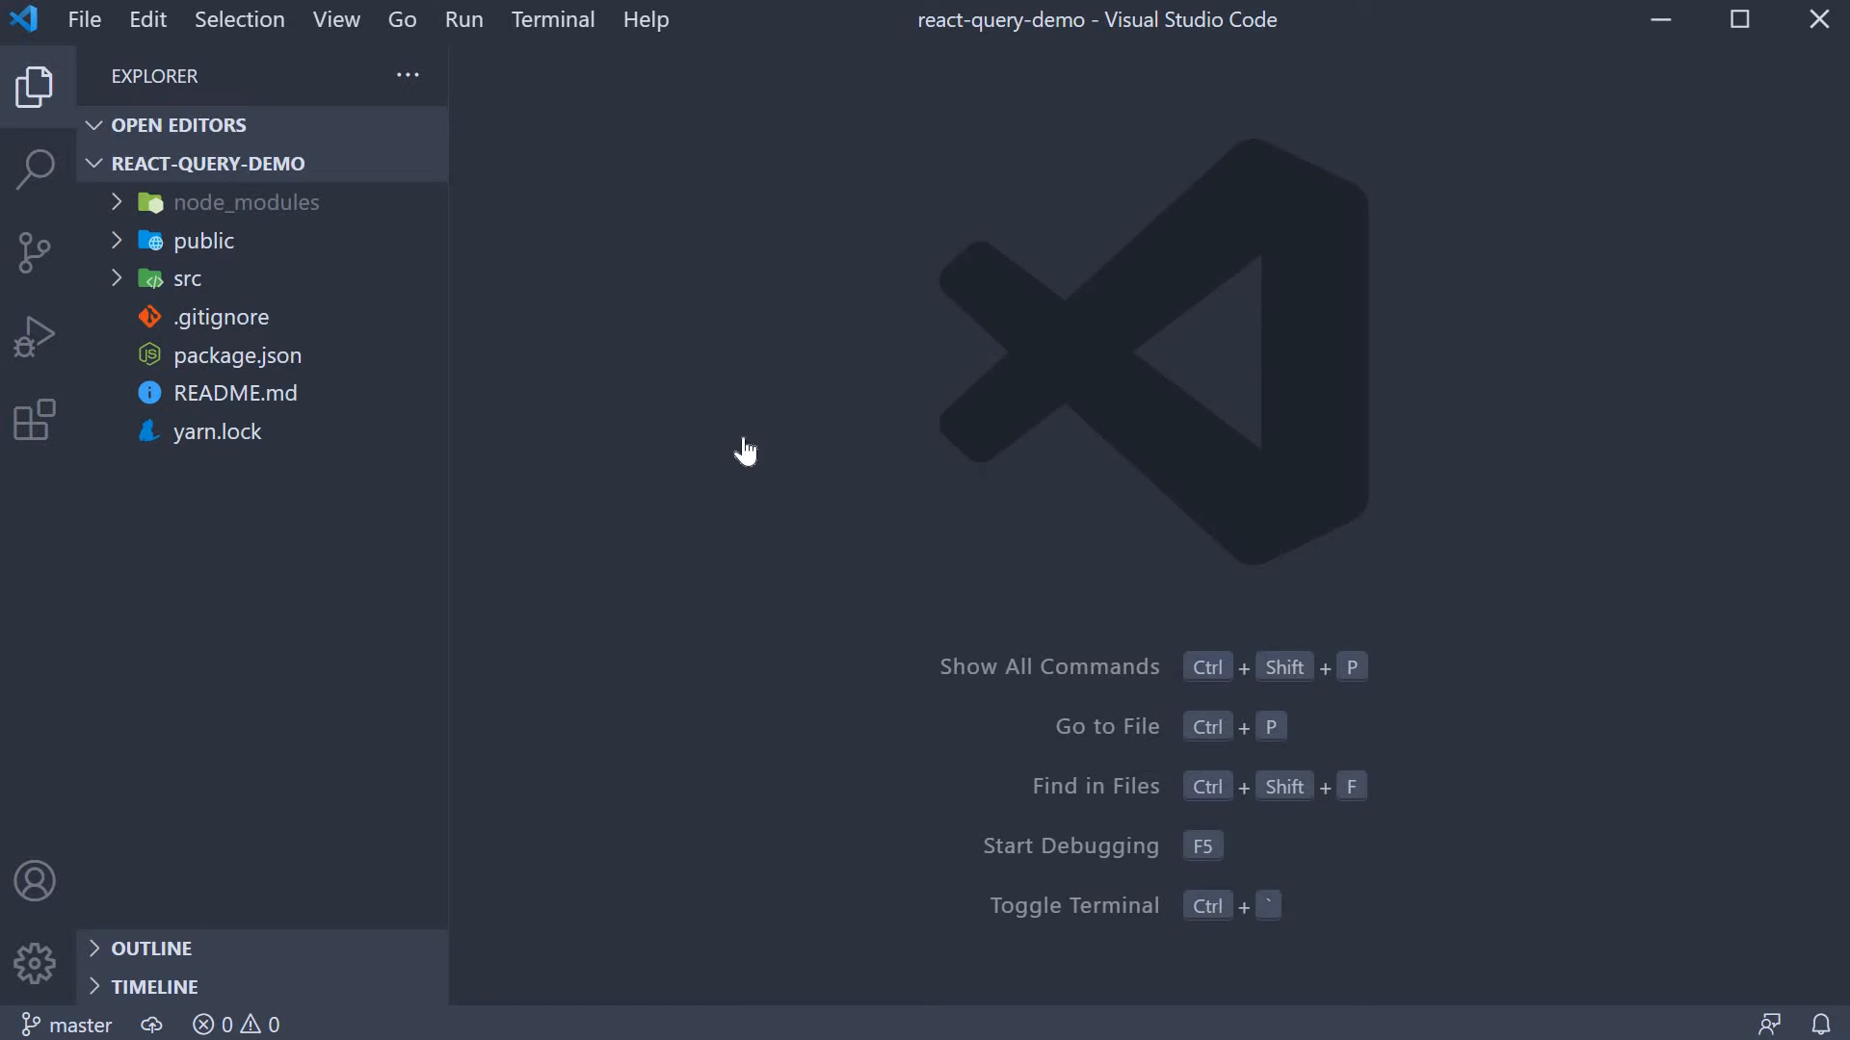
# - Enter 'npx create-react-app react-query-demo' in the integrated terminal to scaffold the project
pyautogui.press('ctrl+`')
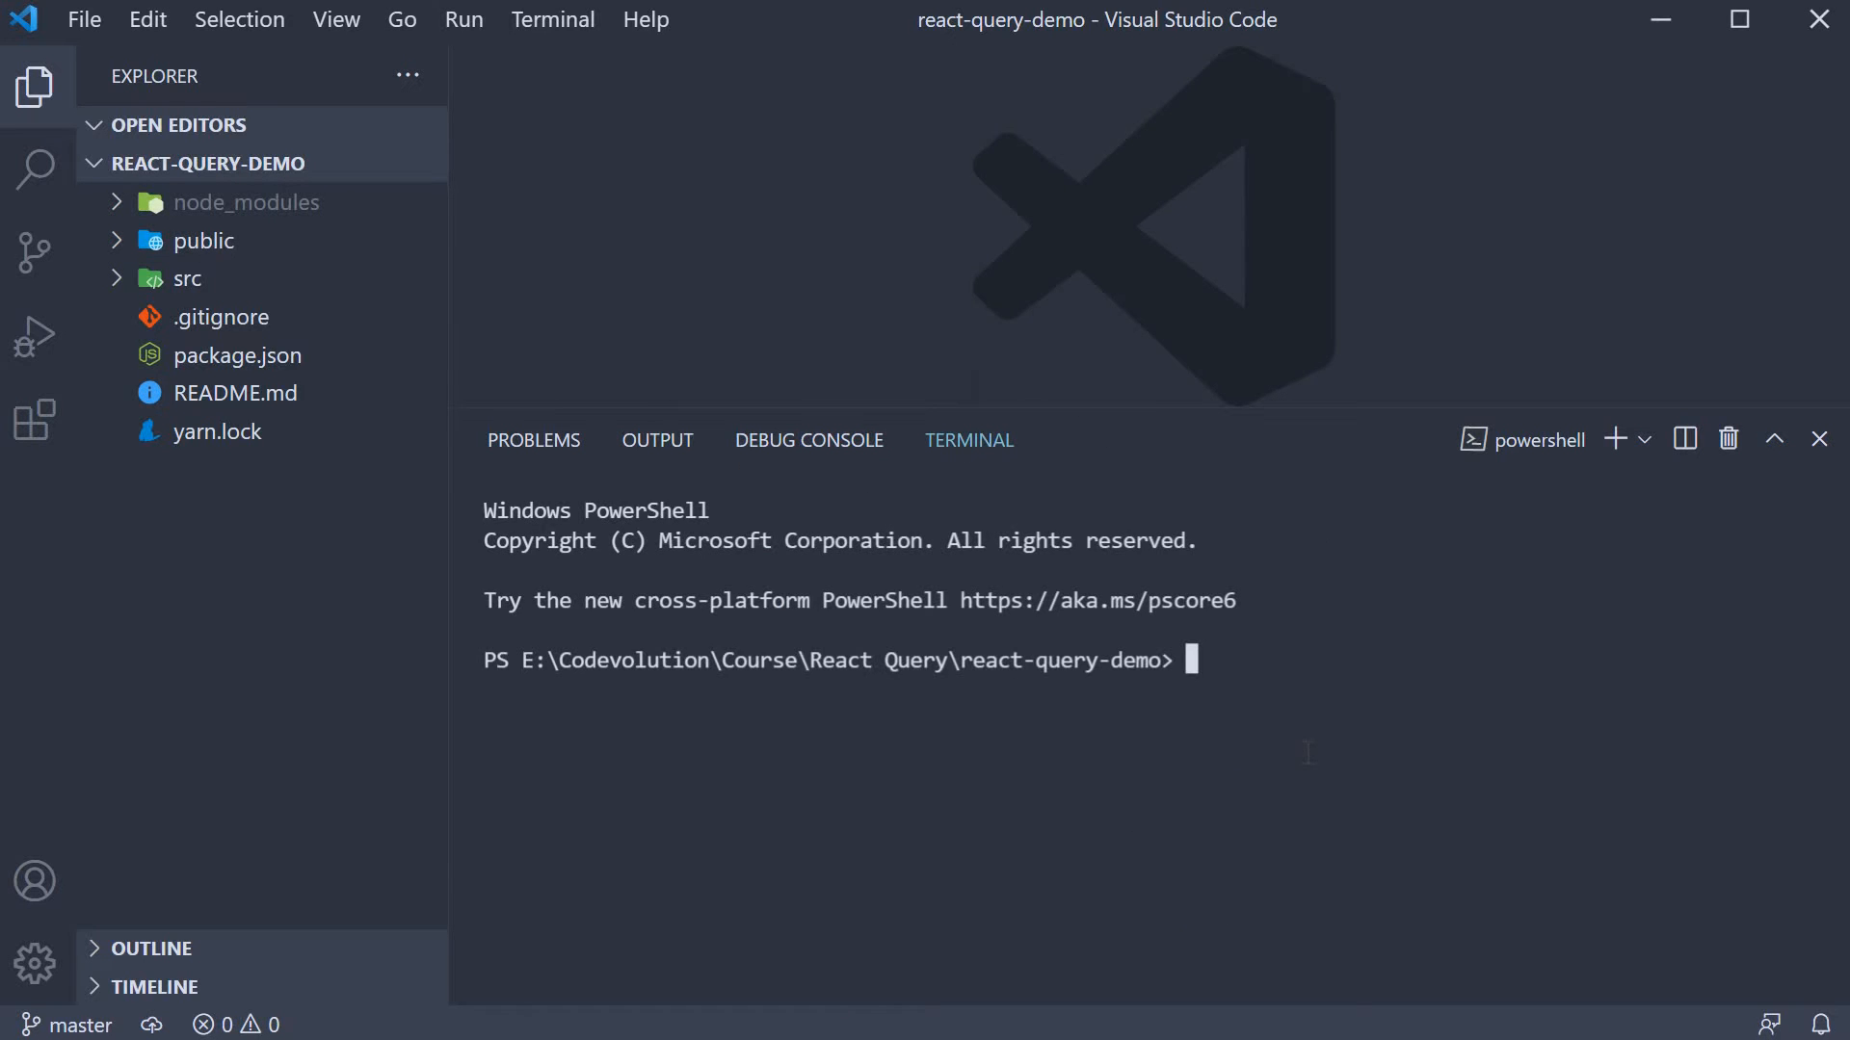
pyautogui.write('npx crae')
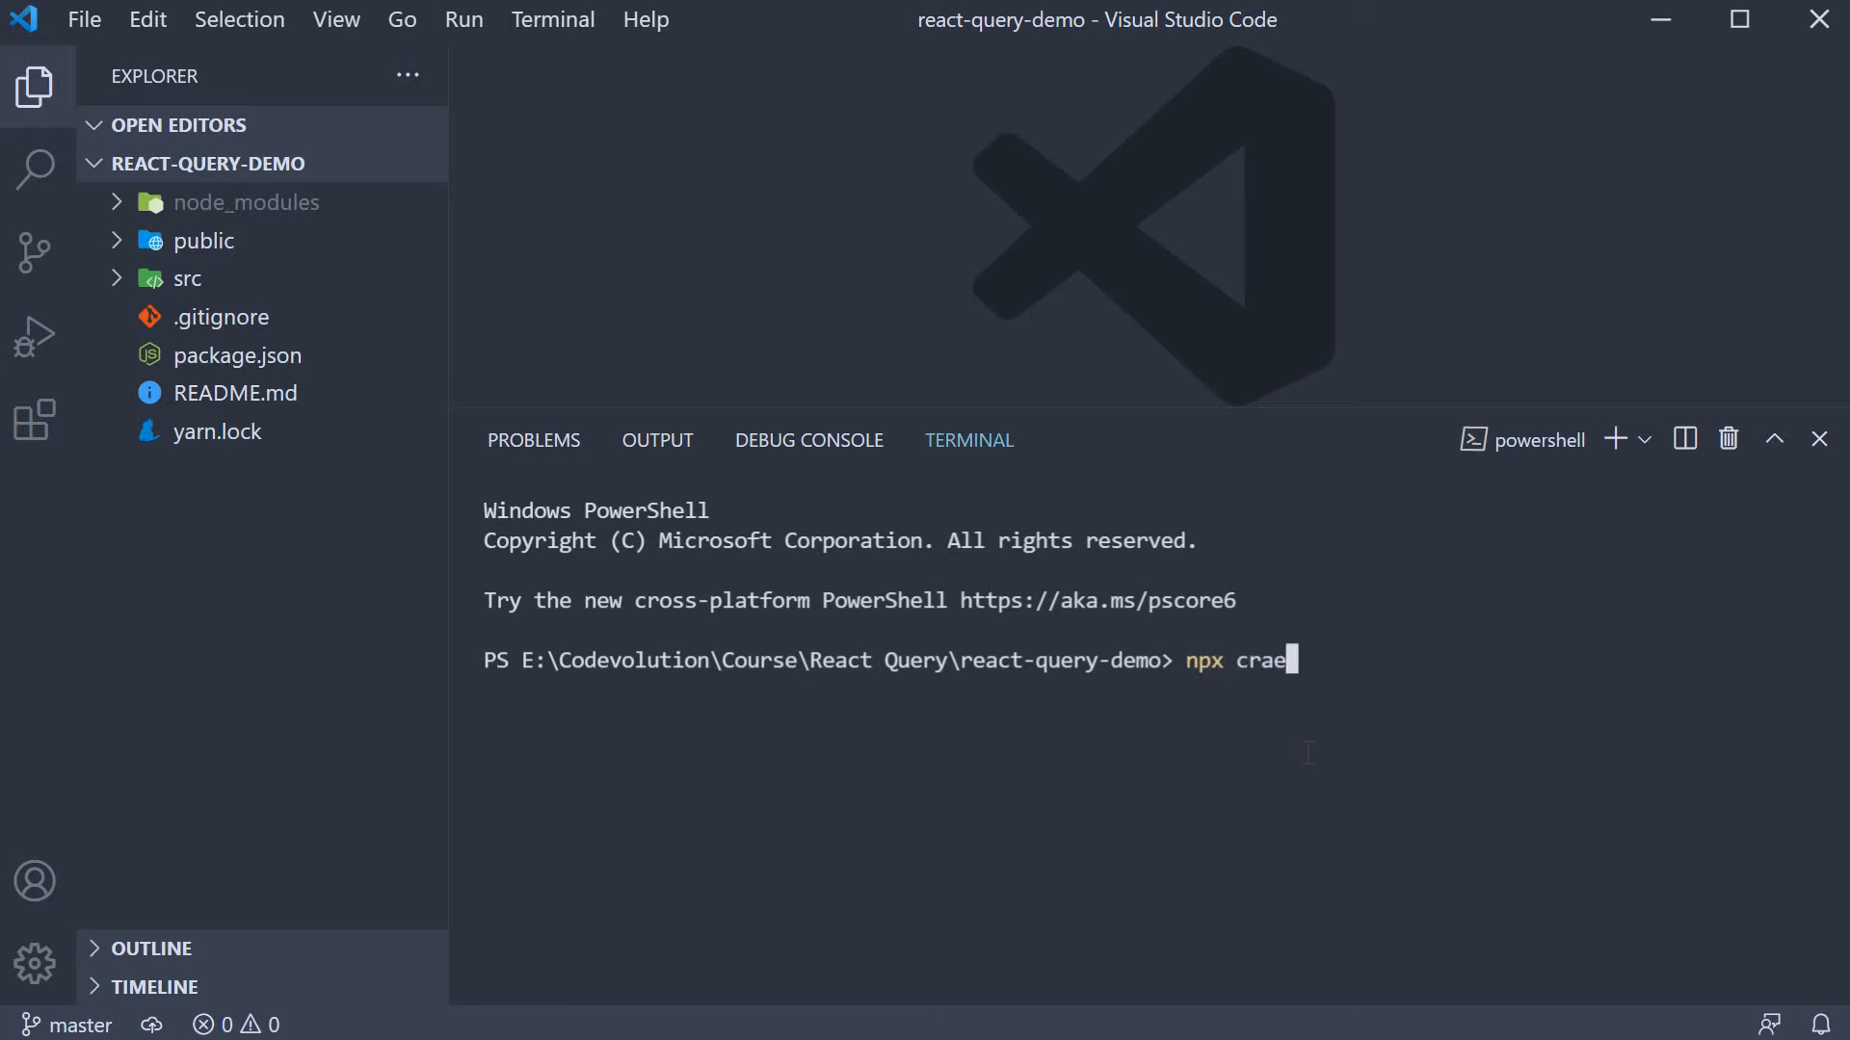
pyautogui.write('te-reac')
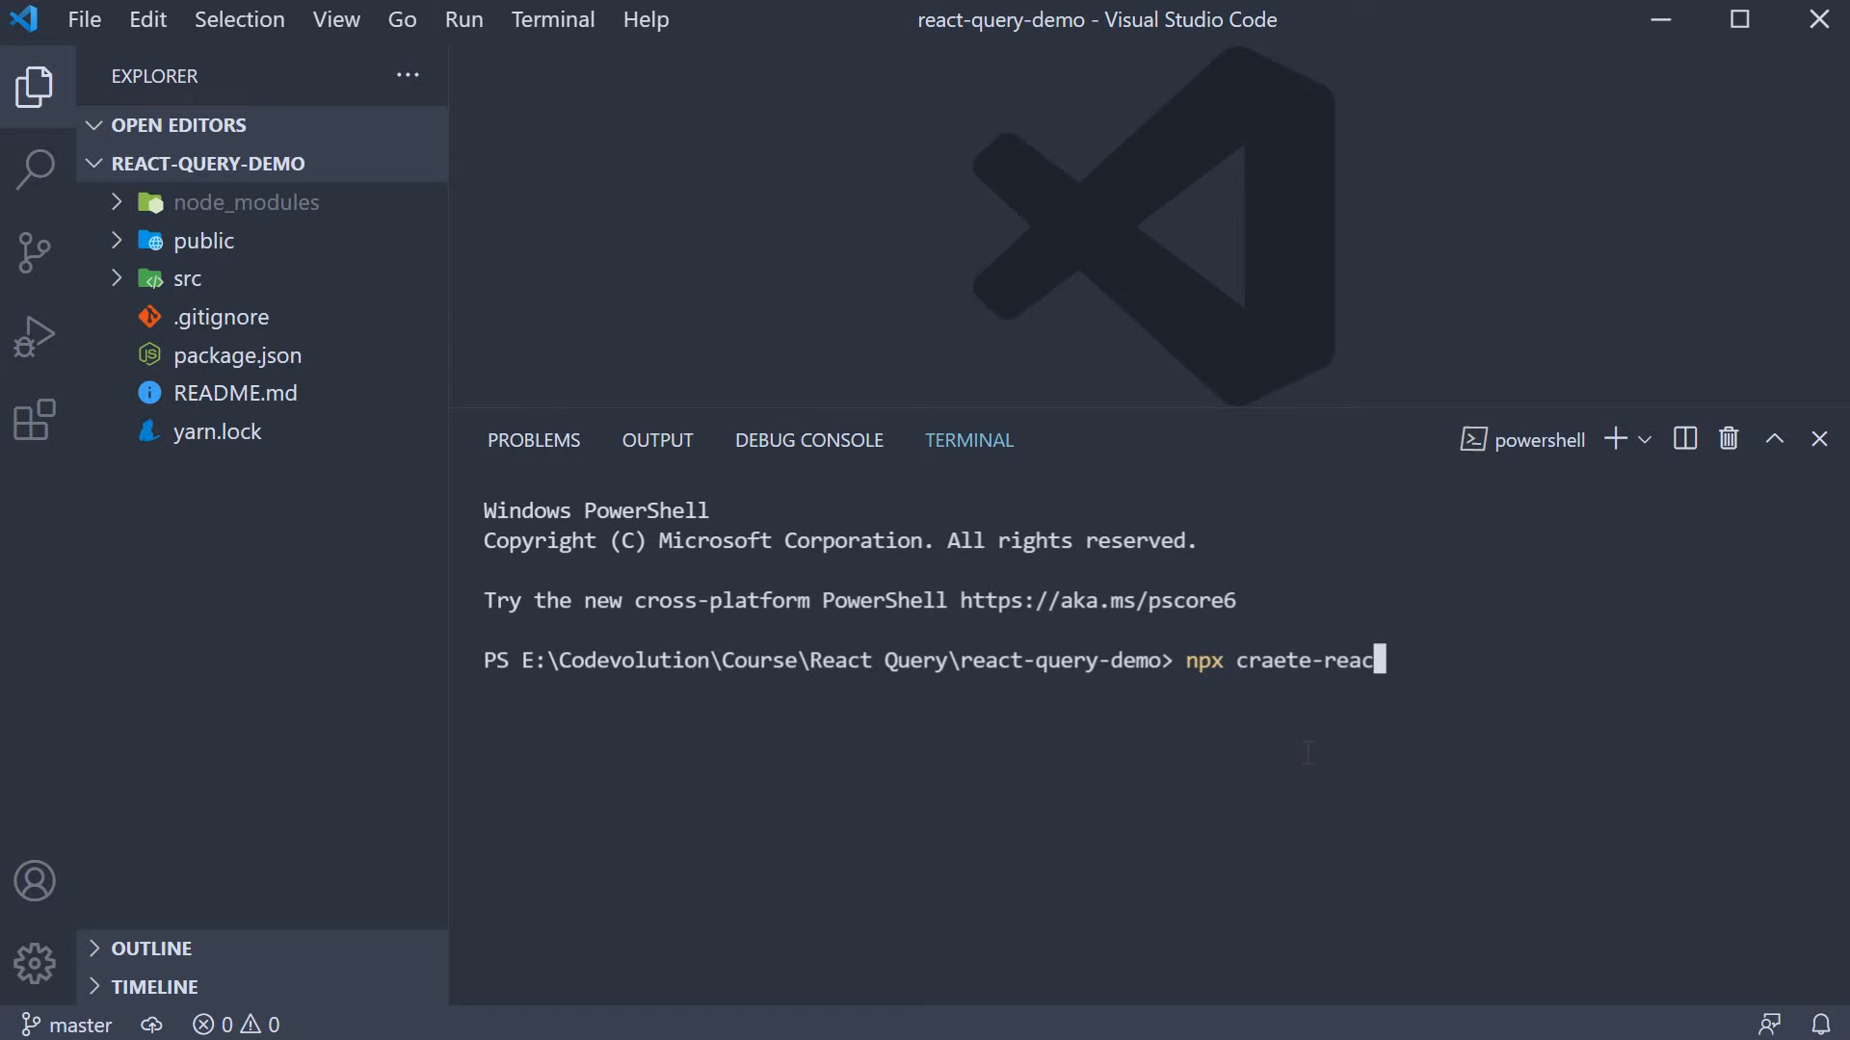
pyautogui.write('t-app react-q')
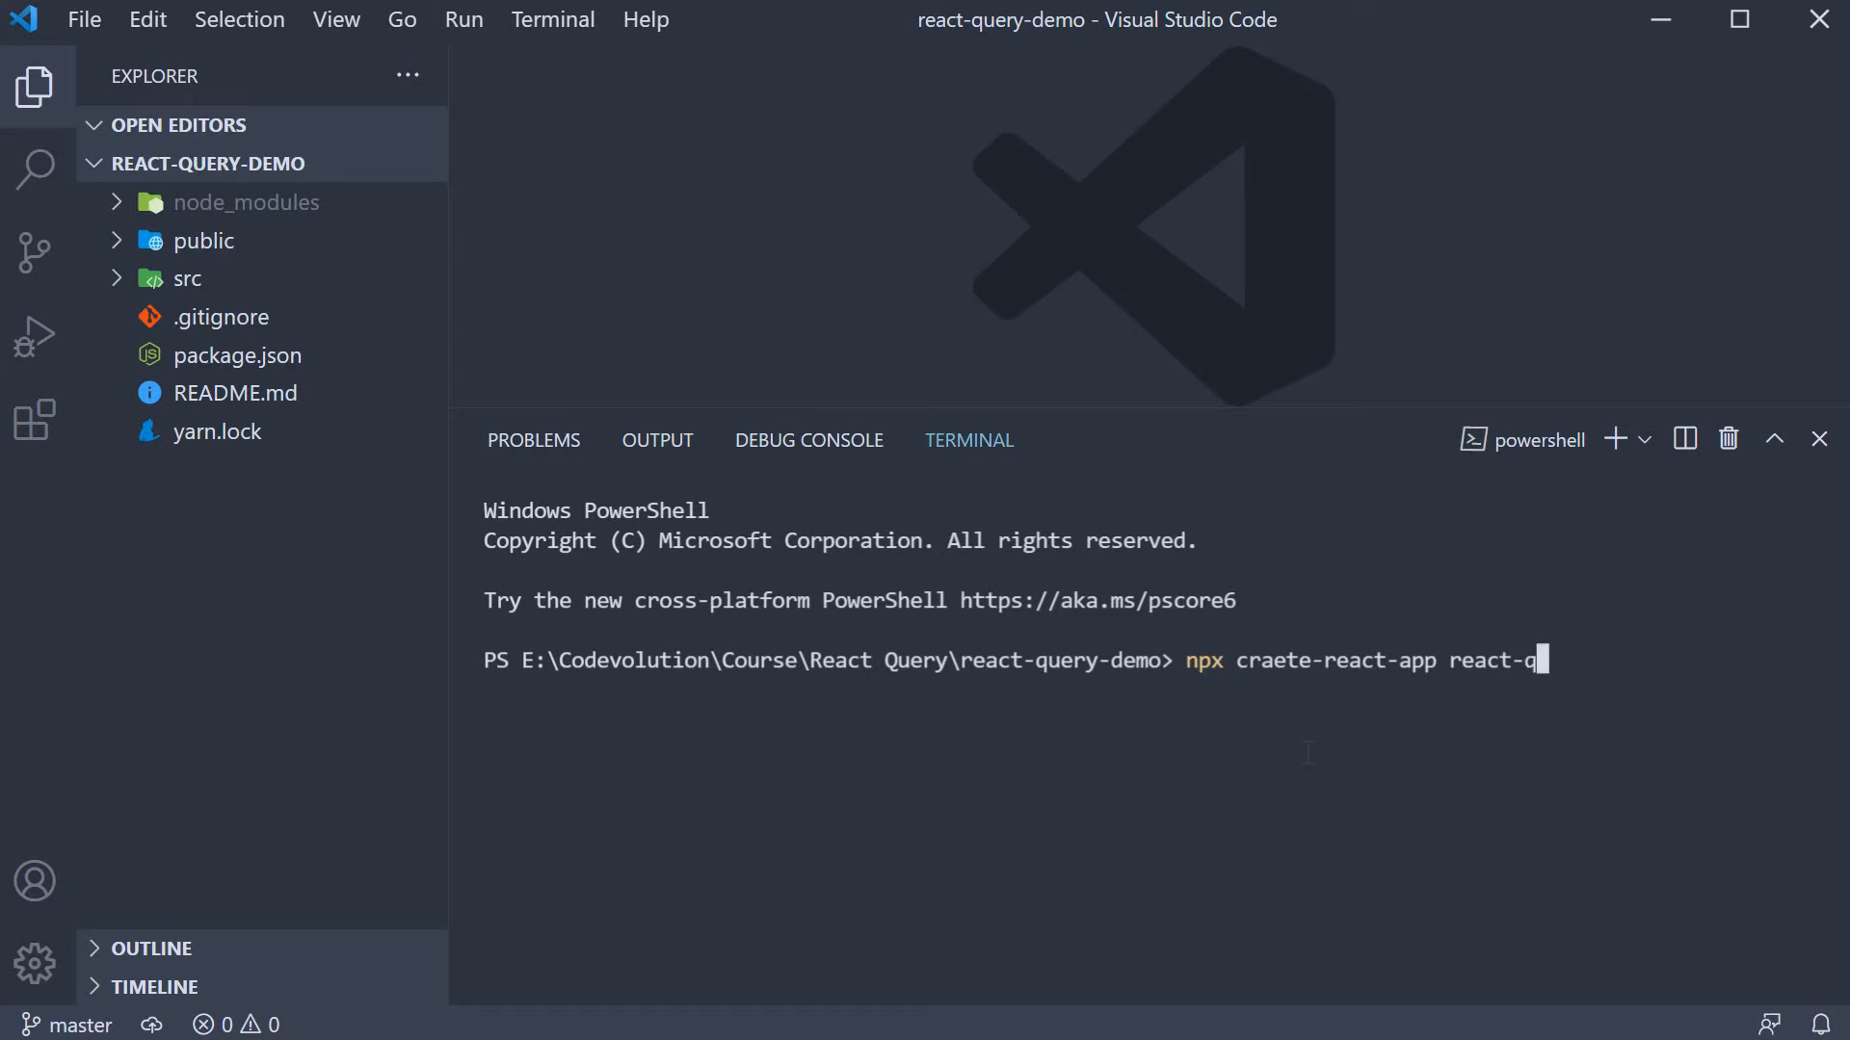
pyautogui.write('uery-demo')
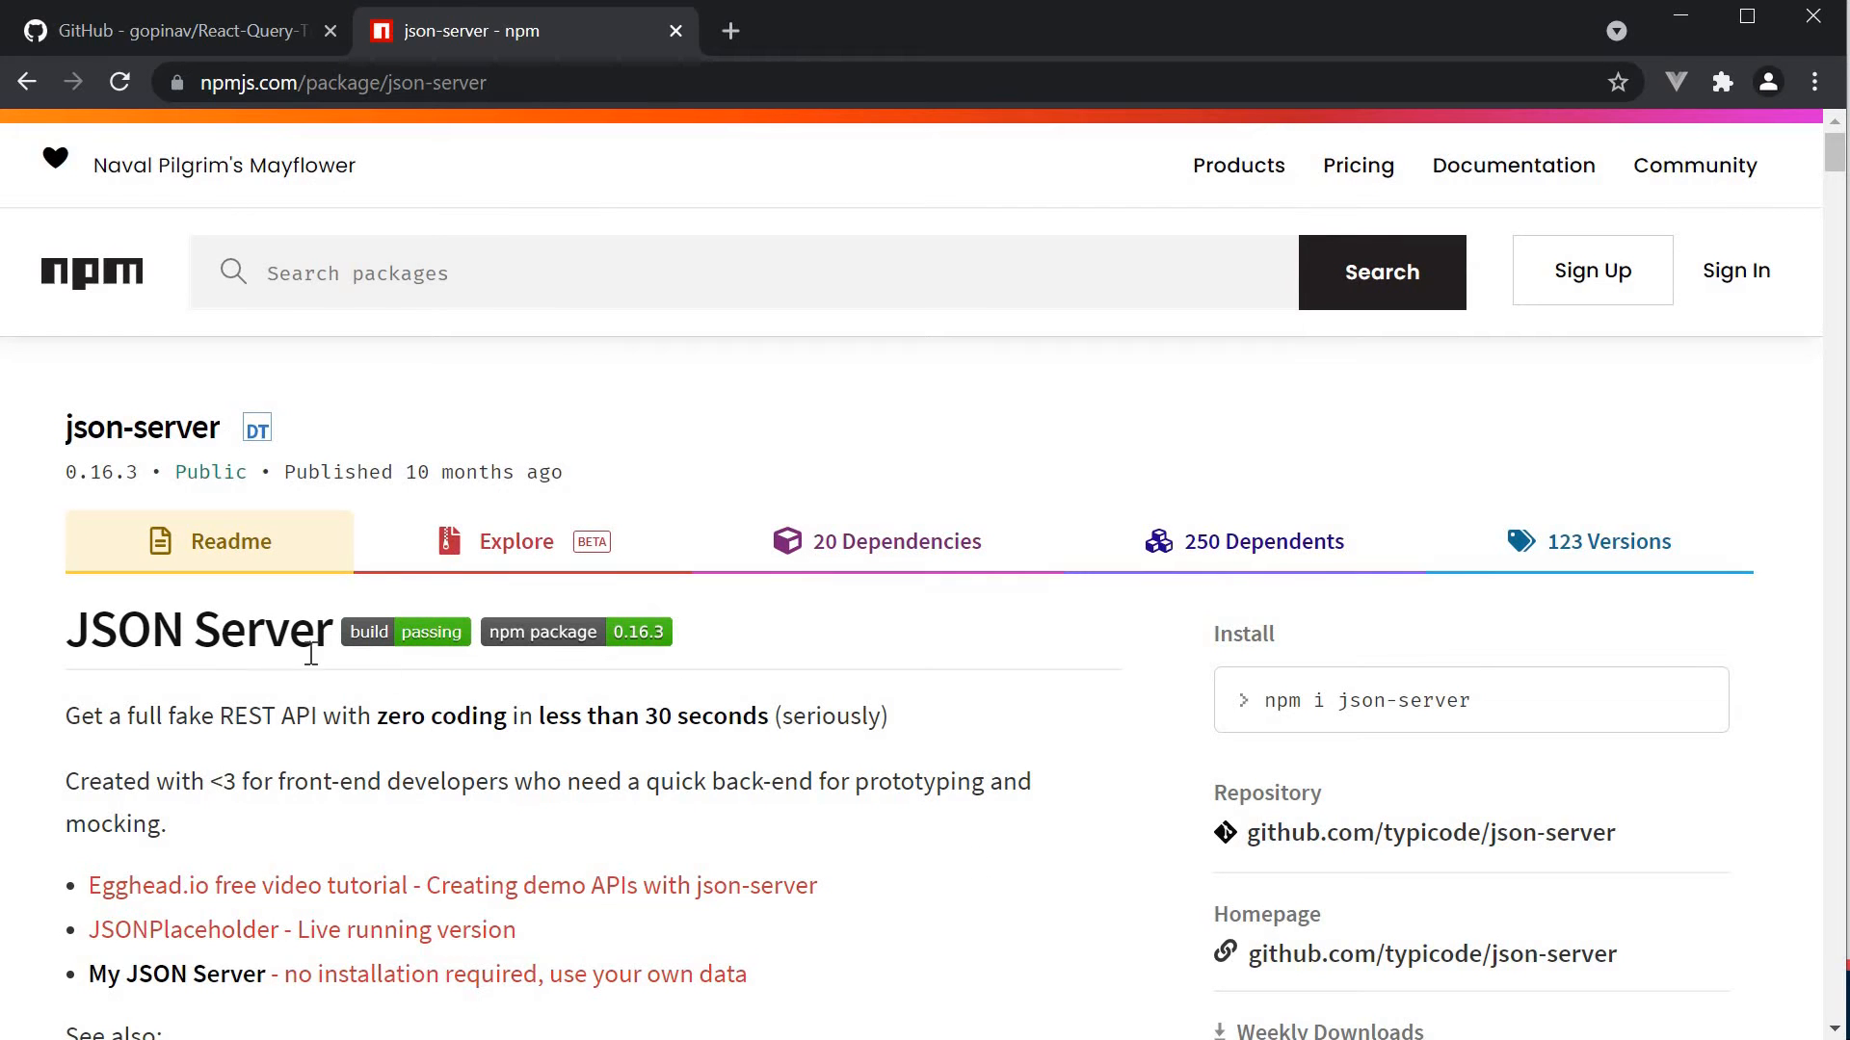
pyautogui.moveTo(670, 834)
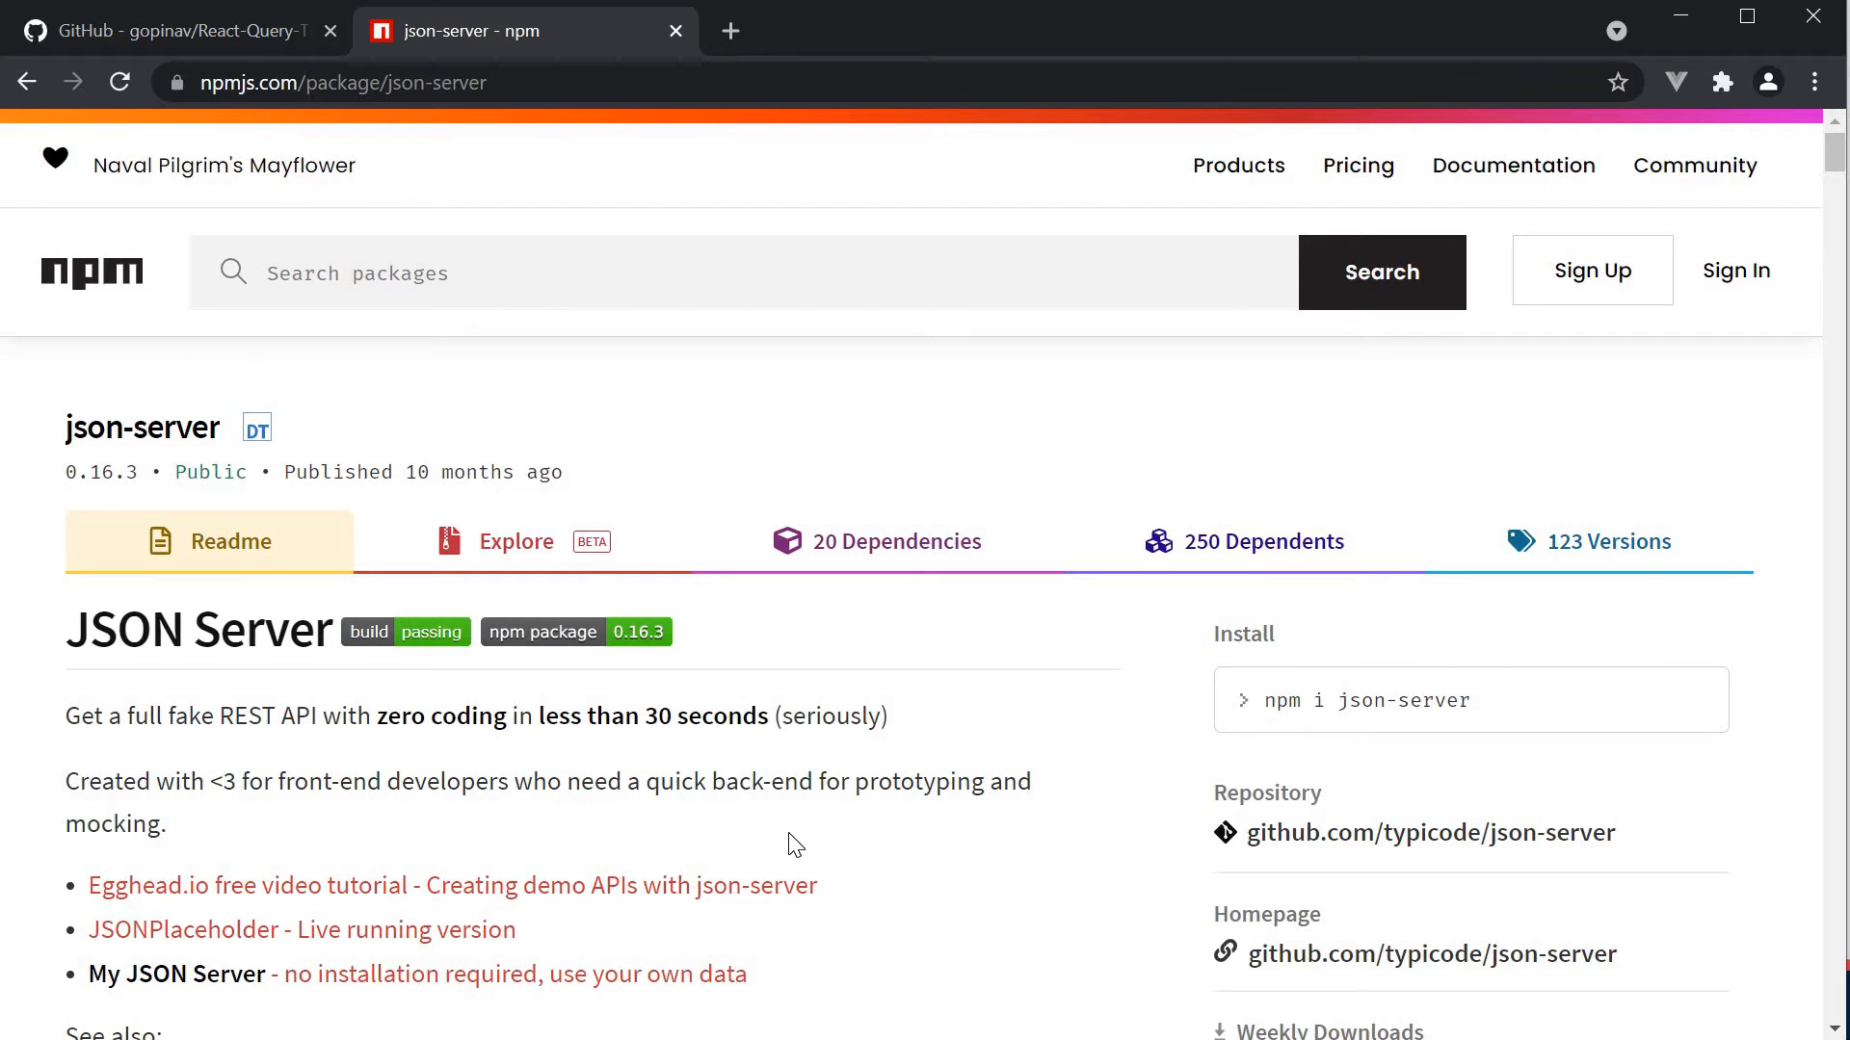
pyautogui.moveTo(813, 838)
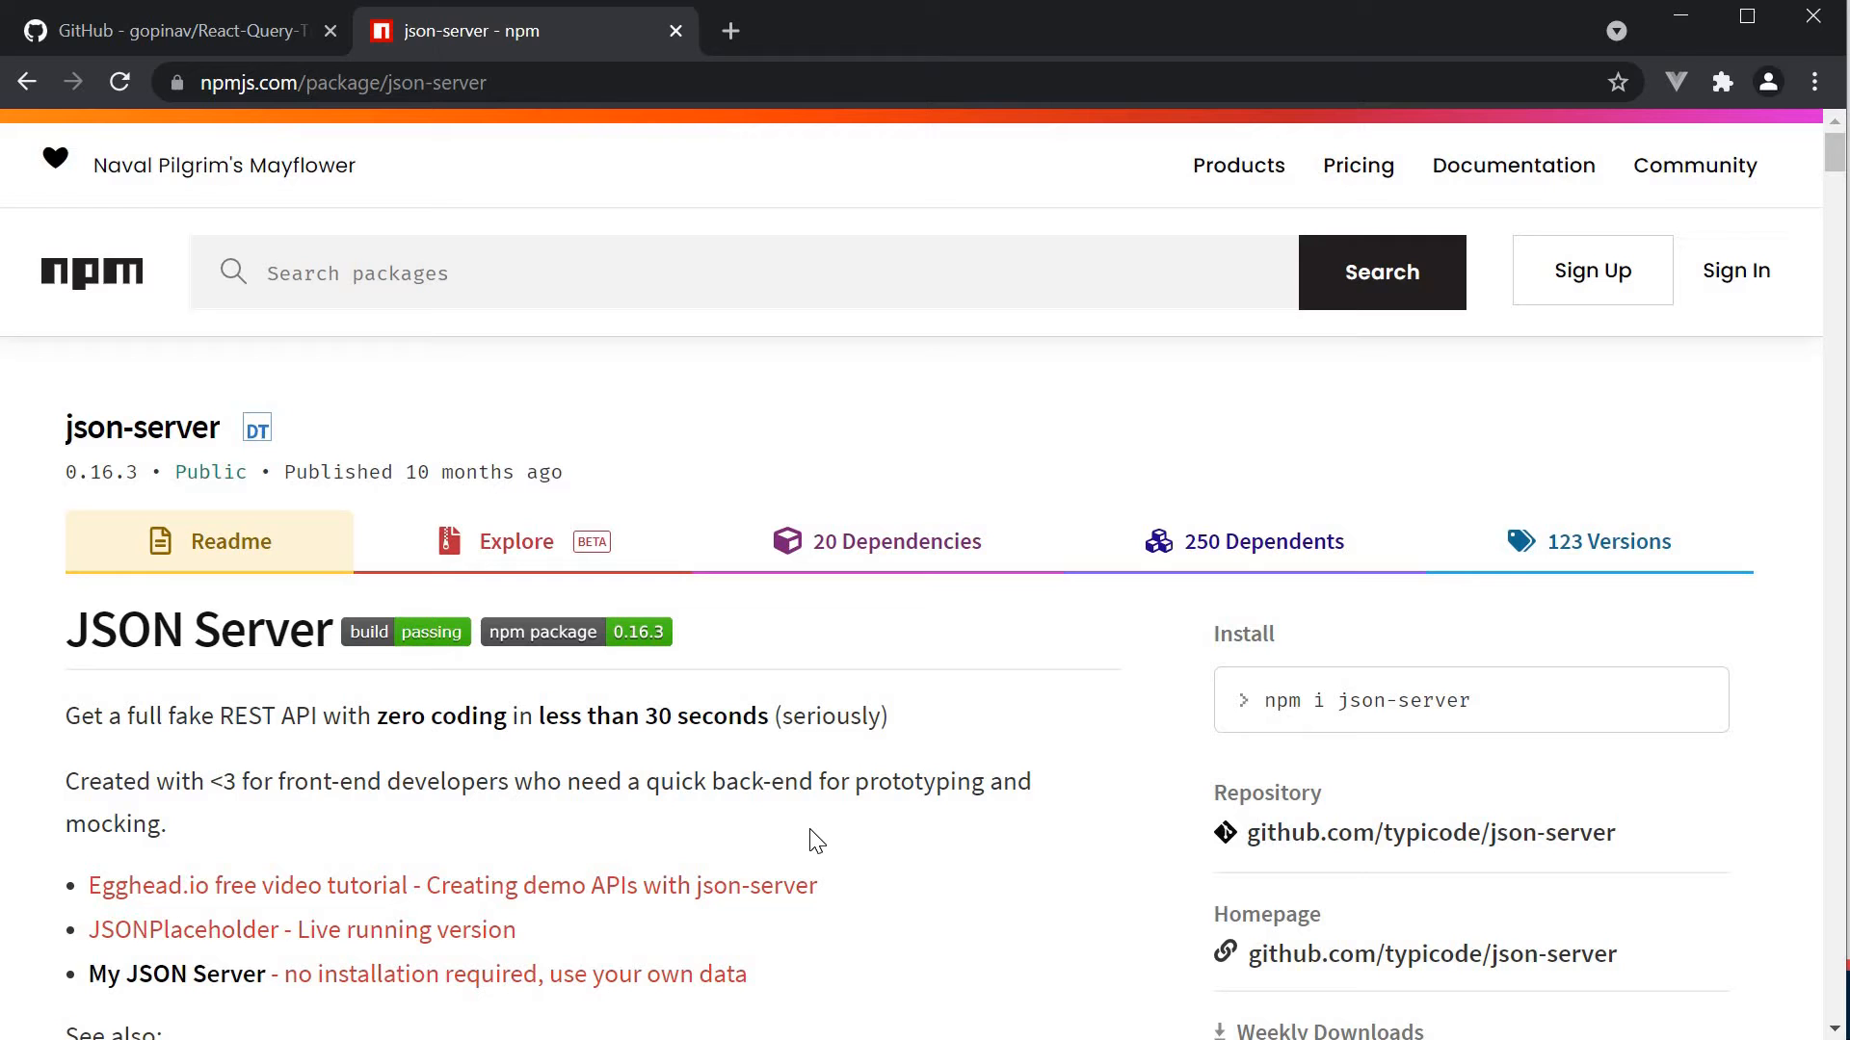
pyautogui.moveTo(832, 823)
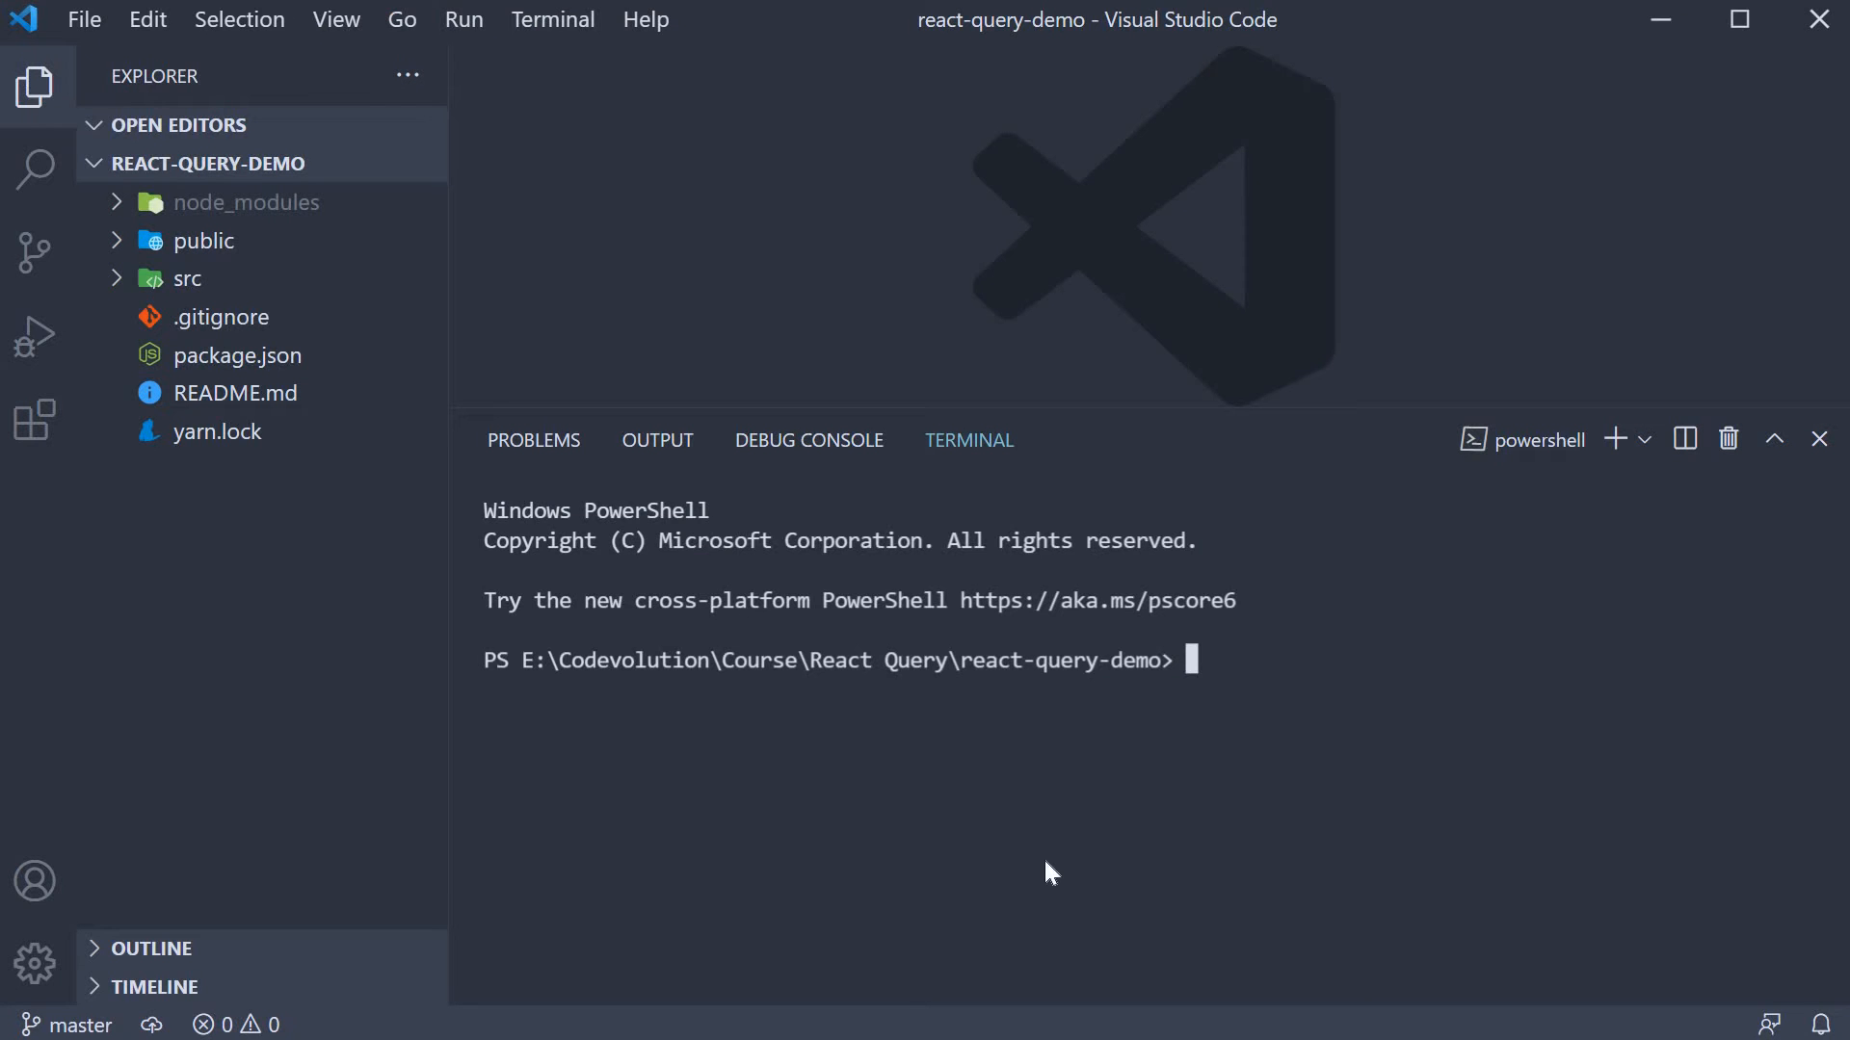
# - Run 'yarn add json-server' to install the json-server package
pyautogui.write('yarn add json-')
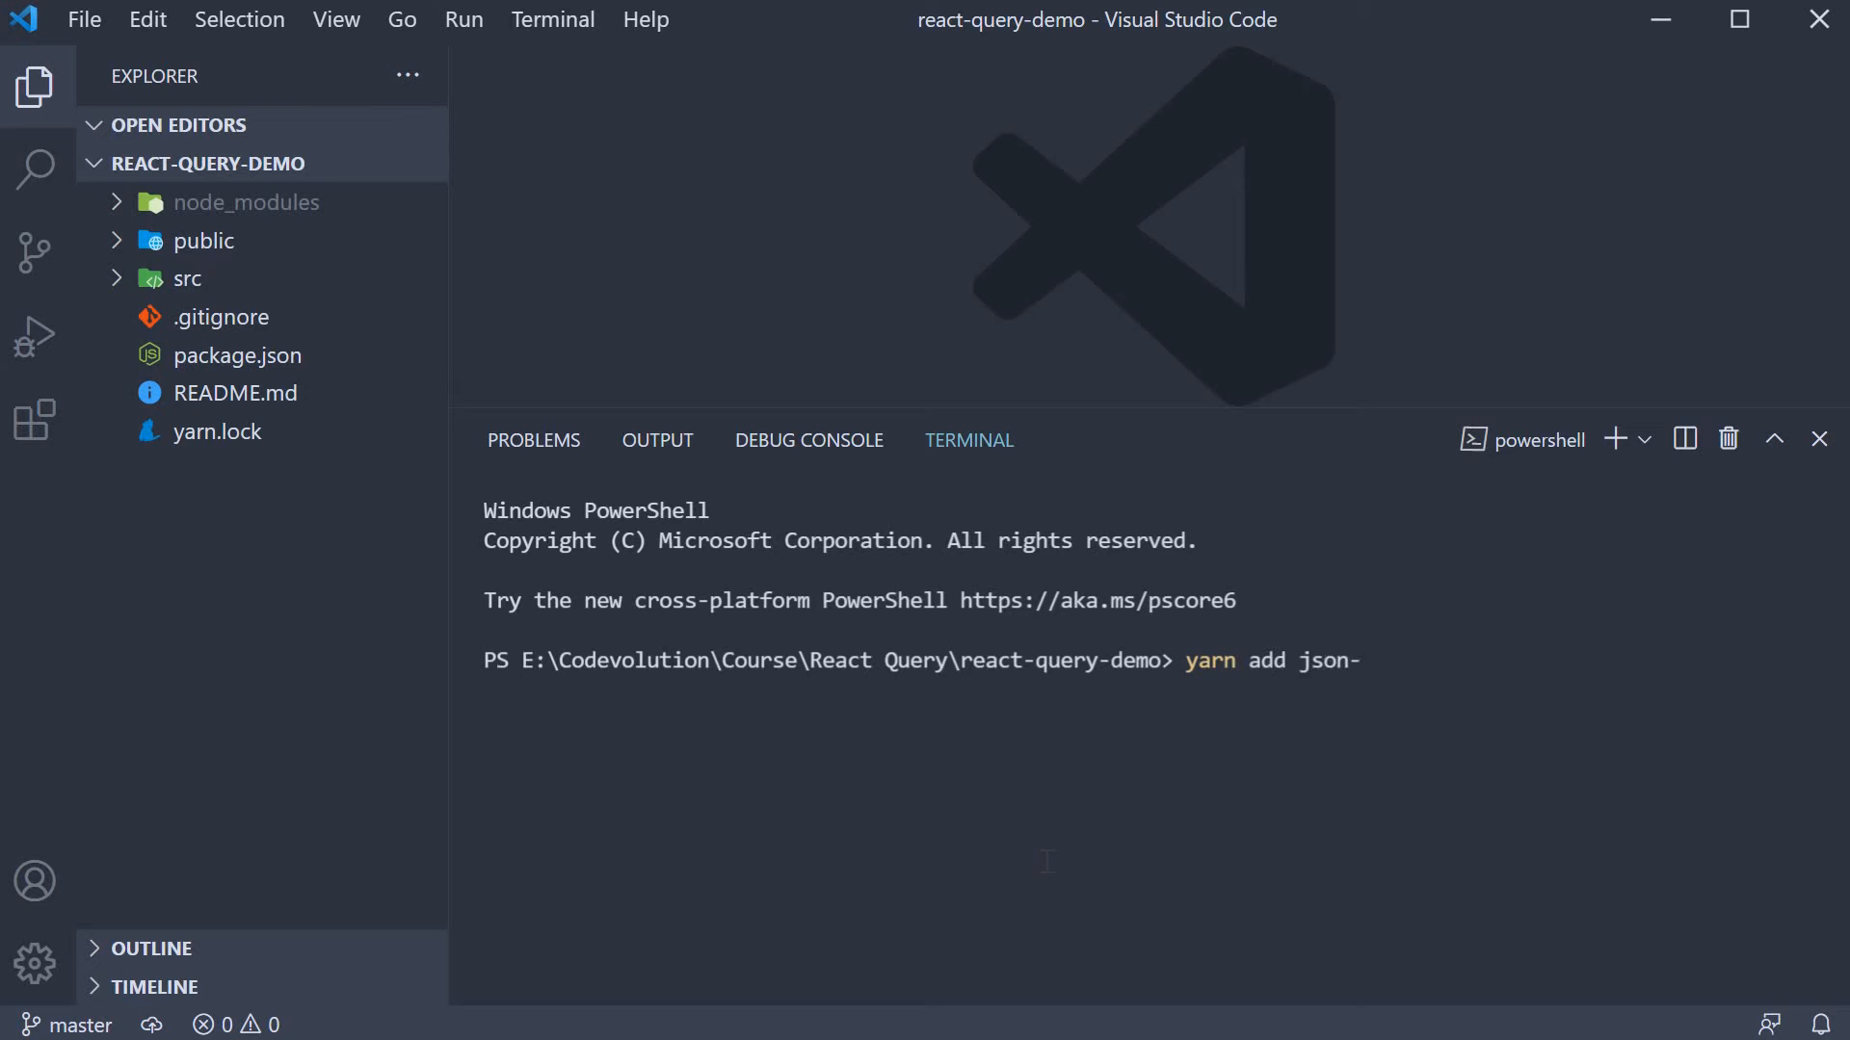
pyautogui.write('server')
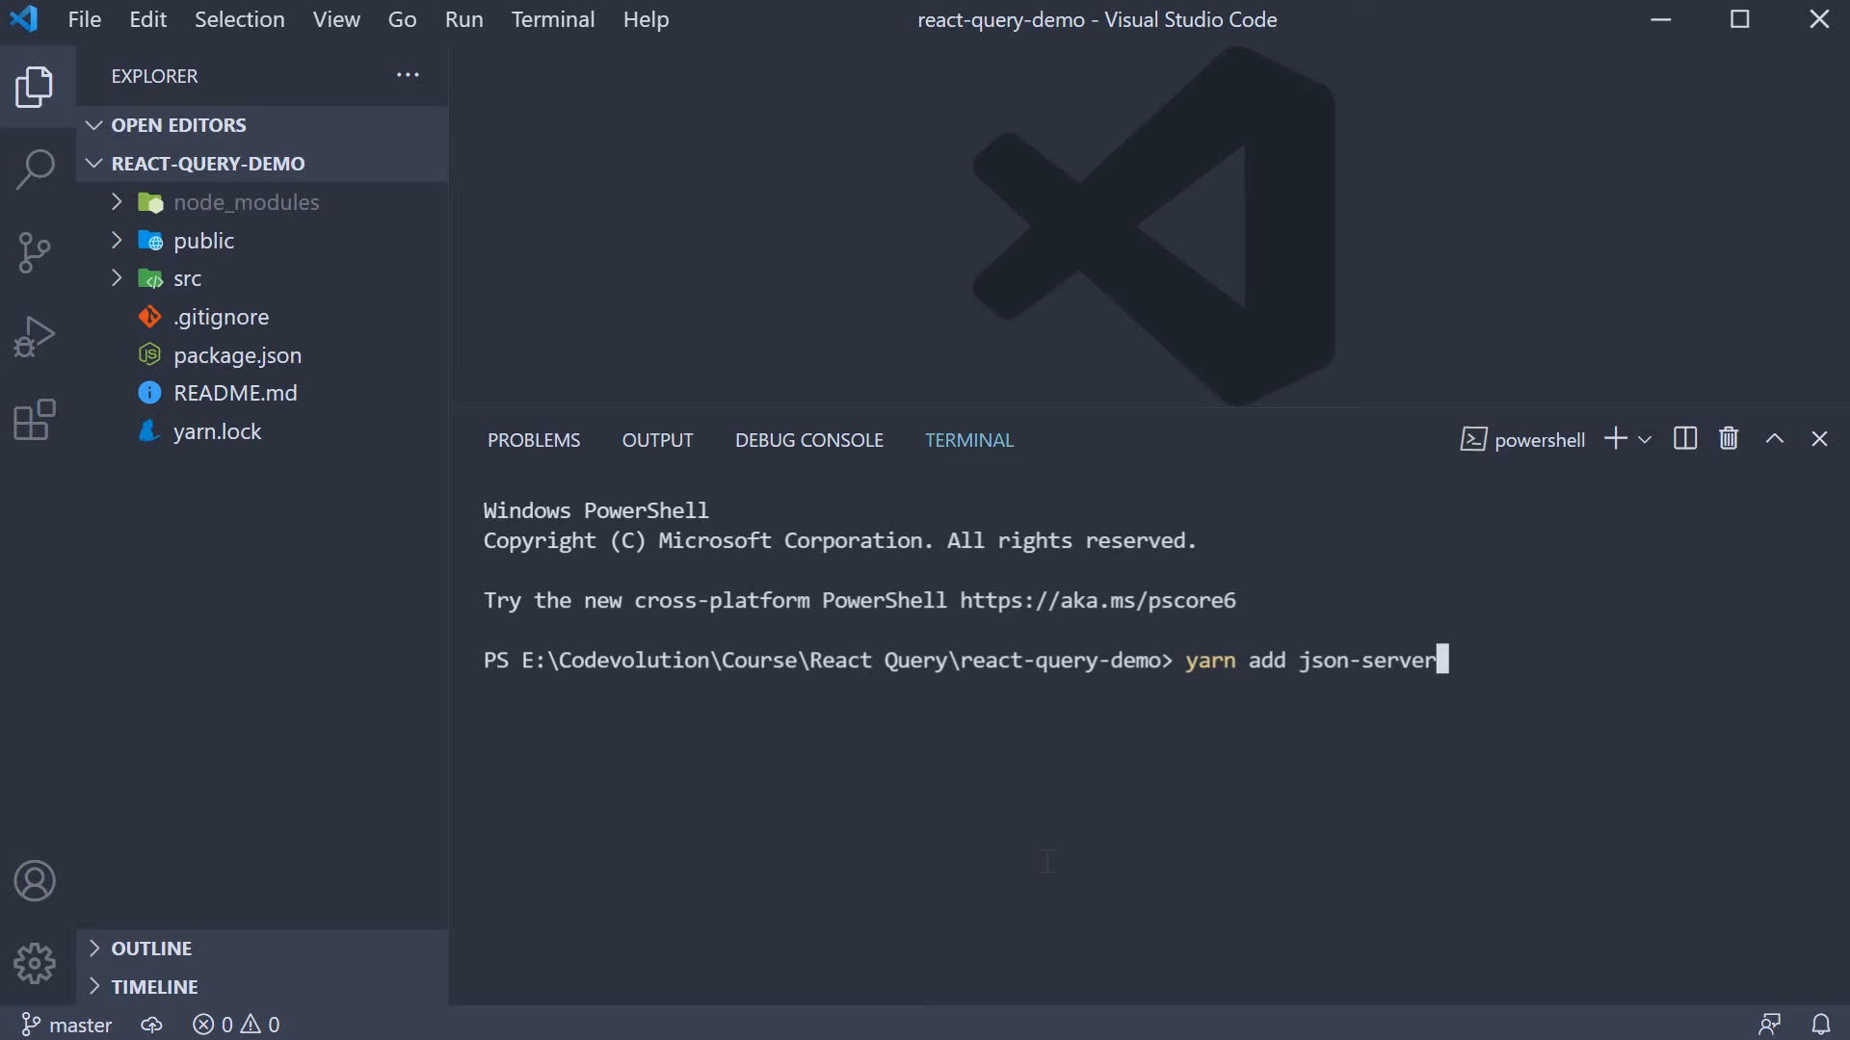
pyautogui.press('Enter')
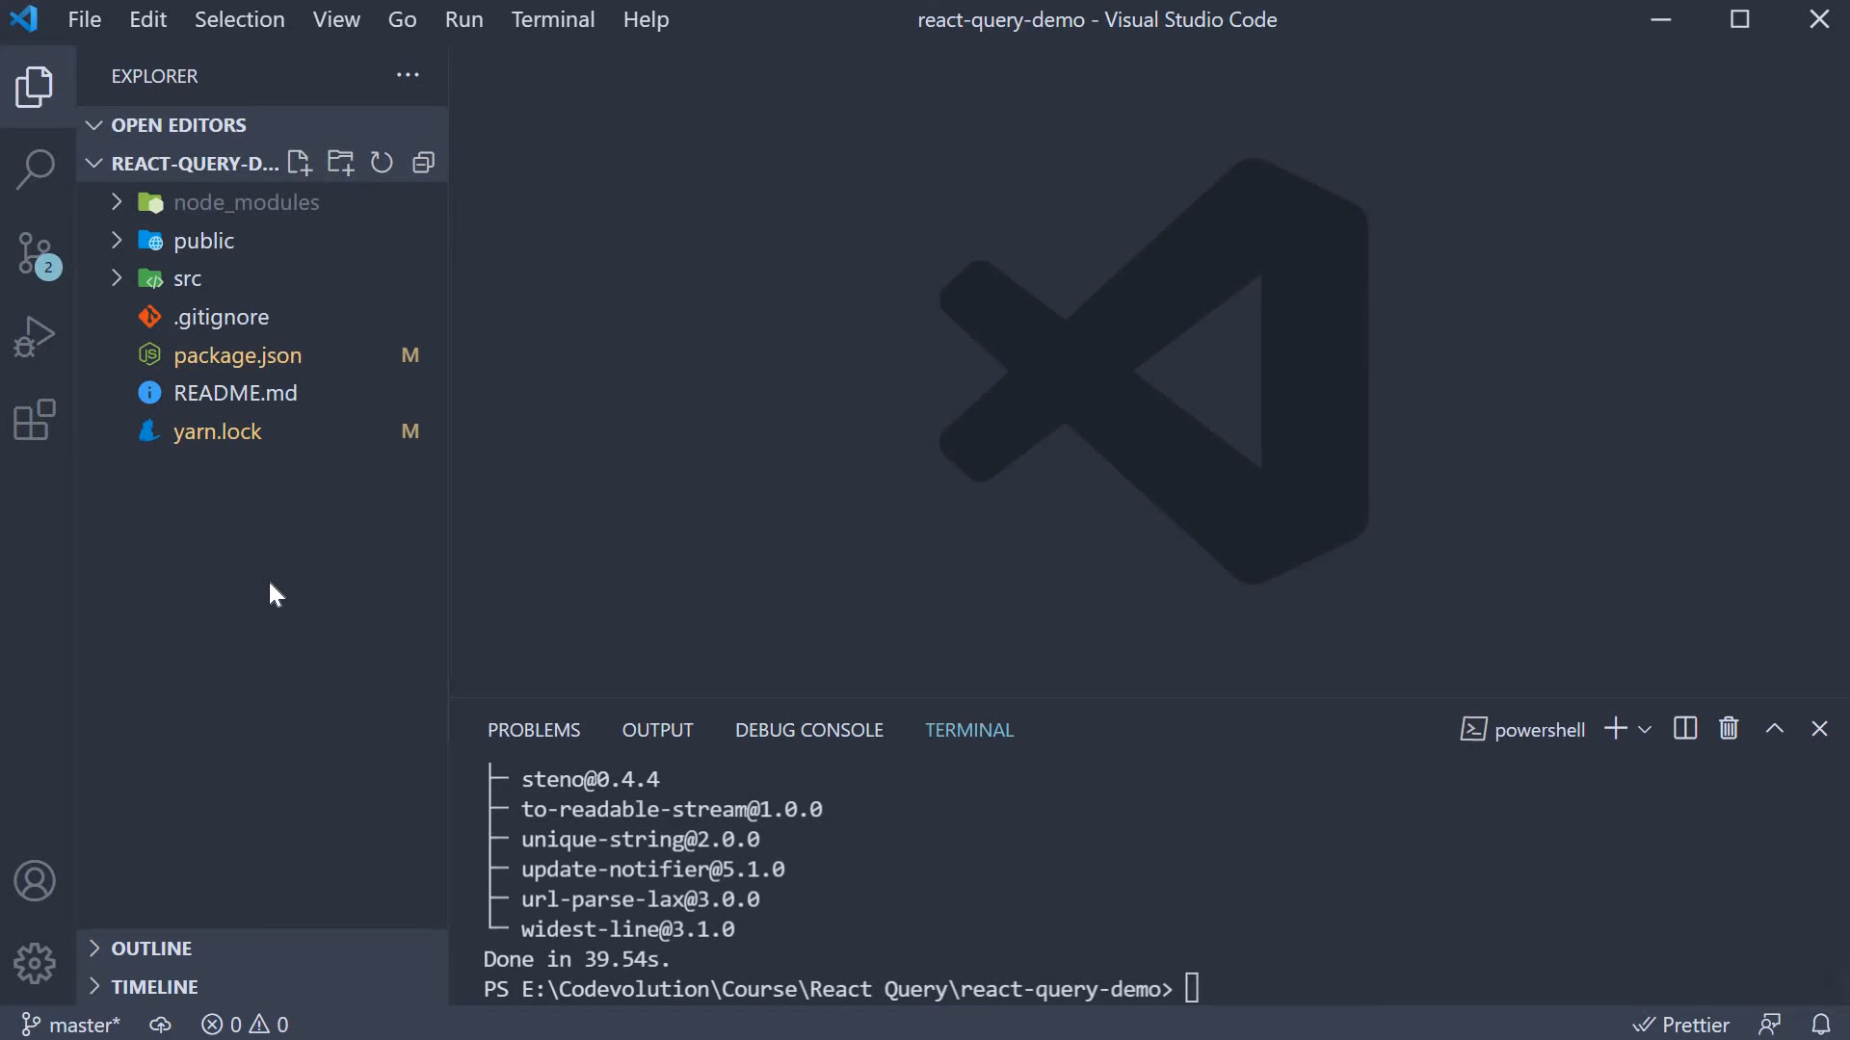
# - Create db.json at the project root with superheroes Batman, Superman and Wonder Woman and save it
pyautogui.click(299, 162)
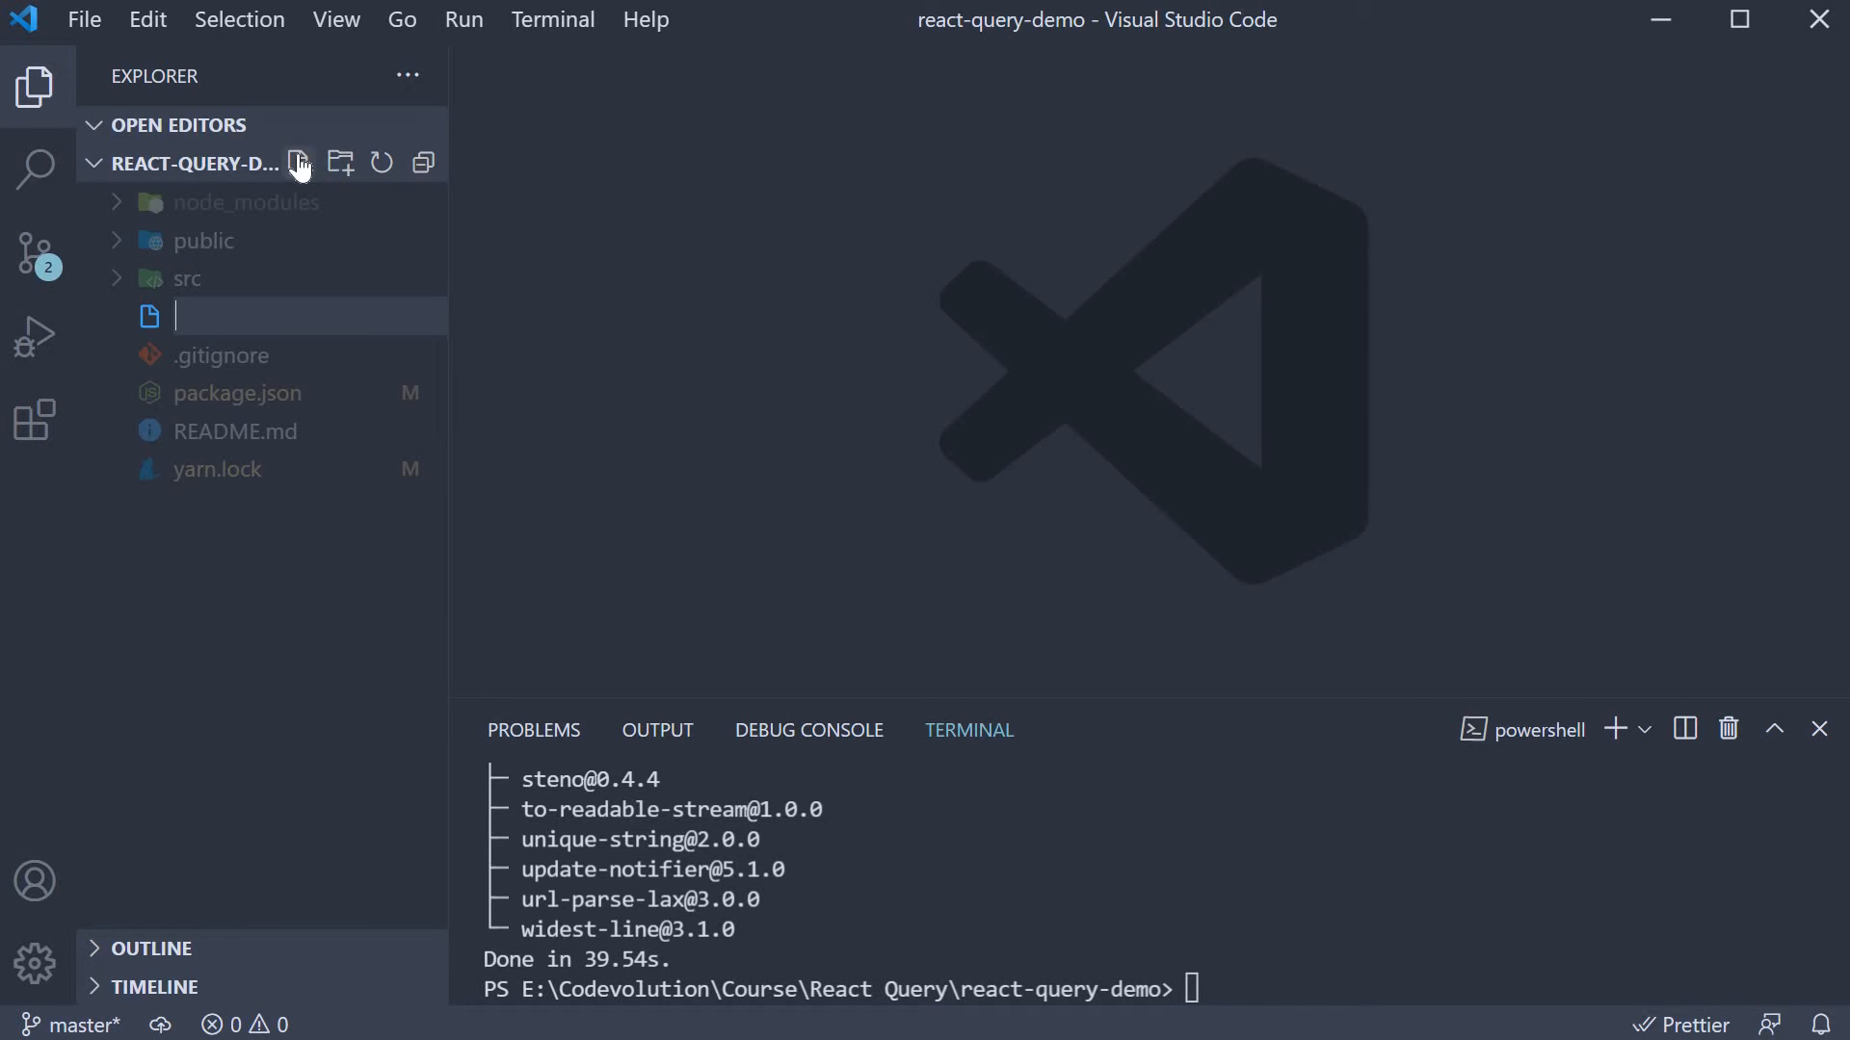
pyautogui.write('db.json')
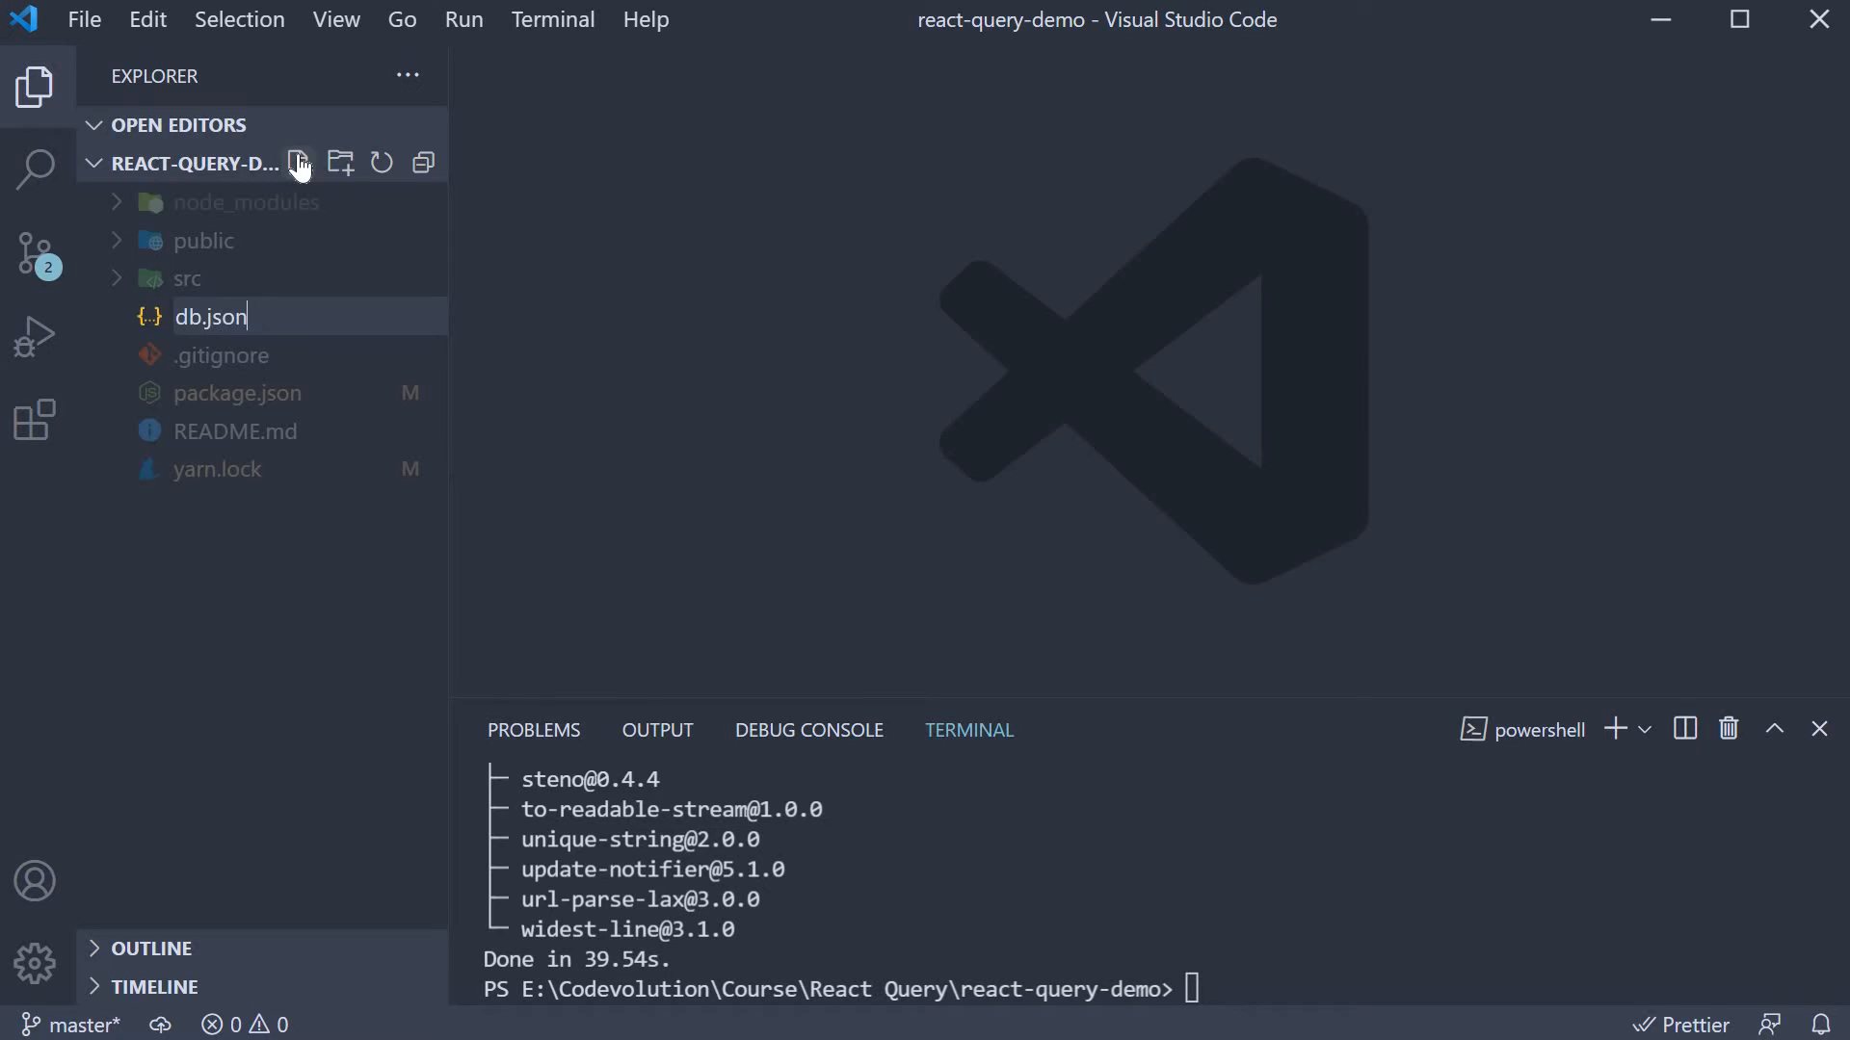
pyautogui.press('Enter')
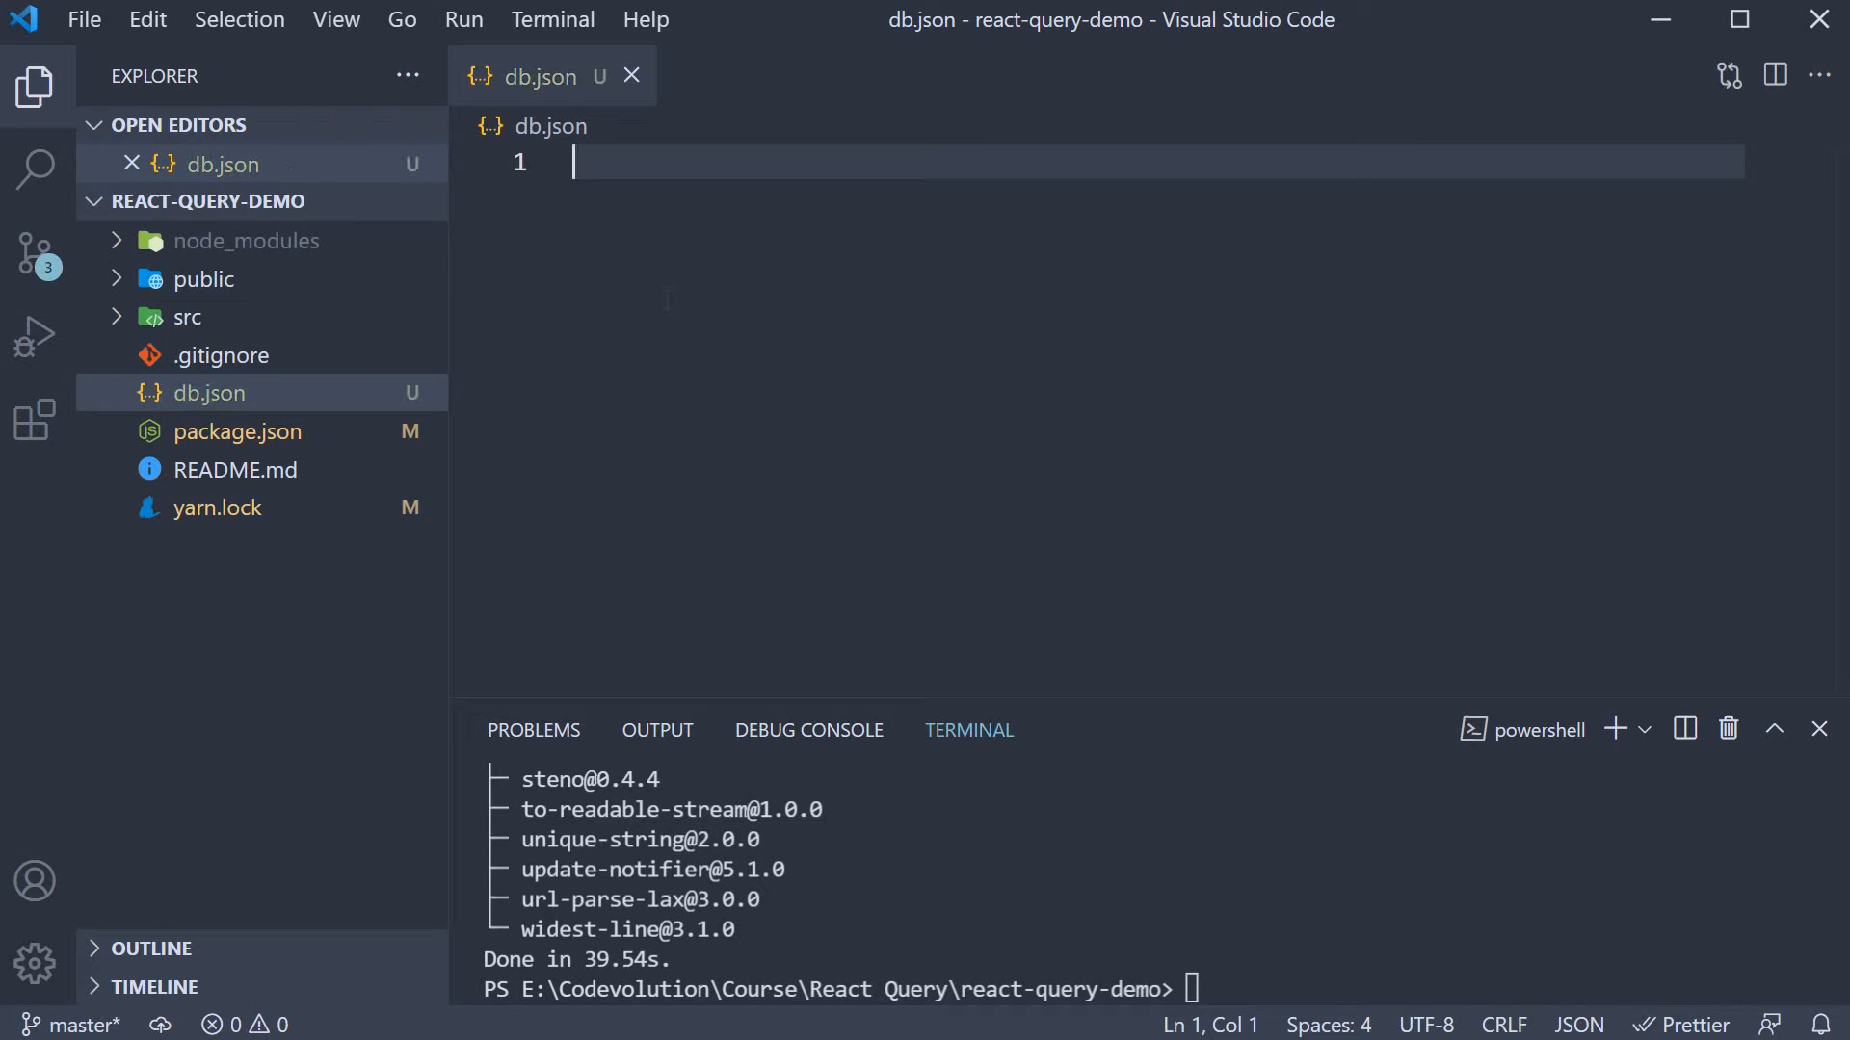
pyautogui.moveTo(709, 358)
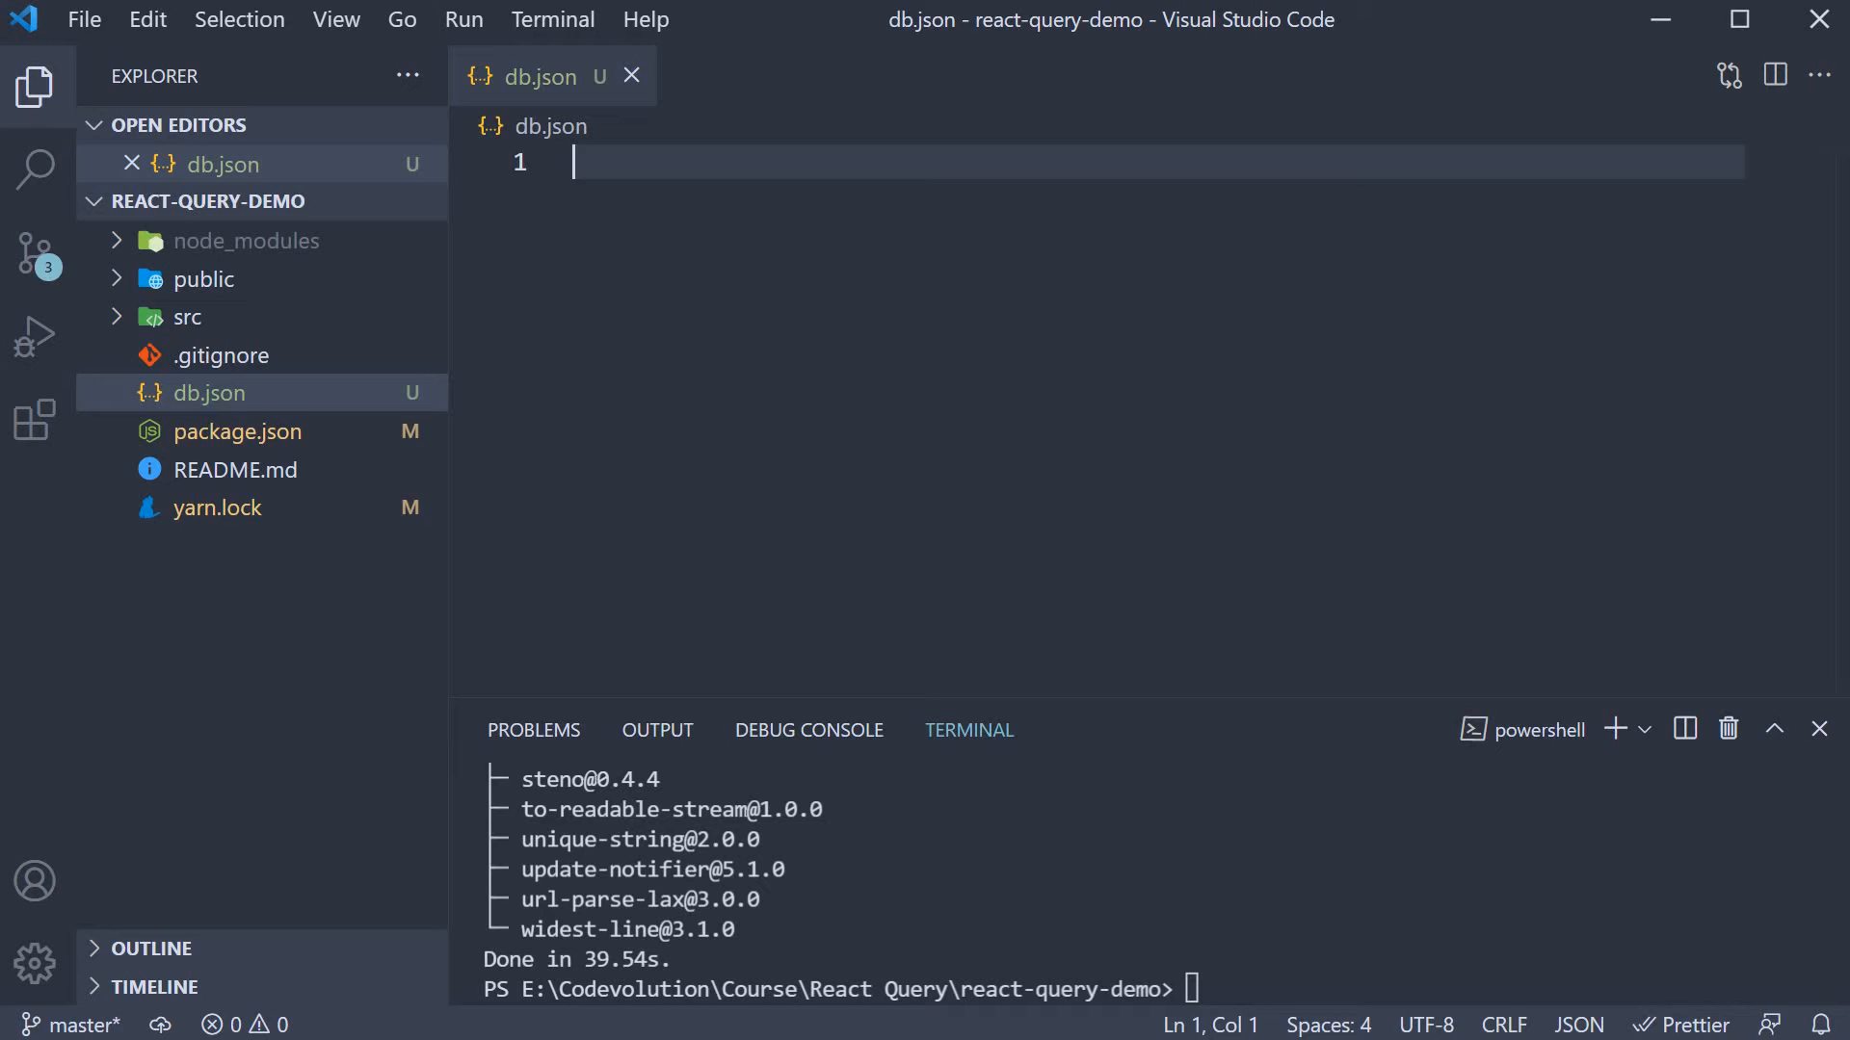
pyautogui.moveTo(709, 356)
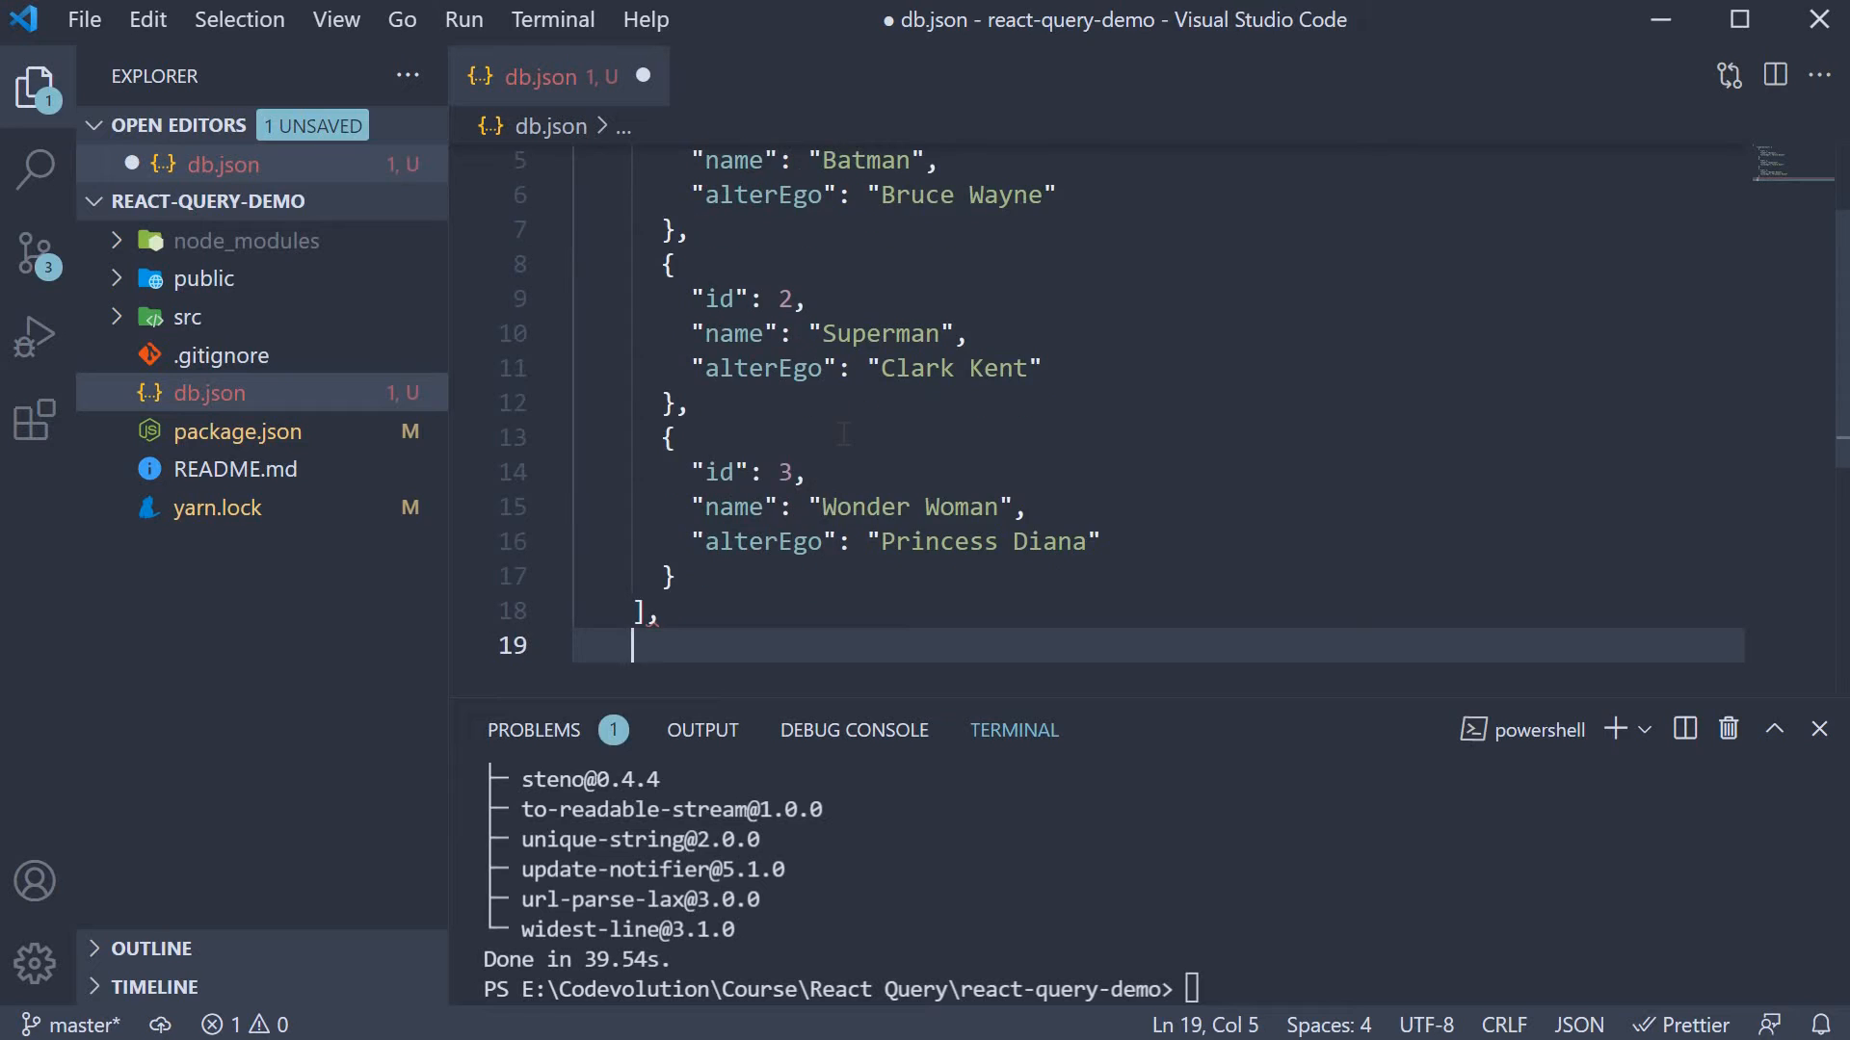
pyautogui.press('ctrl+s')
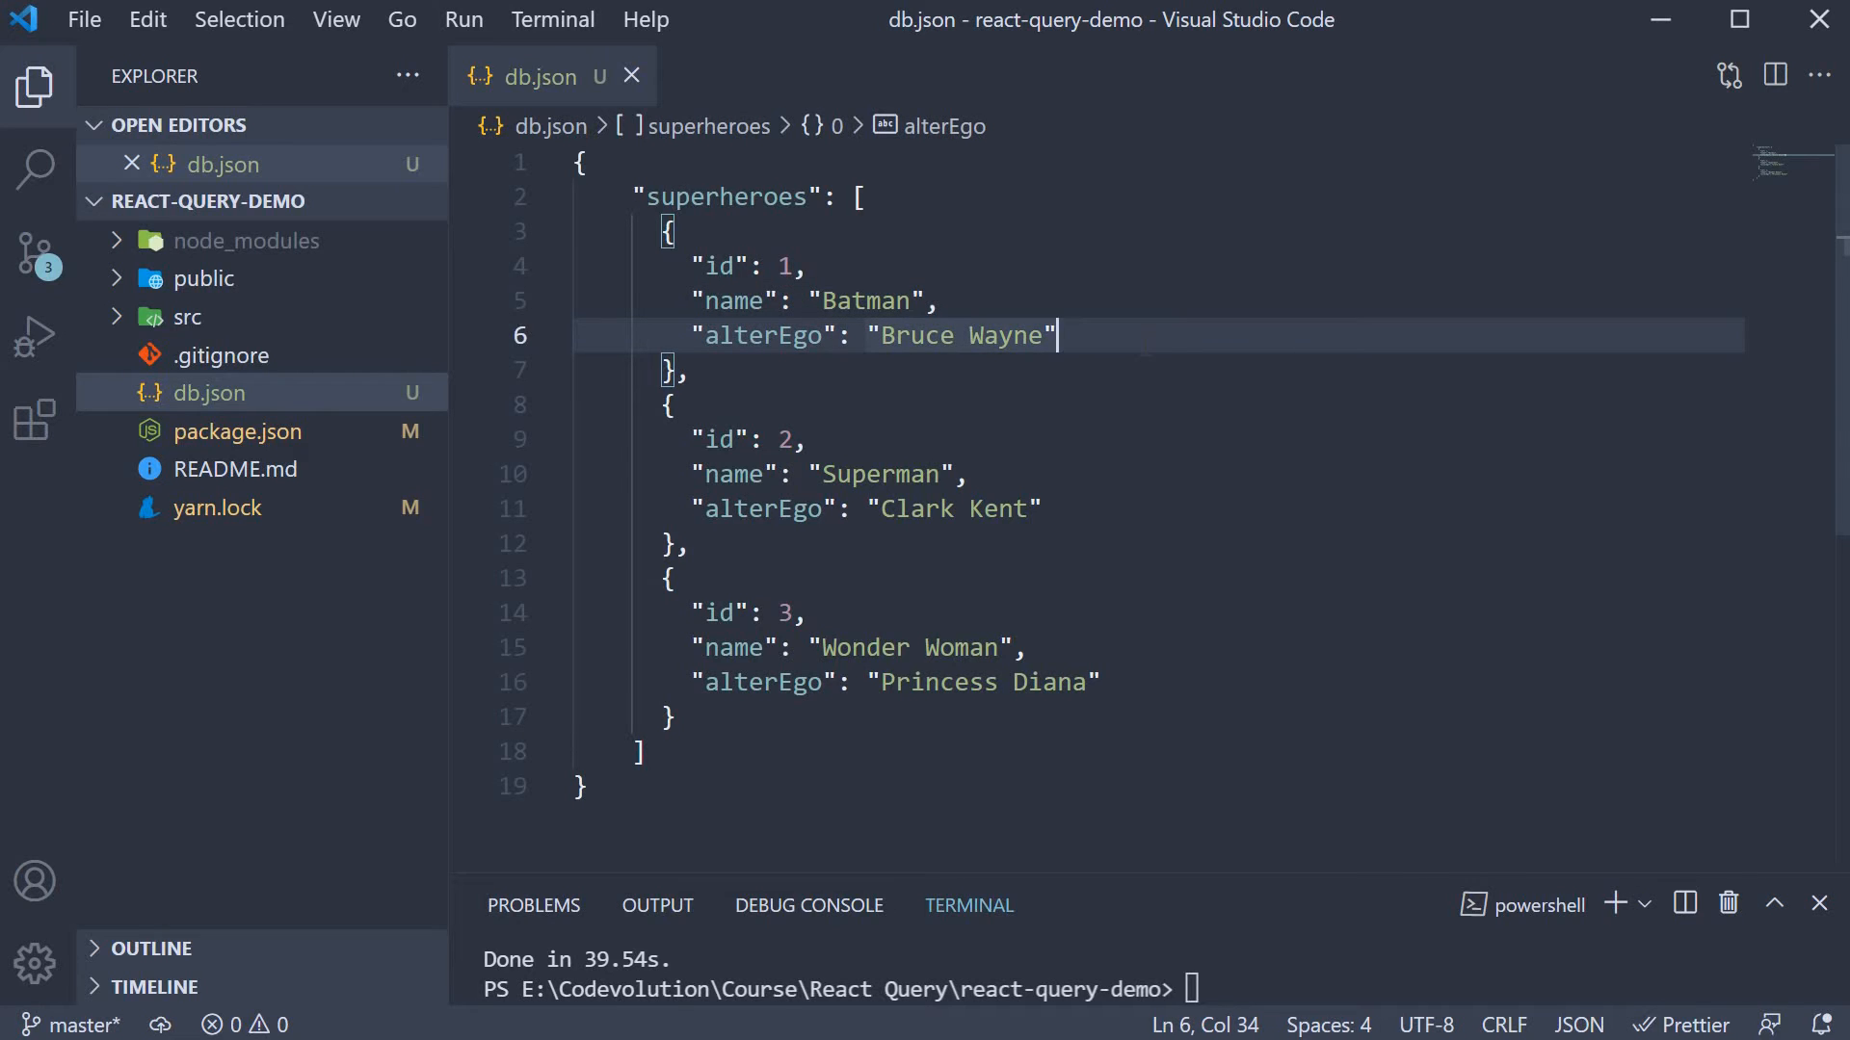
pyautogui.click(938, 301)
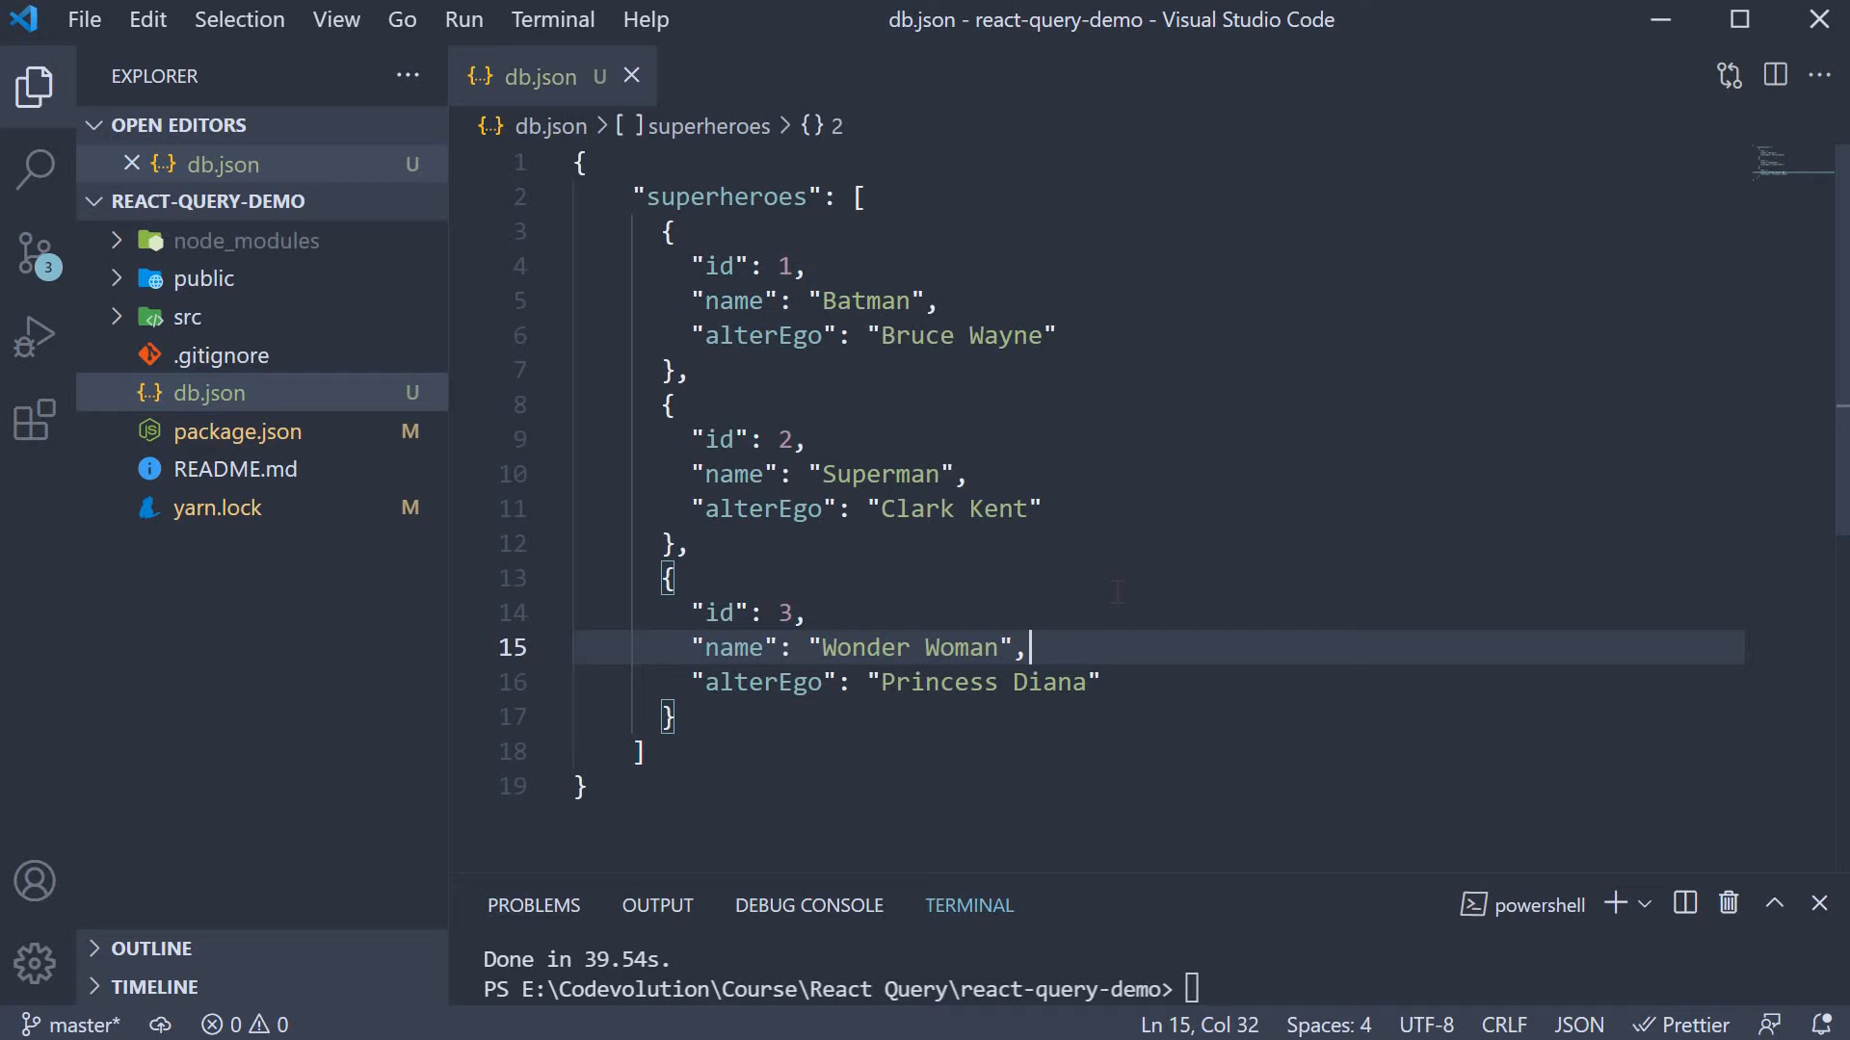
# - Add script "serve-json": "json-server --watch db.json --port 4000" to package.json
pyautogui.click(236, 430)
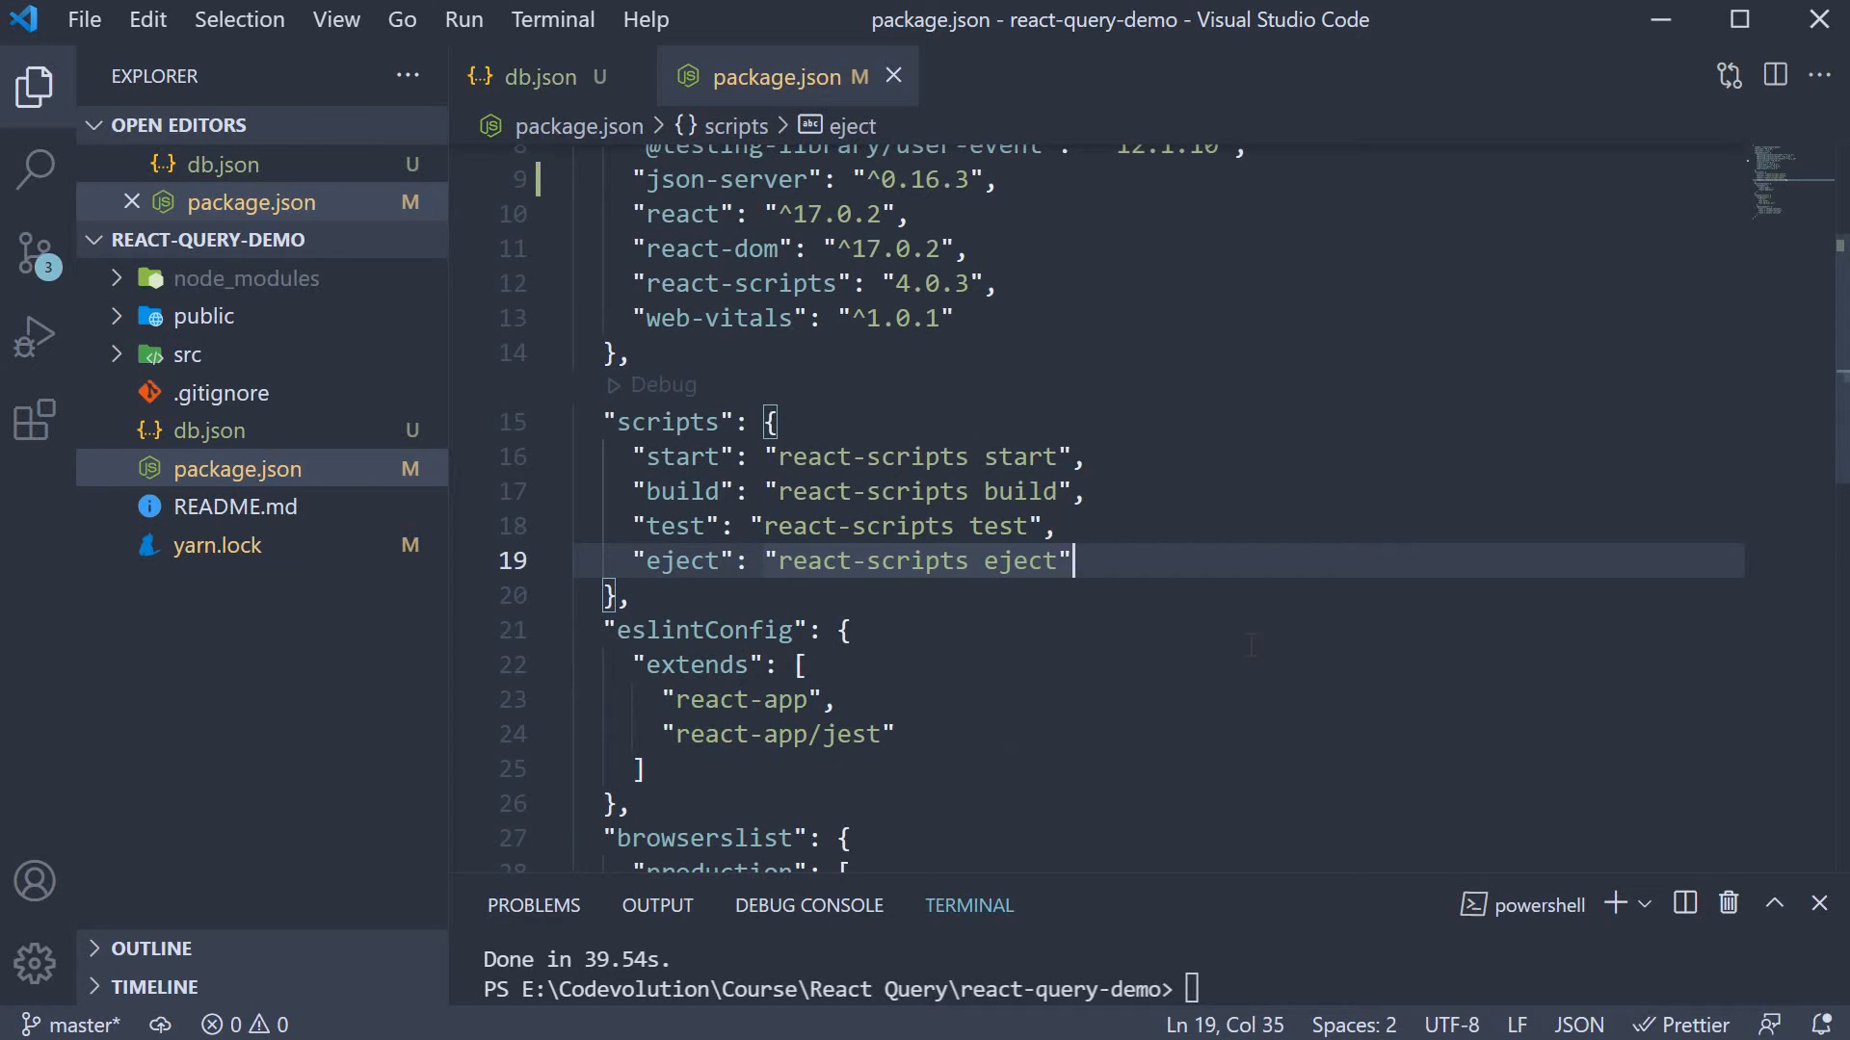
pyautogui.write('"')
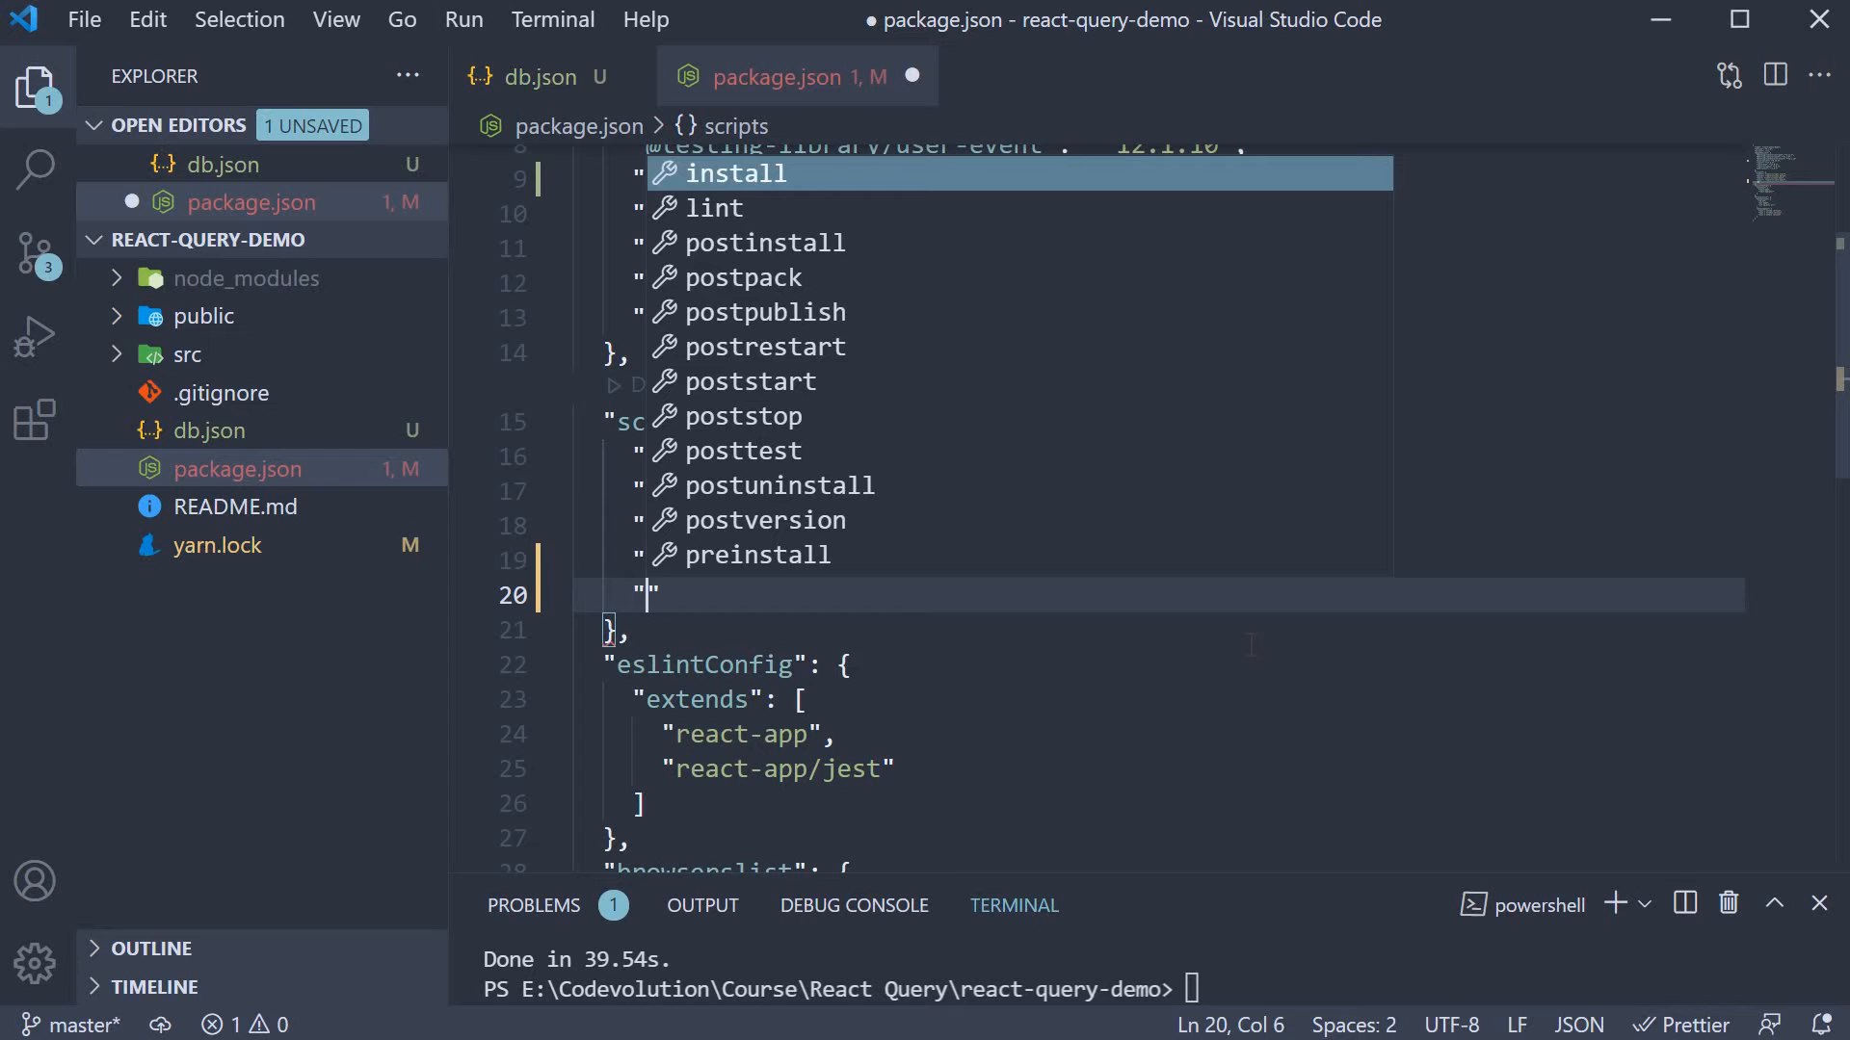
pyautogui.write('serve-')
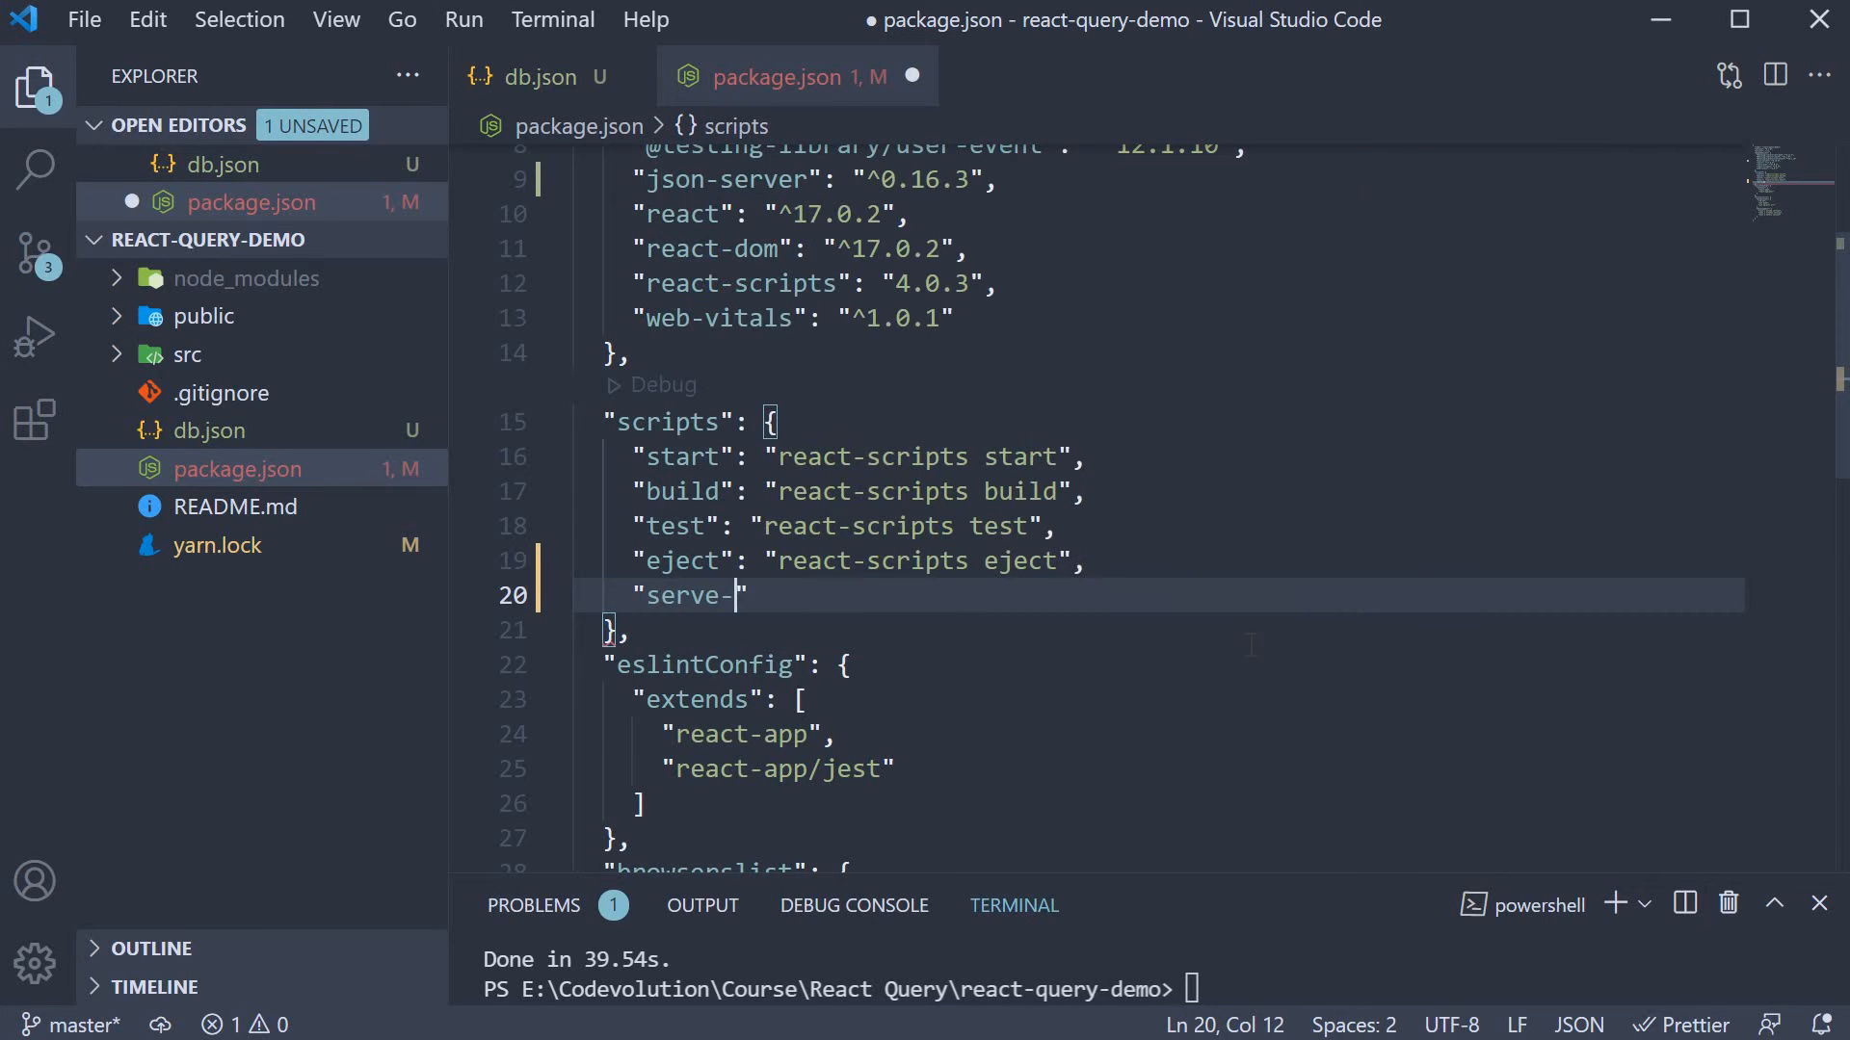
pyautogui.write('json"')
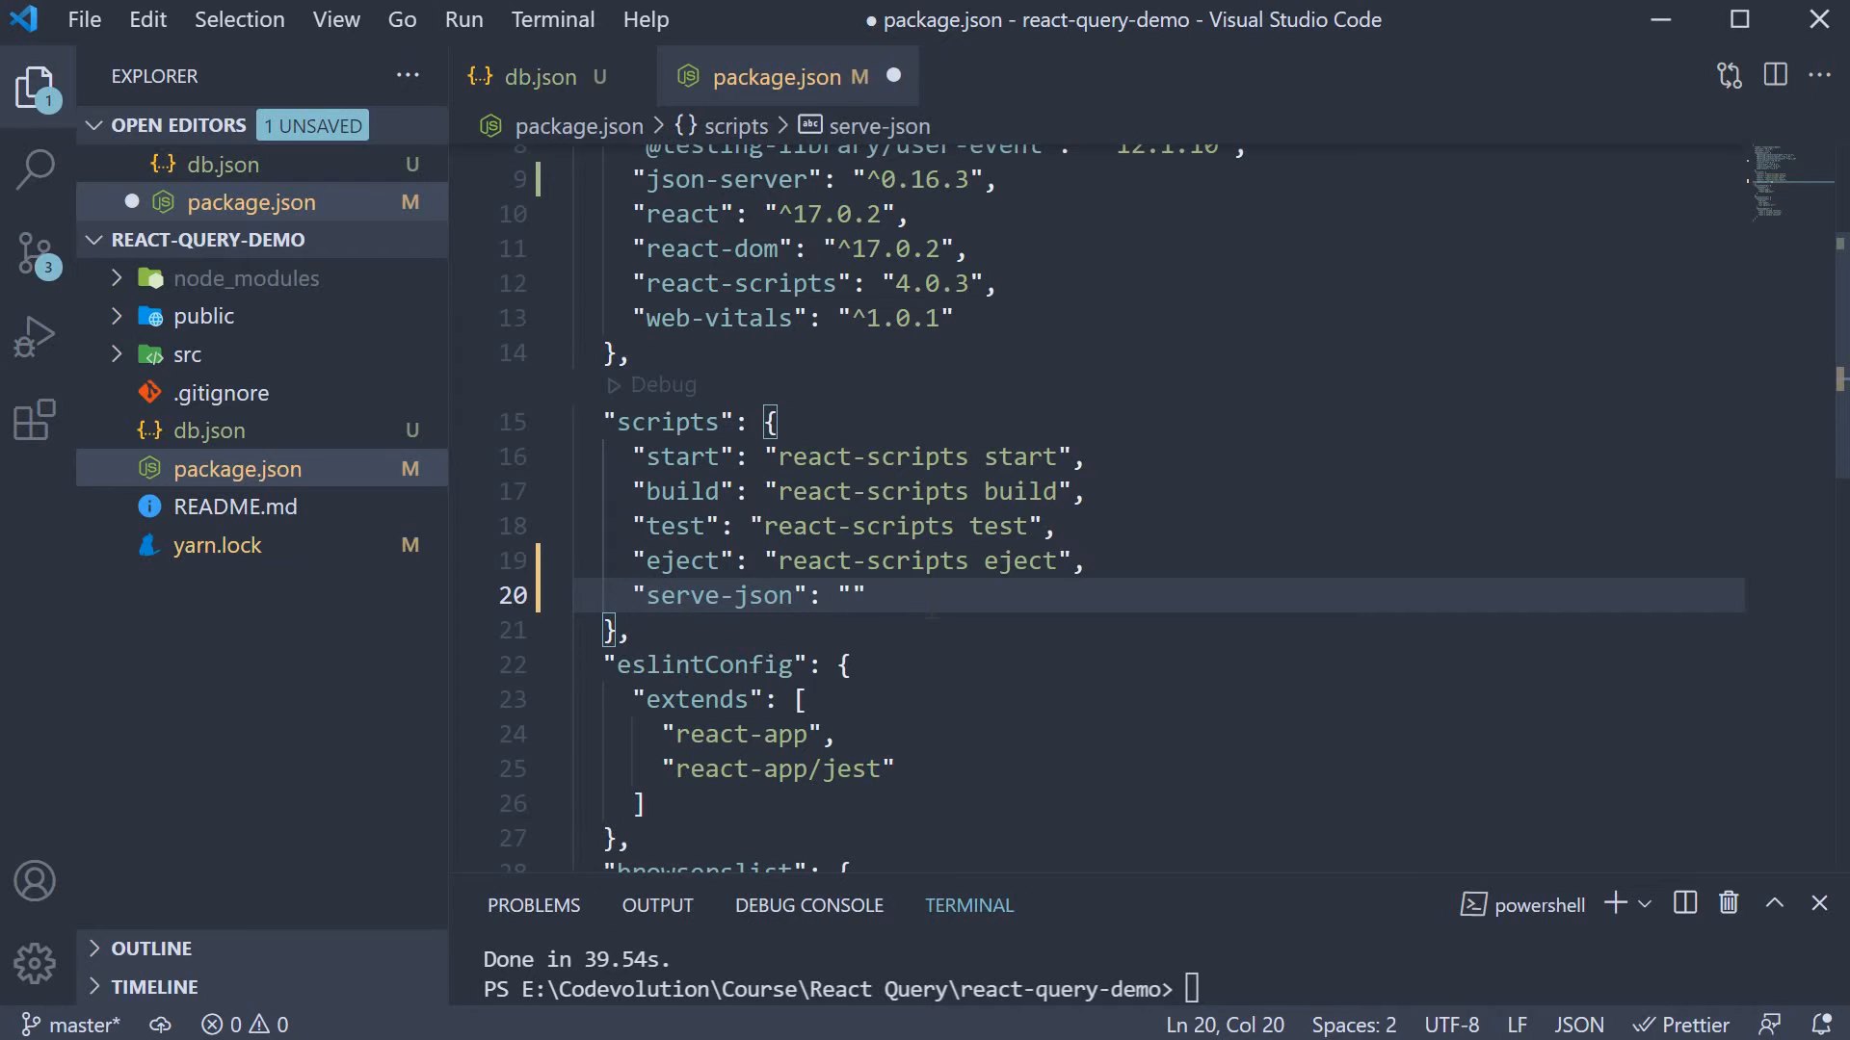
pyautogui.write('json-server')
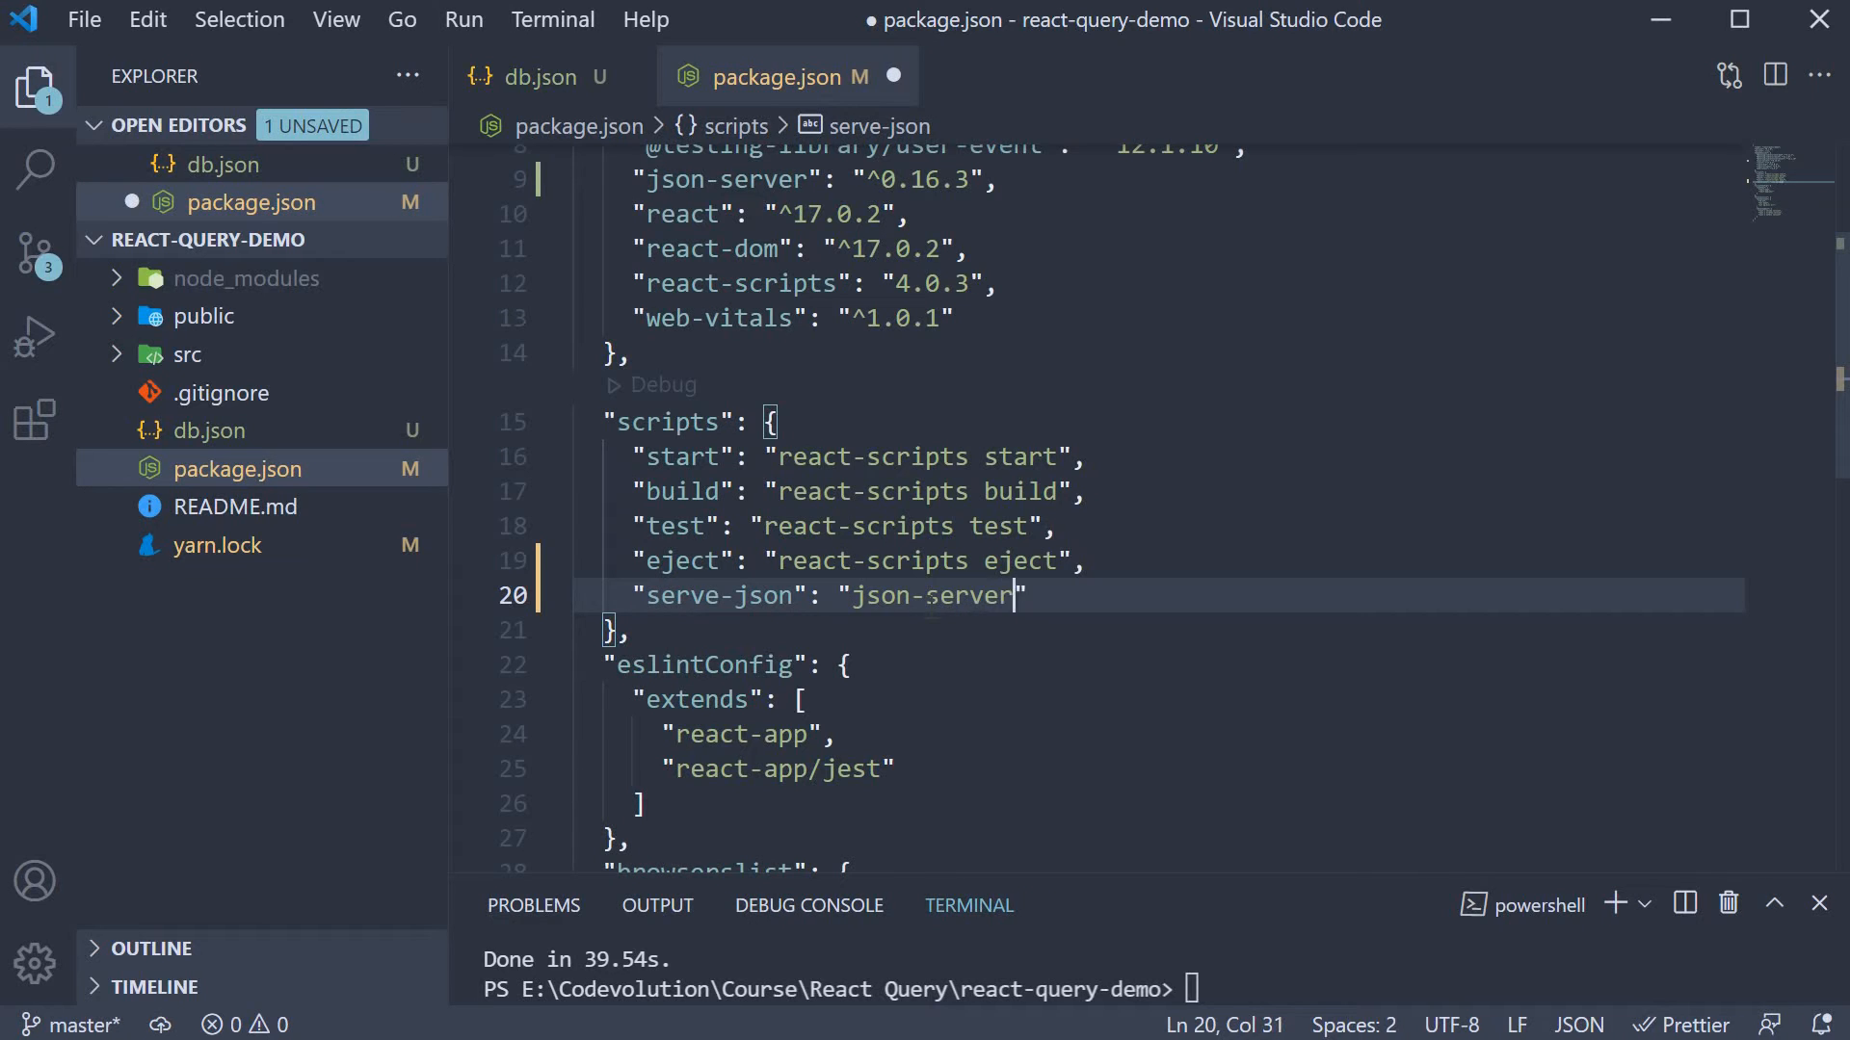
pyautogui.write('--watch')
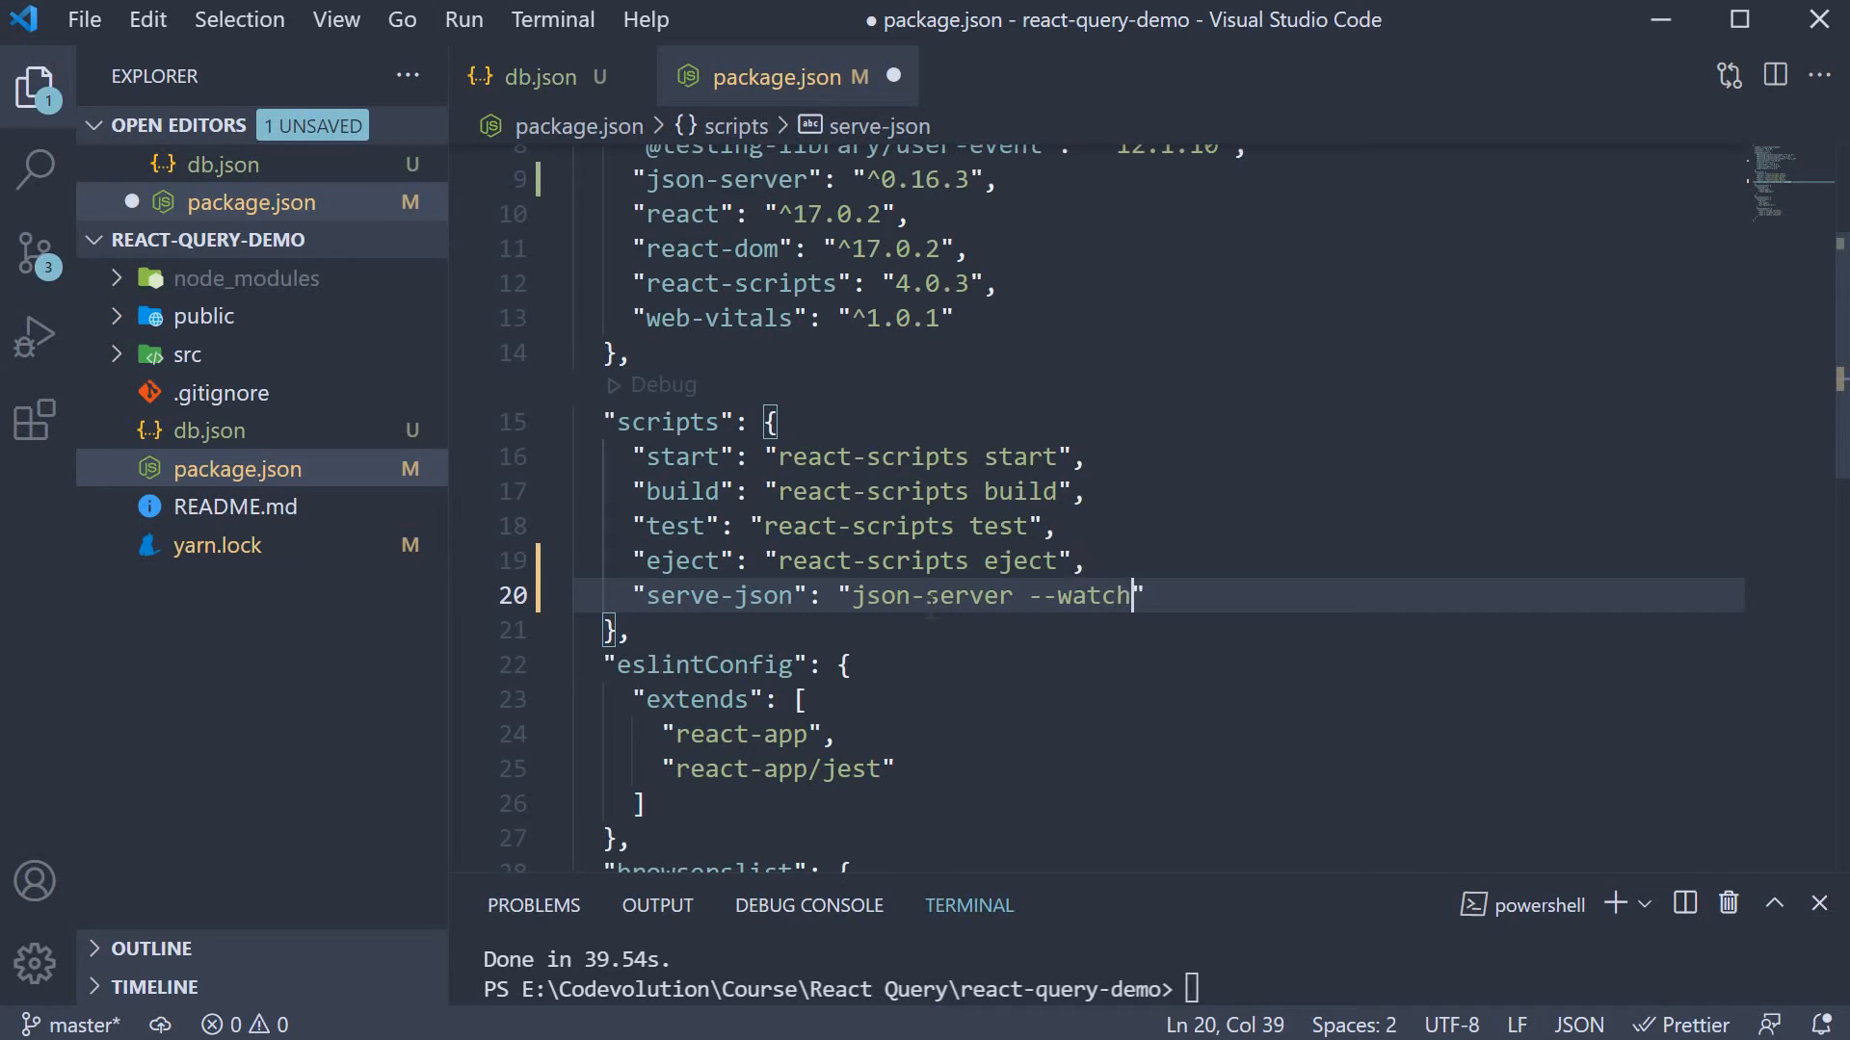
pyautogui.write('db.json')
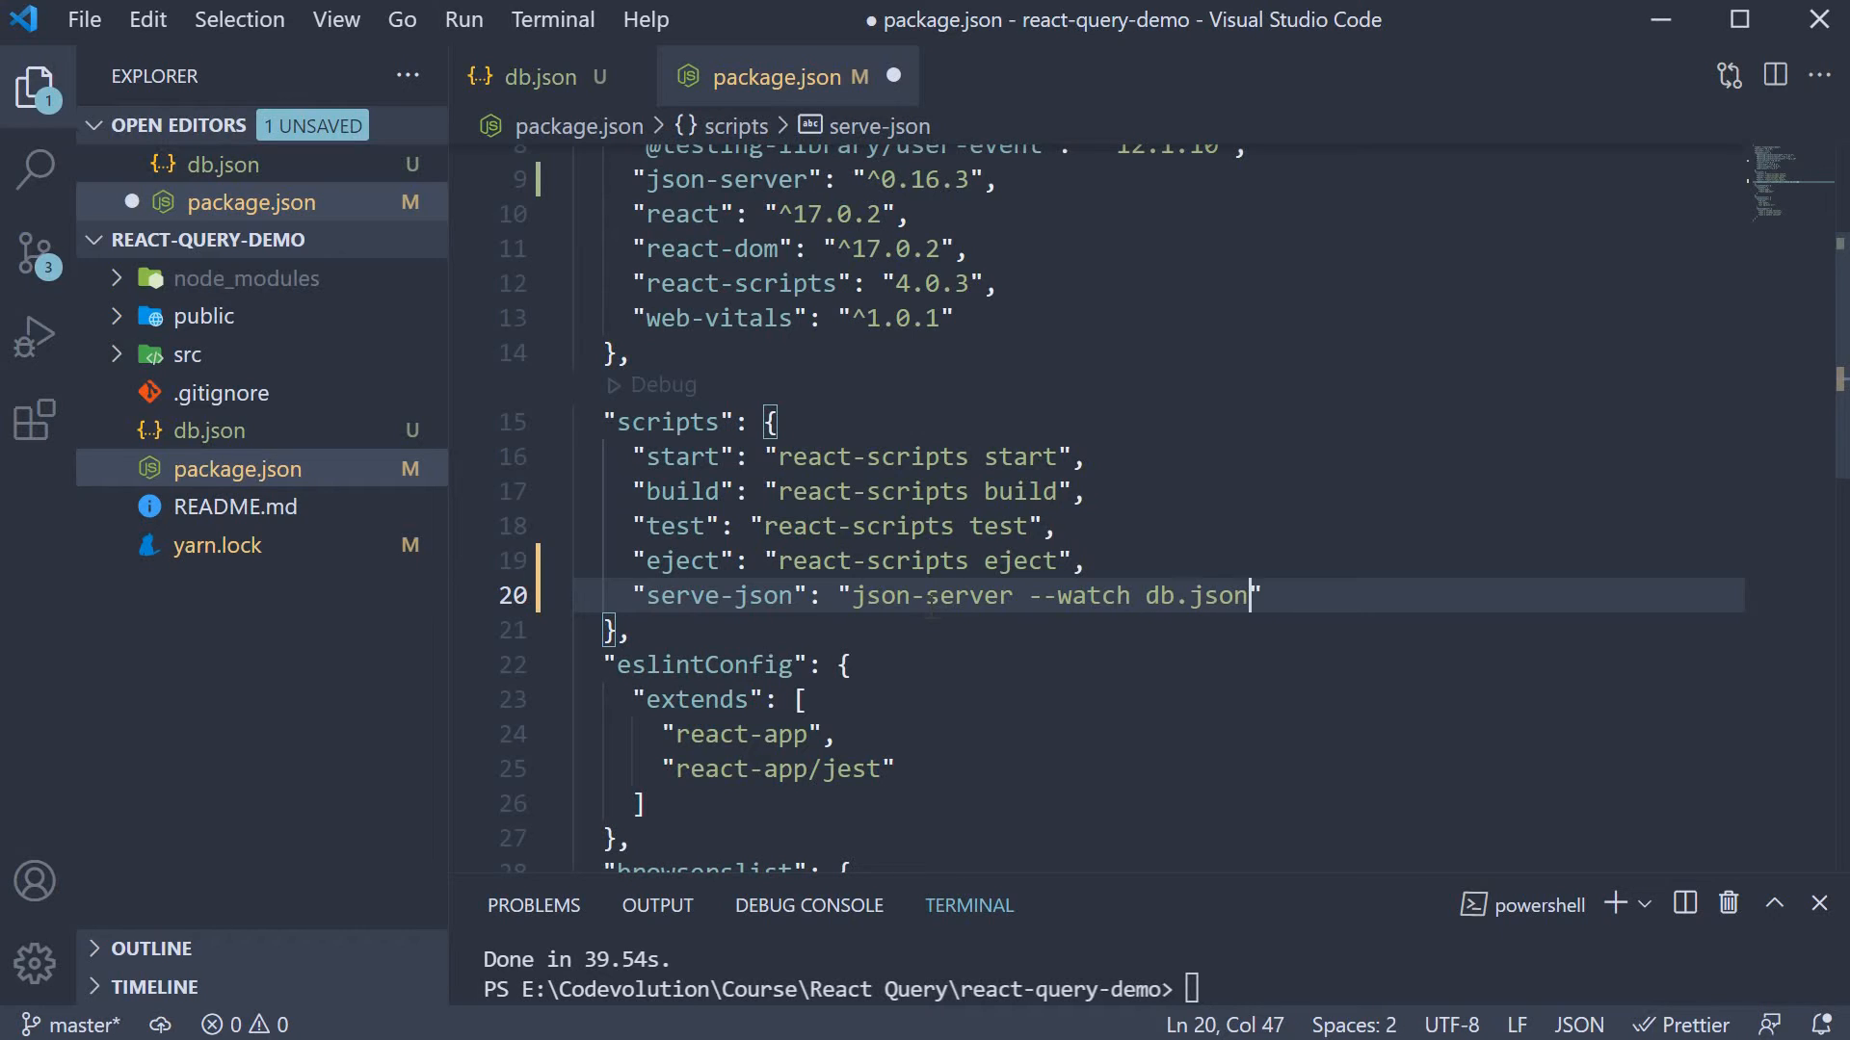
pyautogui.write('--port')
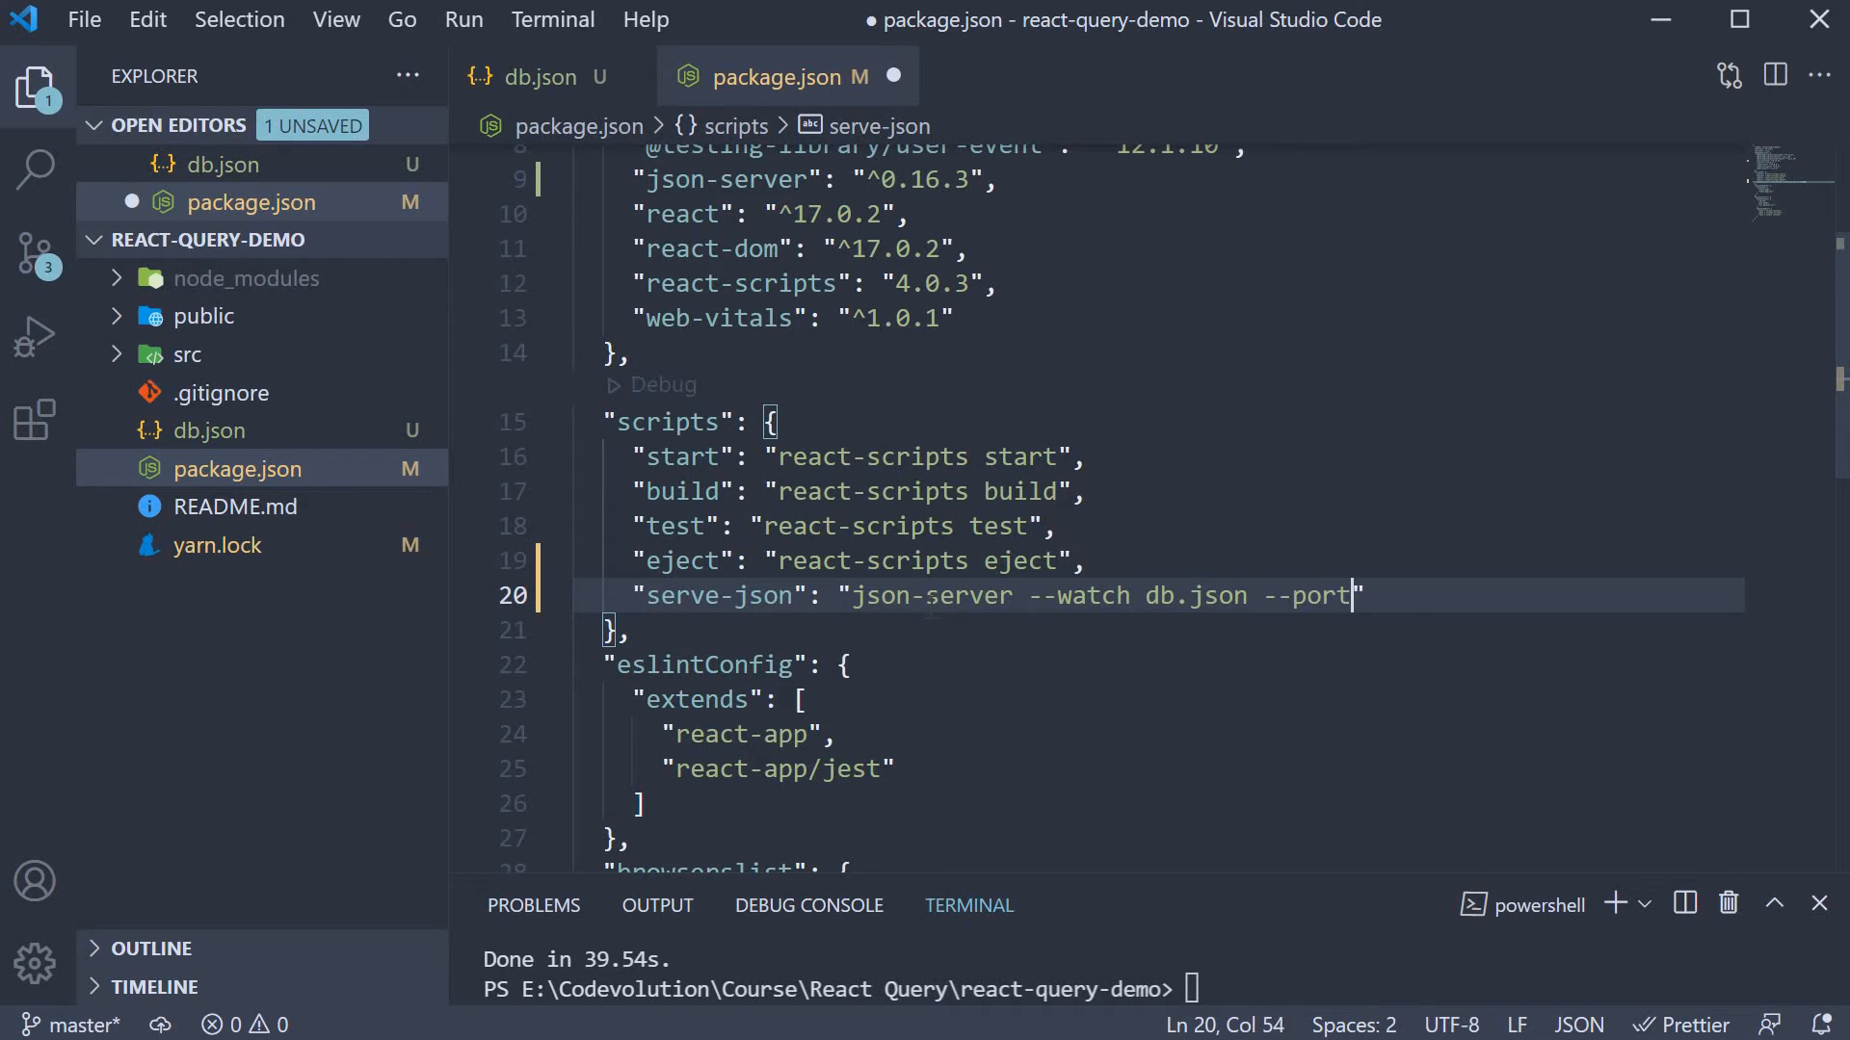
pyautogui.write('4000')
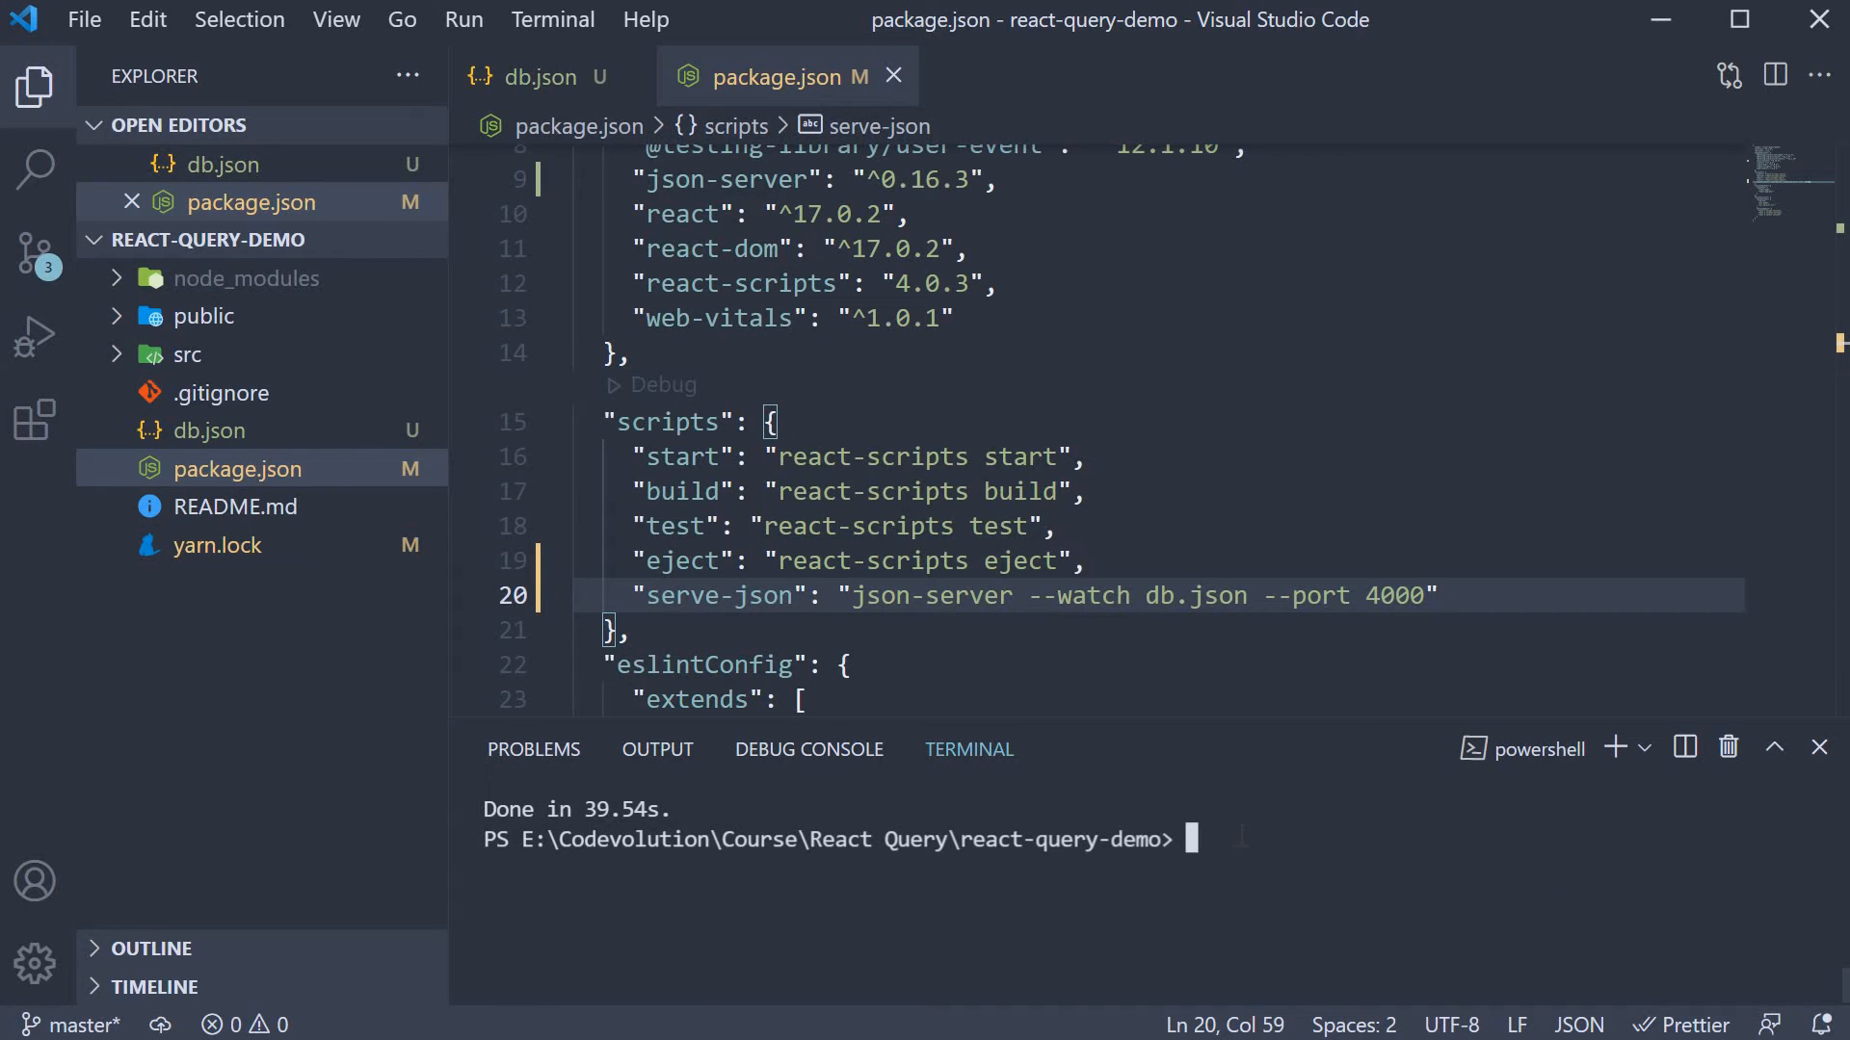
# - Run 'yarn serve-json' so json-server starts serving at localhost:4000
pyautogui.write('yarn serve-j')
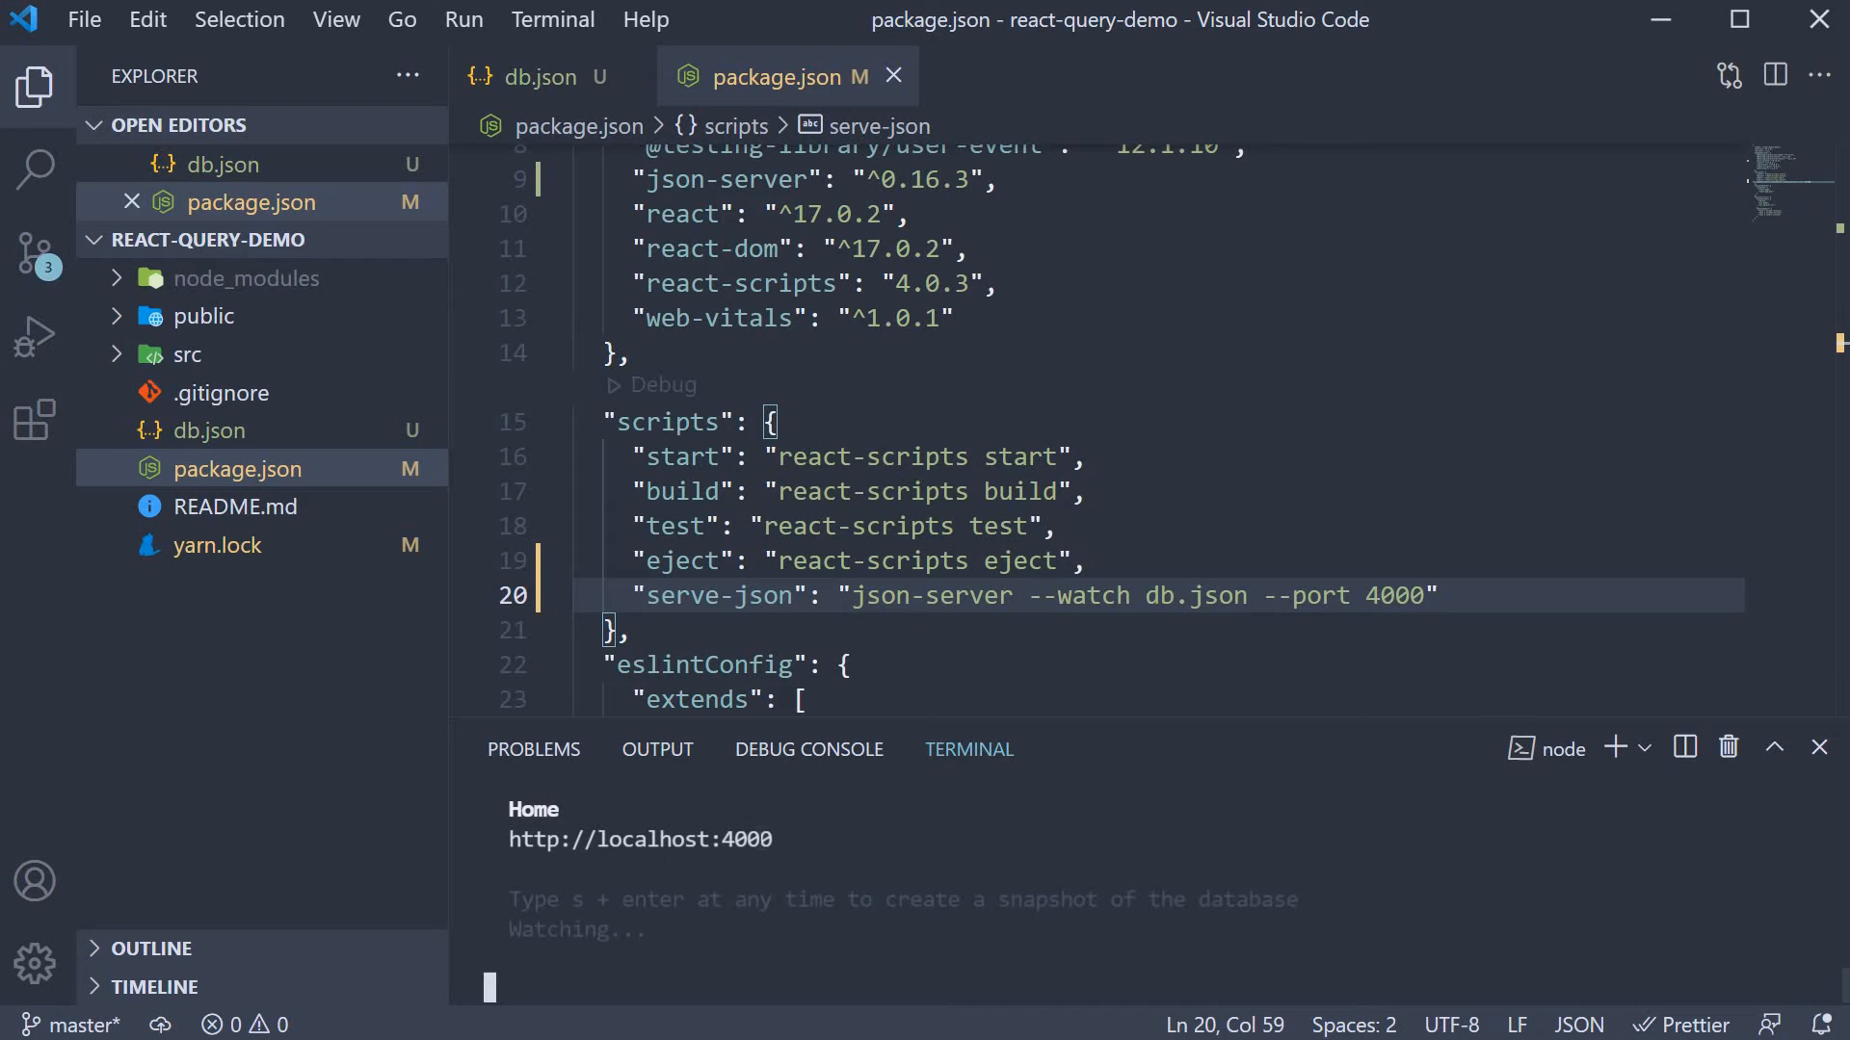
pyautogui.moveTo(678, 838)
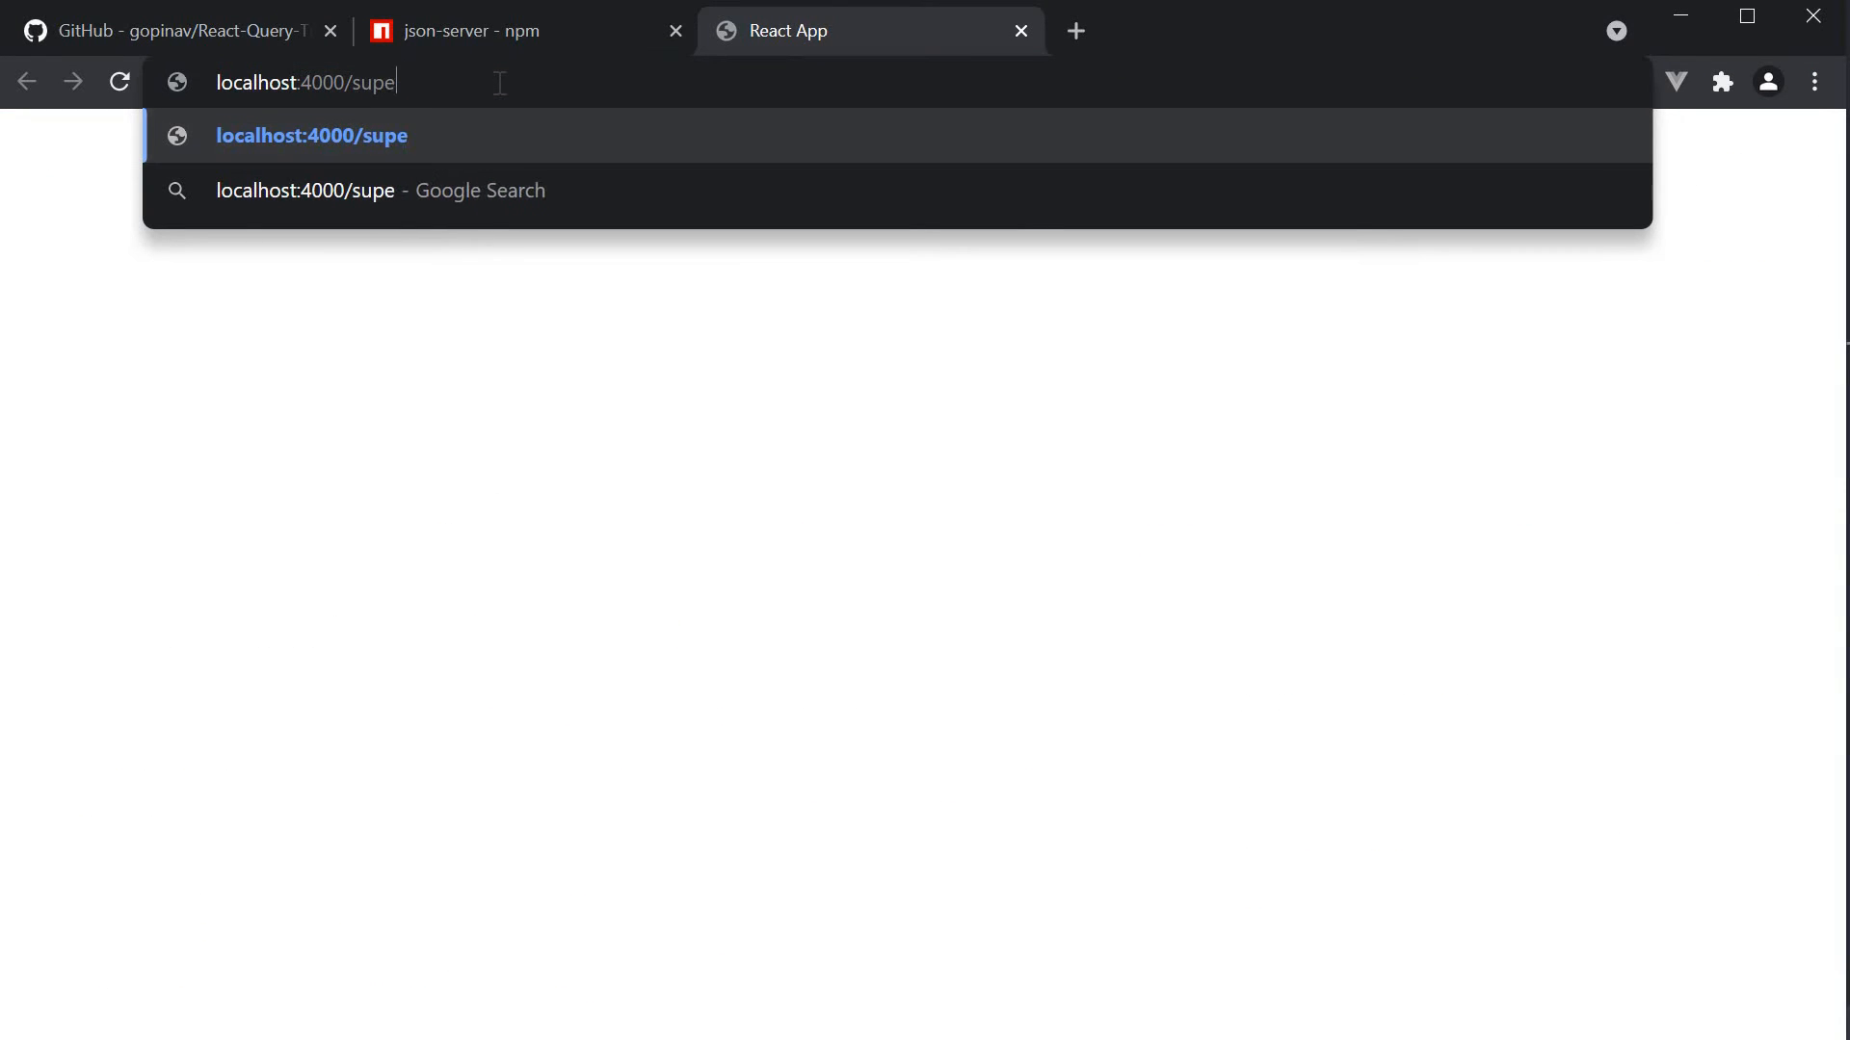
# - Navigate Chrome to localhost:4000/superheroes to view the three hero records
pyautogui.write('rheroes')
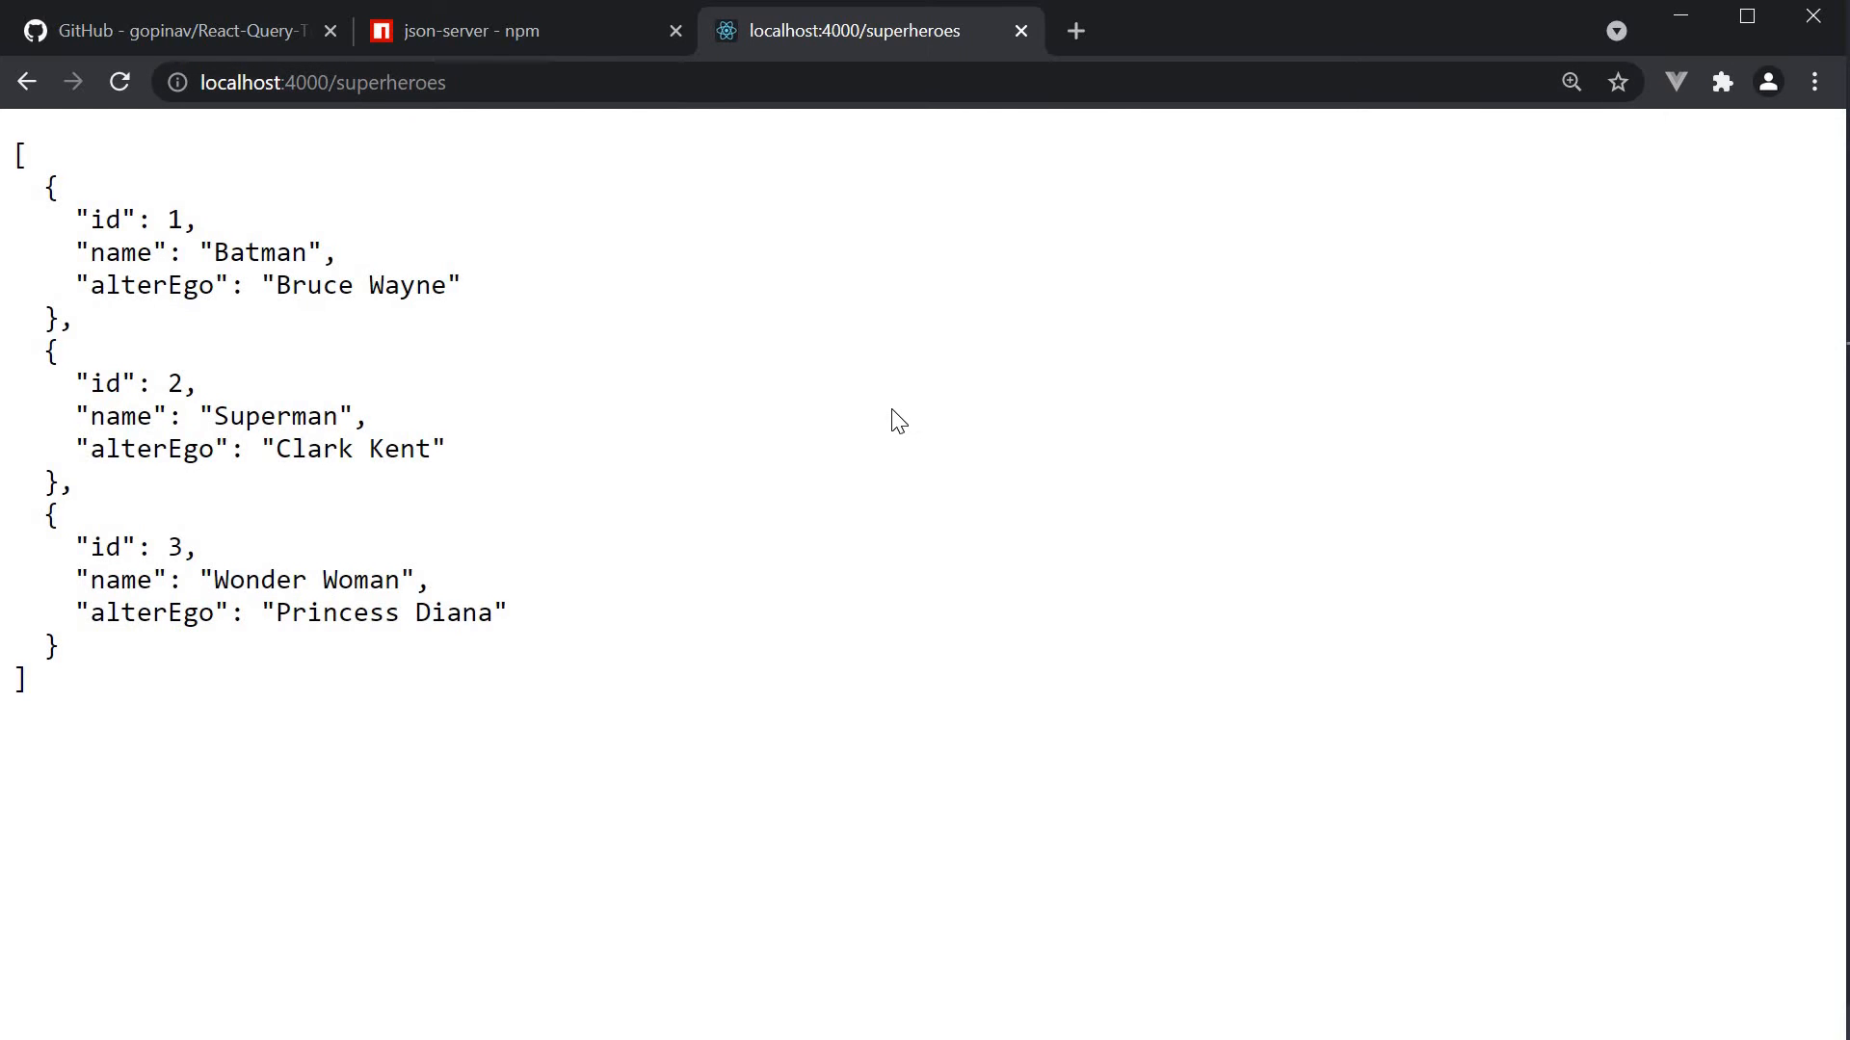
pyautogui.moveTo(463, 248)
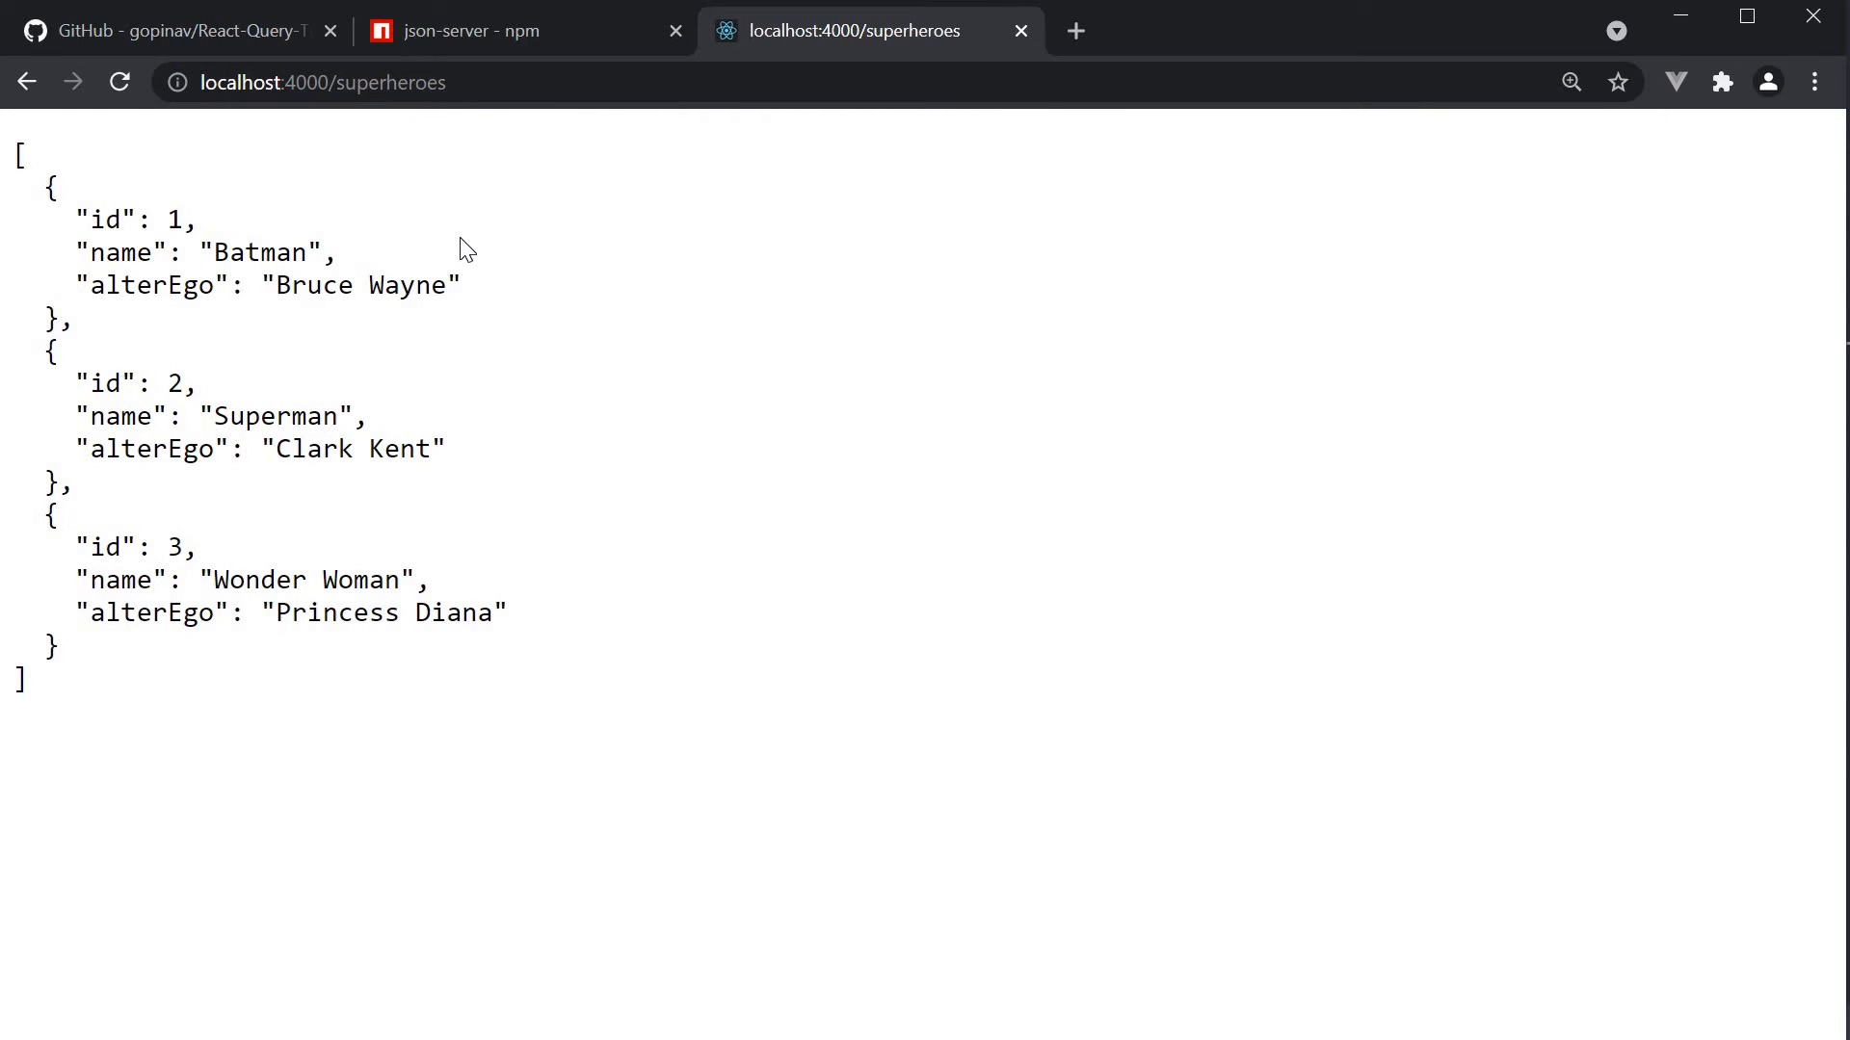
pyautogui.moveTo(622, 424)
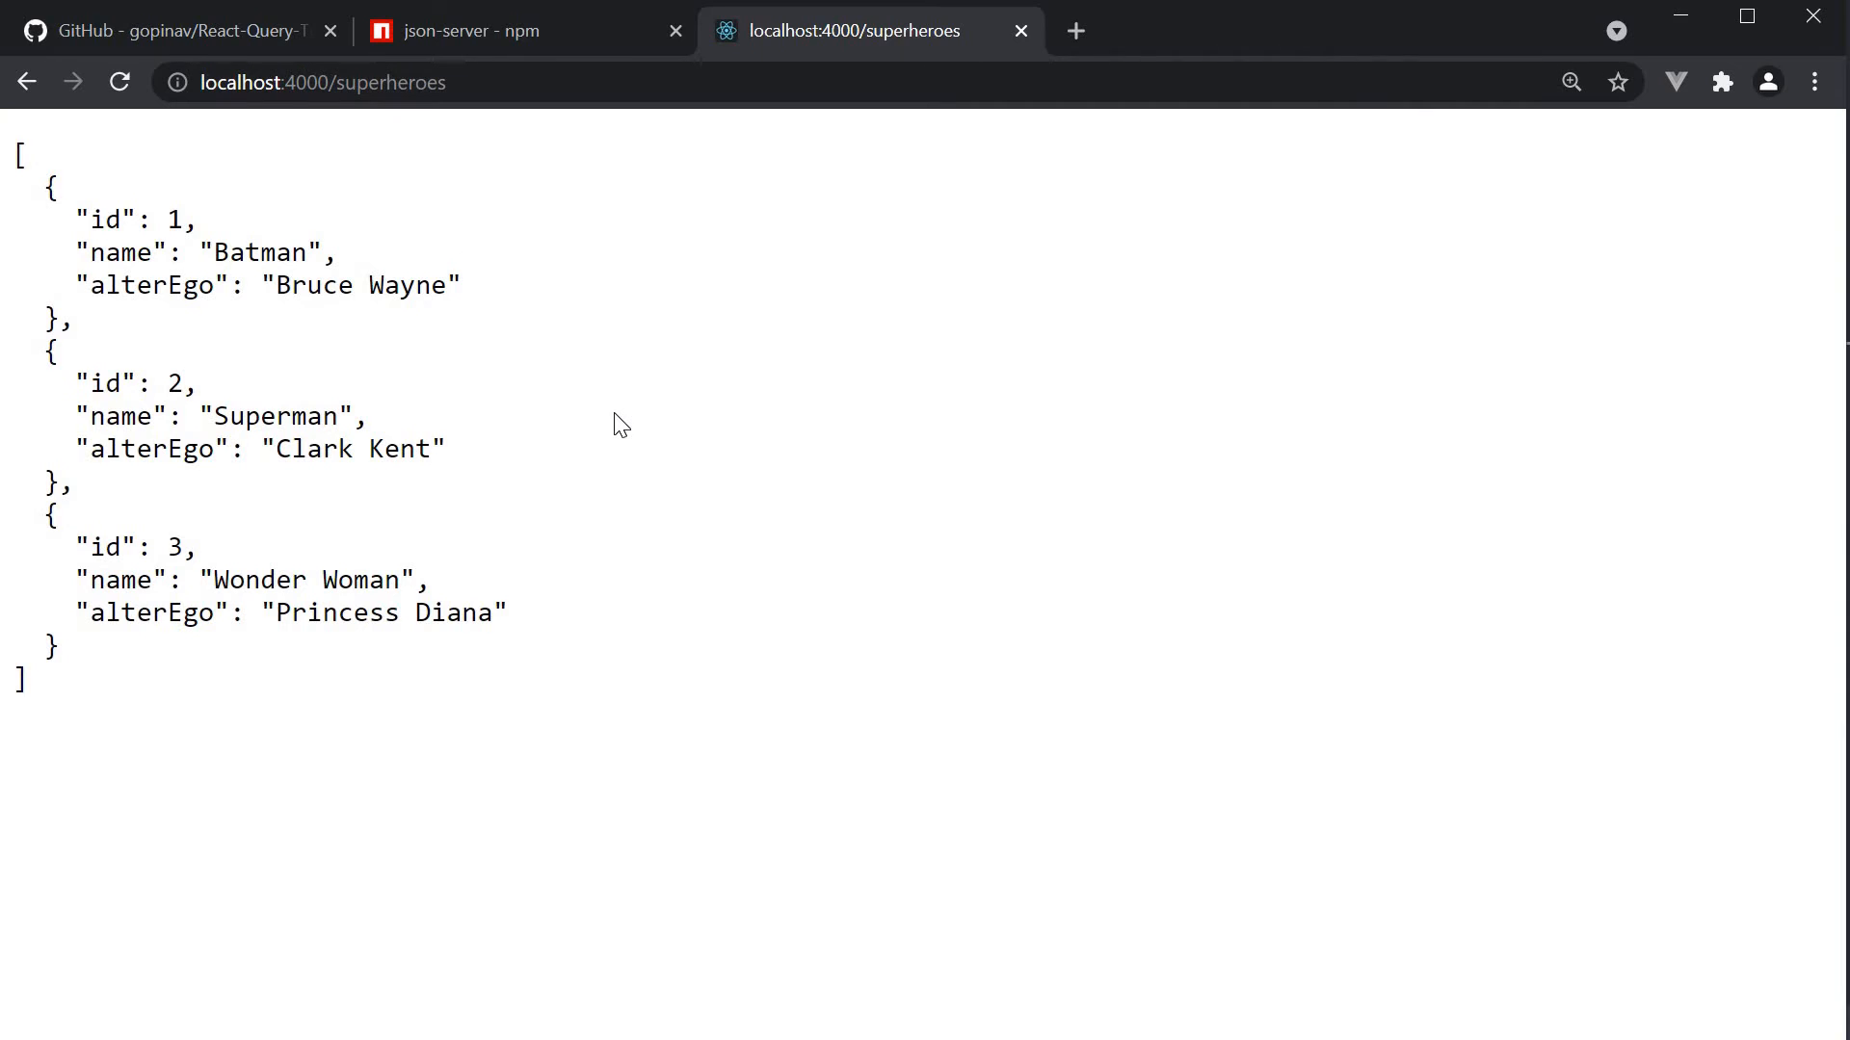
pyautogui.moveTo(488, 379)
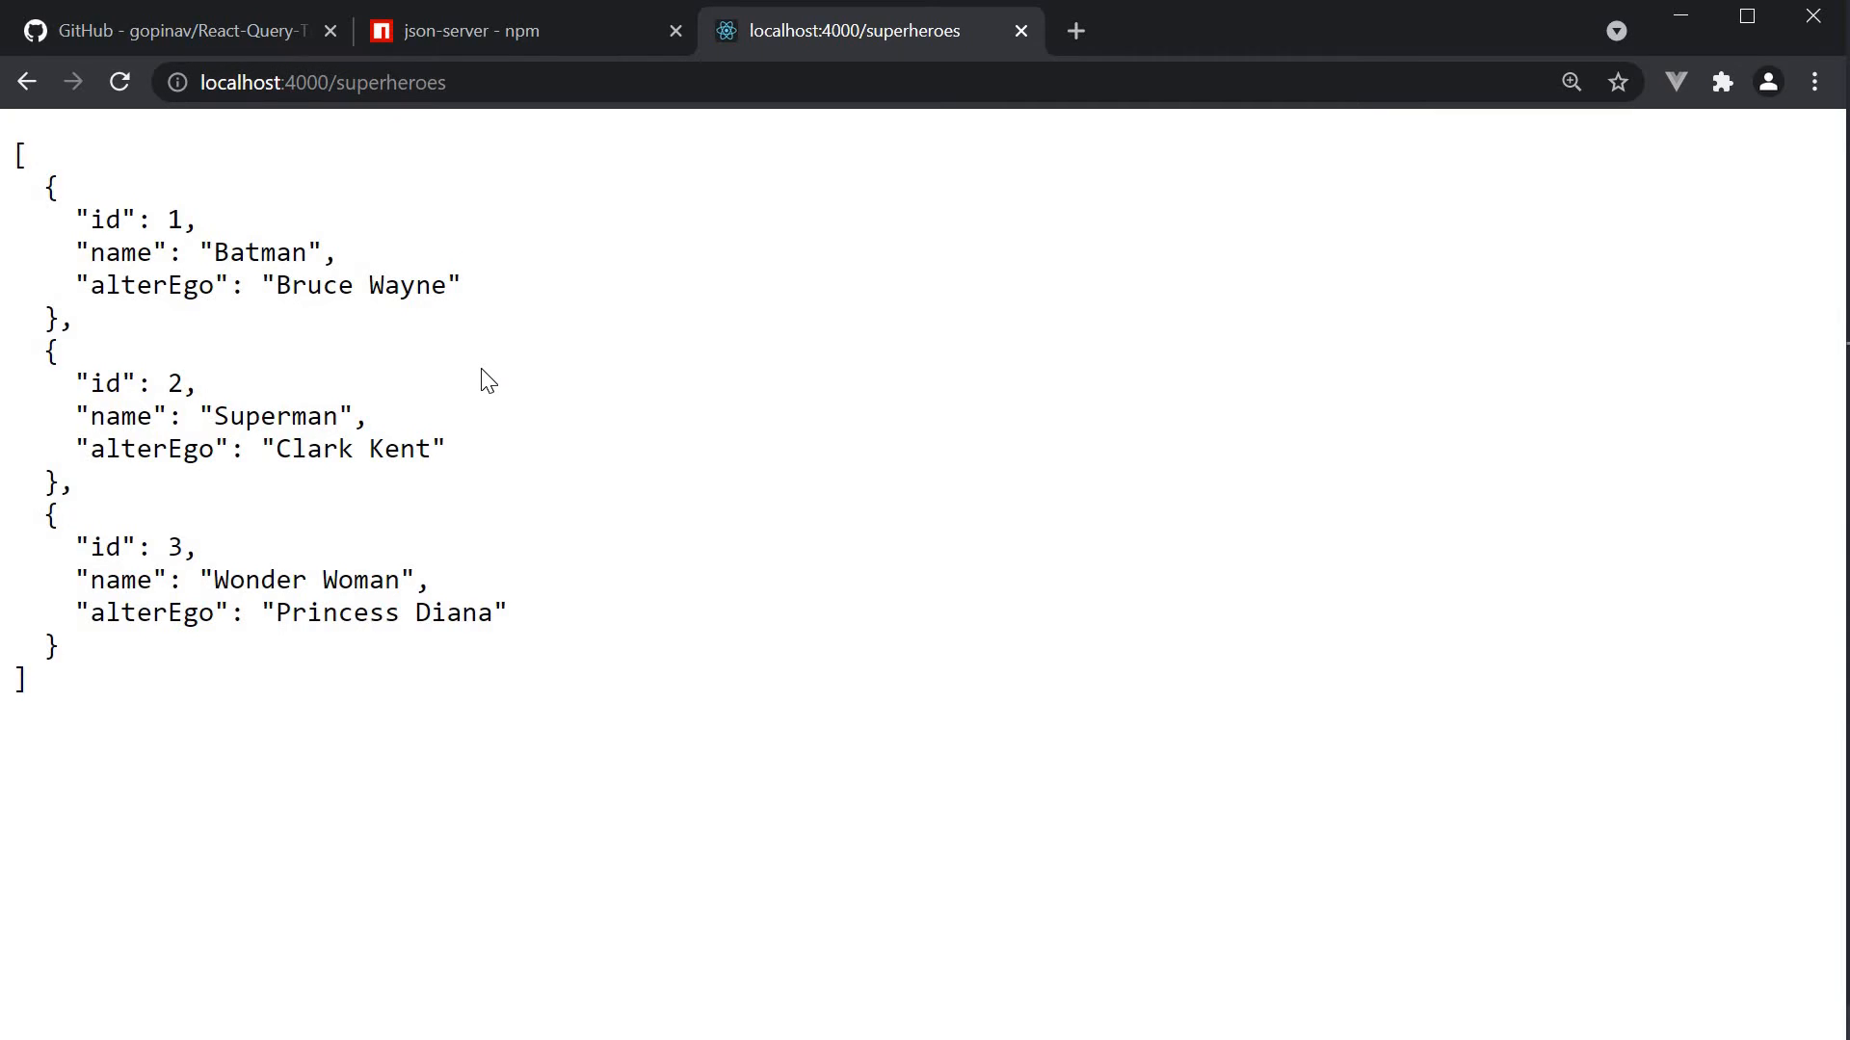
pyautogui.moveTo(557, 382)
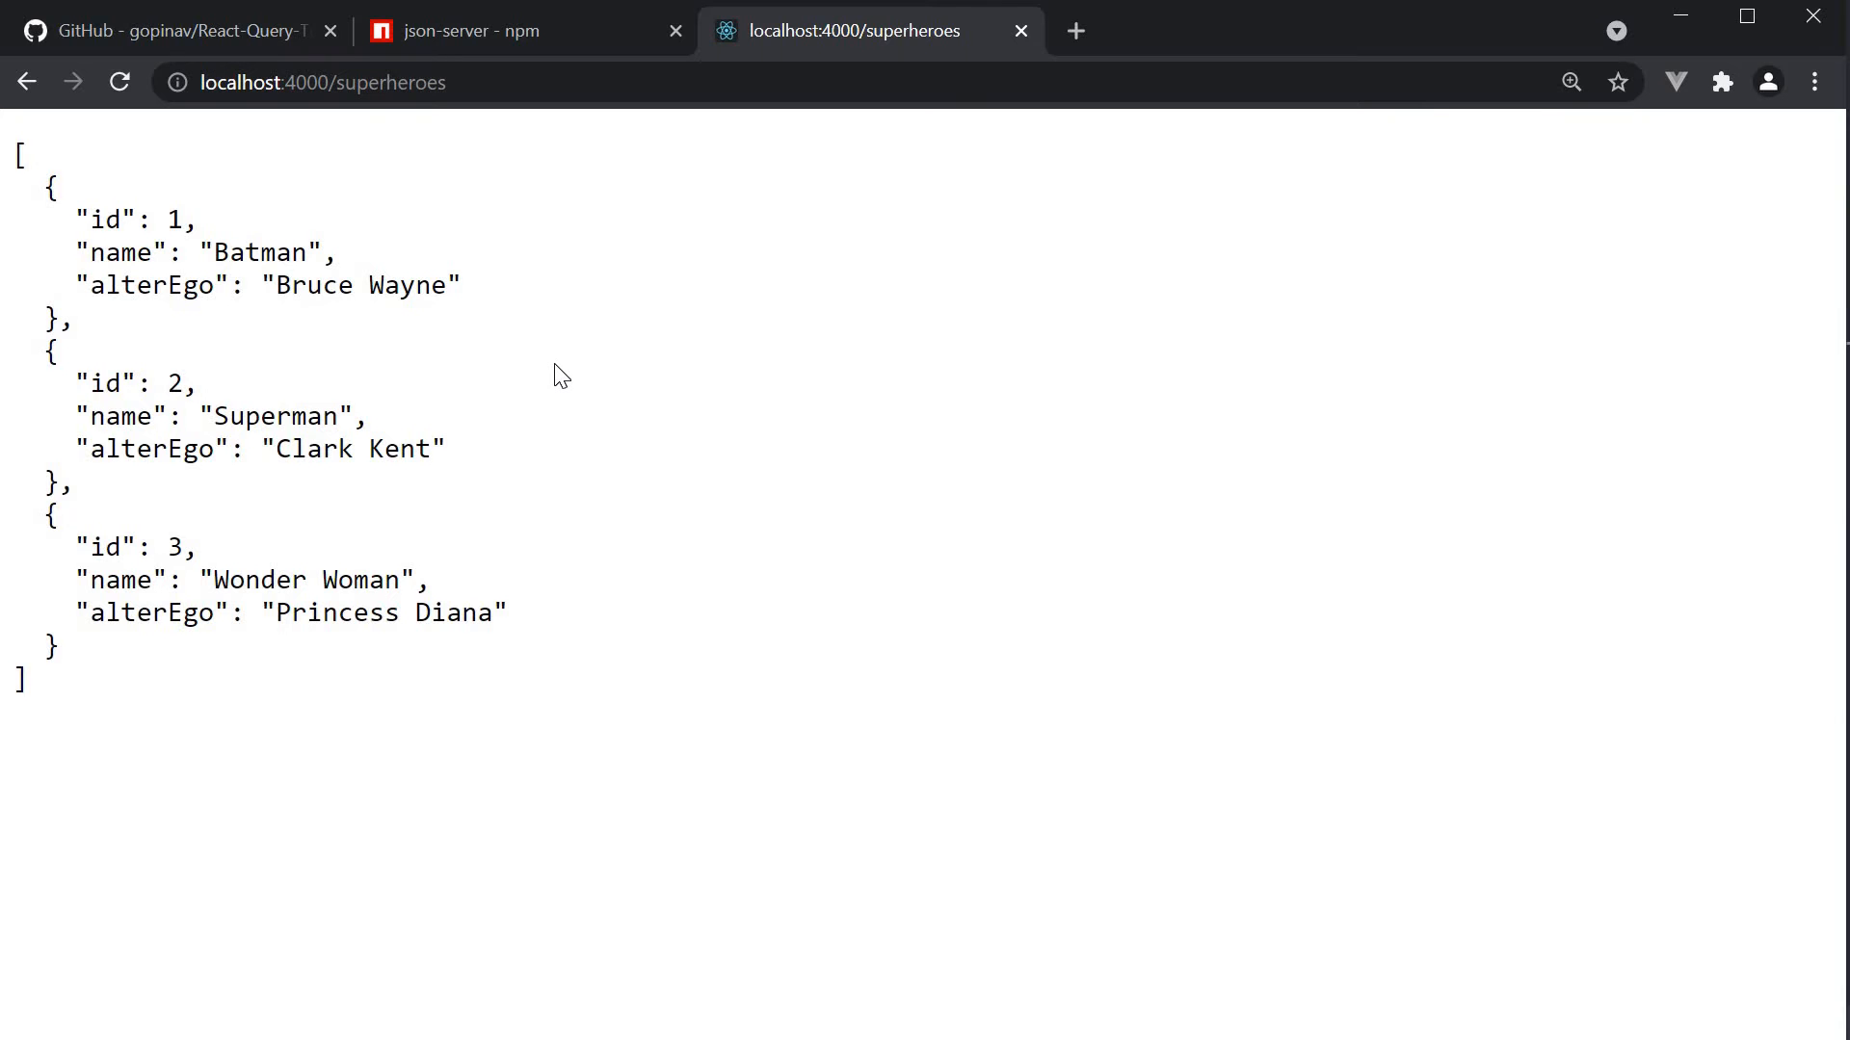
pyautogui.moveTo(677, 455)
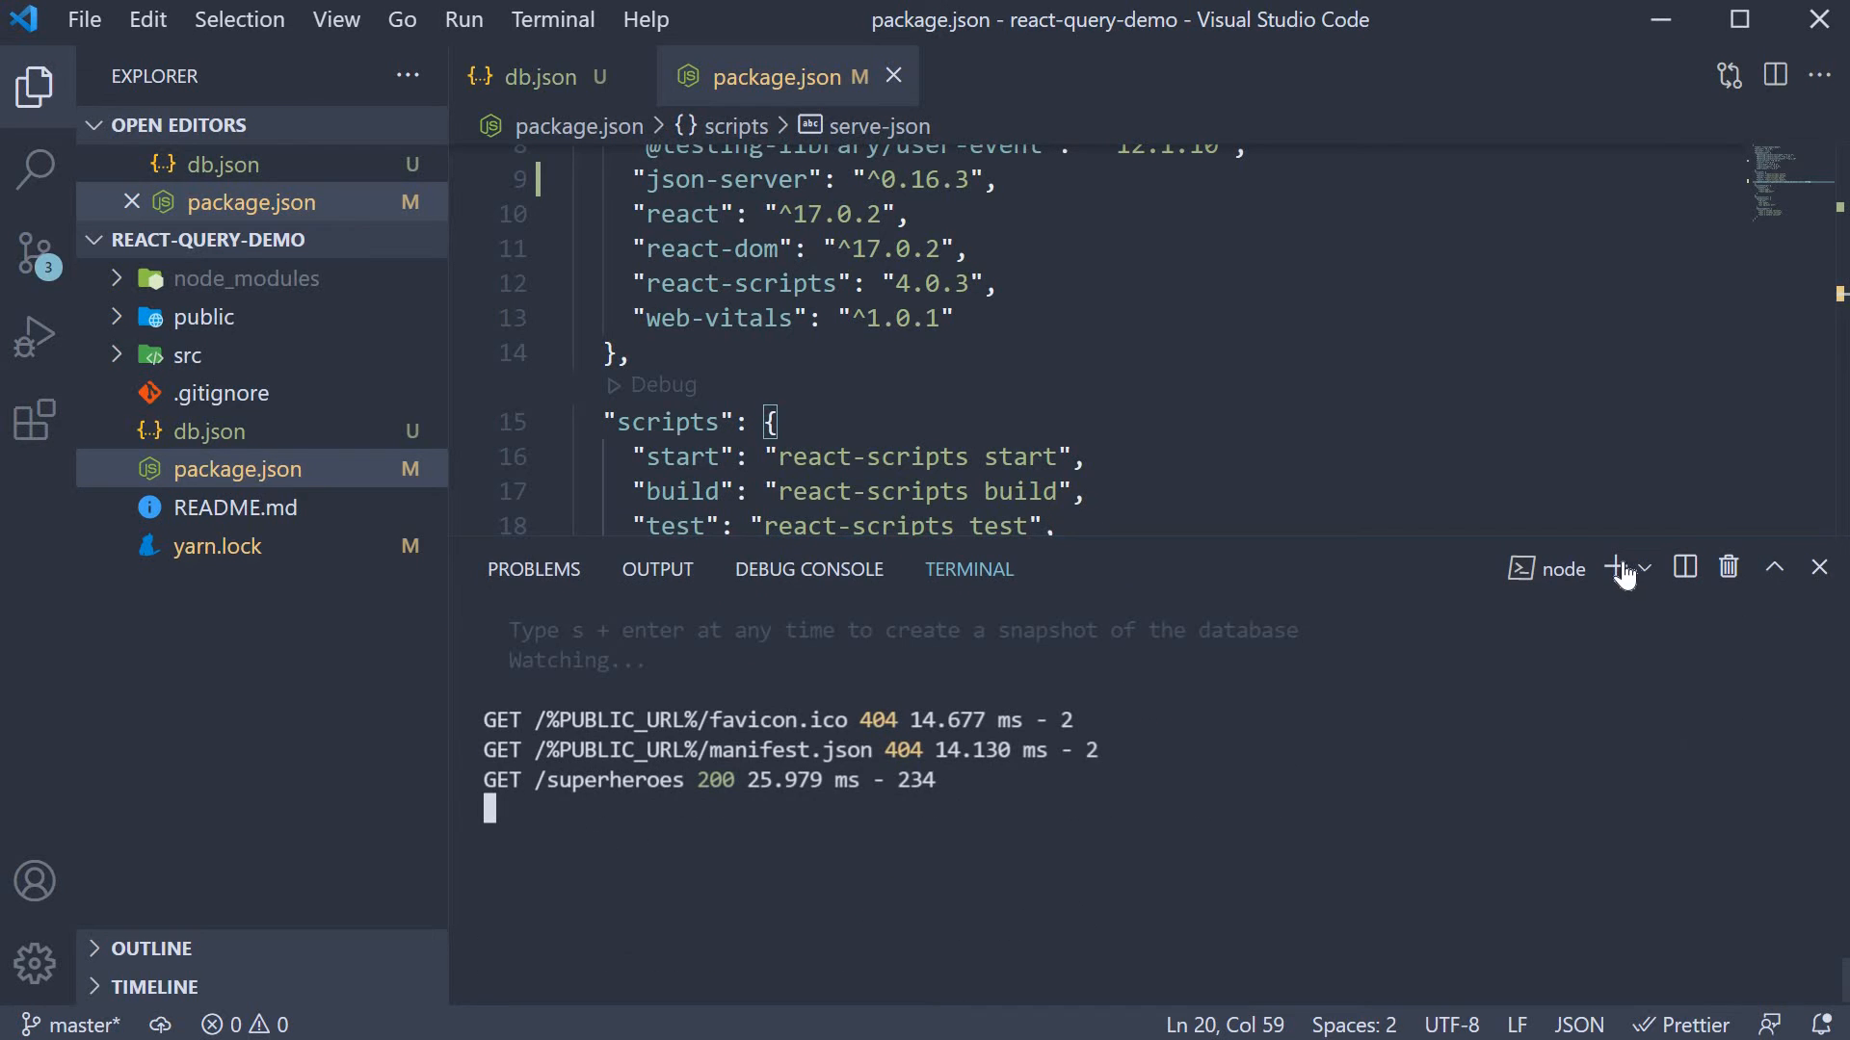
# - Run 'yarn add react-router-dom' in a second terminal and confirm it in package.json dependencies
pyautogui.click(1642, 566)
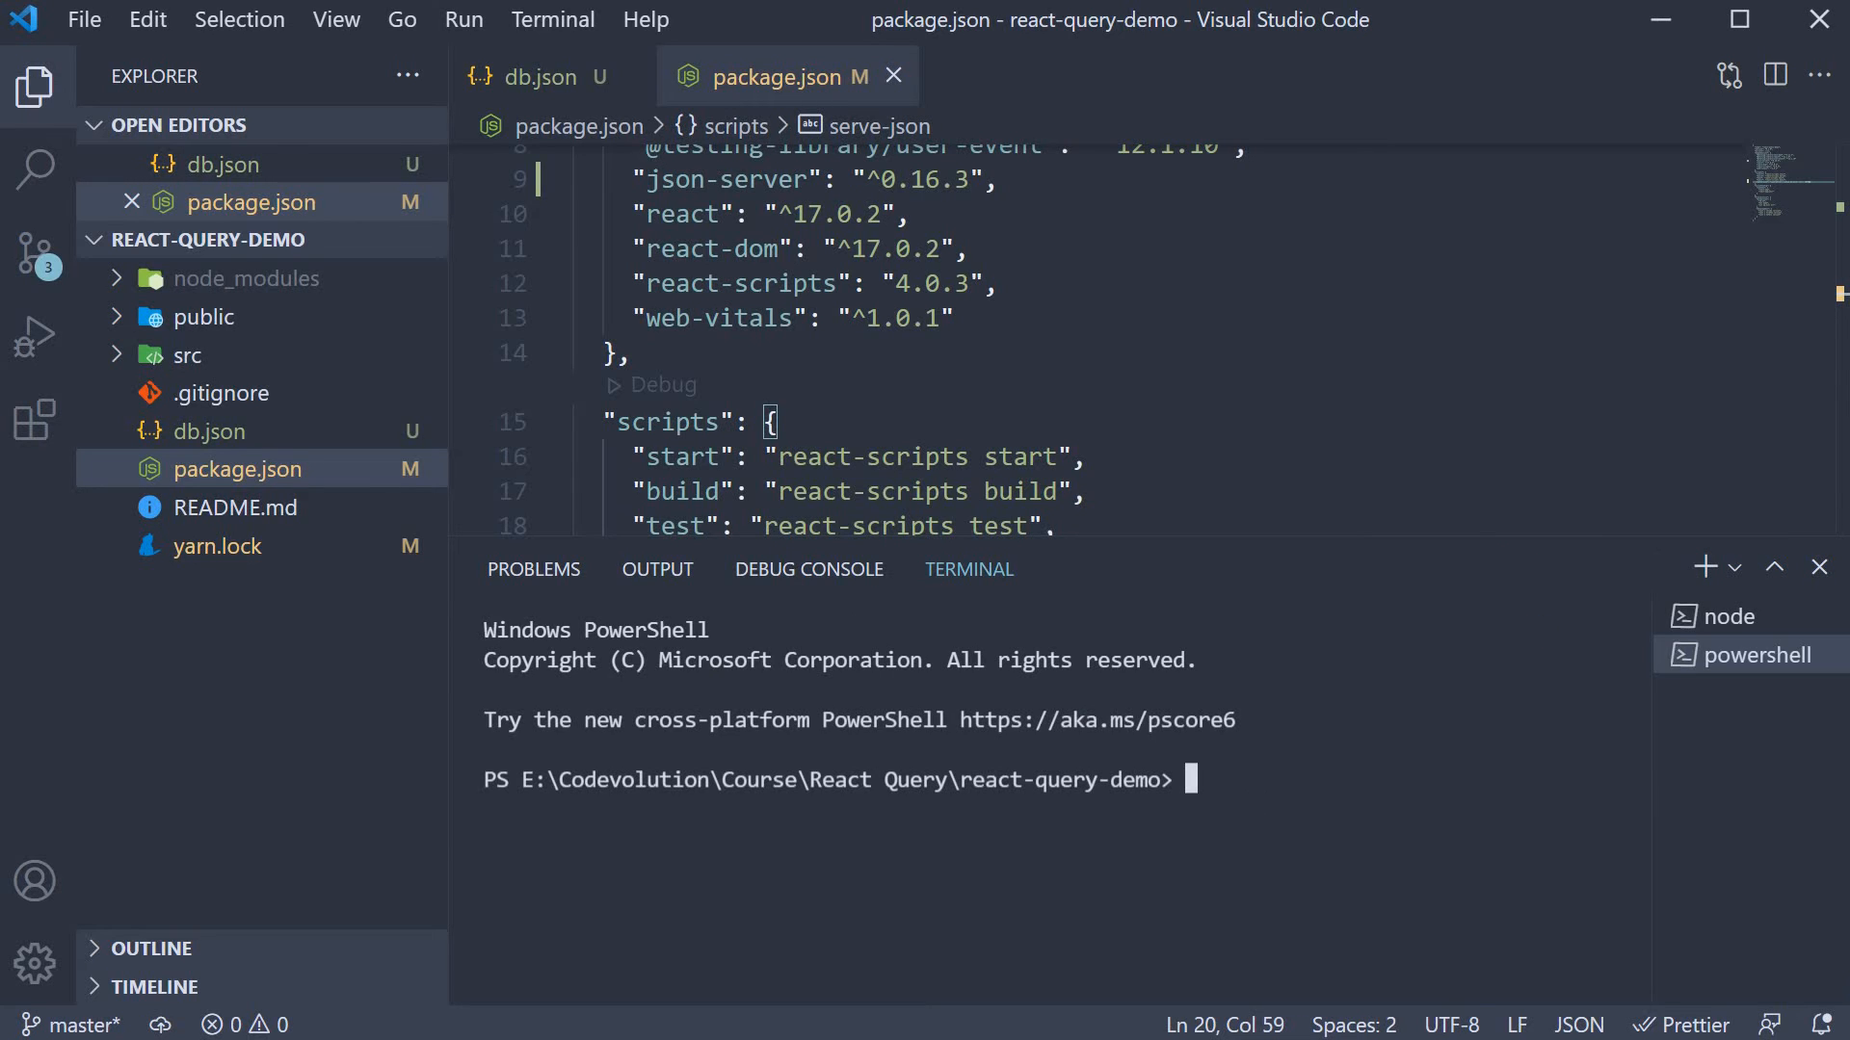
pyautogui.write('yarn a')
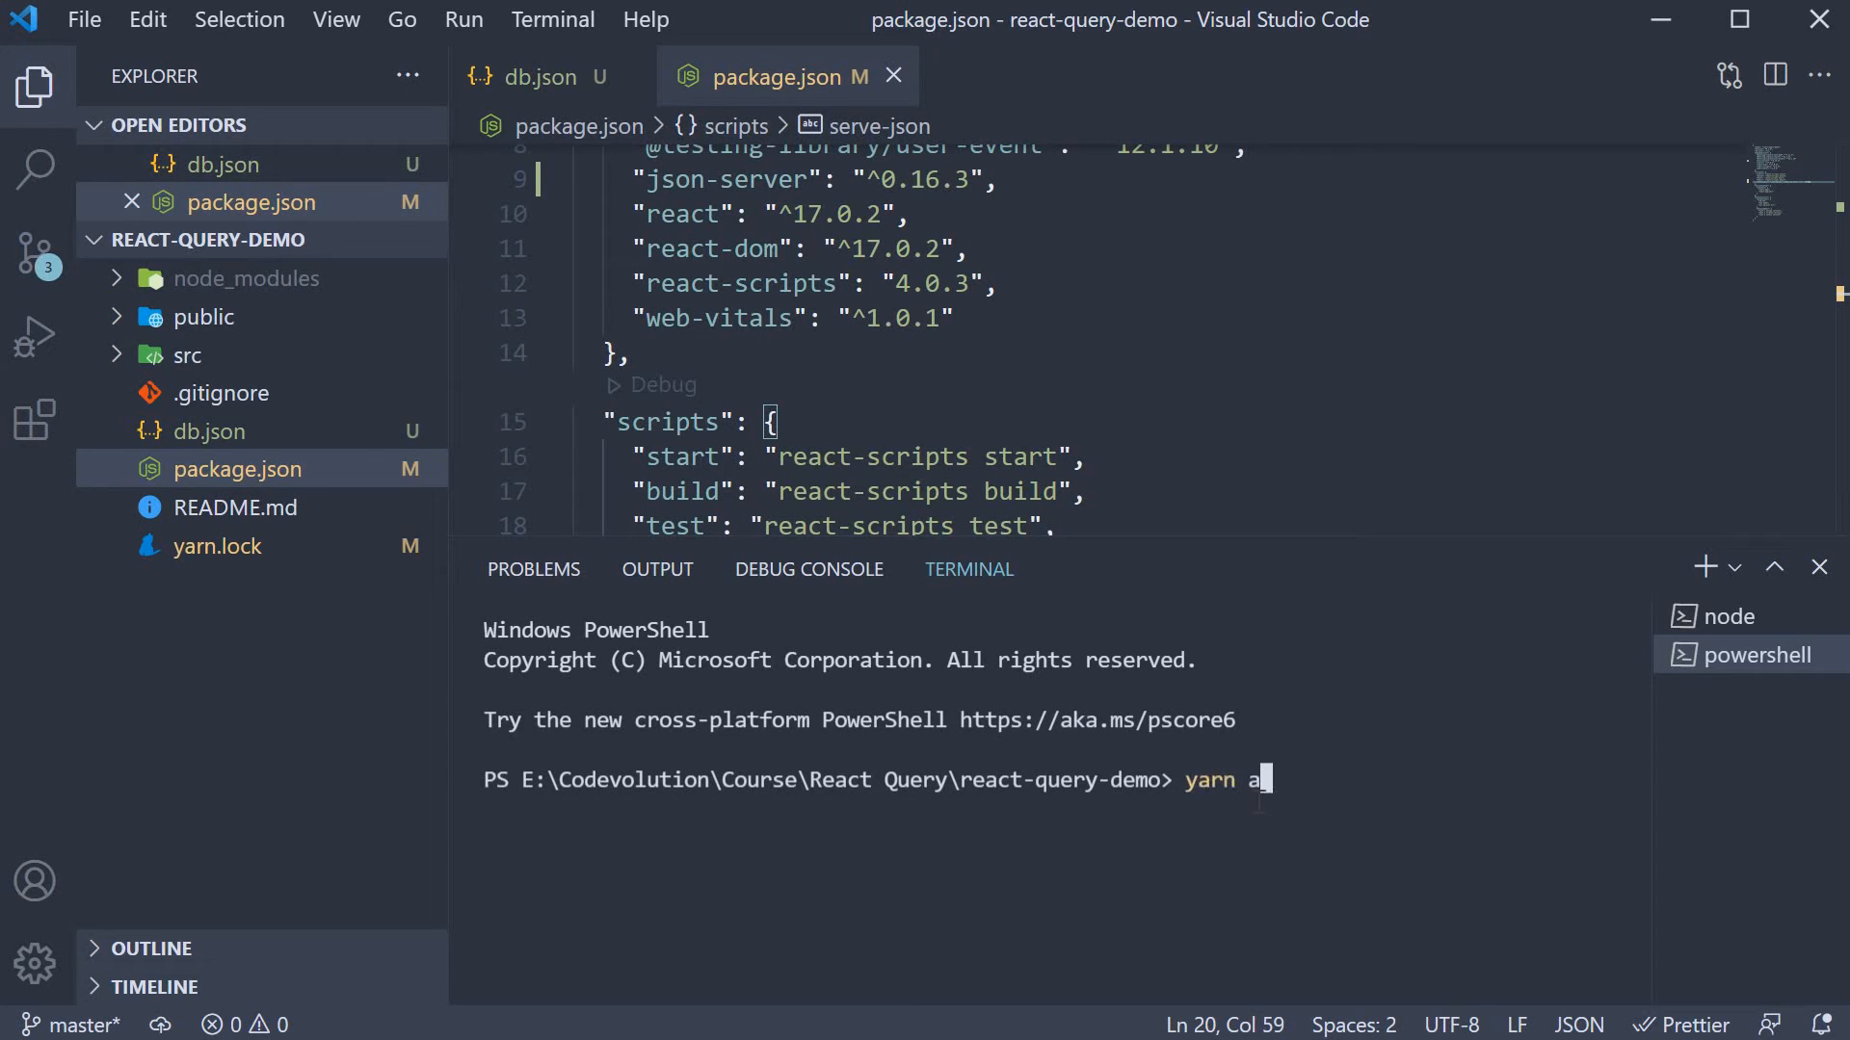
pyautogui.write('dd react-r')
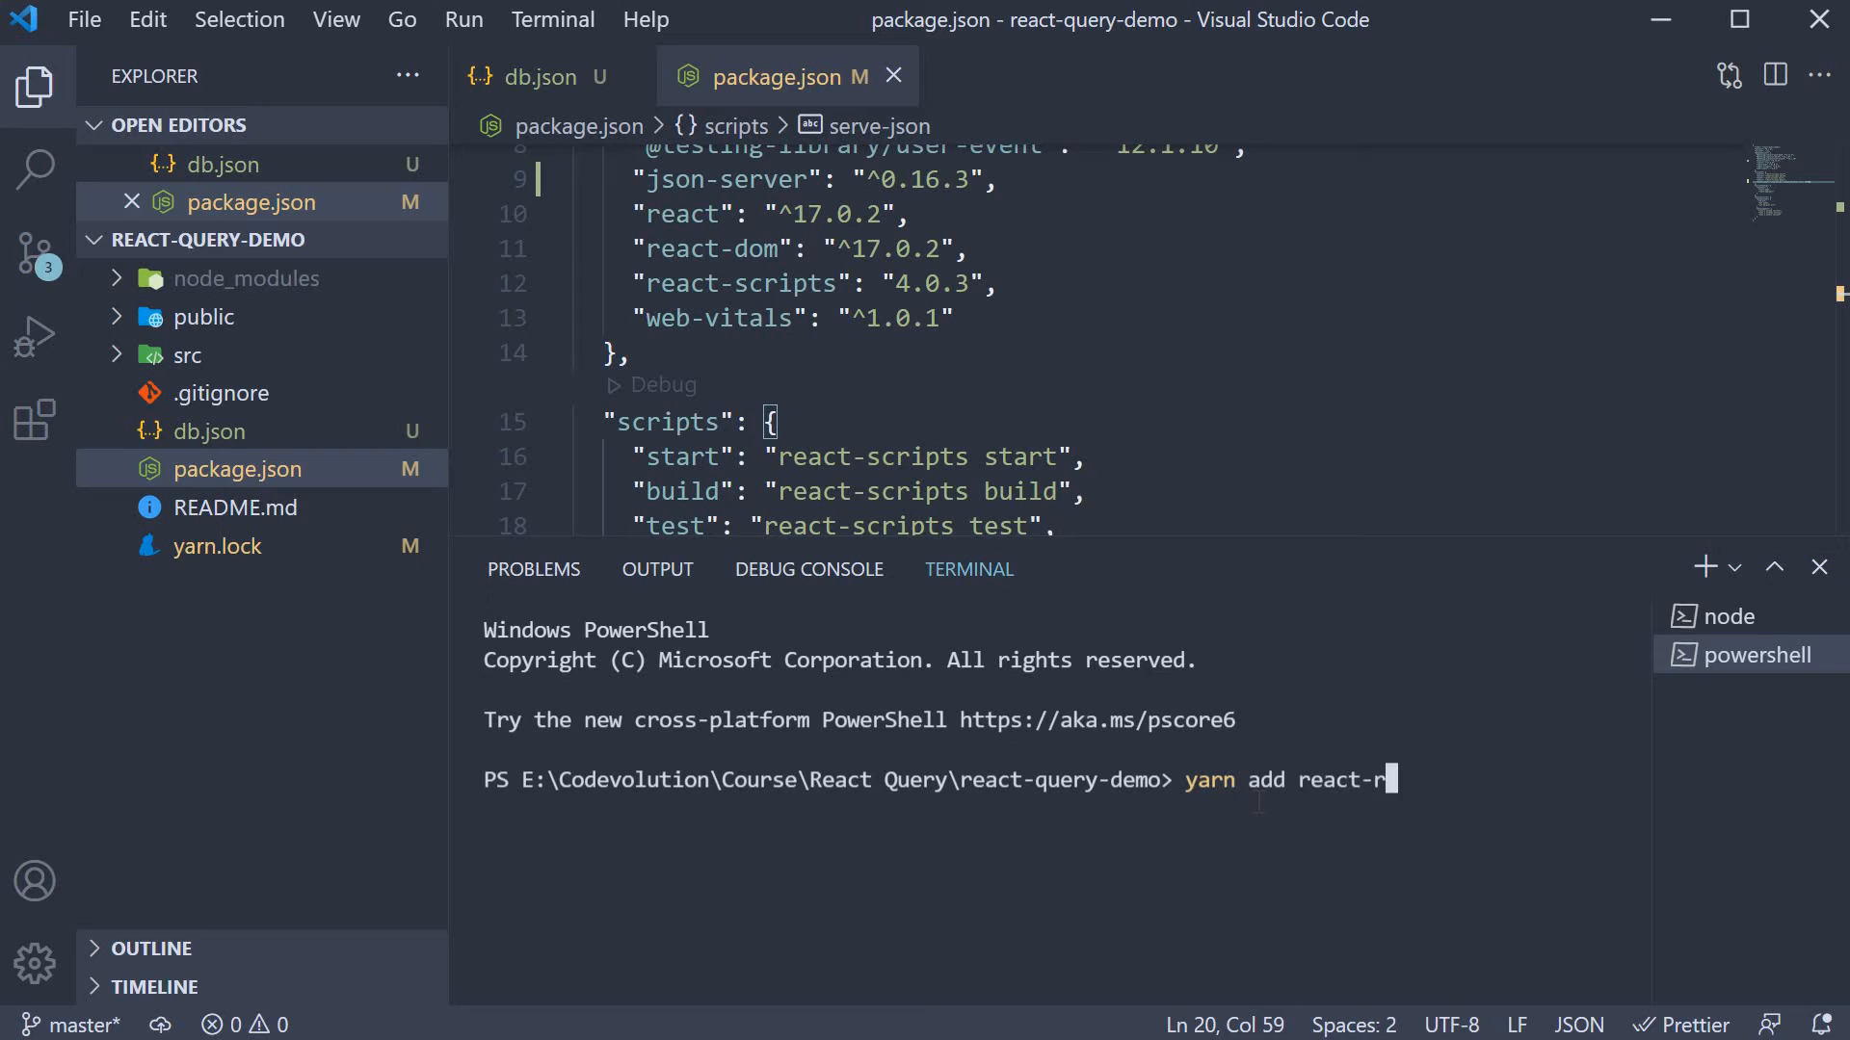
pyautogui.write('outer-d')
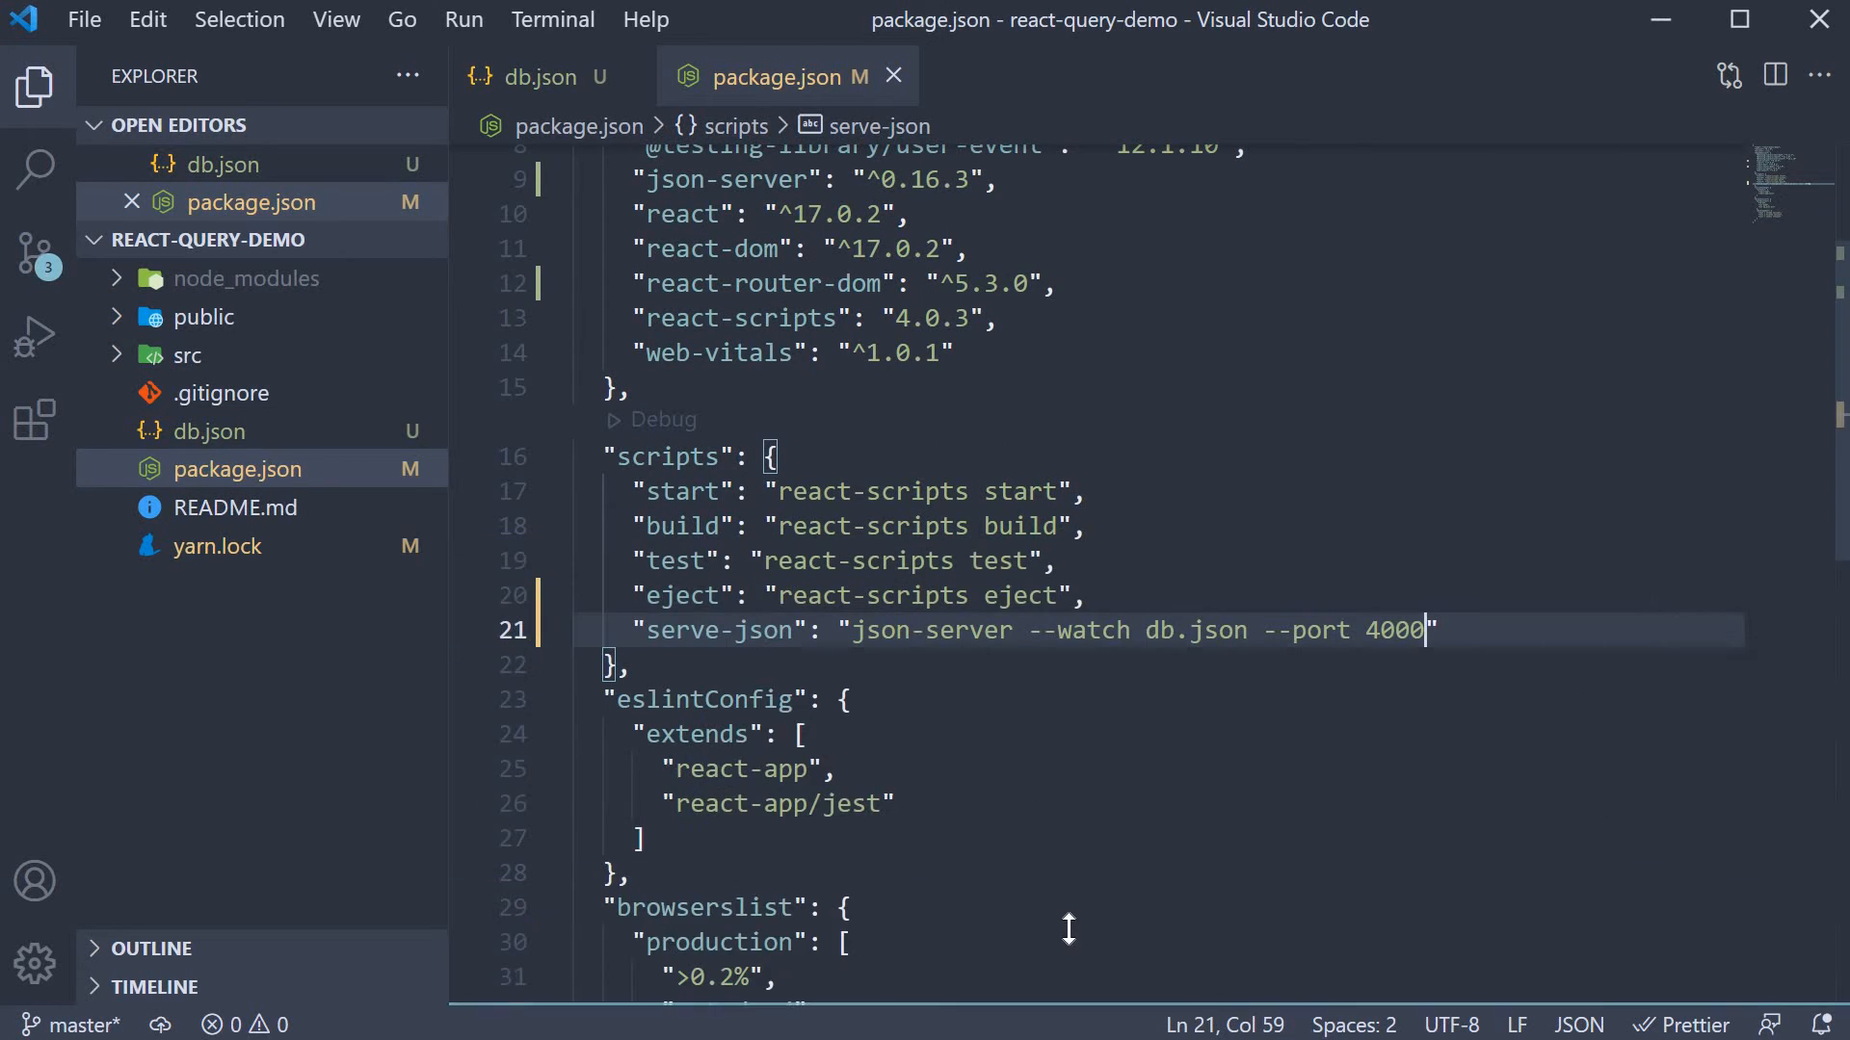
pyautogui.click(844, 942)
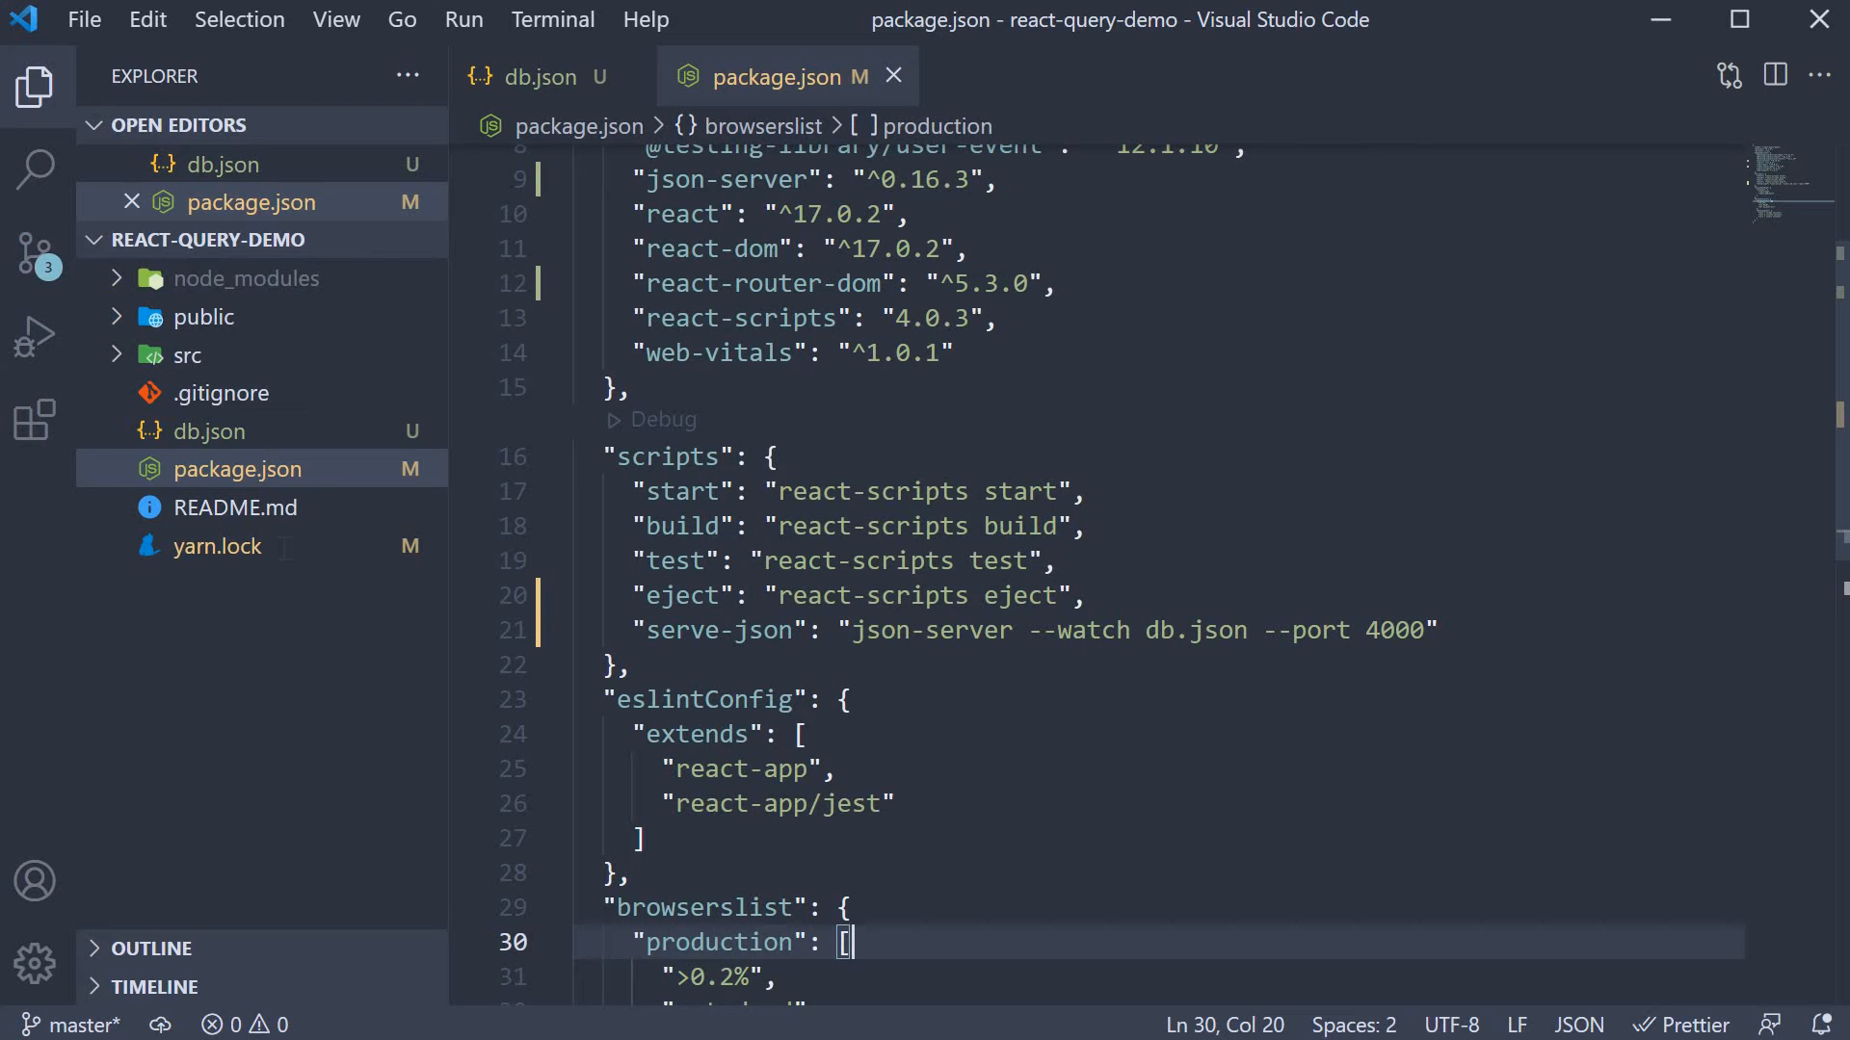
pyautogui.moveTo(187, 355)
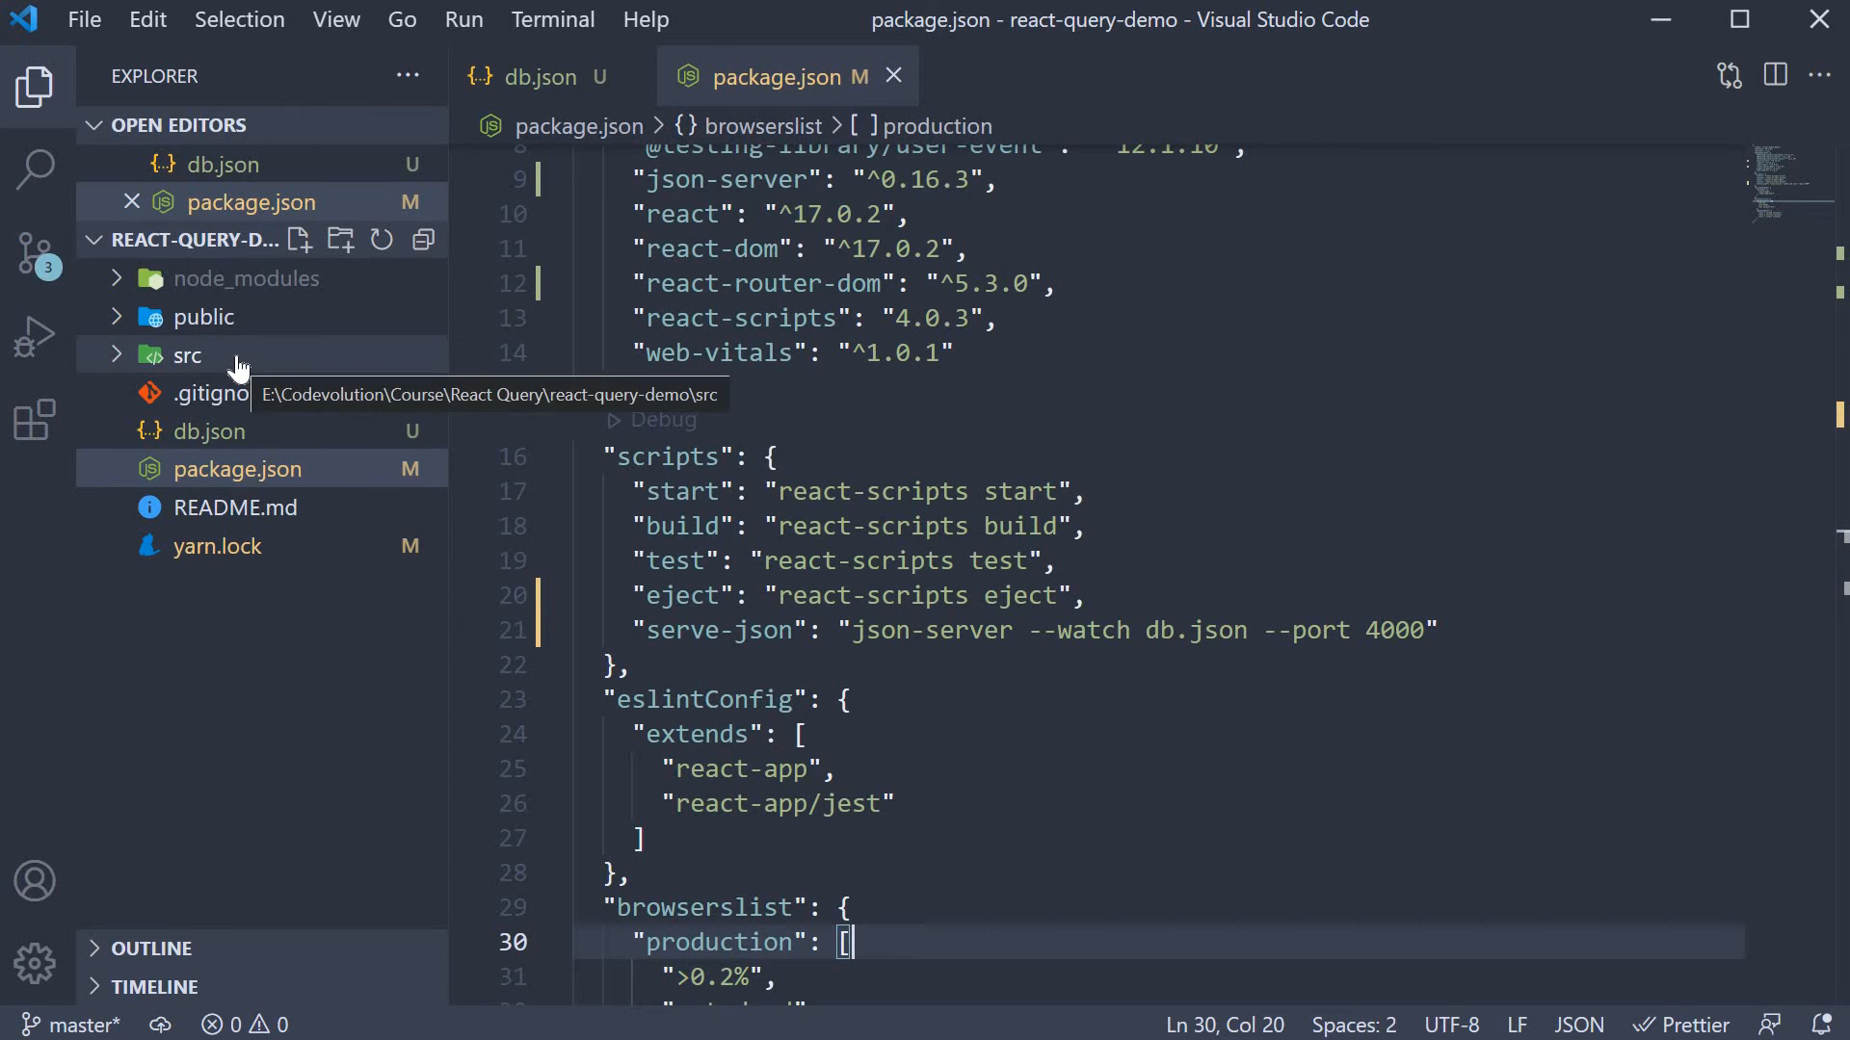
# - Create SuperHeroes.page.js and RQSuperHeroes.page.js files inside the src/components folder
pyautogui.click(187, 355)
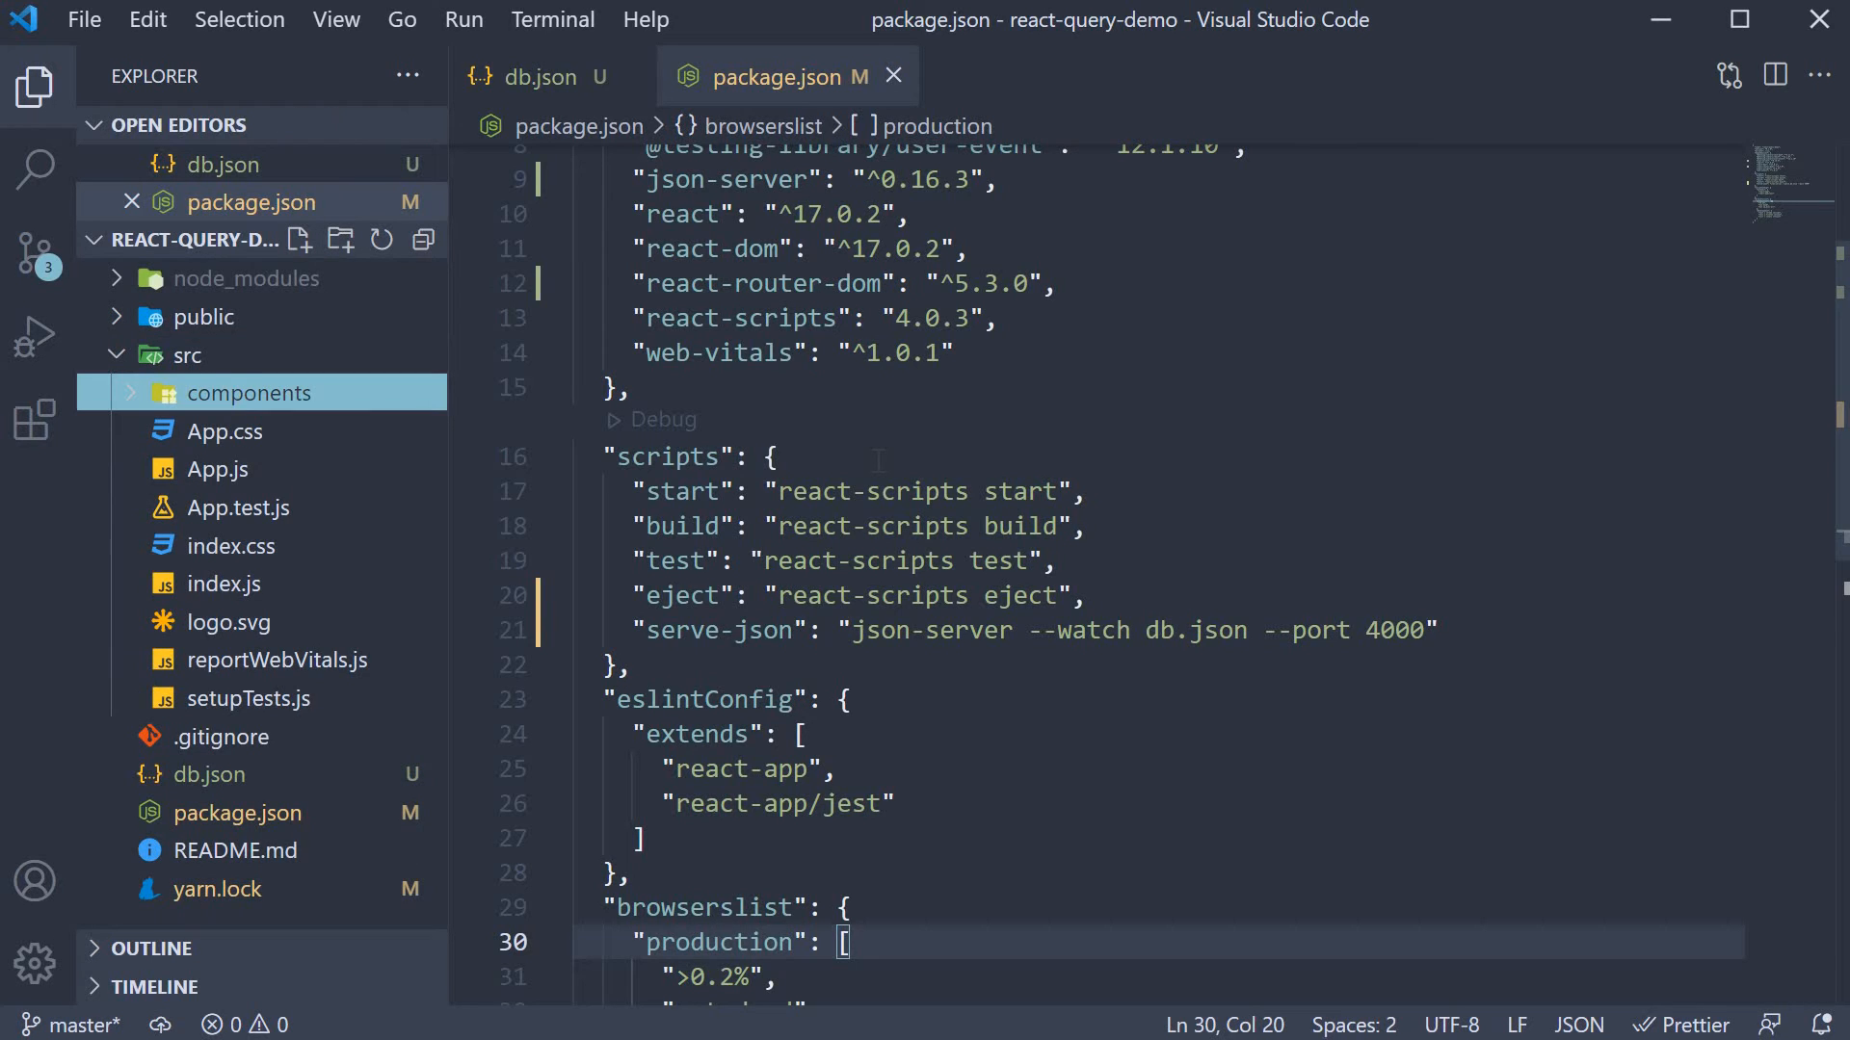
pyautogui.moveTo(343, 393)
pyautogui.write('Home.page.js')
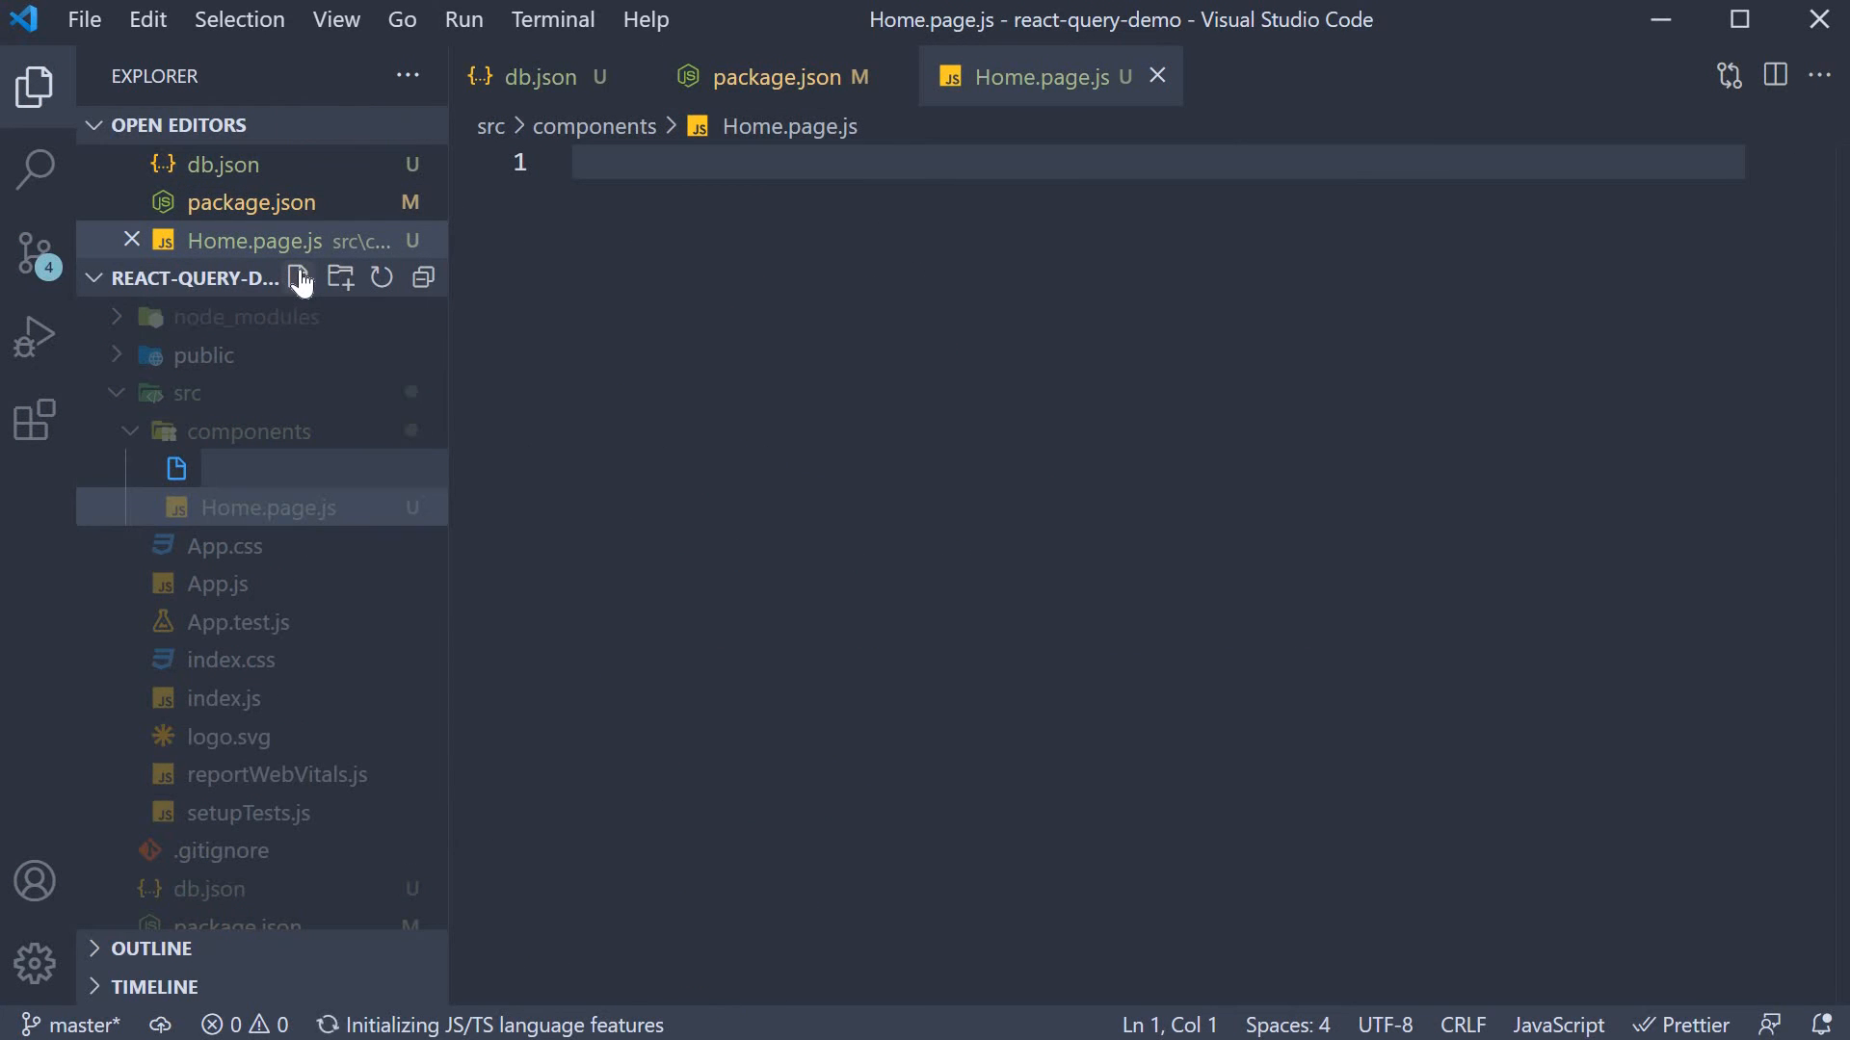
pyautogui.write('SuperHeroes.')
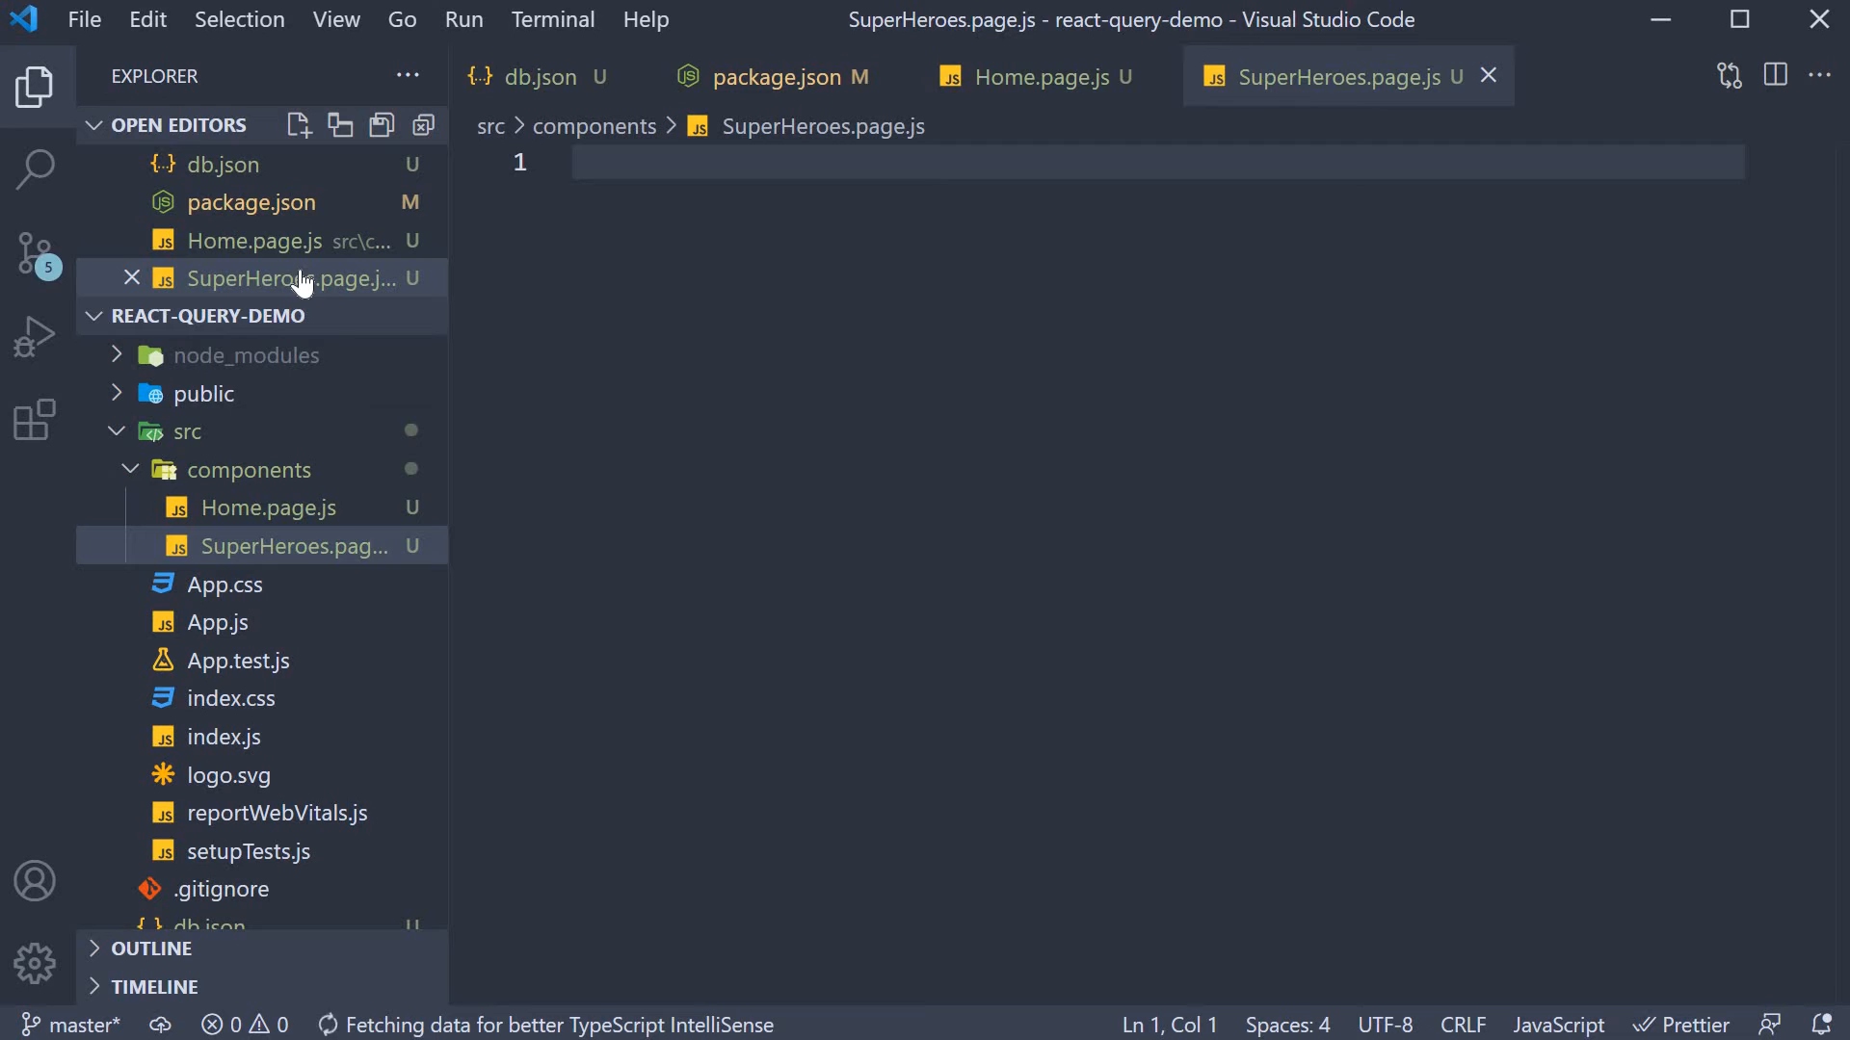
pyautogui.click(299, 315)
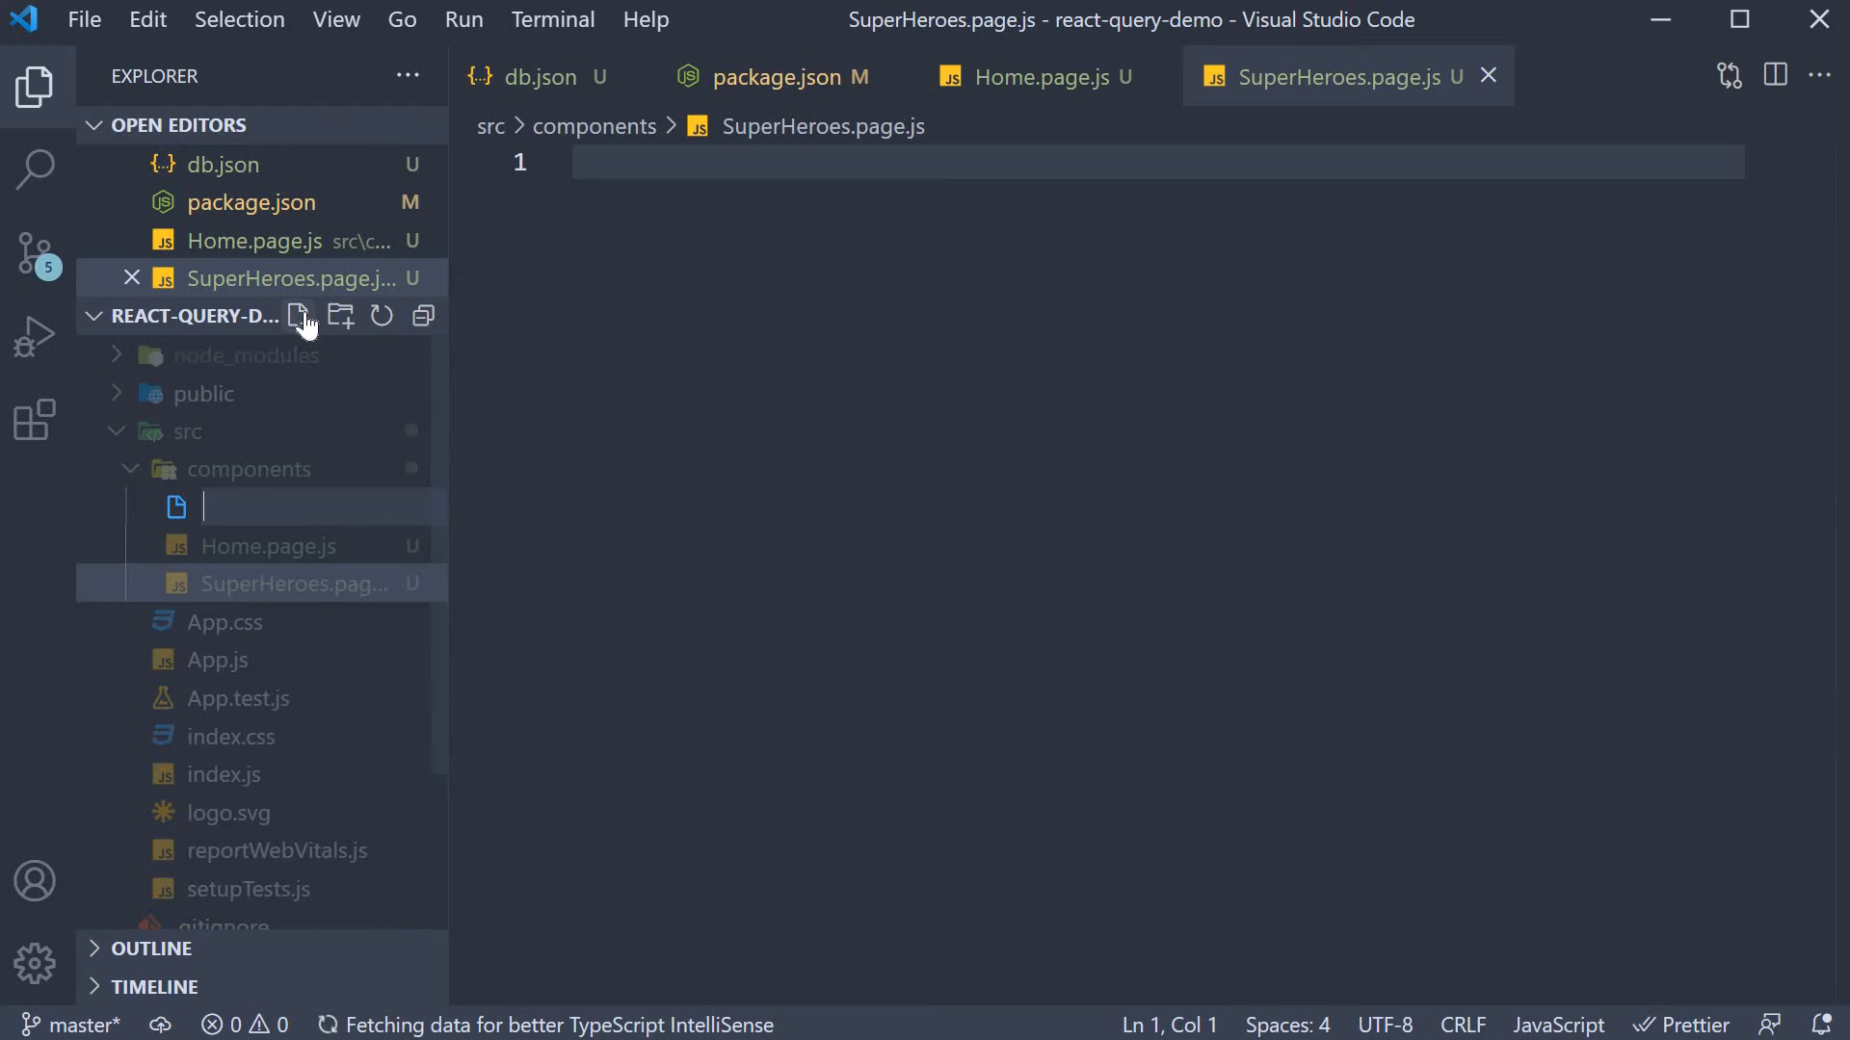
pyautogui.write('RQSuperHe')
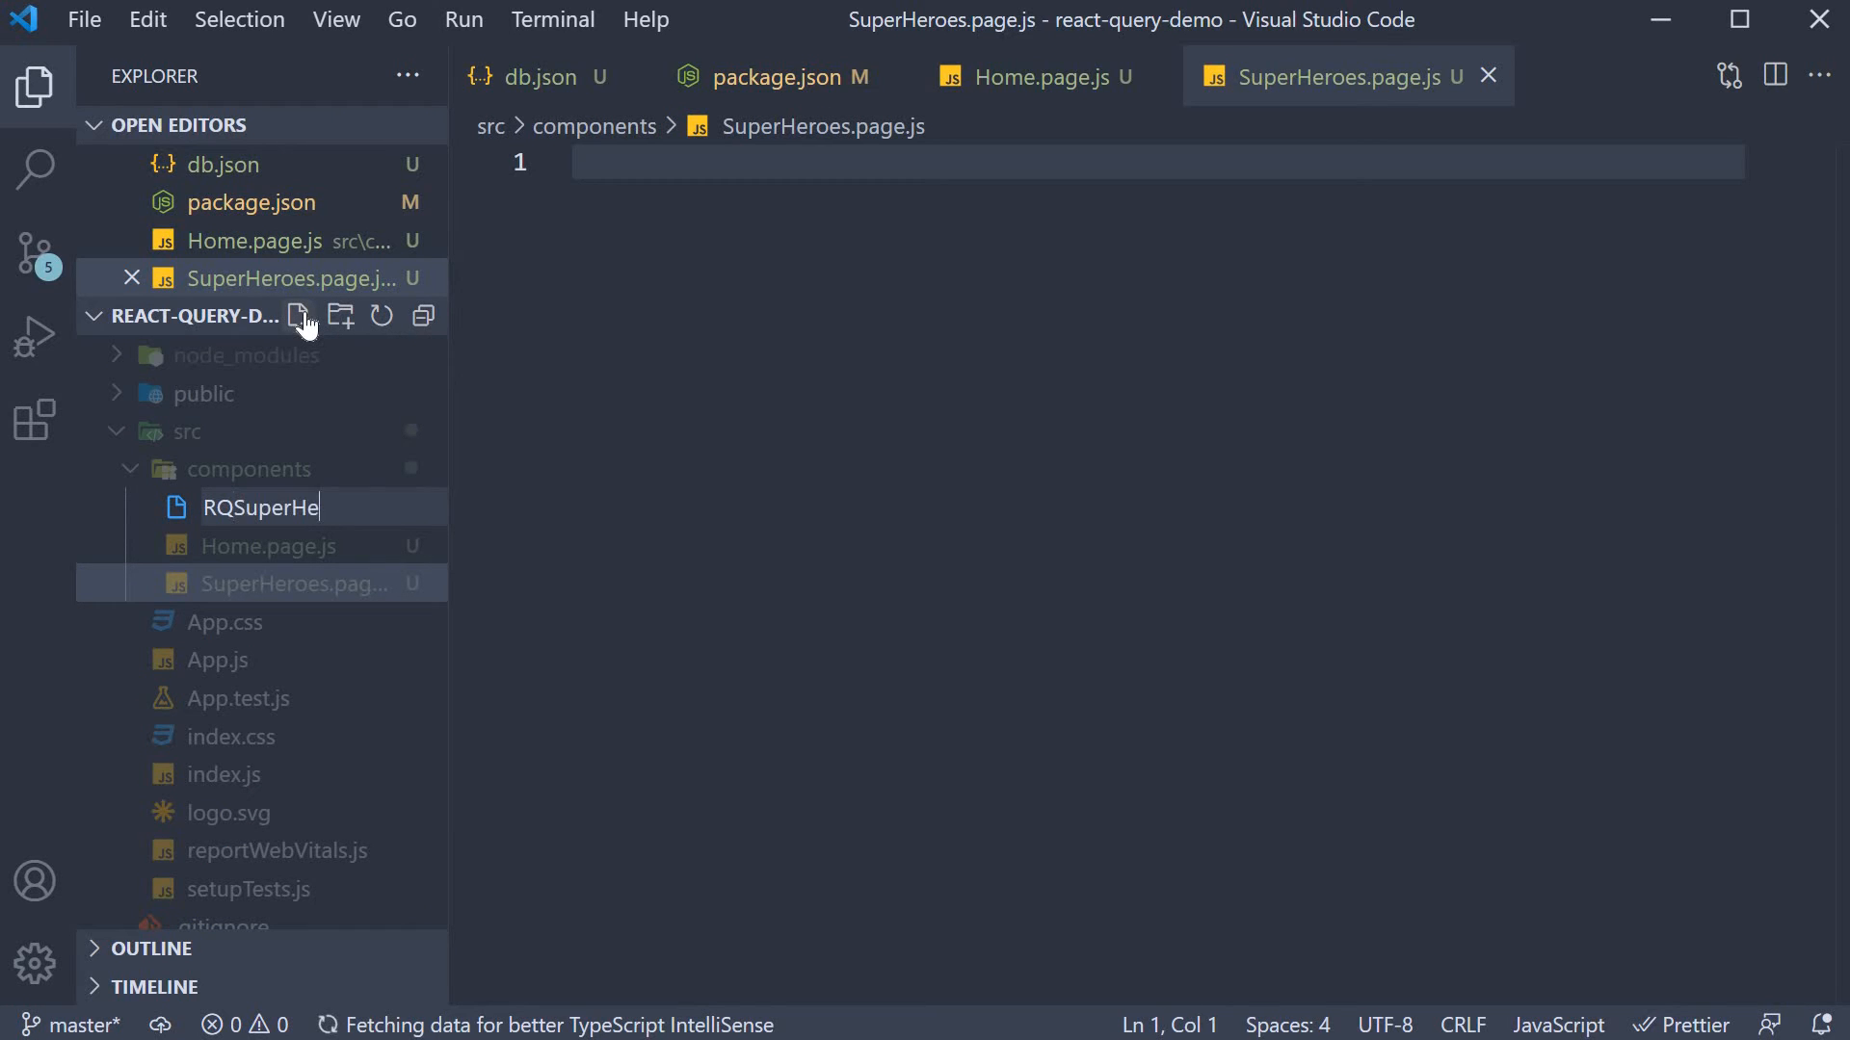
pyautogui.write('roes.pa')
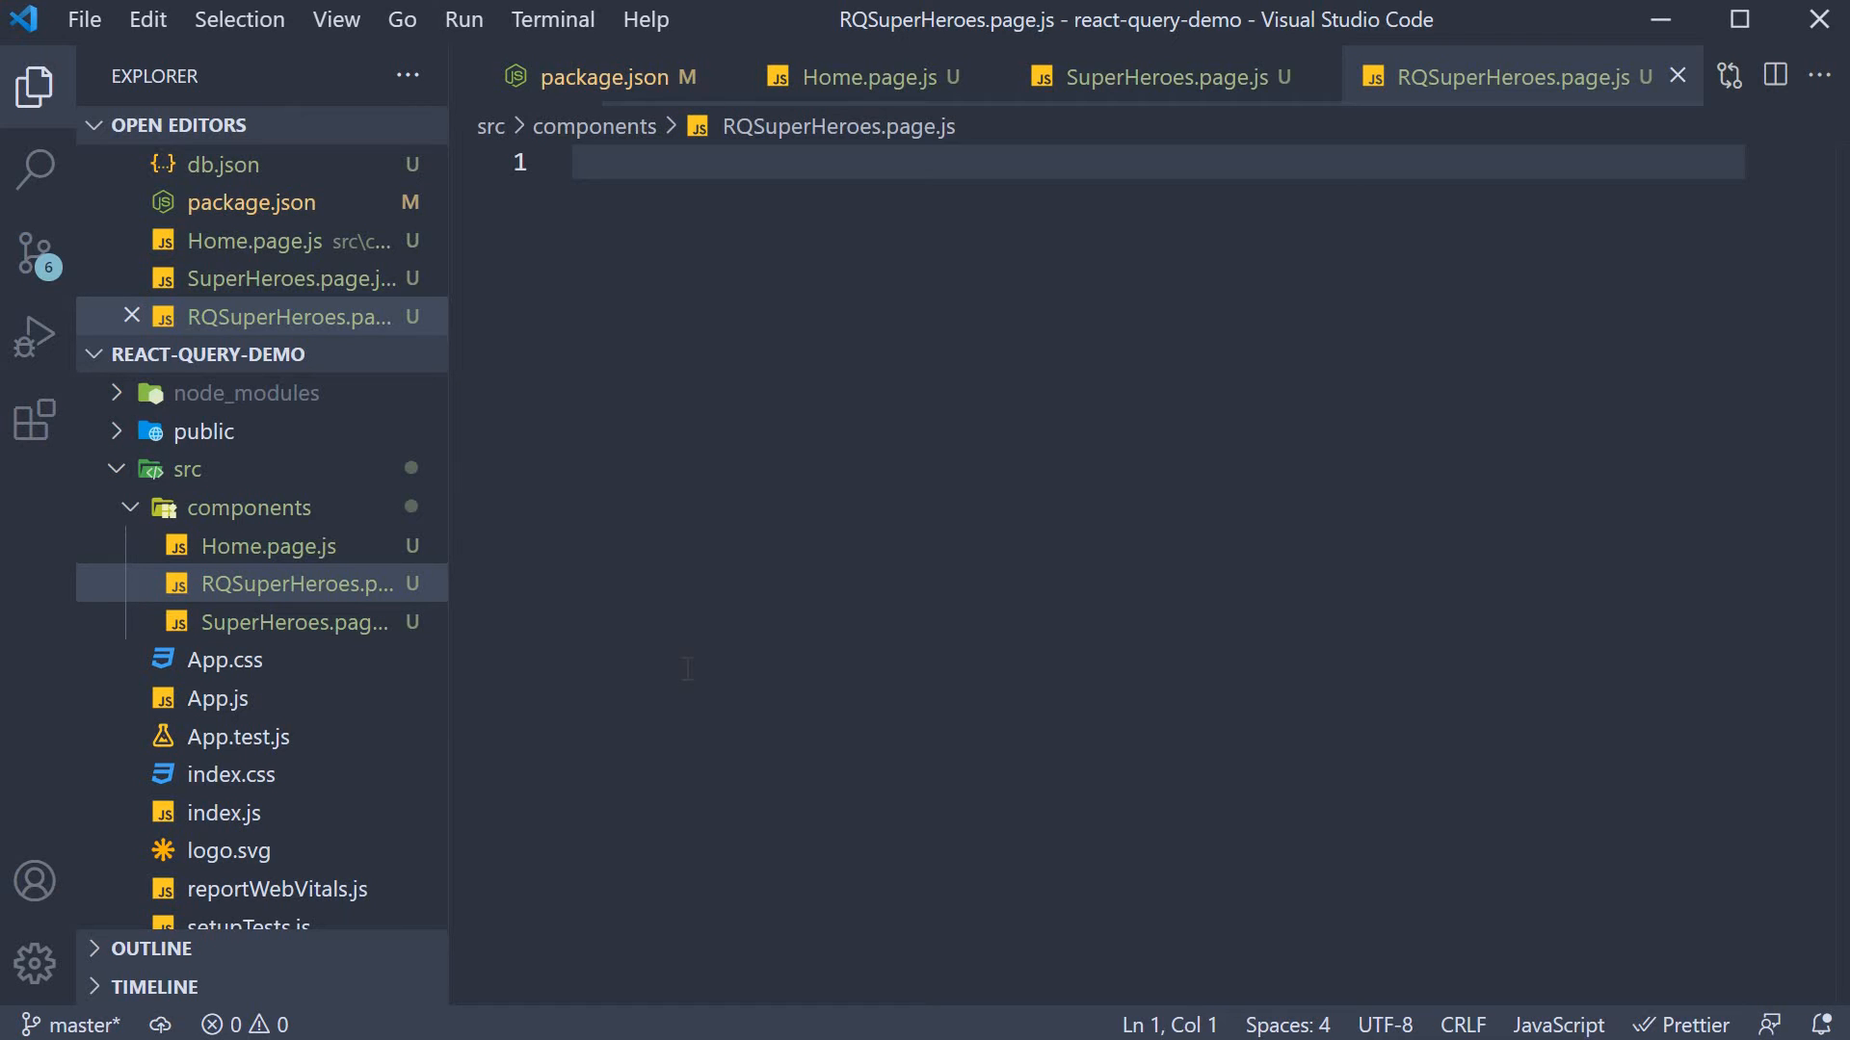
pyautogui.moveTo(611, 653)
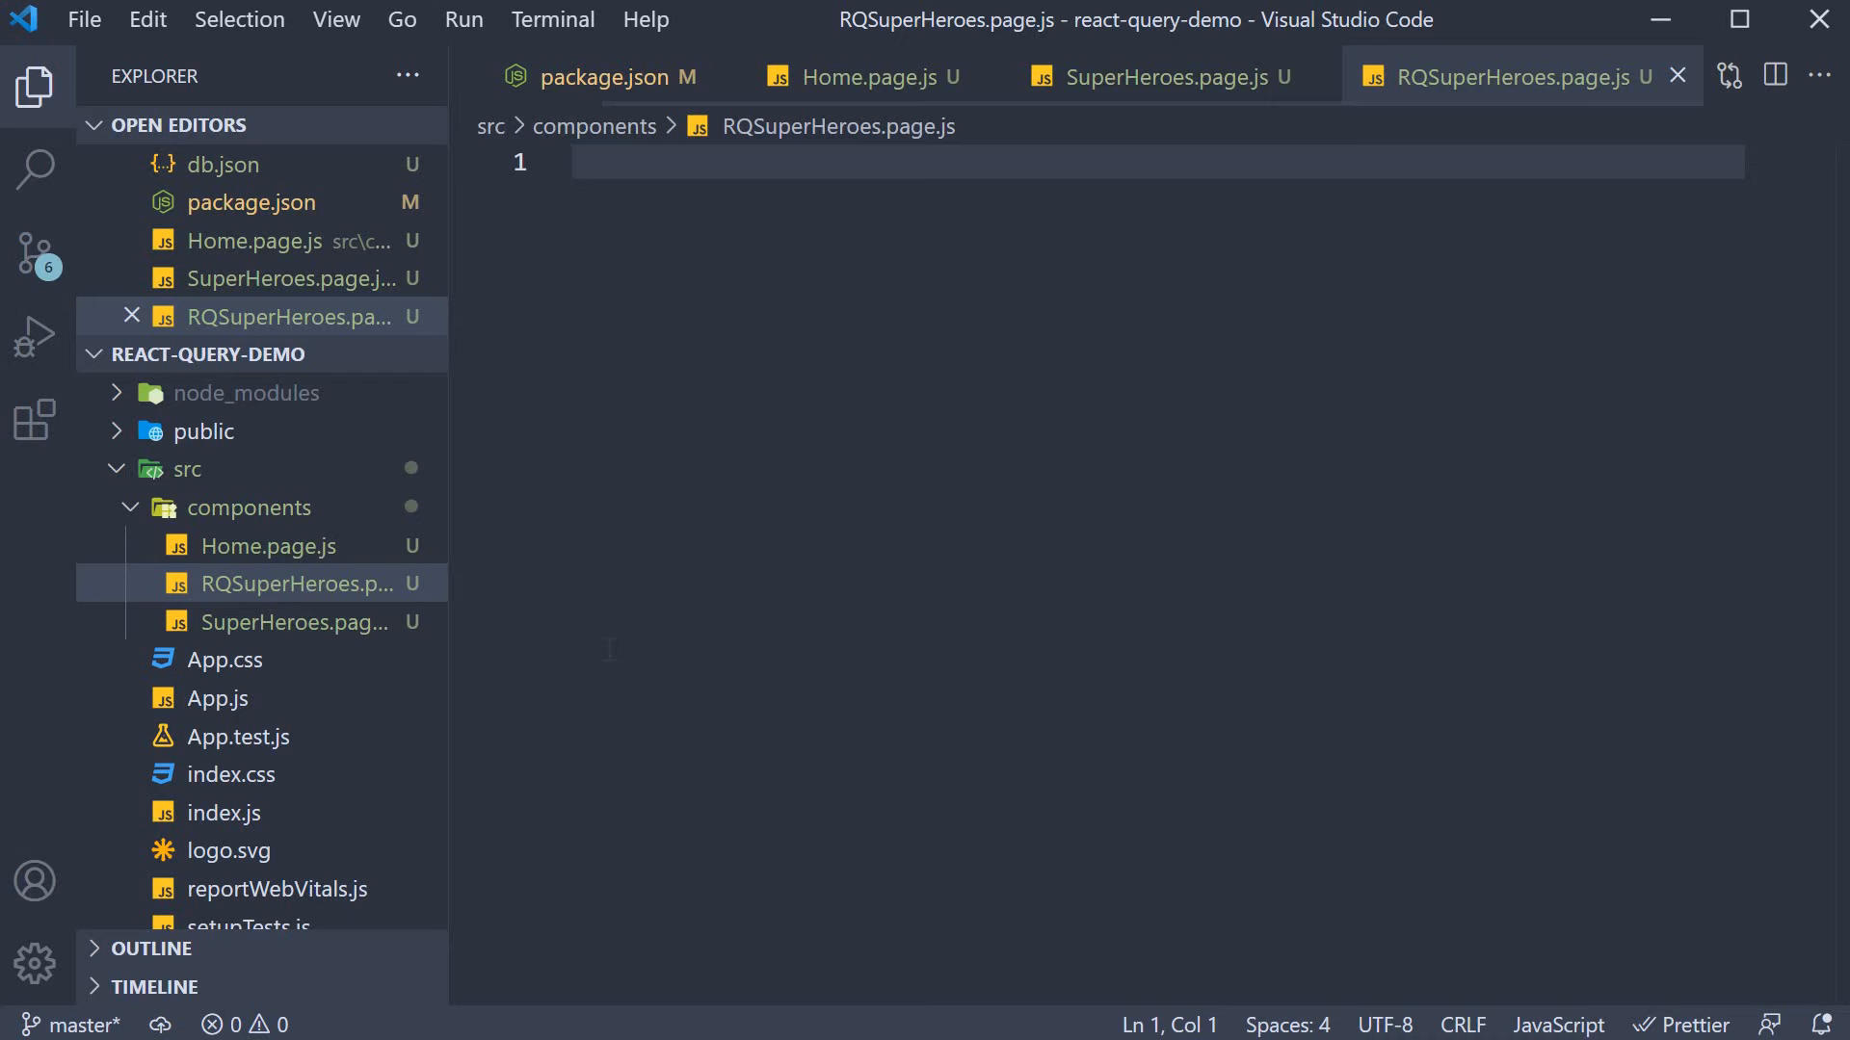
pyautogui.moveTo(296, 589)
pyautogui.write('raf')
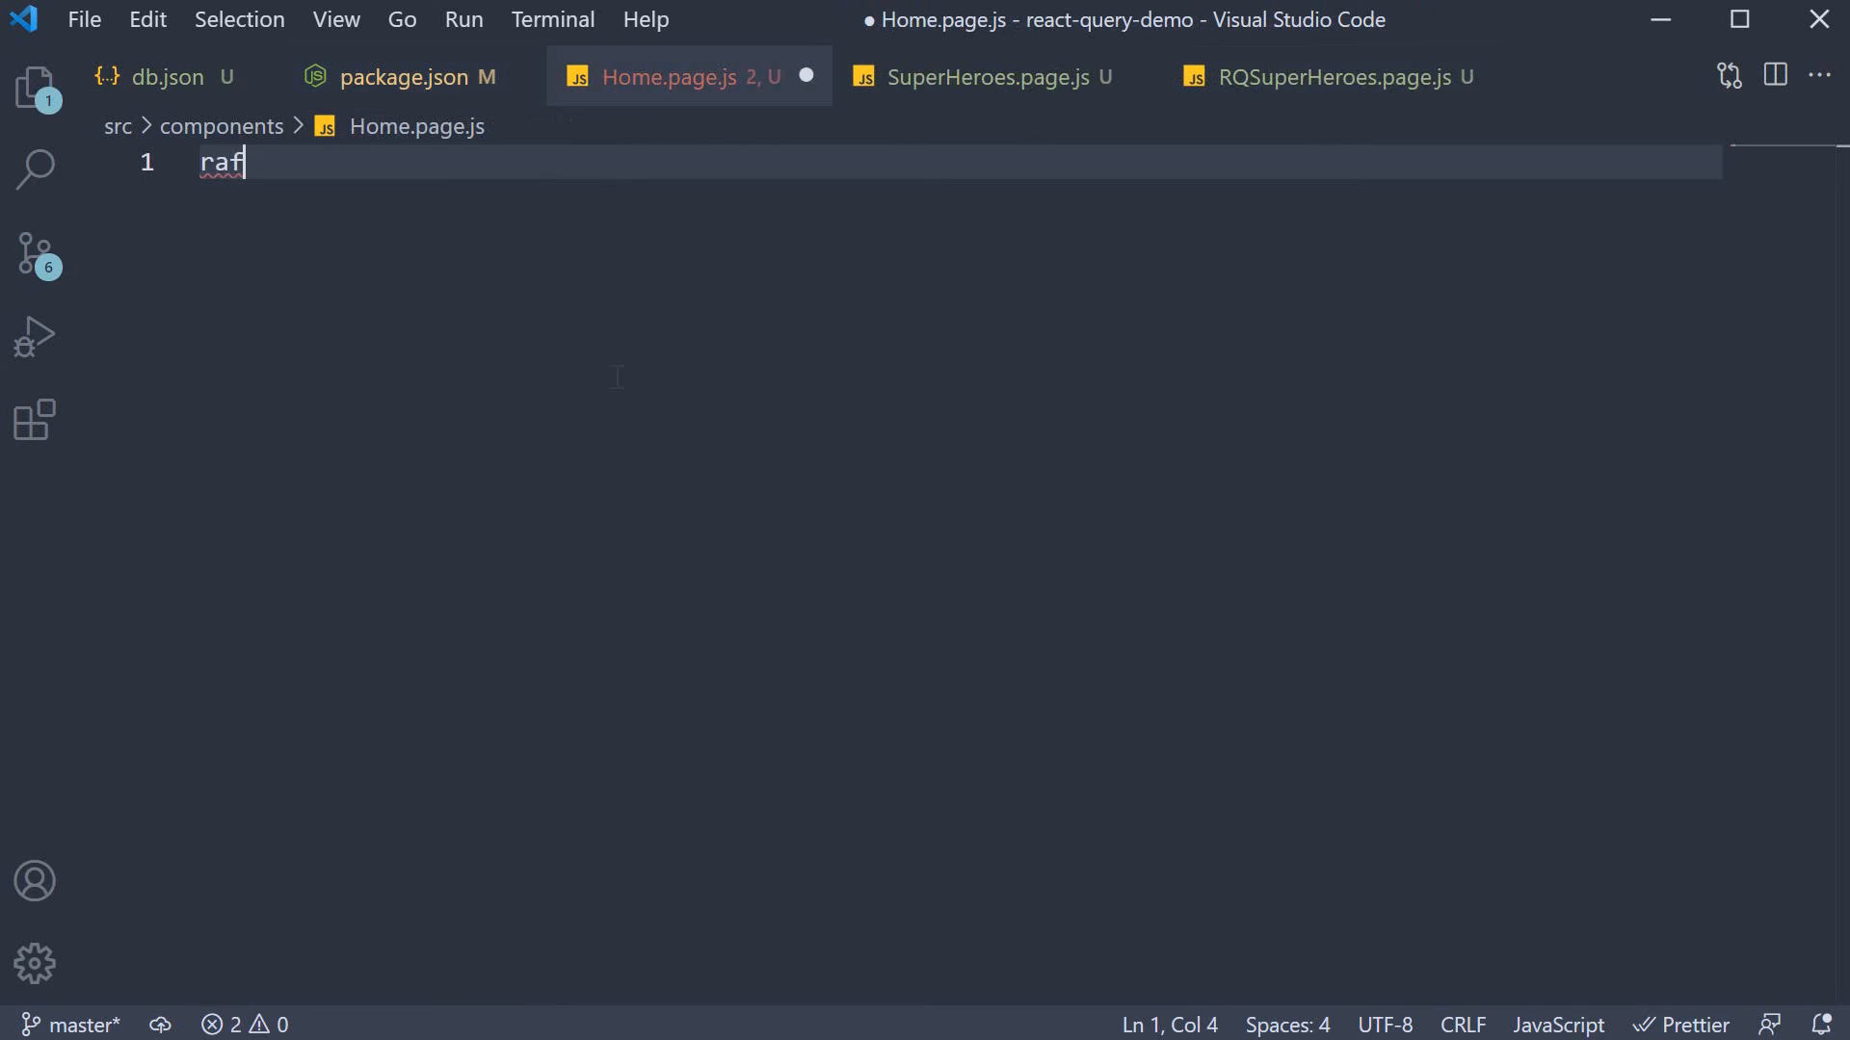
# - Give HomePage the text 'Home Page' and SuperHeroesPage the text 'Super Heroes'
pyautogui.press('Tab')
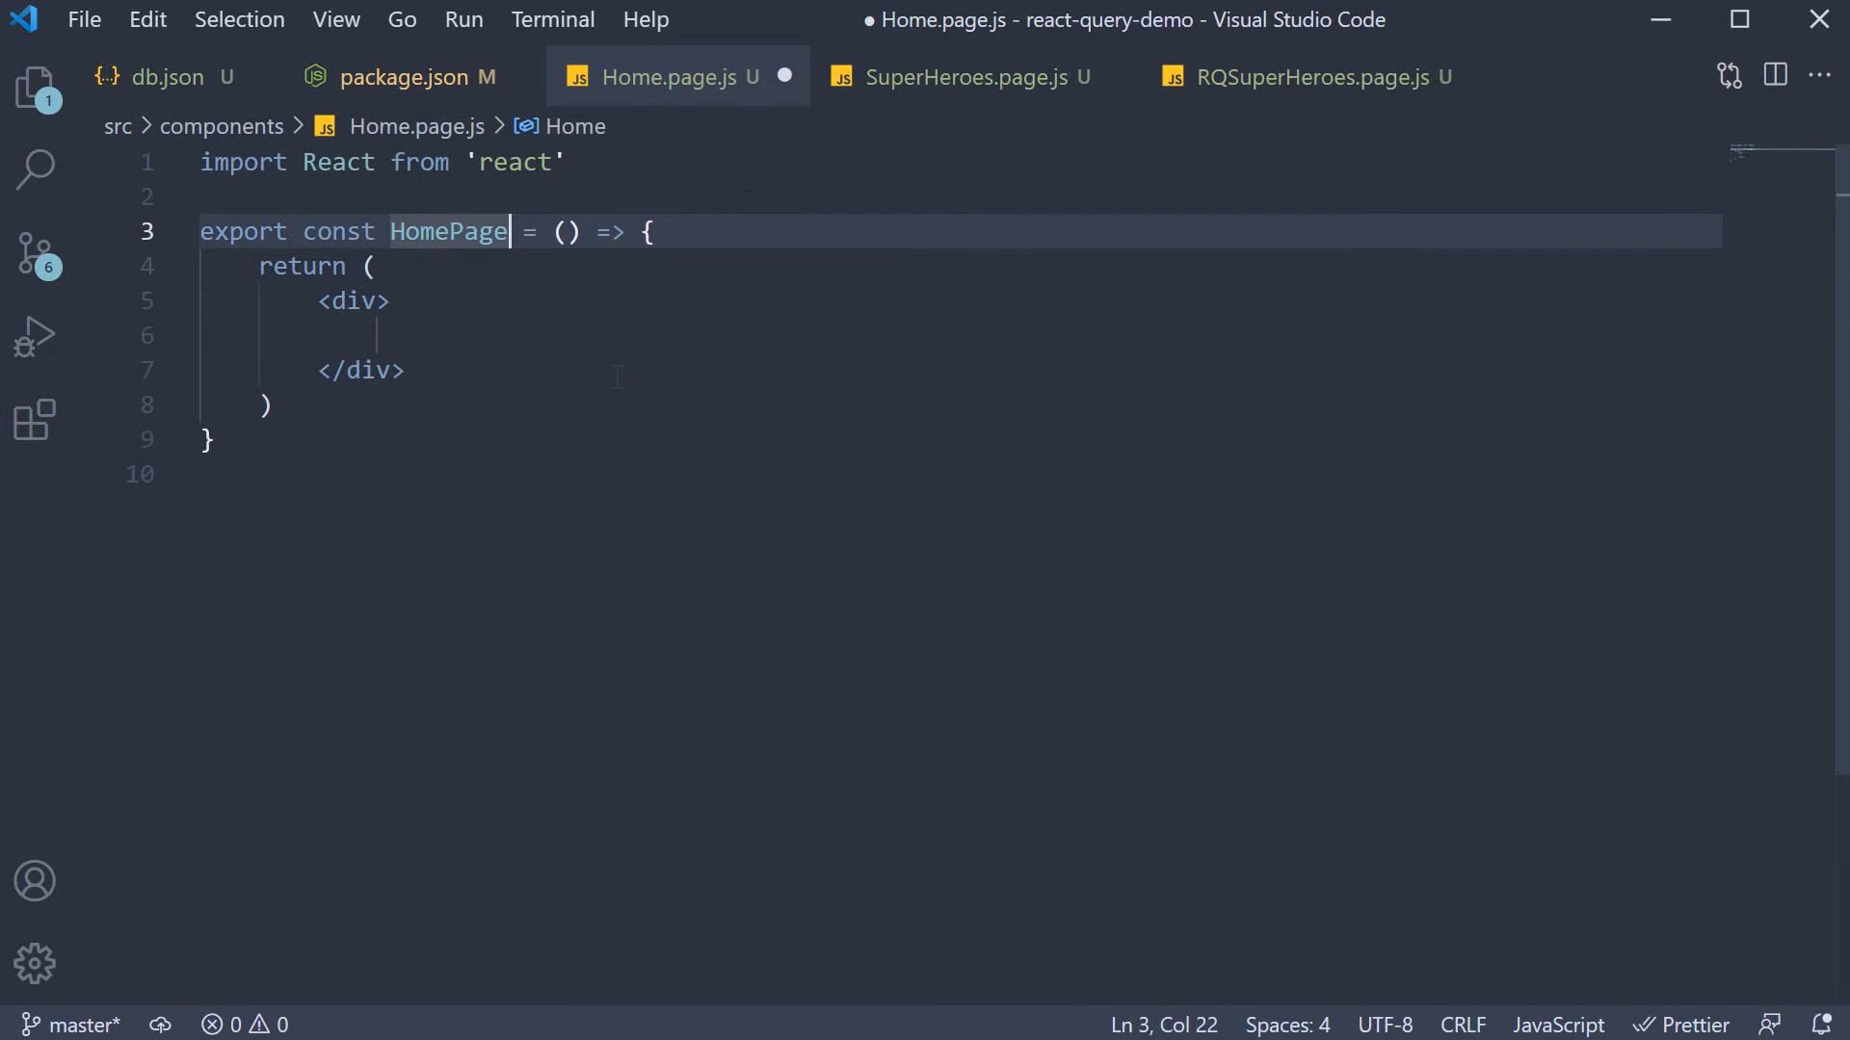
pyautogui.write('Home Page</div>')
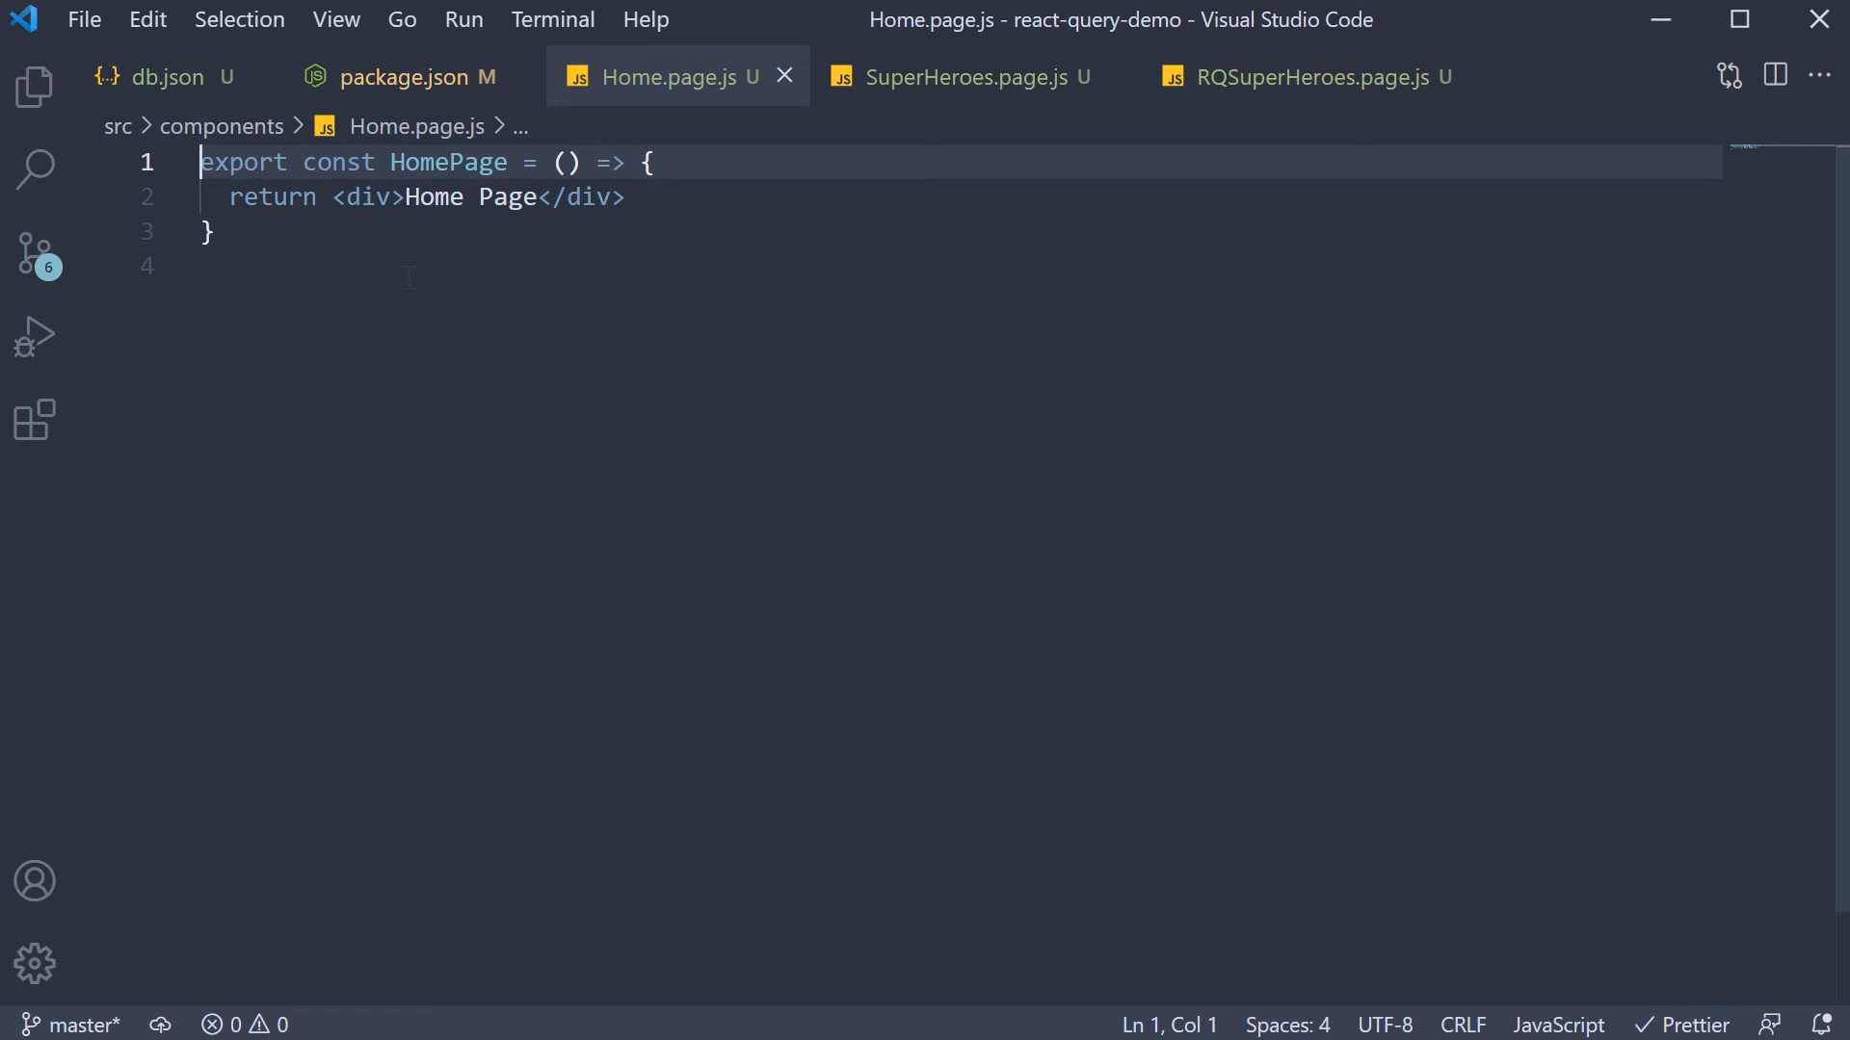
pyautogui.click(960, 77)
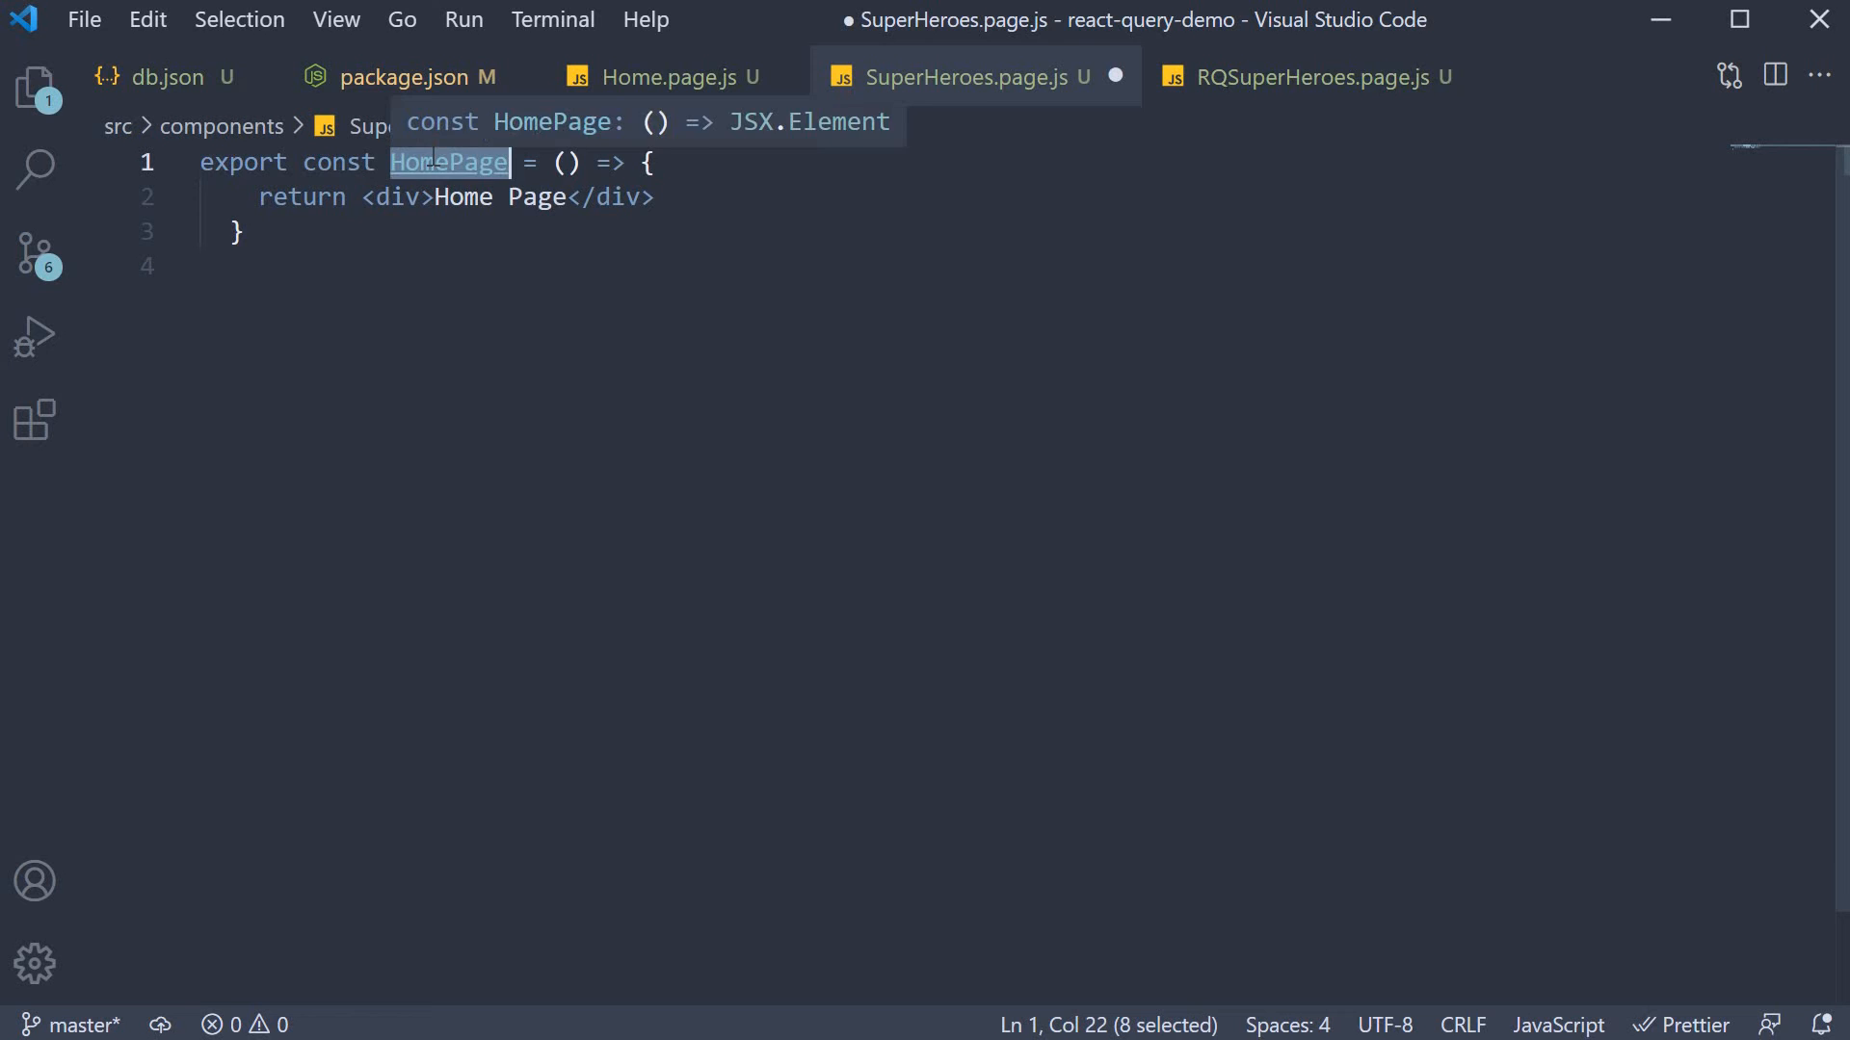
pyautogui.write('SuperHeroes')
pyautogui.click(961, 197)
pyautogui.write('Traditional ')
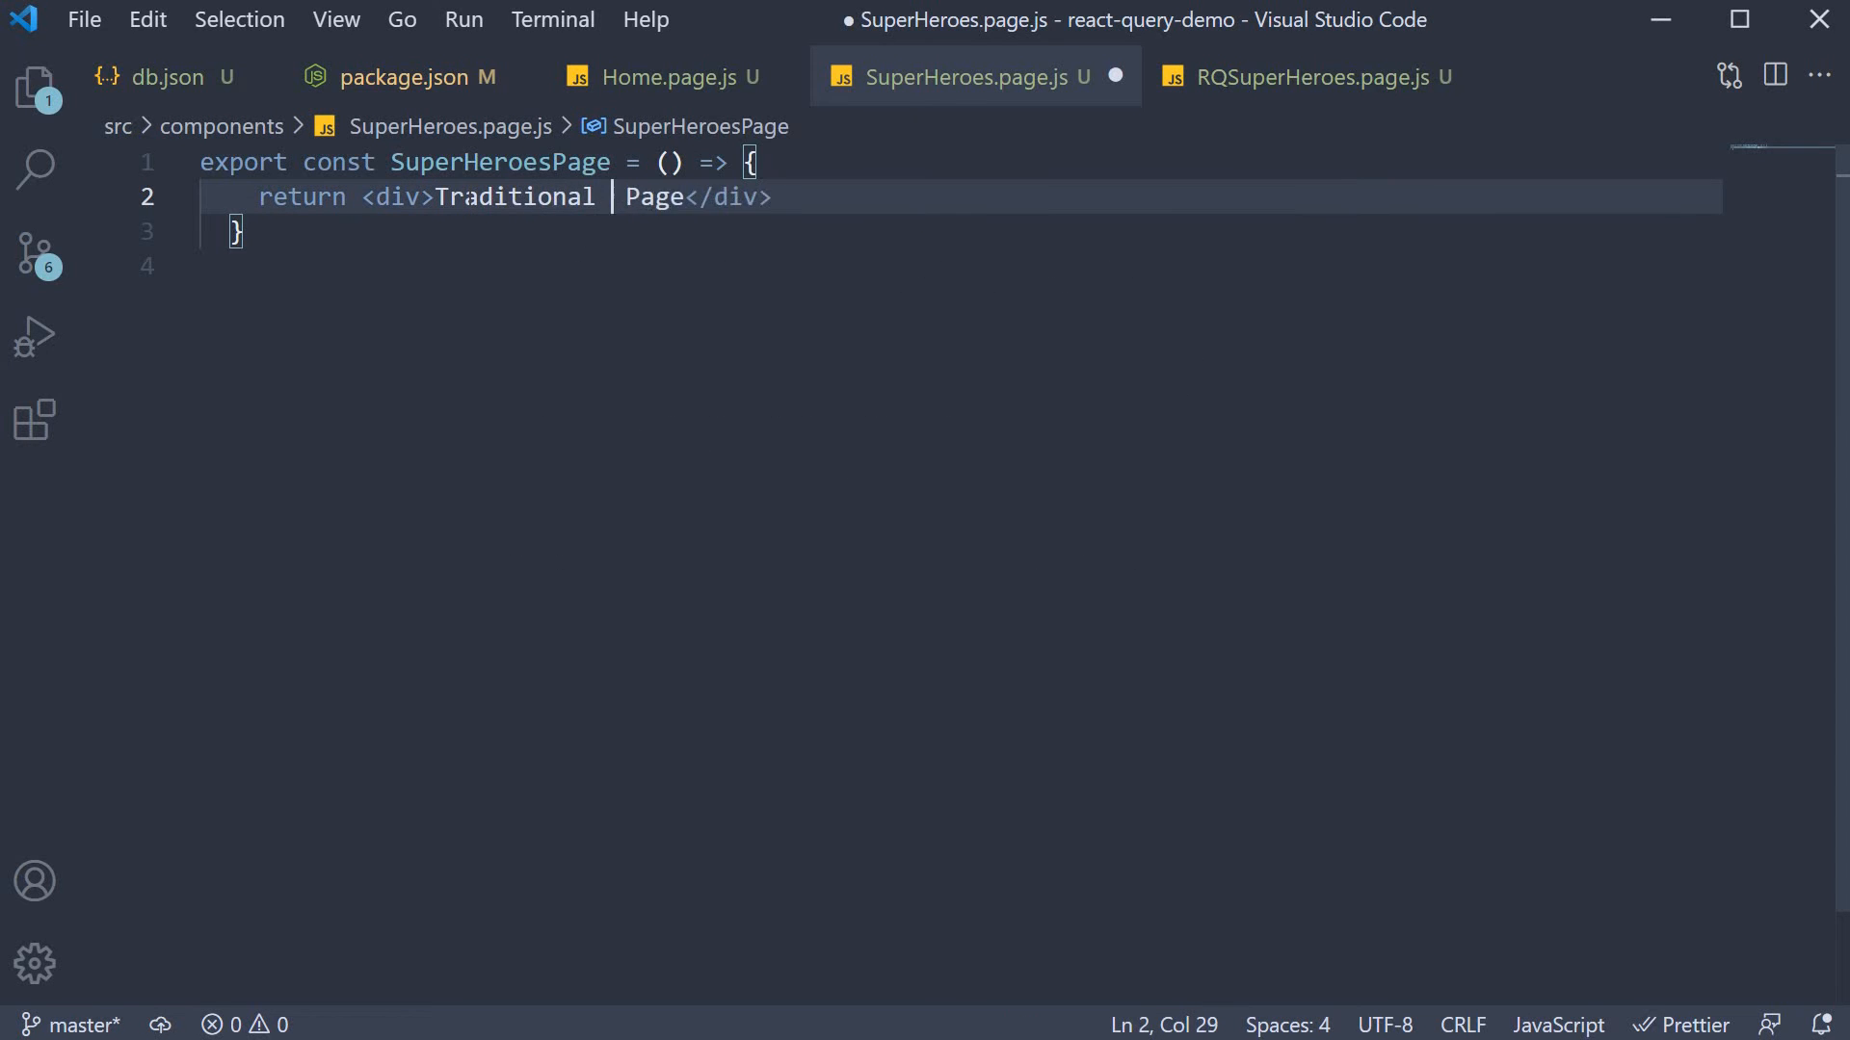
pyautogui.write('Super Heroes')
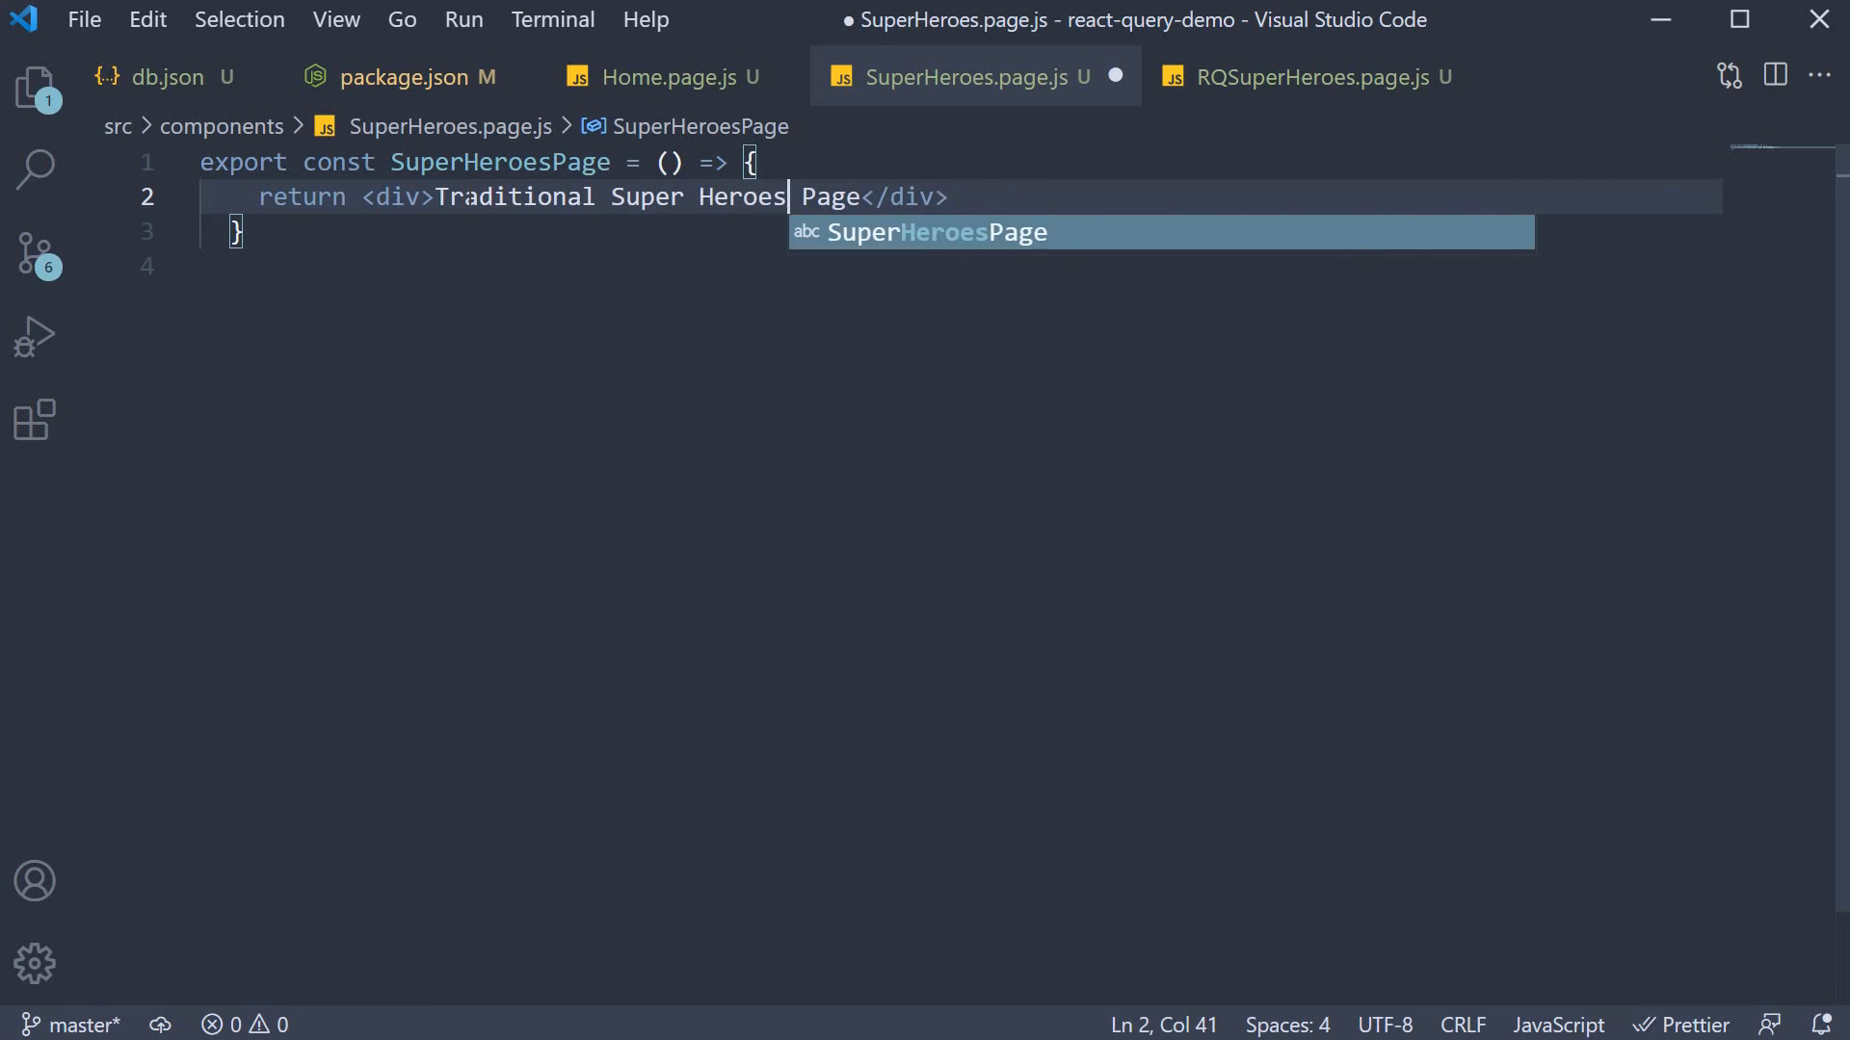
# - Rename the component in RQSuperHeroes.page.js to RQSuperHeroesPage
pyautogui.click(1312, 77)
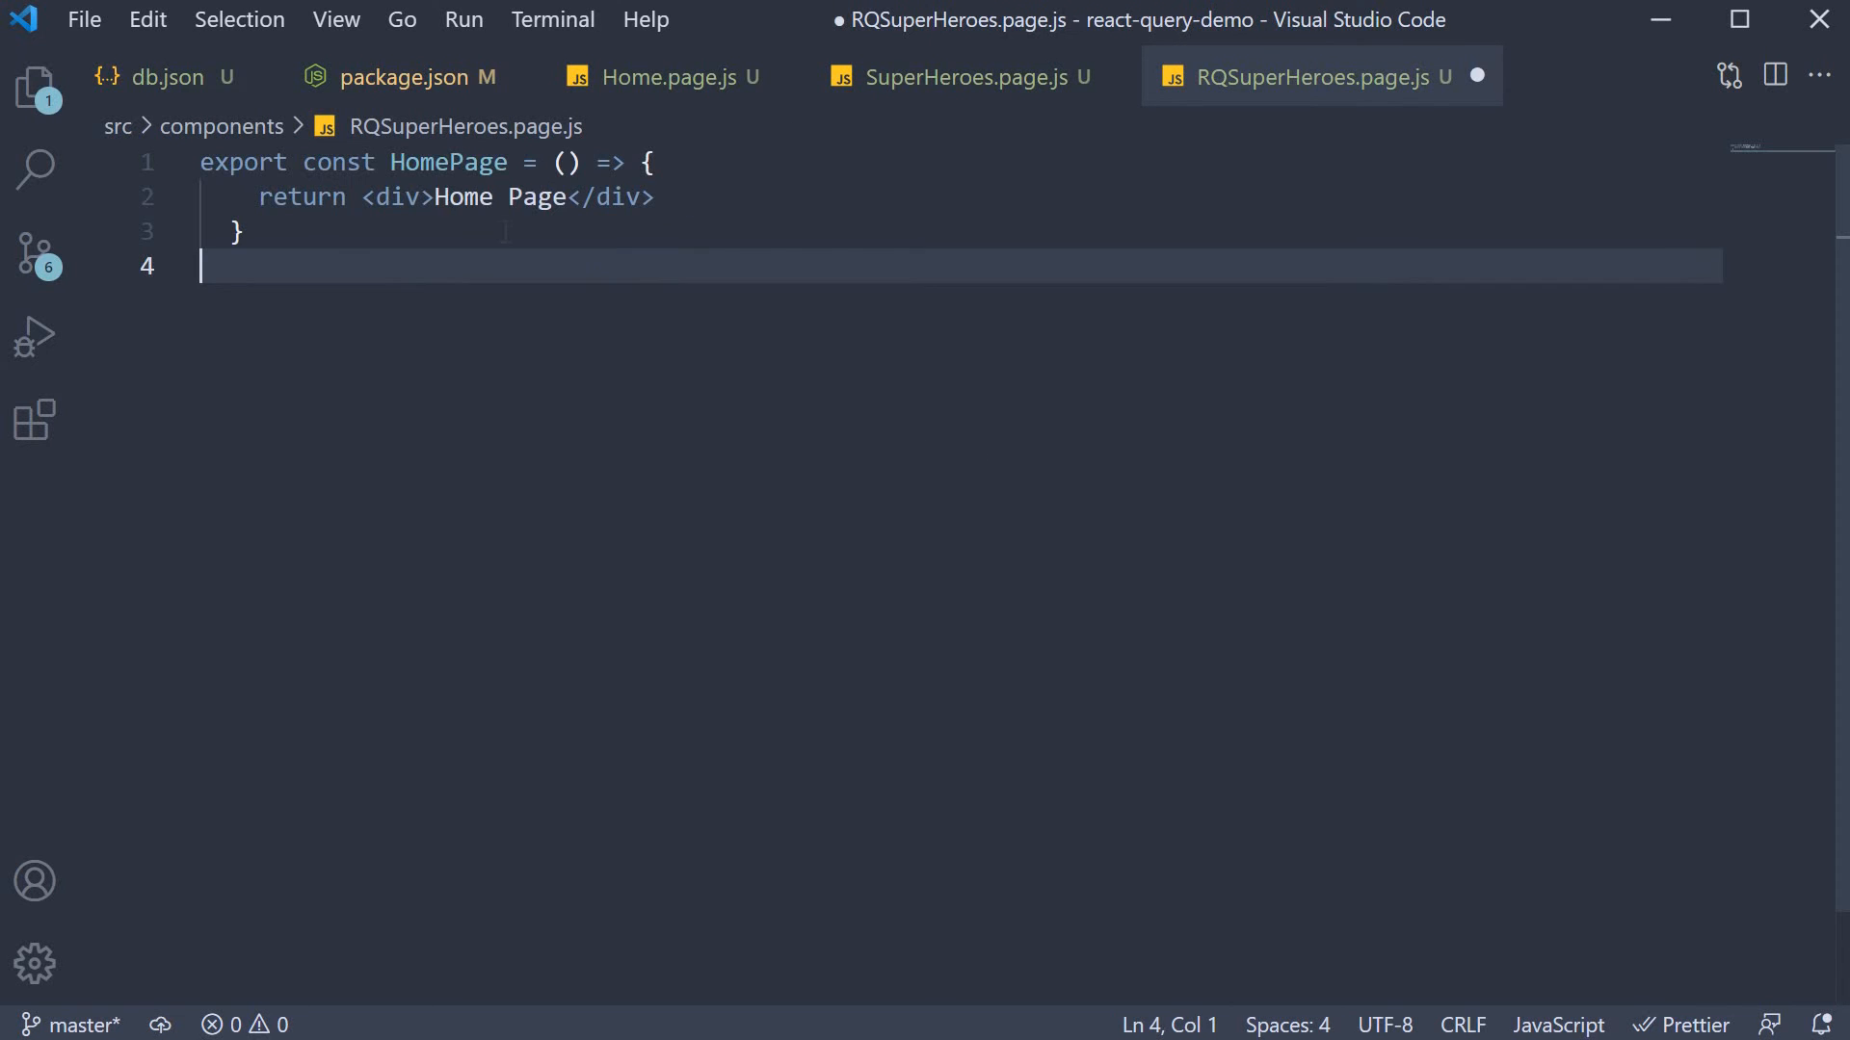
pyautogui.doubleClick(447, 162)
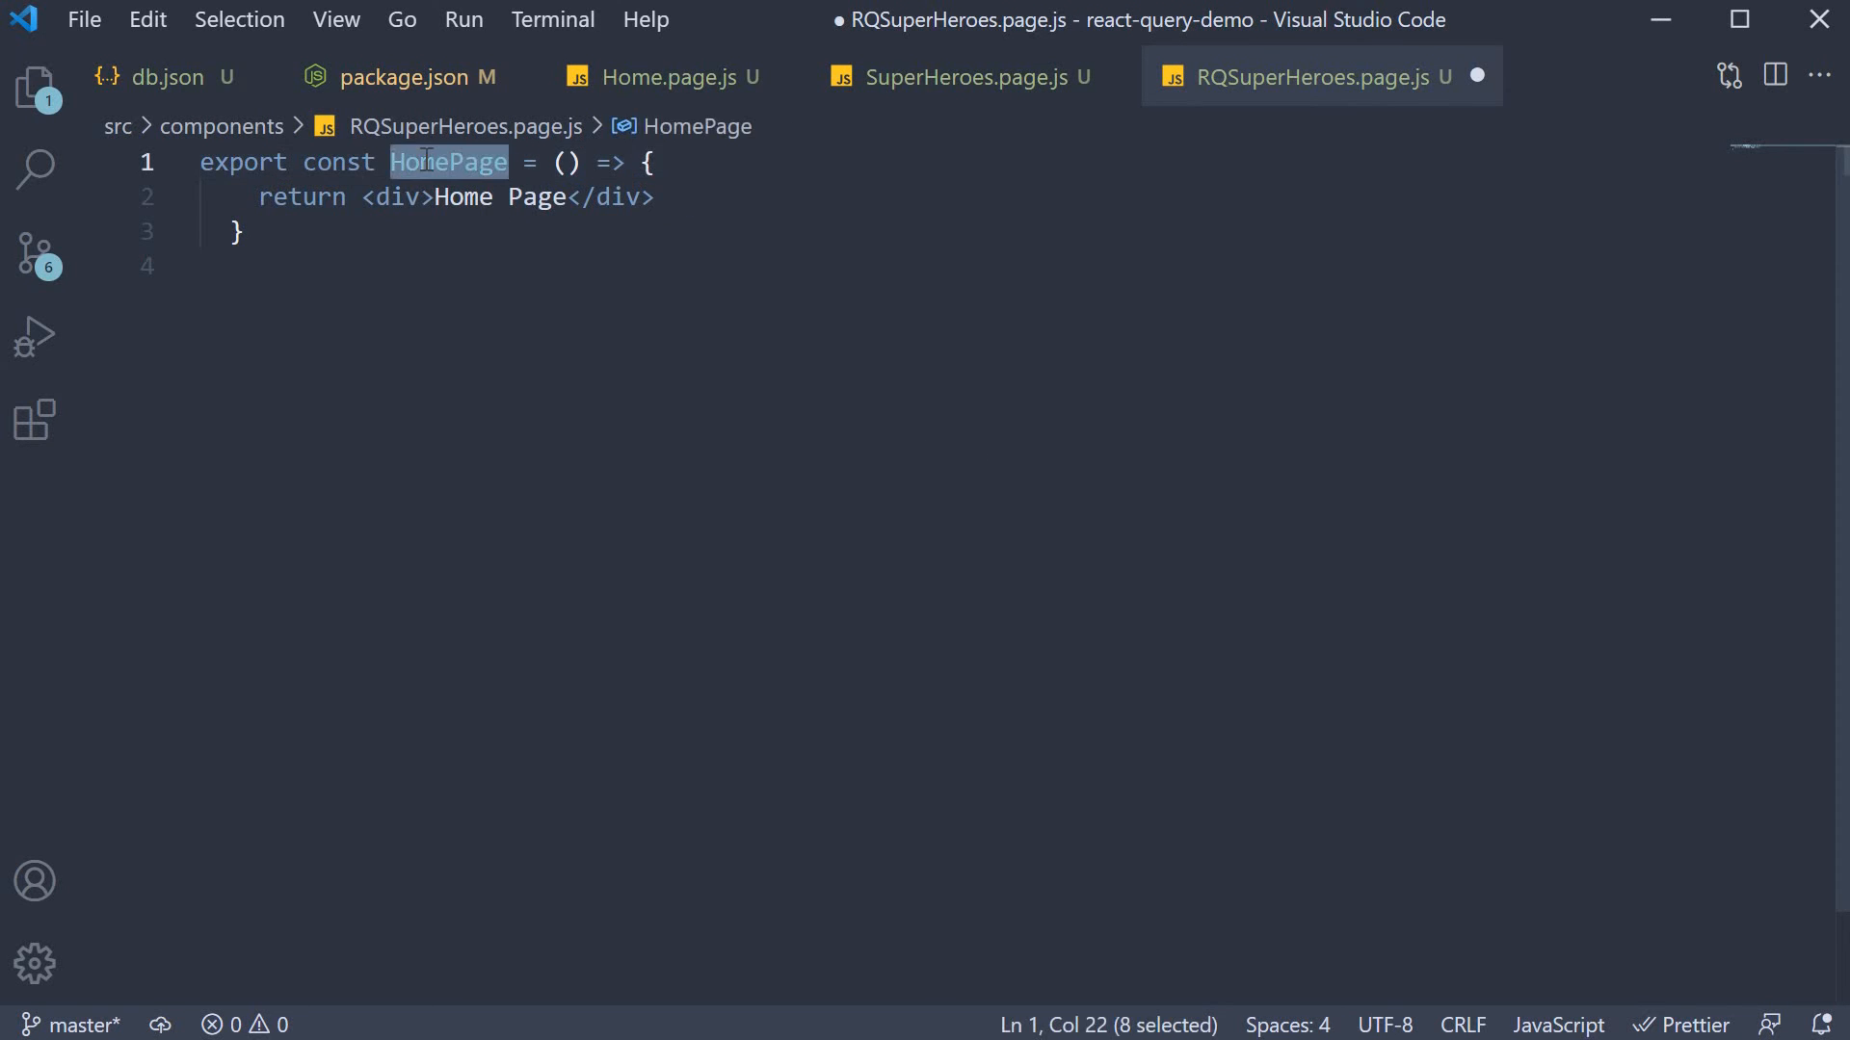
pyautogui.write('RQSuperHeroes')
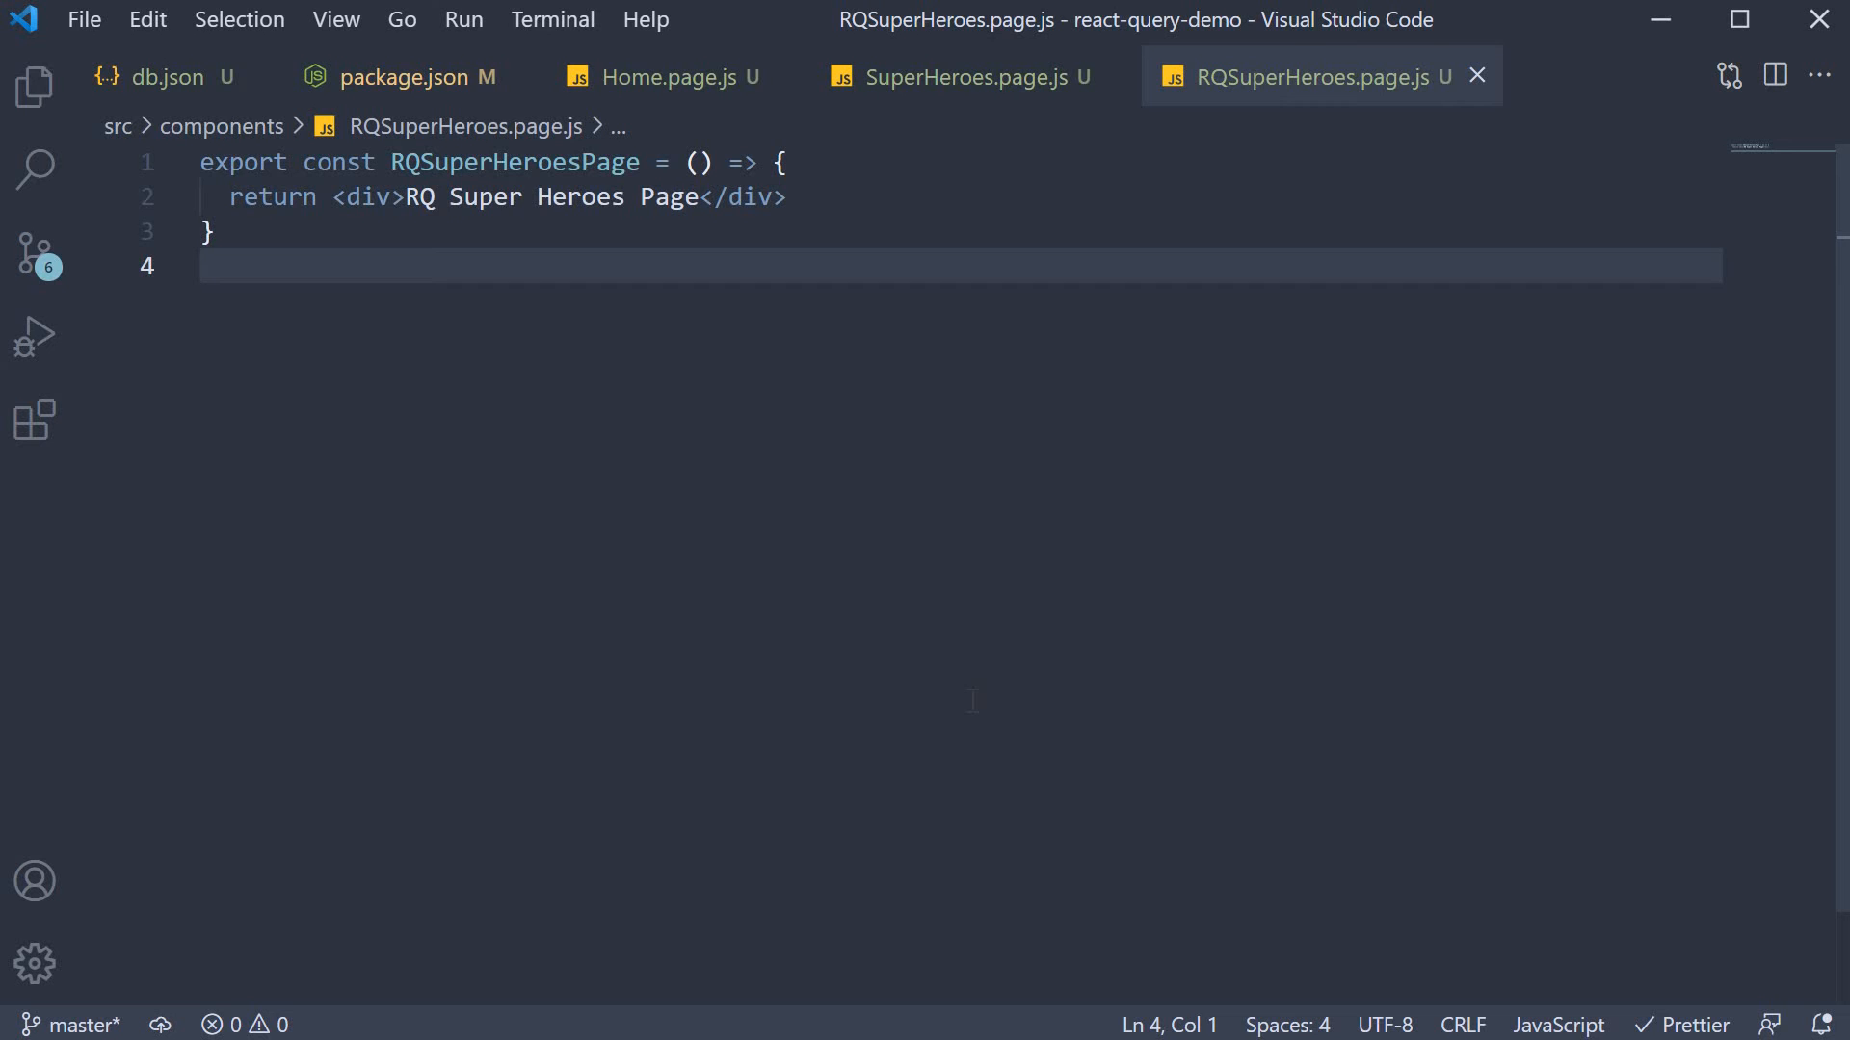
pyautogui.click(35, 87)
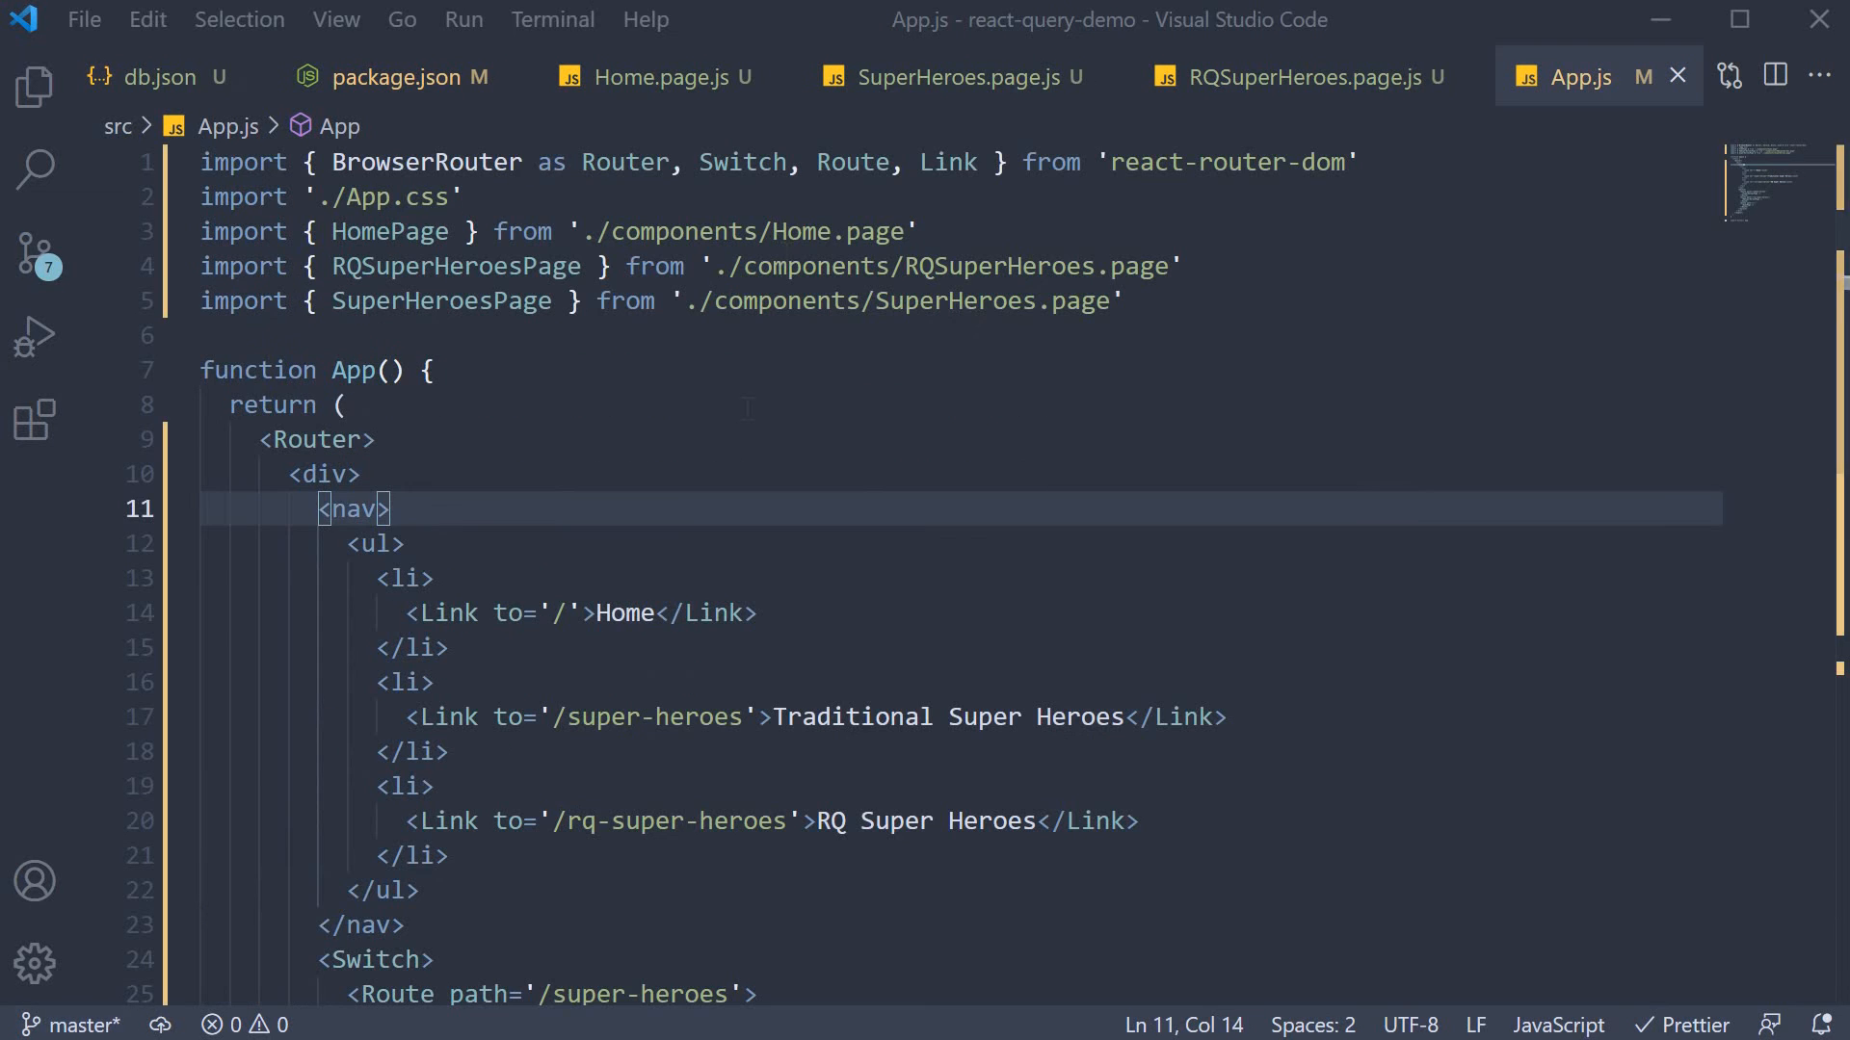
# - Review the pasted App.js navbar with Traditional Super Heroes and RQ Super Heroes links and routes
pyautogui.click(433, 370)
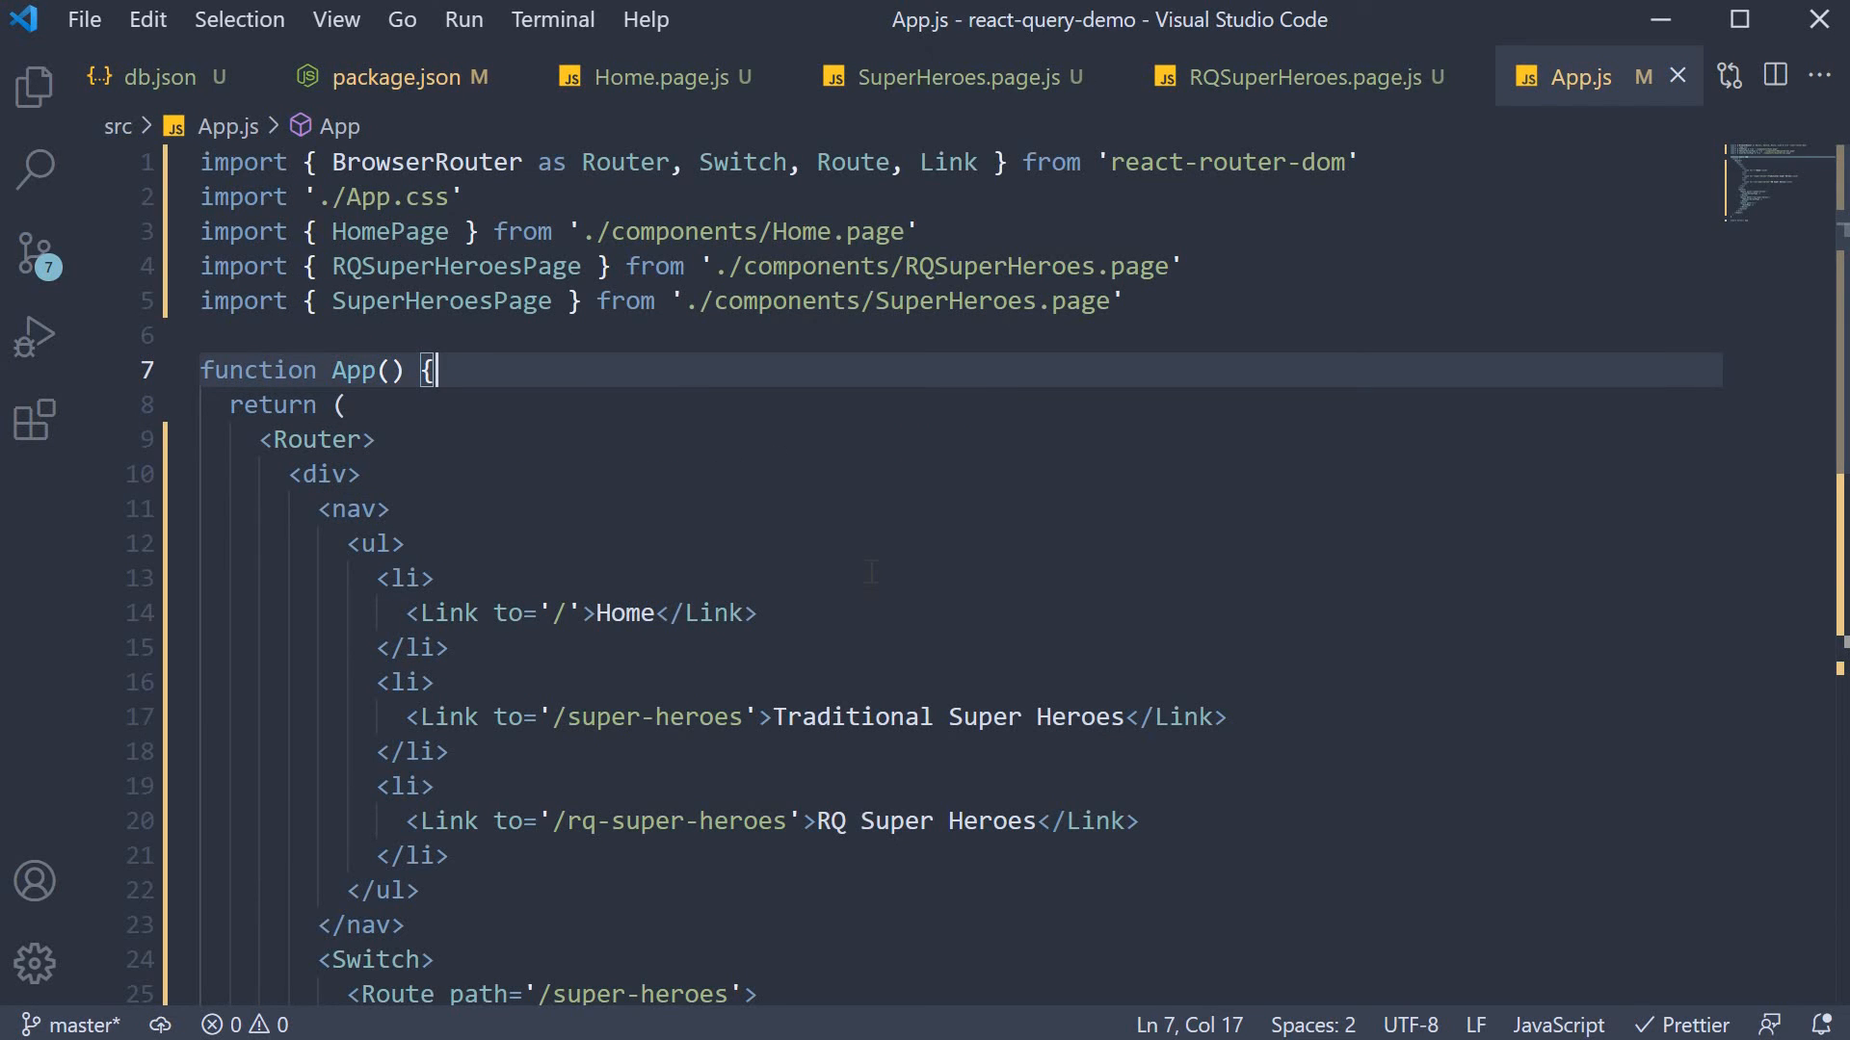
pyautogui.scroll(-3)
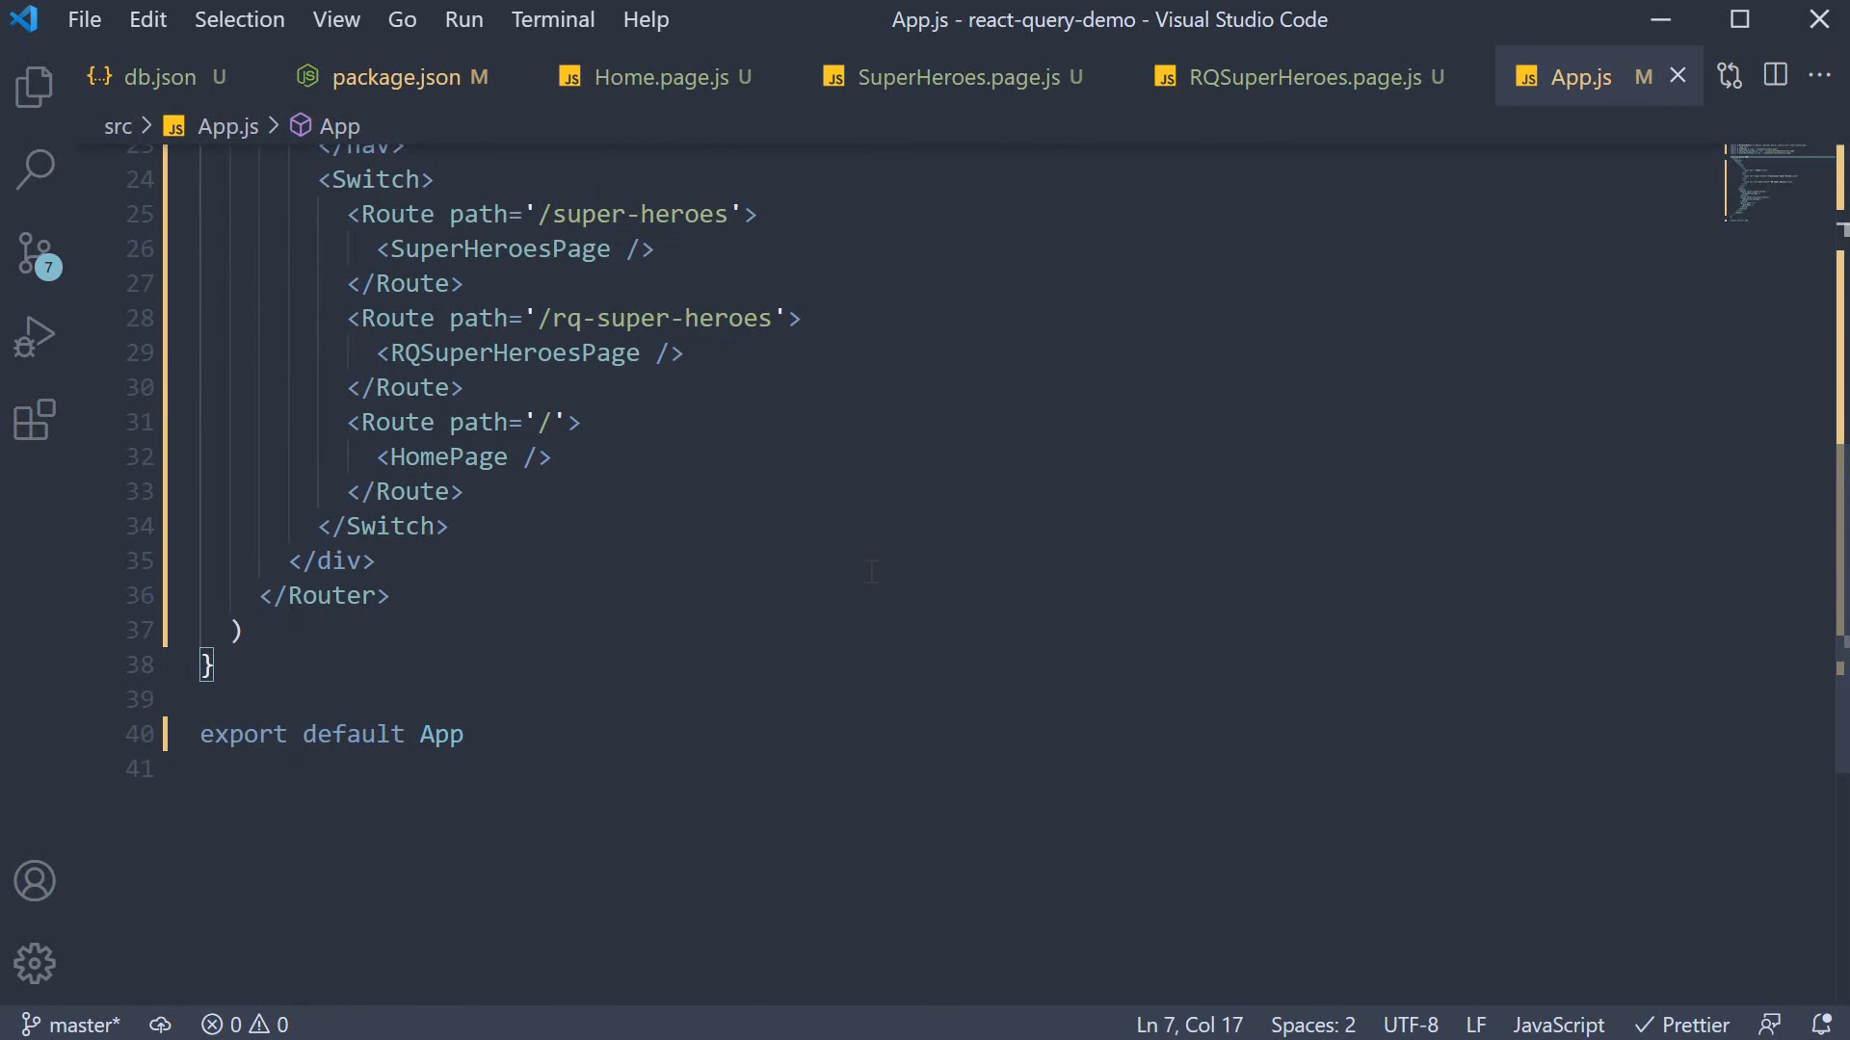
pyautogui.scroll(-3)
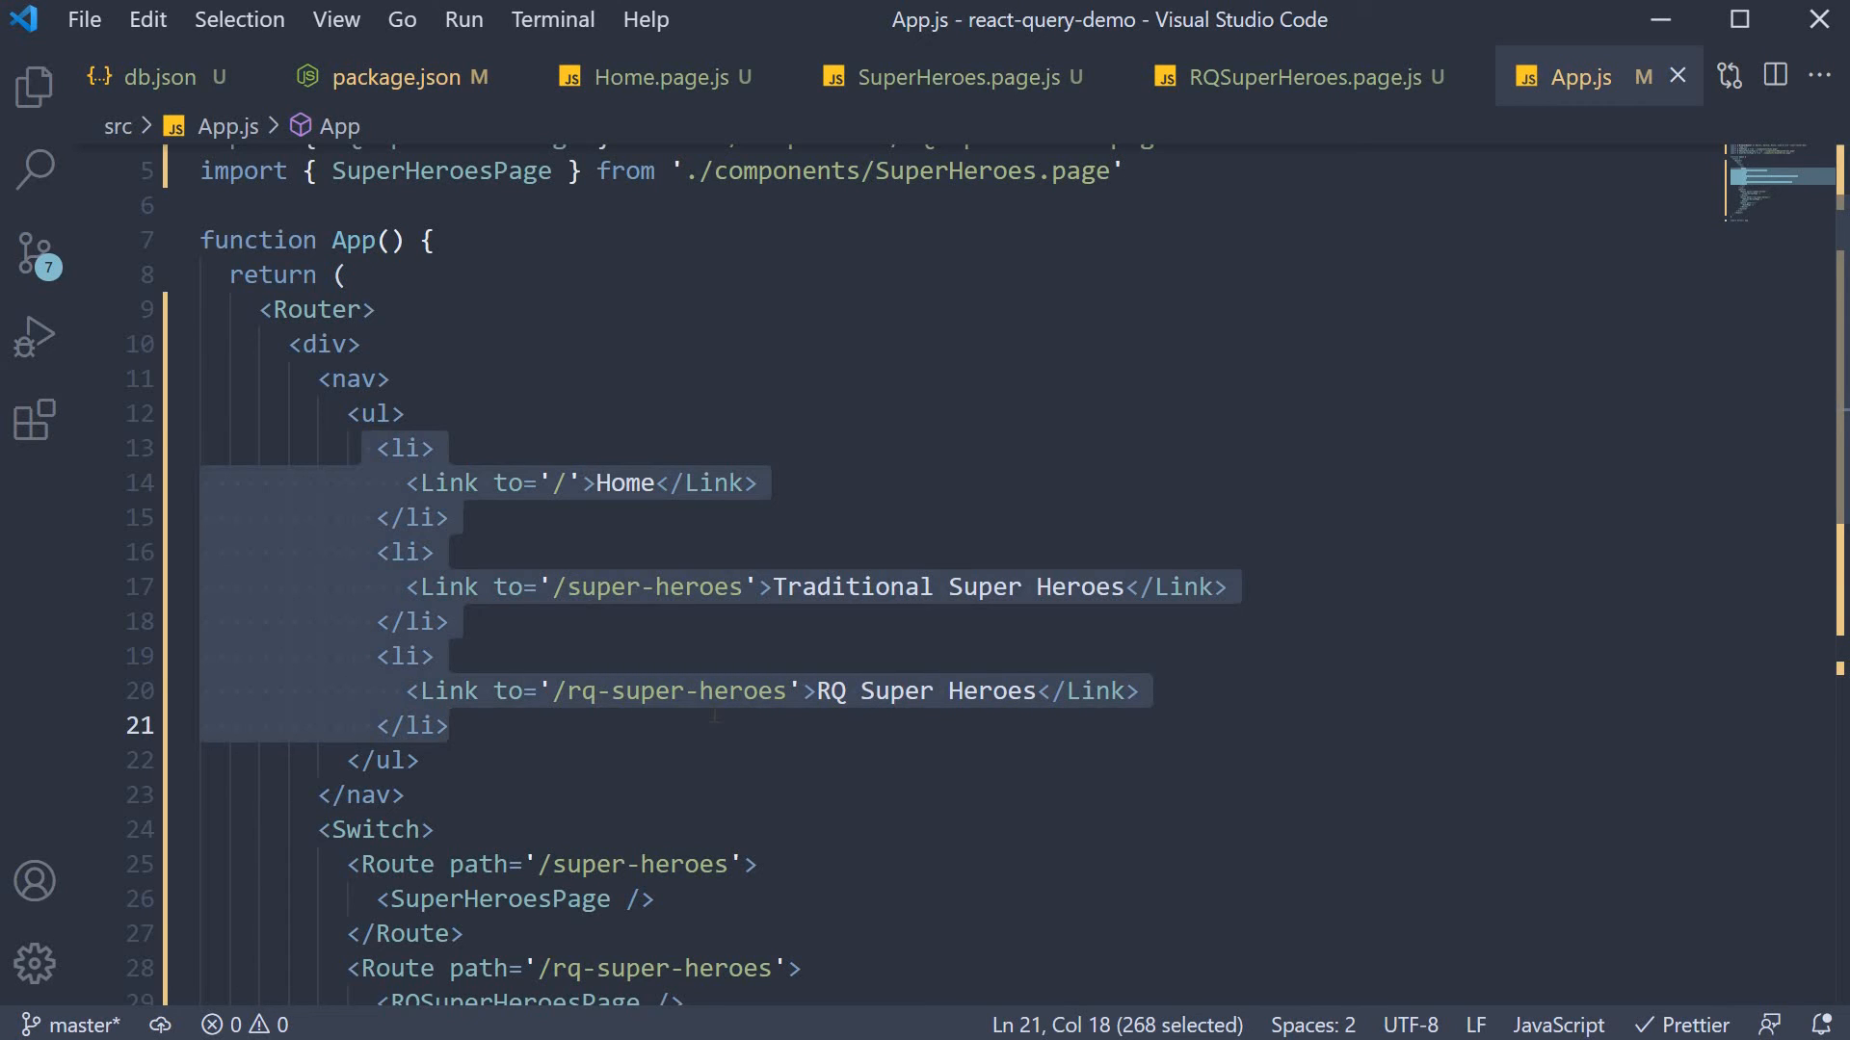
pyautogui.scroll(-3)
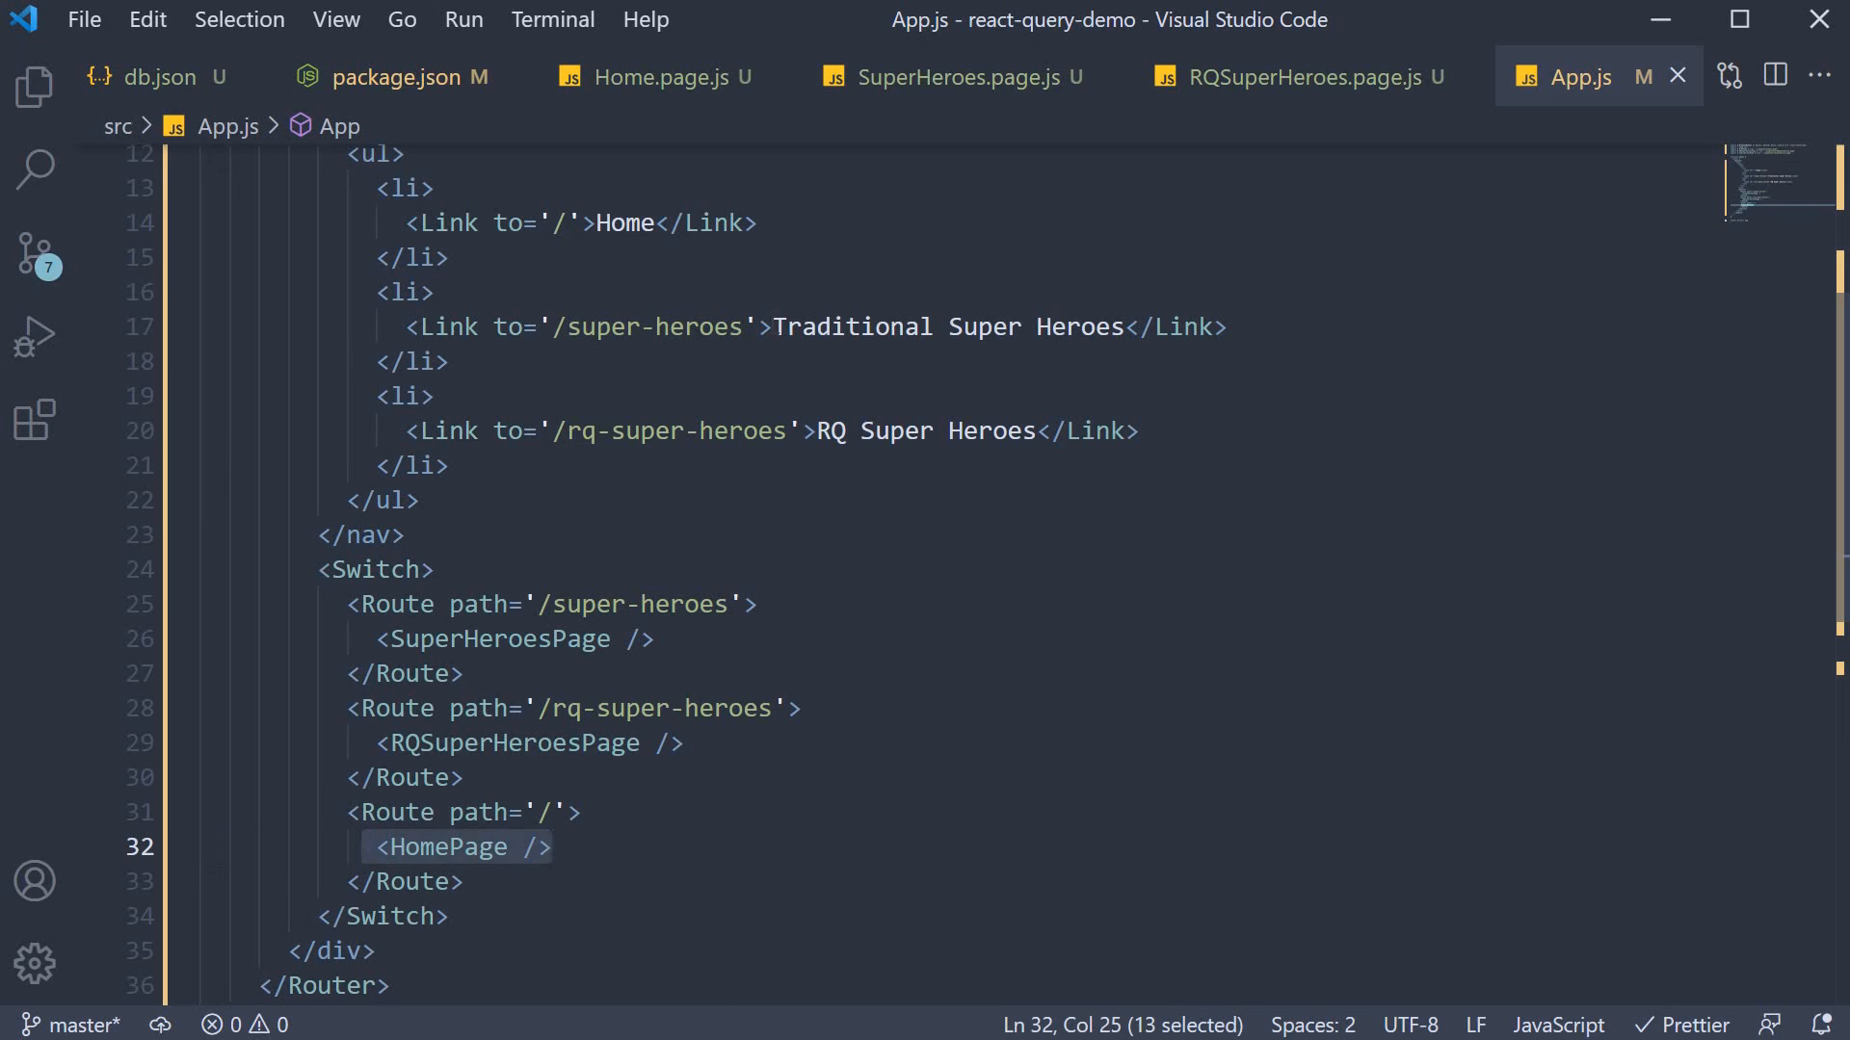
pyautogui.doubleClick(948, 327)
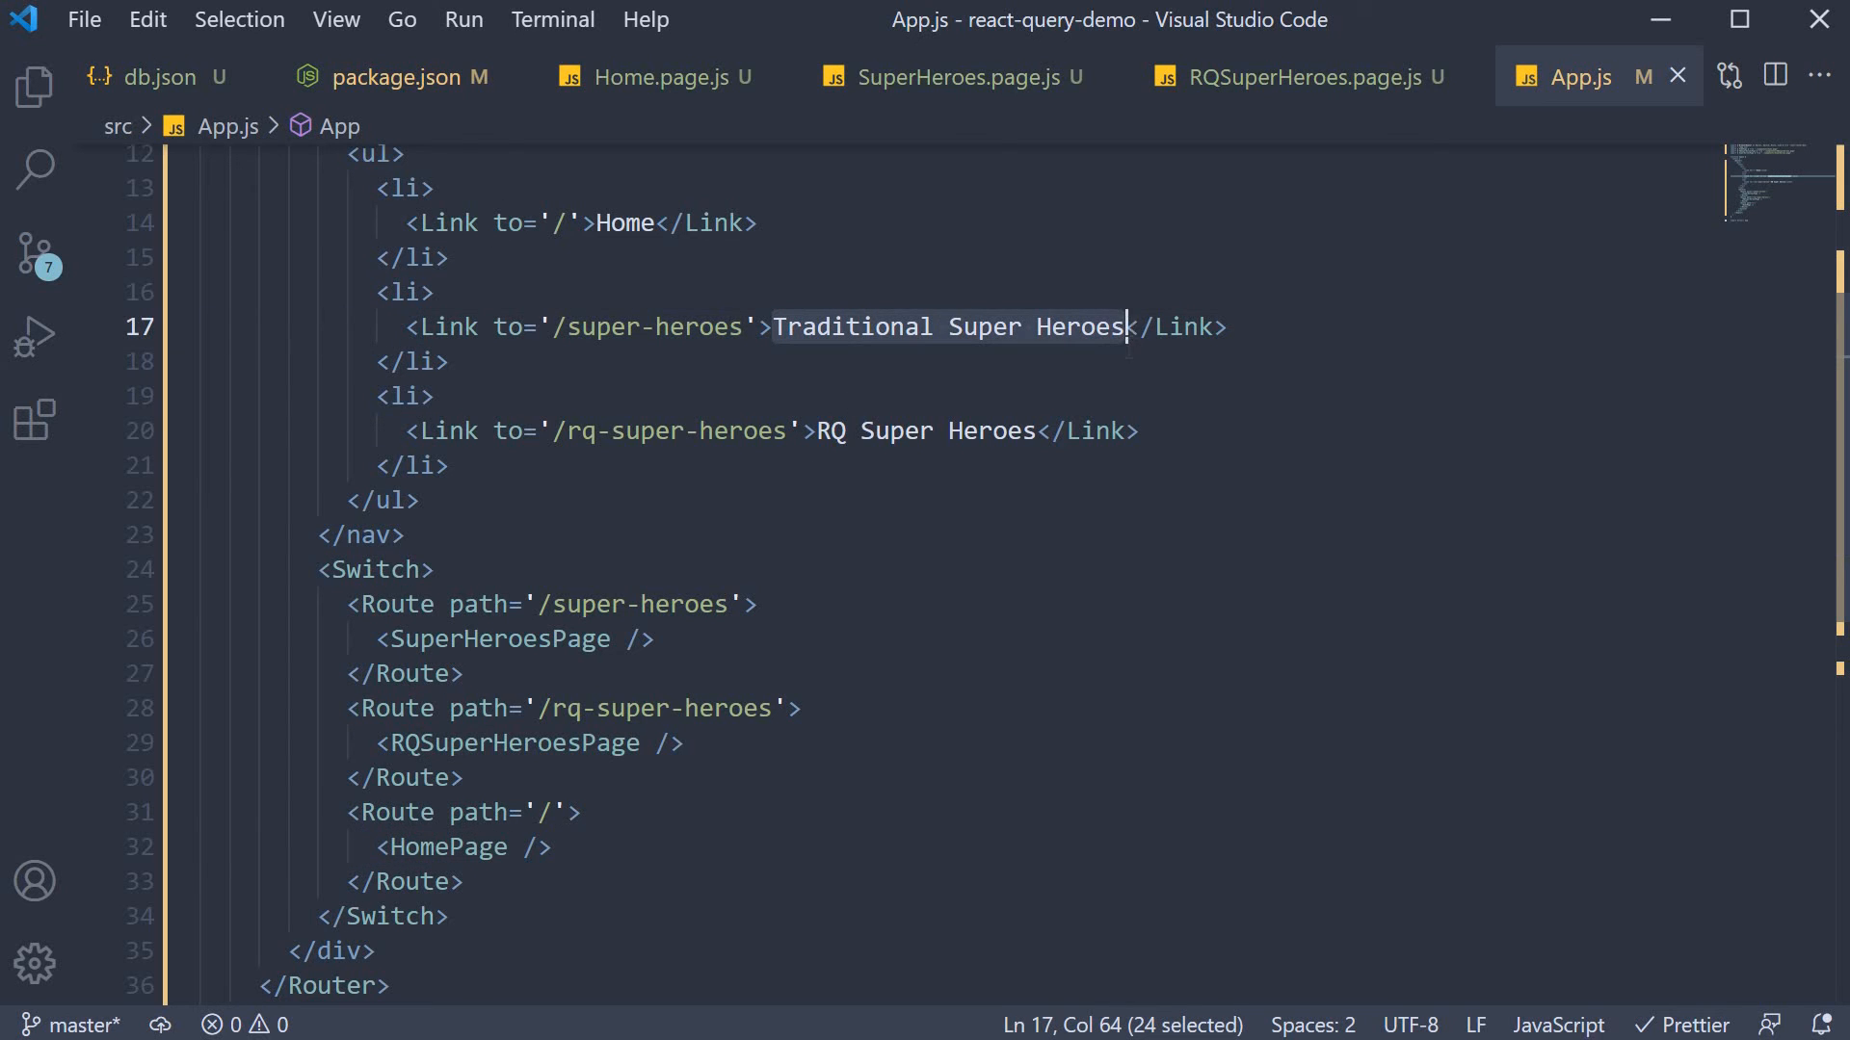
pyautogui.moveTo(755, 649)
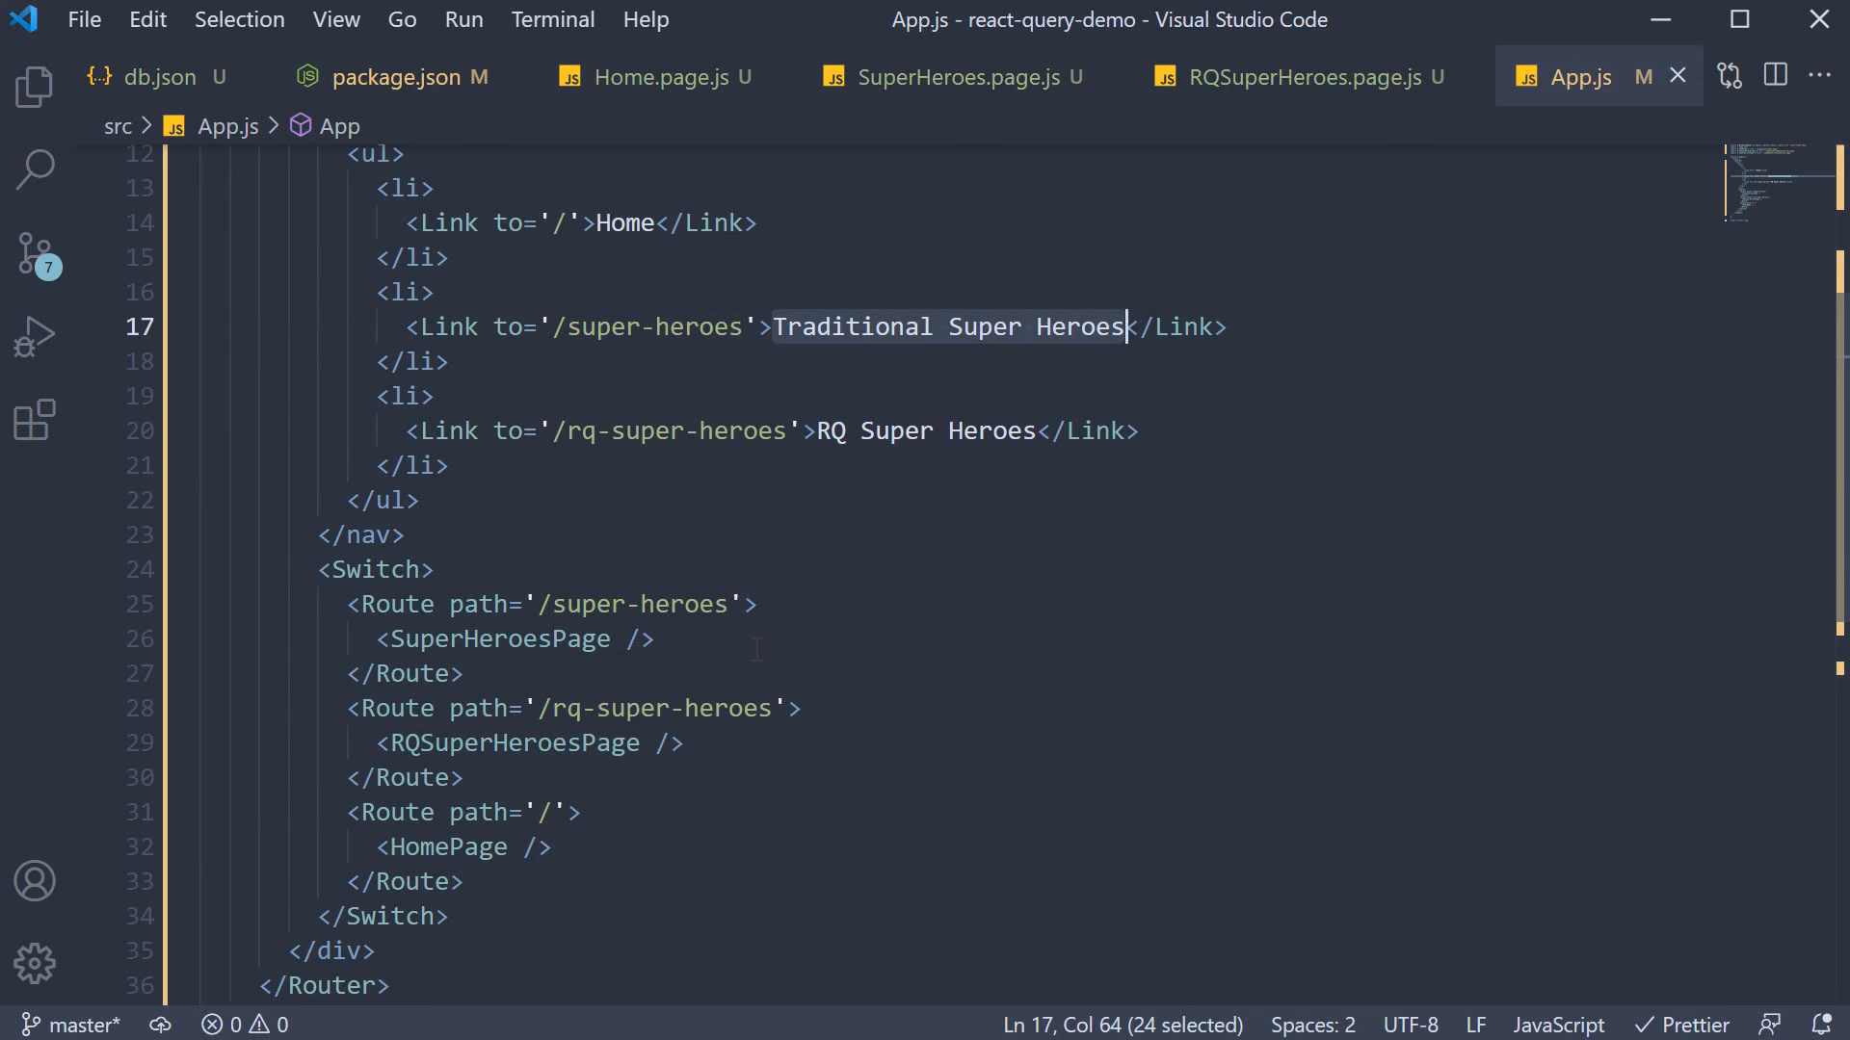
pyautogui.click(817, 429)
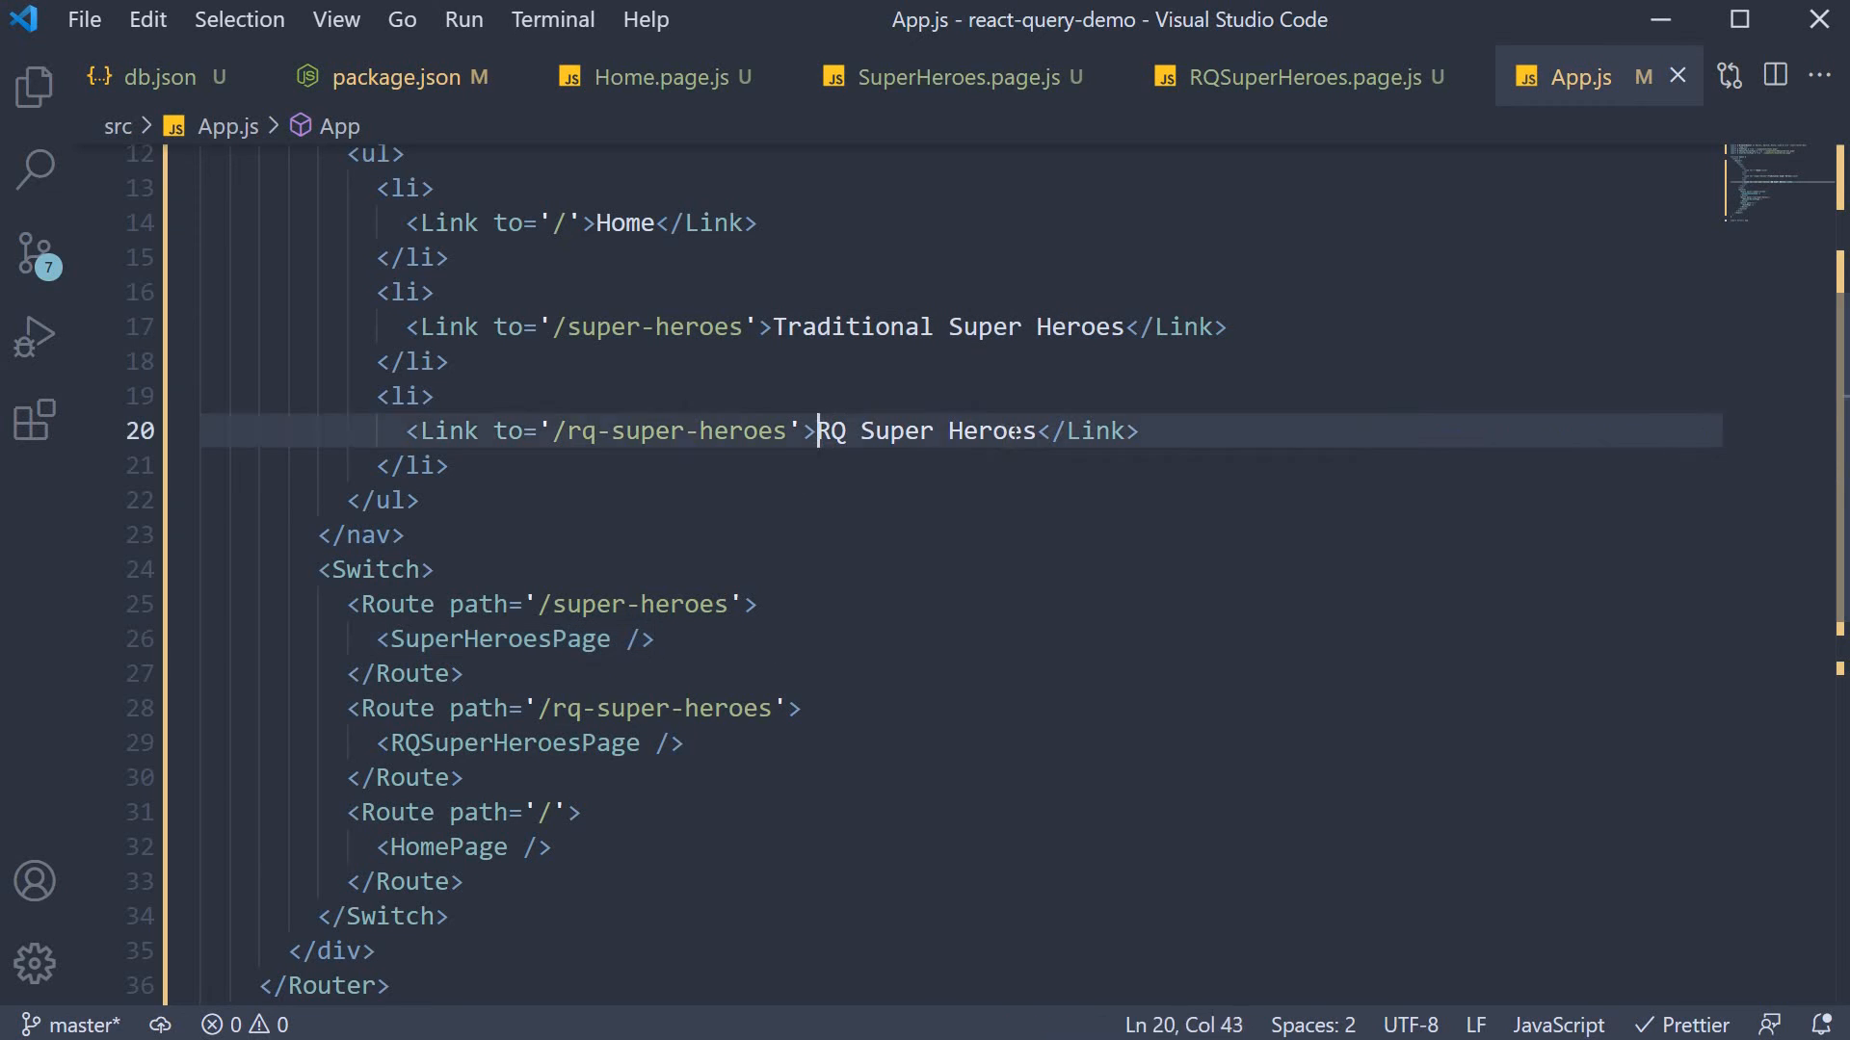
pyautogui.moveTo(817, 430); pyautogui.dragTo(1038, 430)
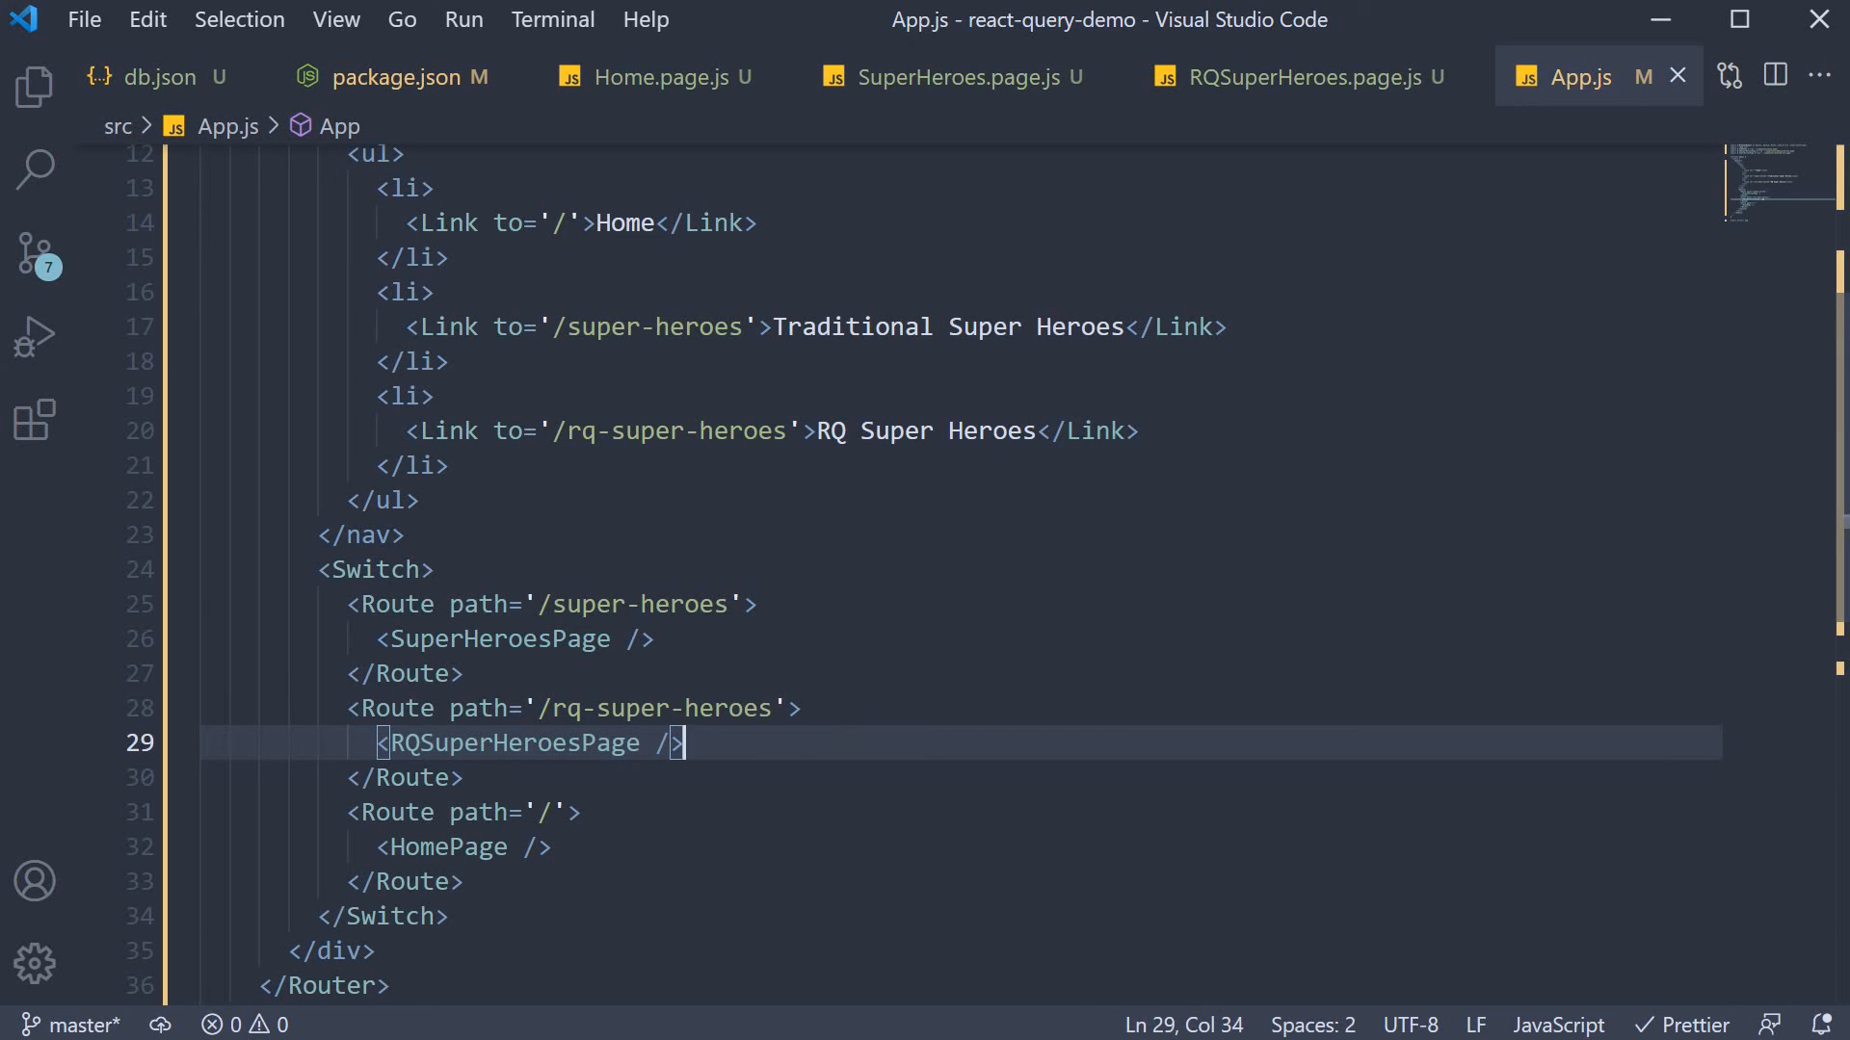
# - Add a 'nav ul { display: flex }' rule in App.css and hide the file explorer
pyautogui.click(34, 87)
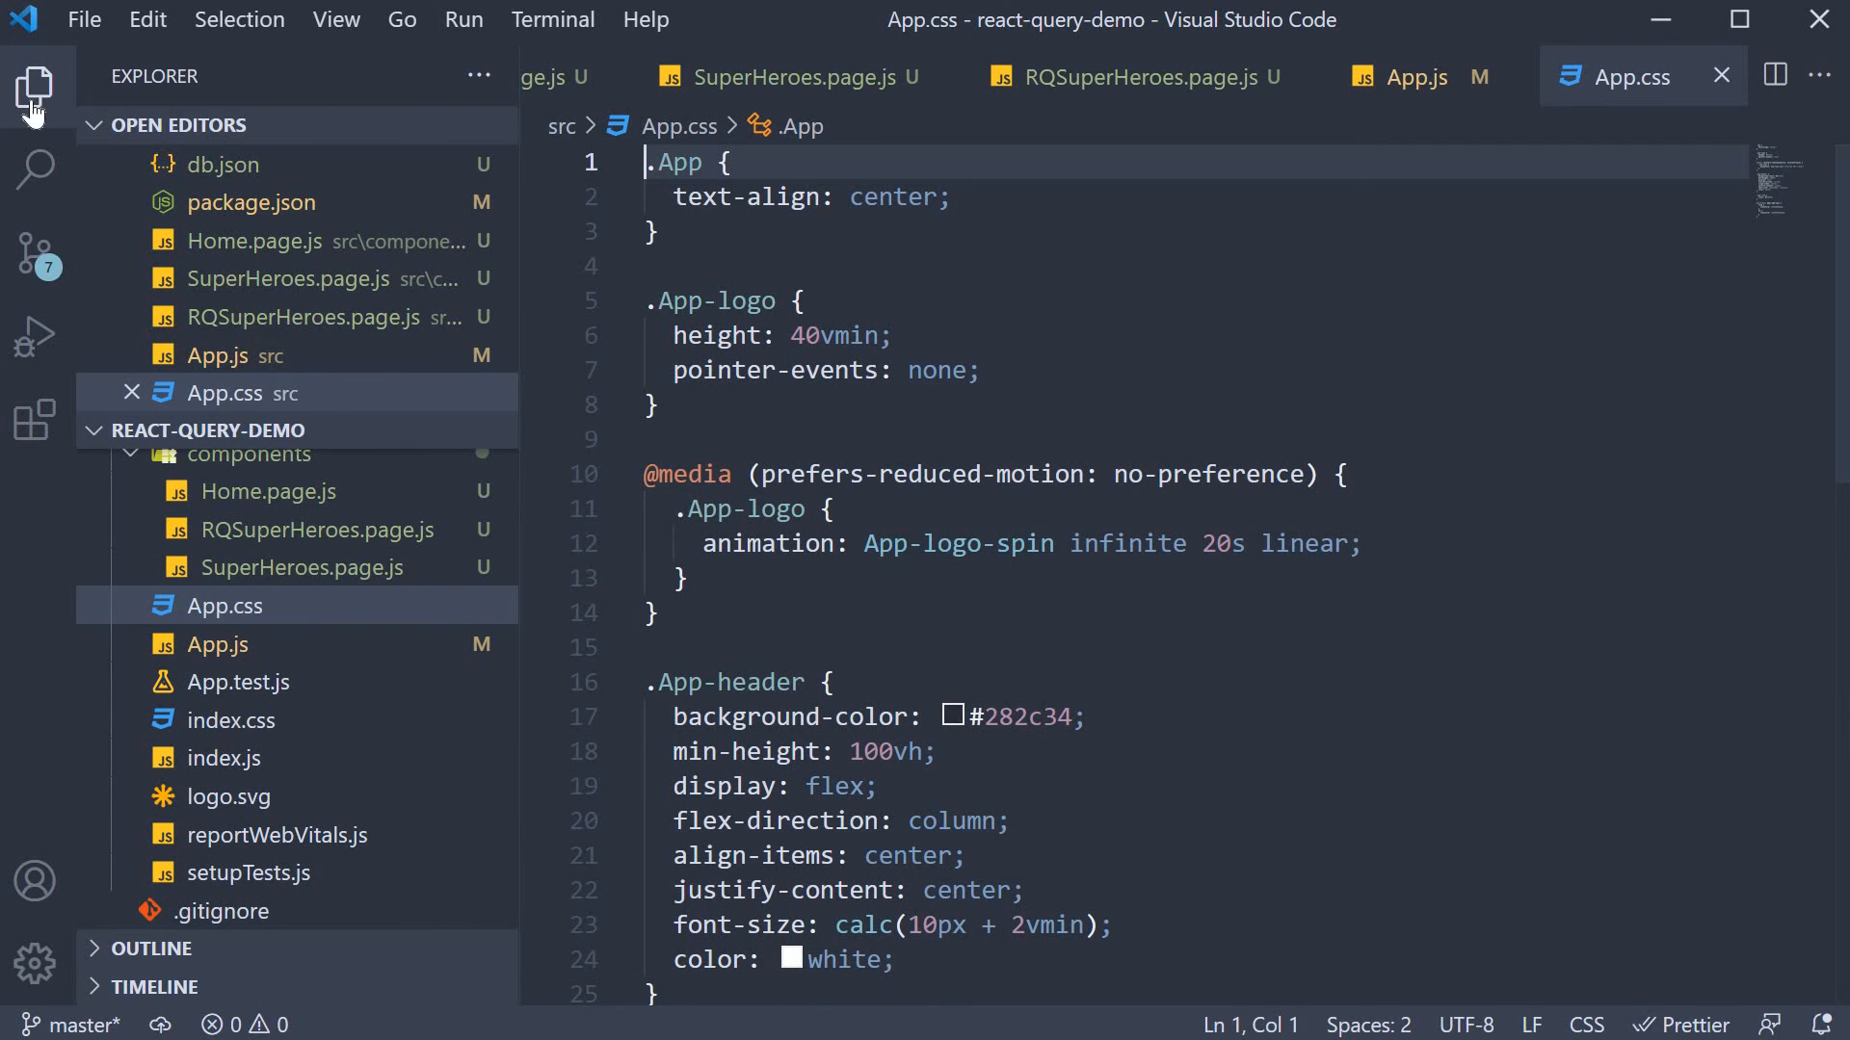
pyautogui.click(33, 89)
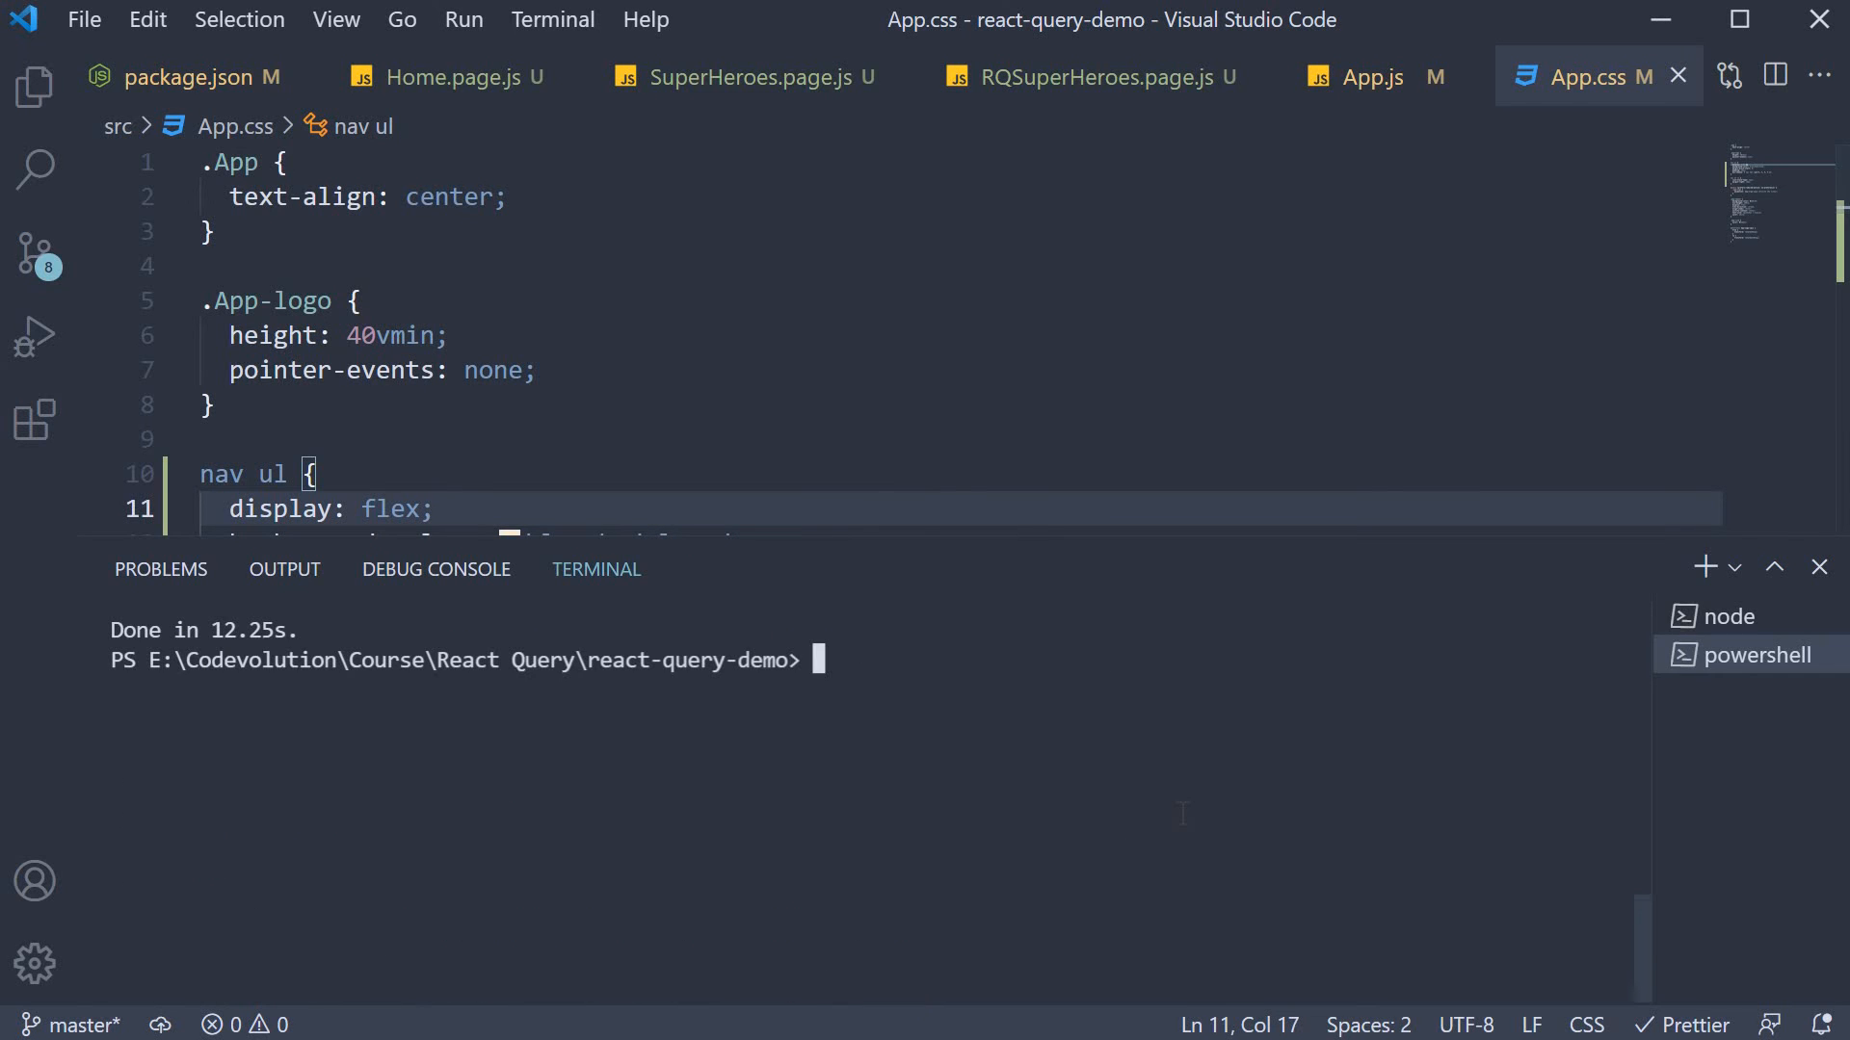
# - Start the dev server with yarn start and follow the Home, Traditional and RQ Super Heroes links
pyautogui.write('yarn sta')
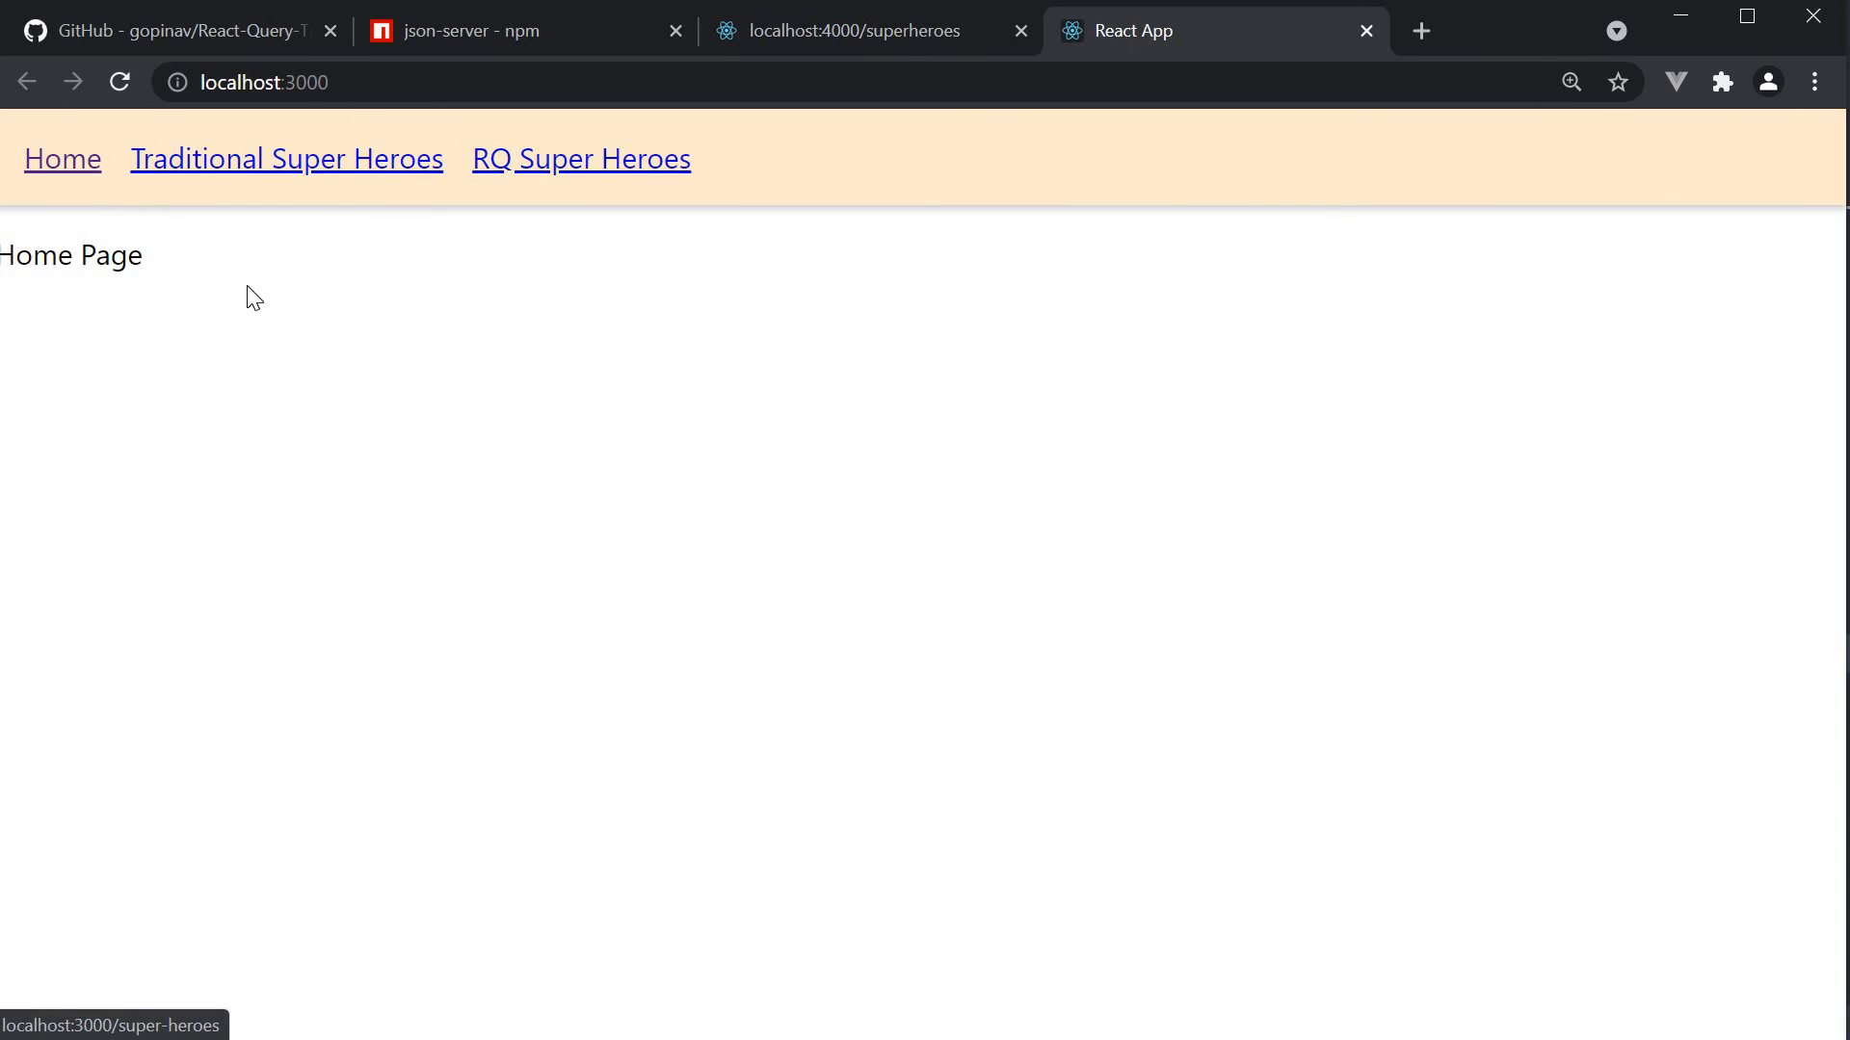
pyautogui.doubleClick(111, 254)
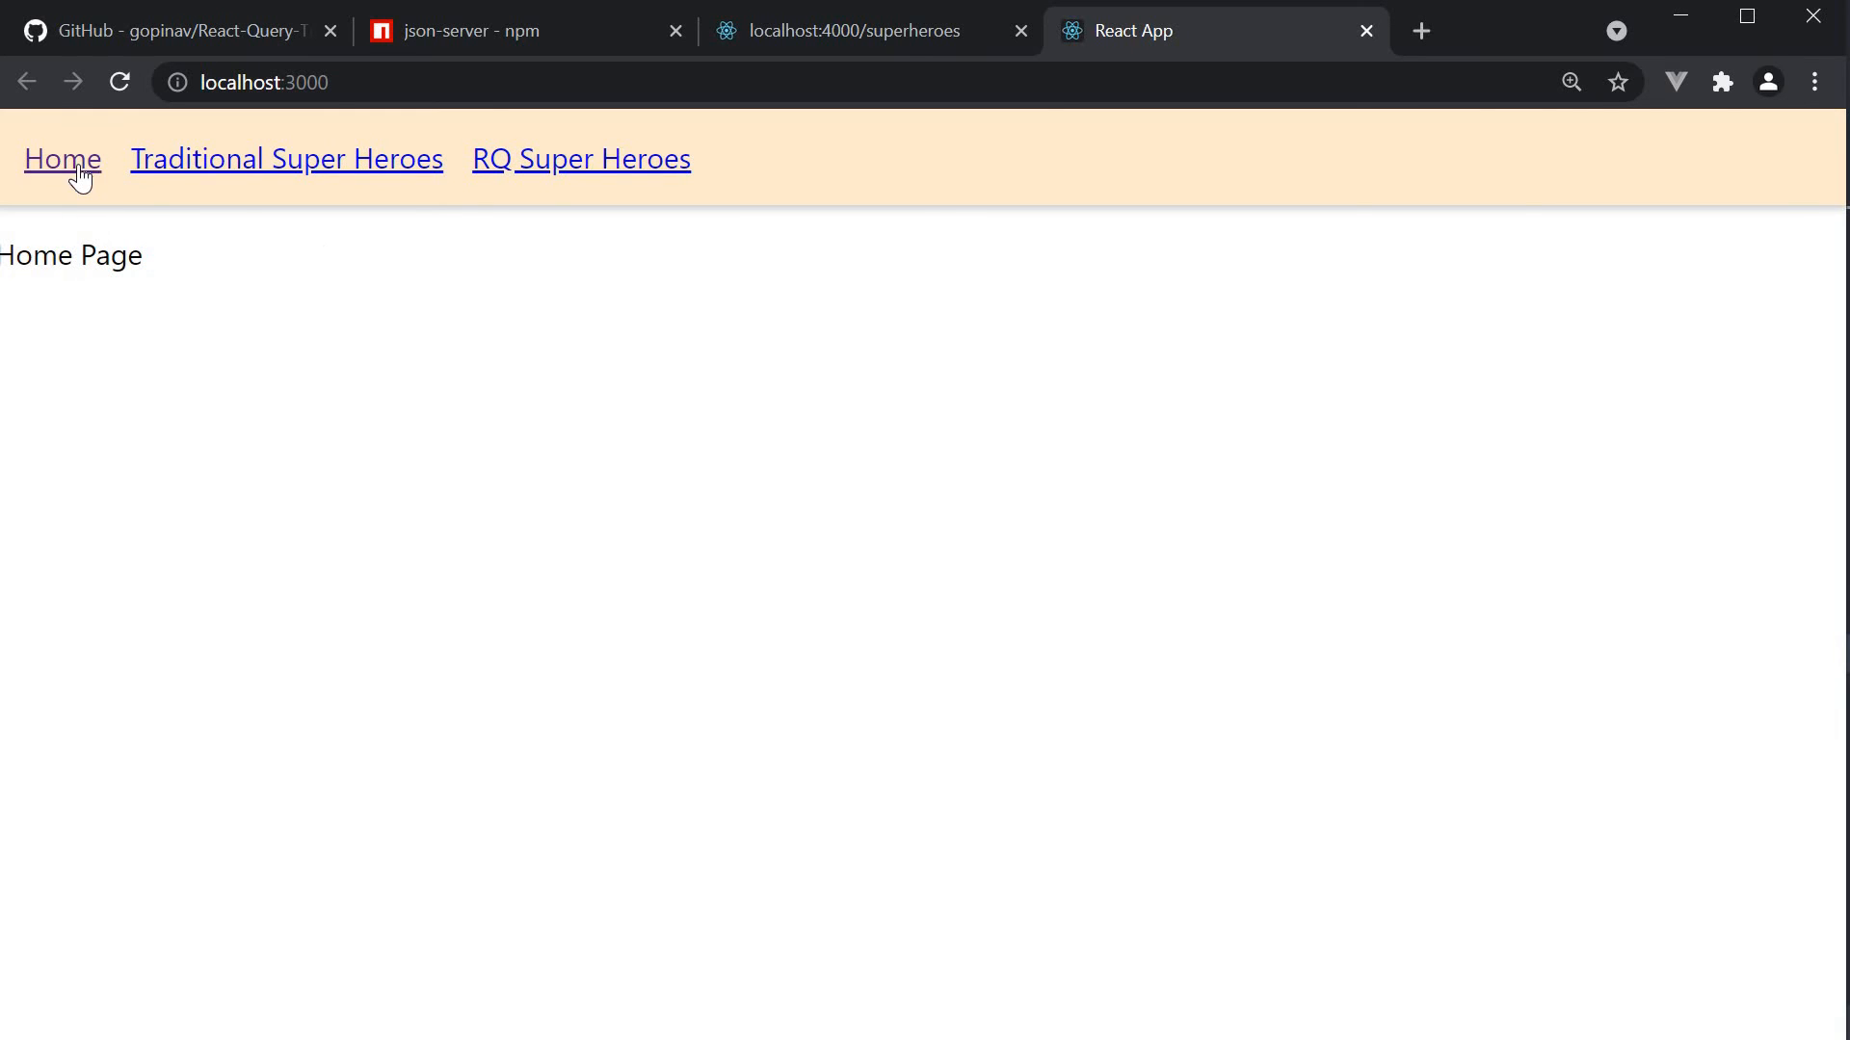
pyautogui.click(285, 160)
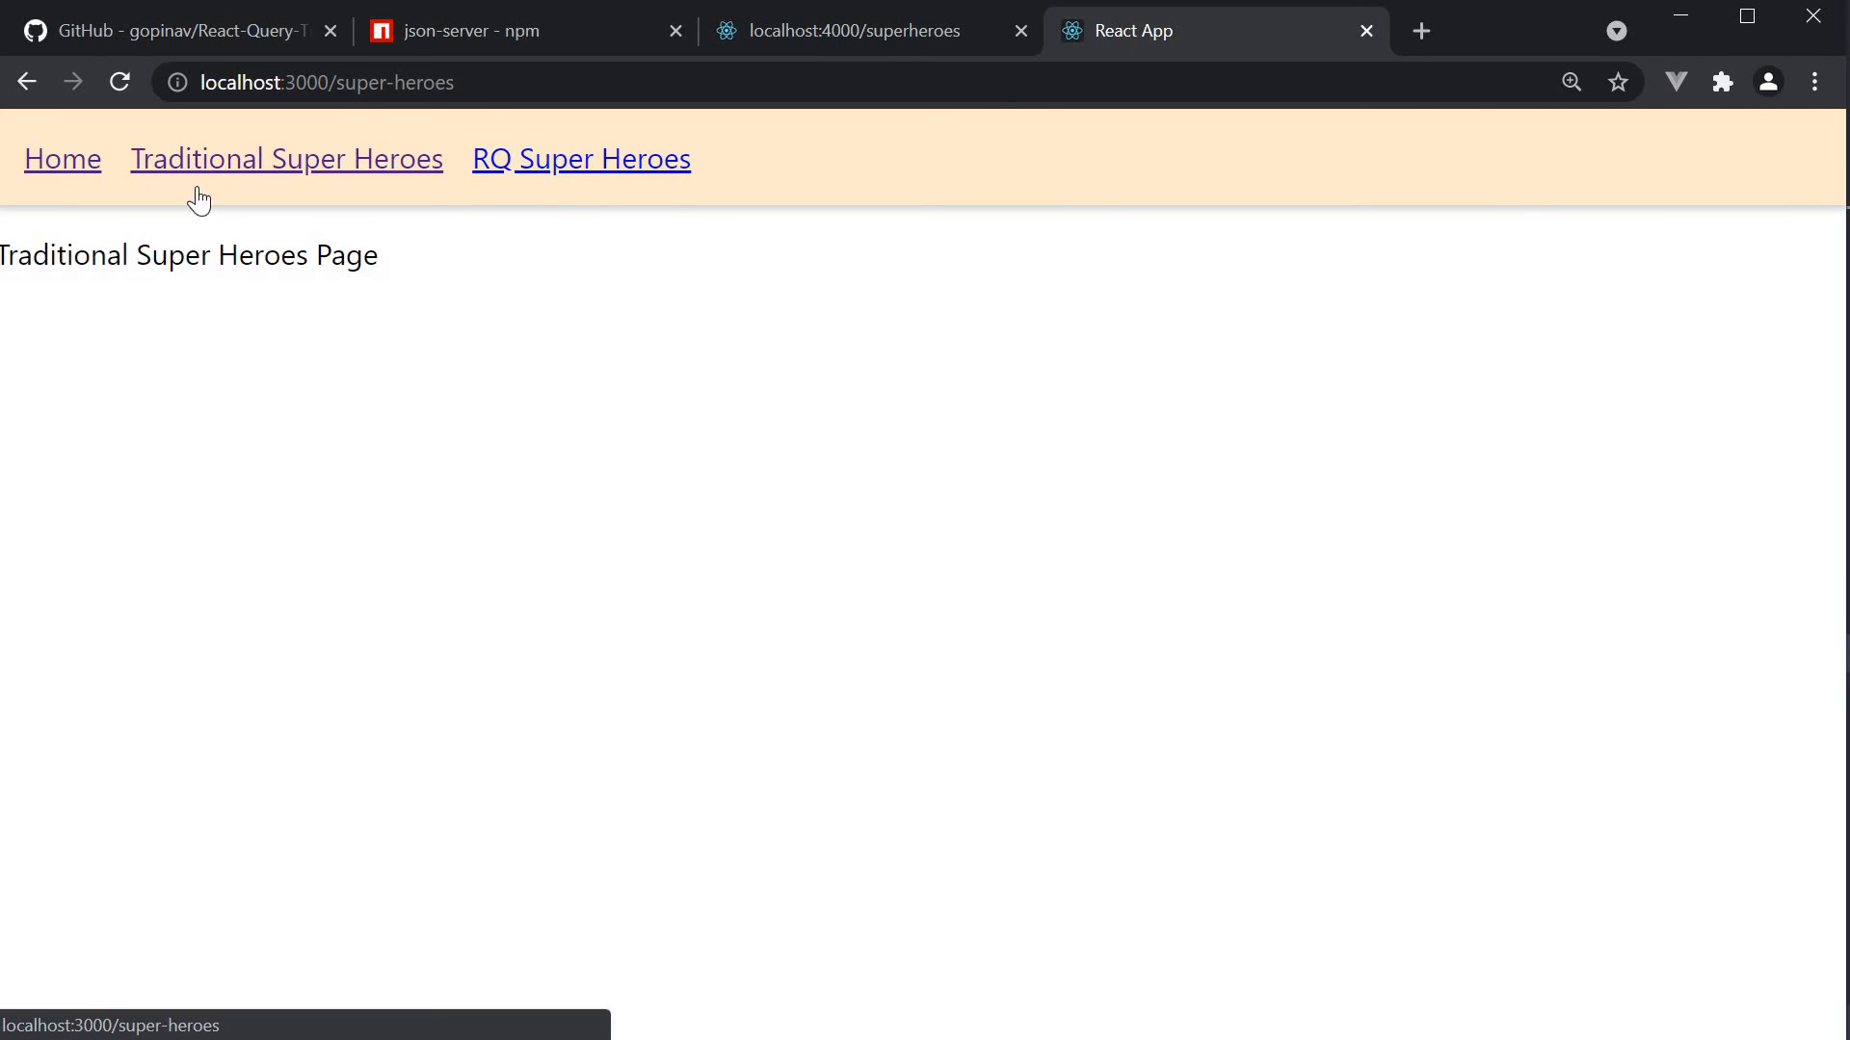
pyautogui.moveTo(572, 148)
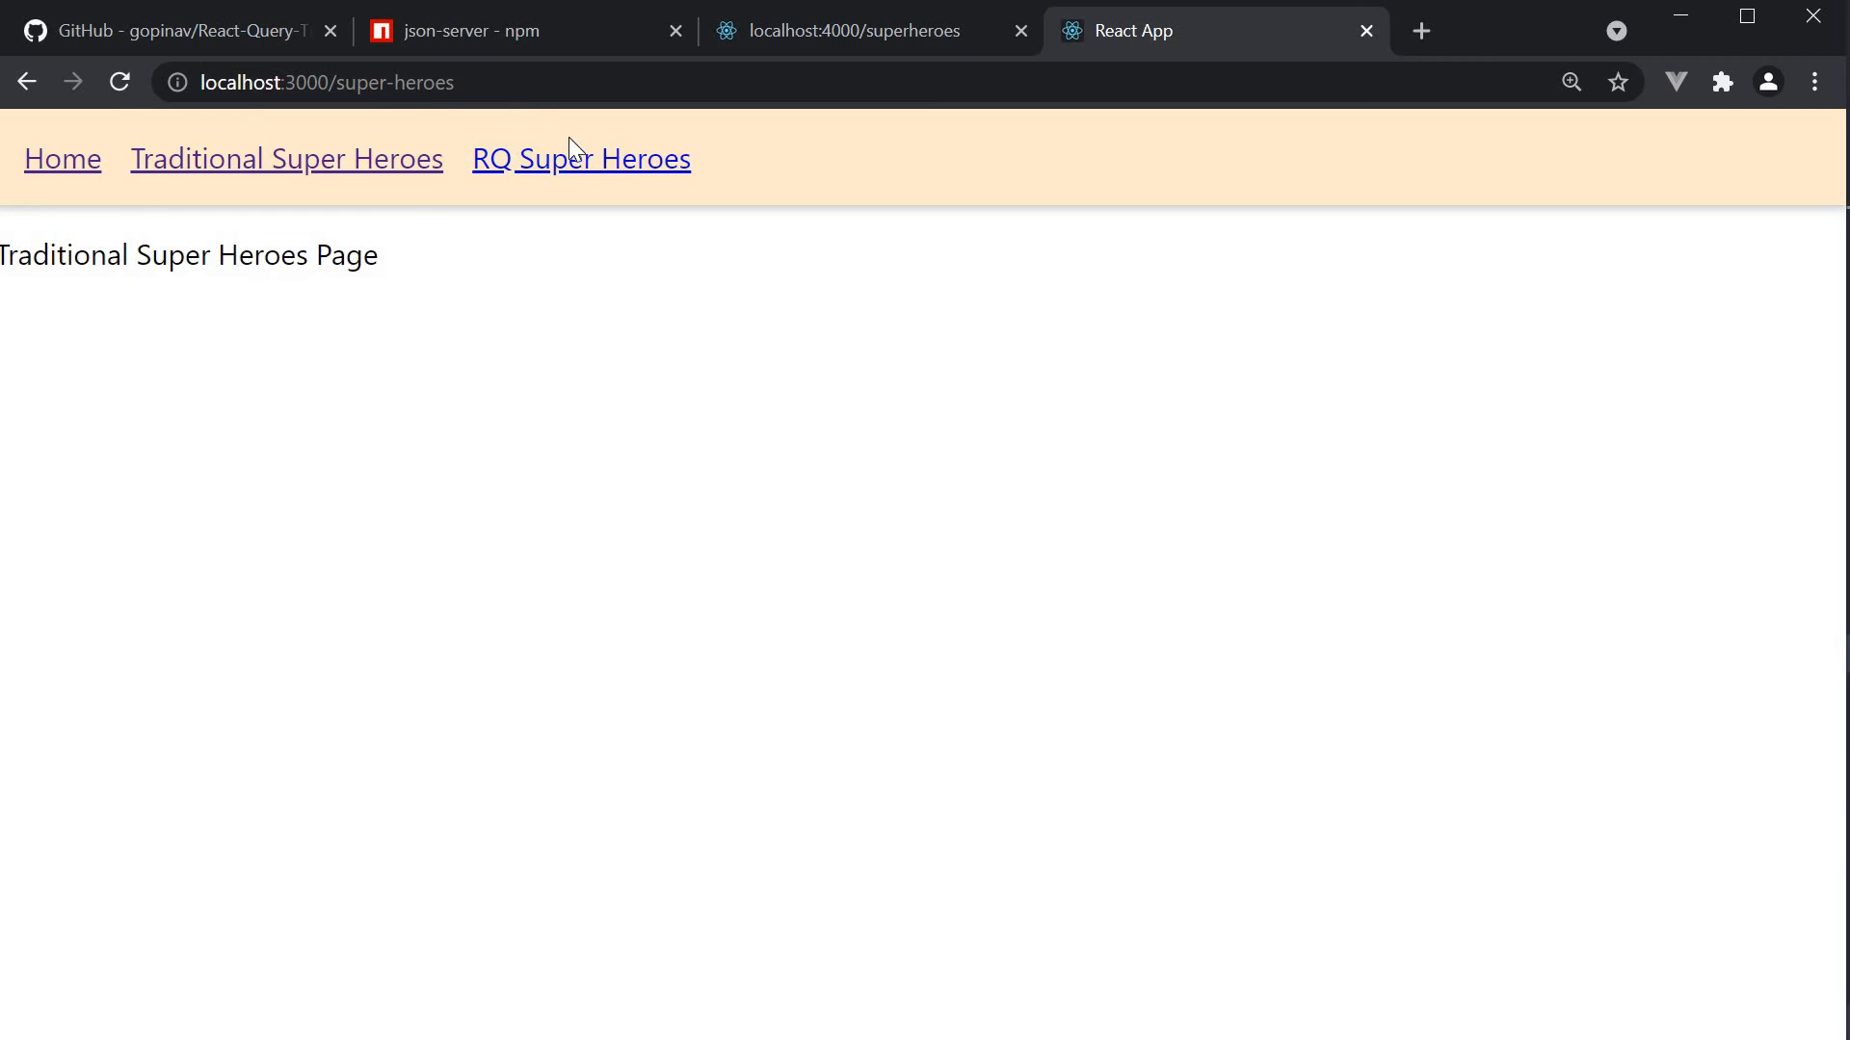
pyautogui.click(580, 160)
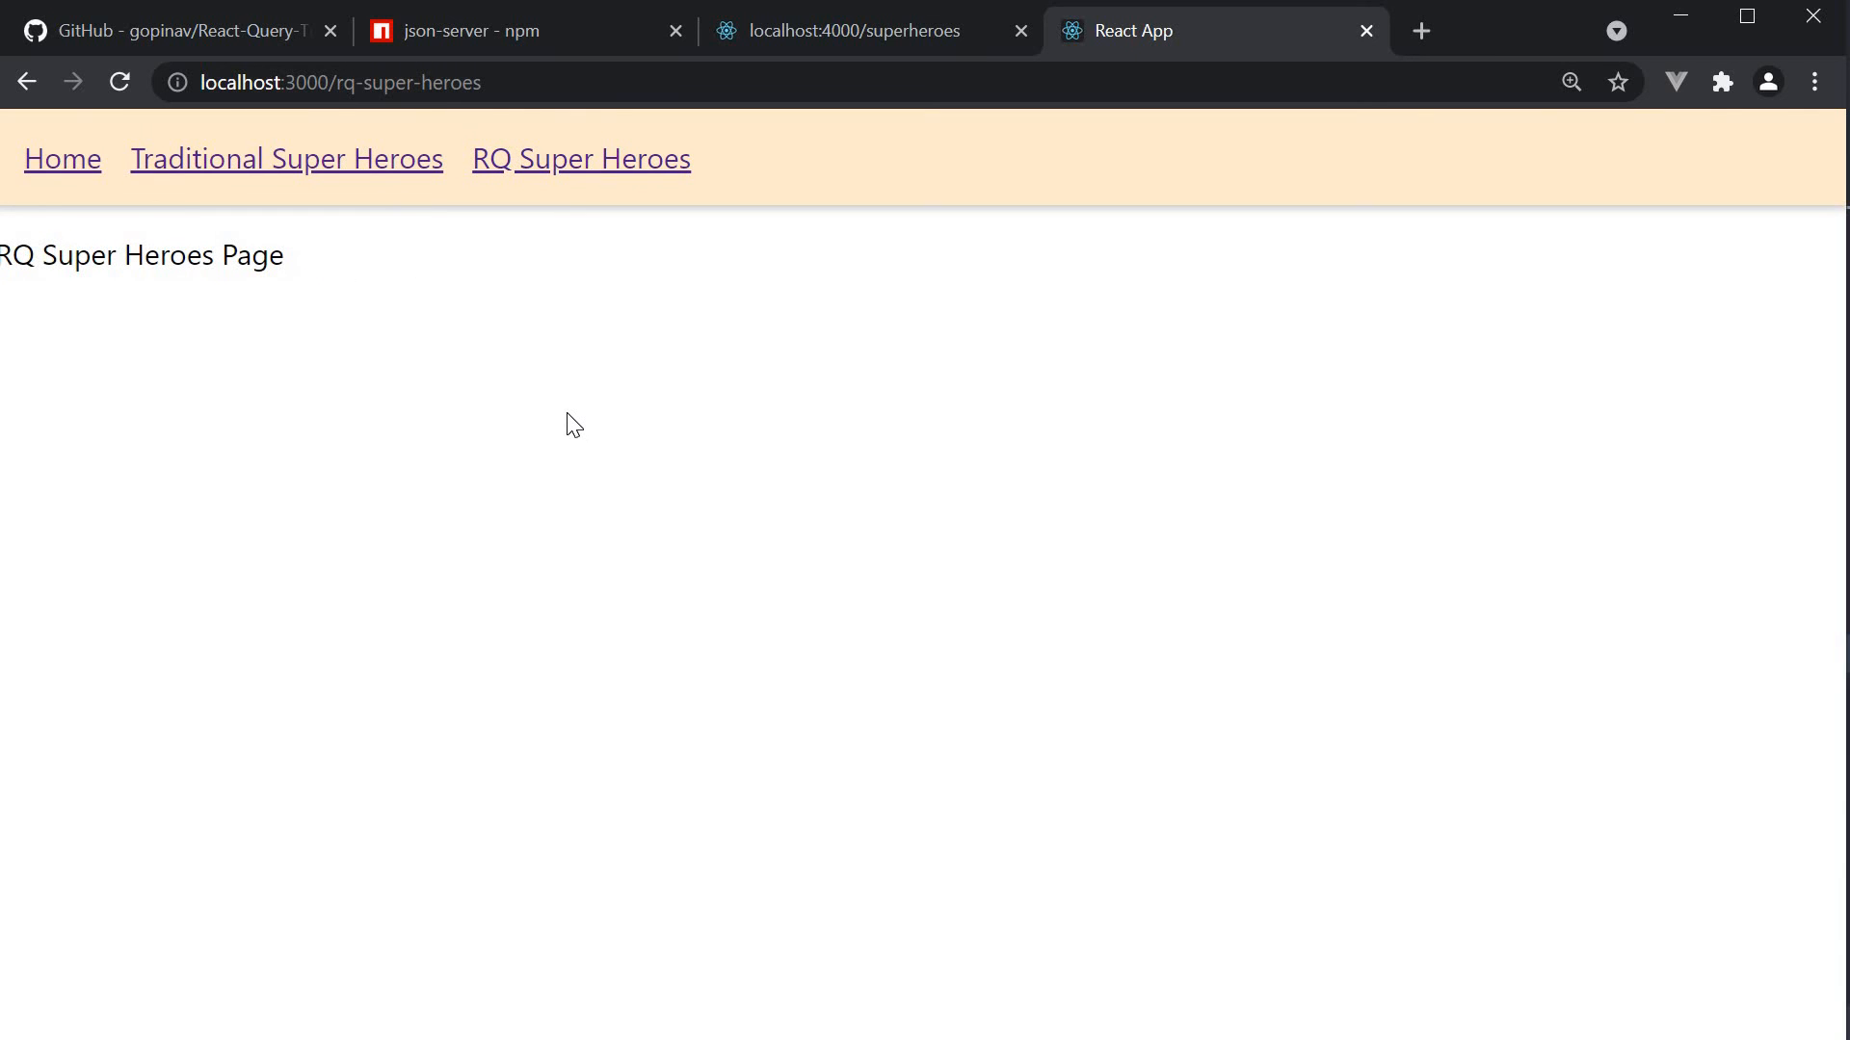
pyautogui.moveTo(727, 554)
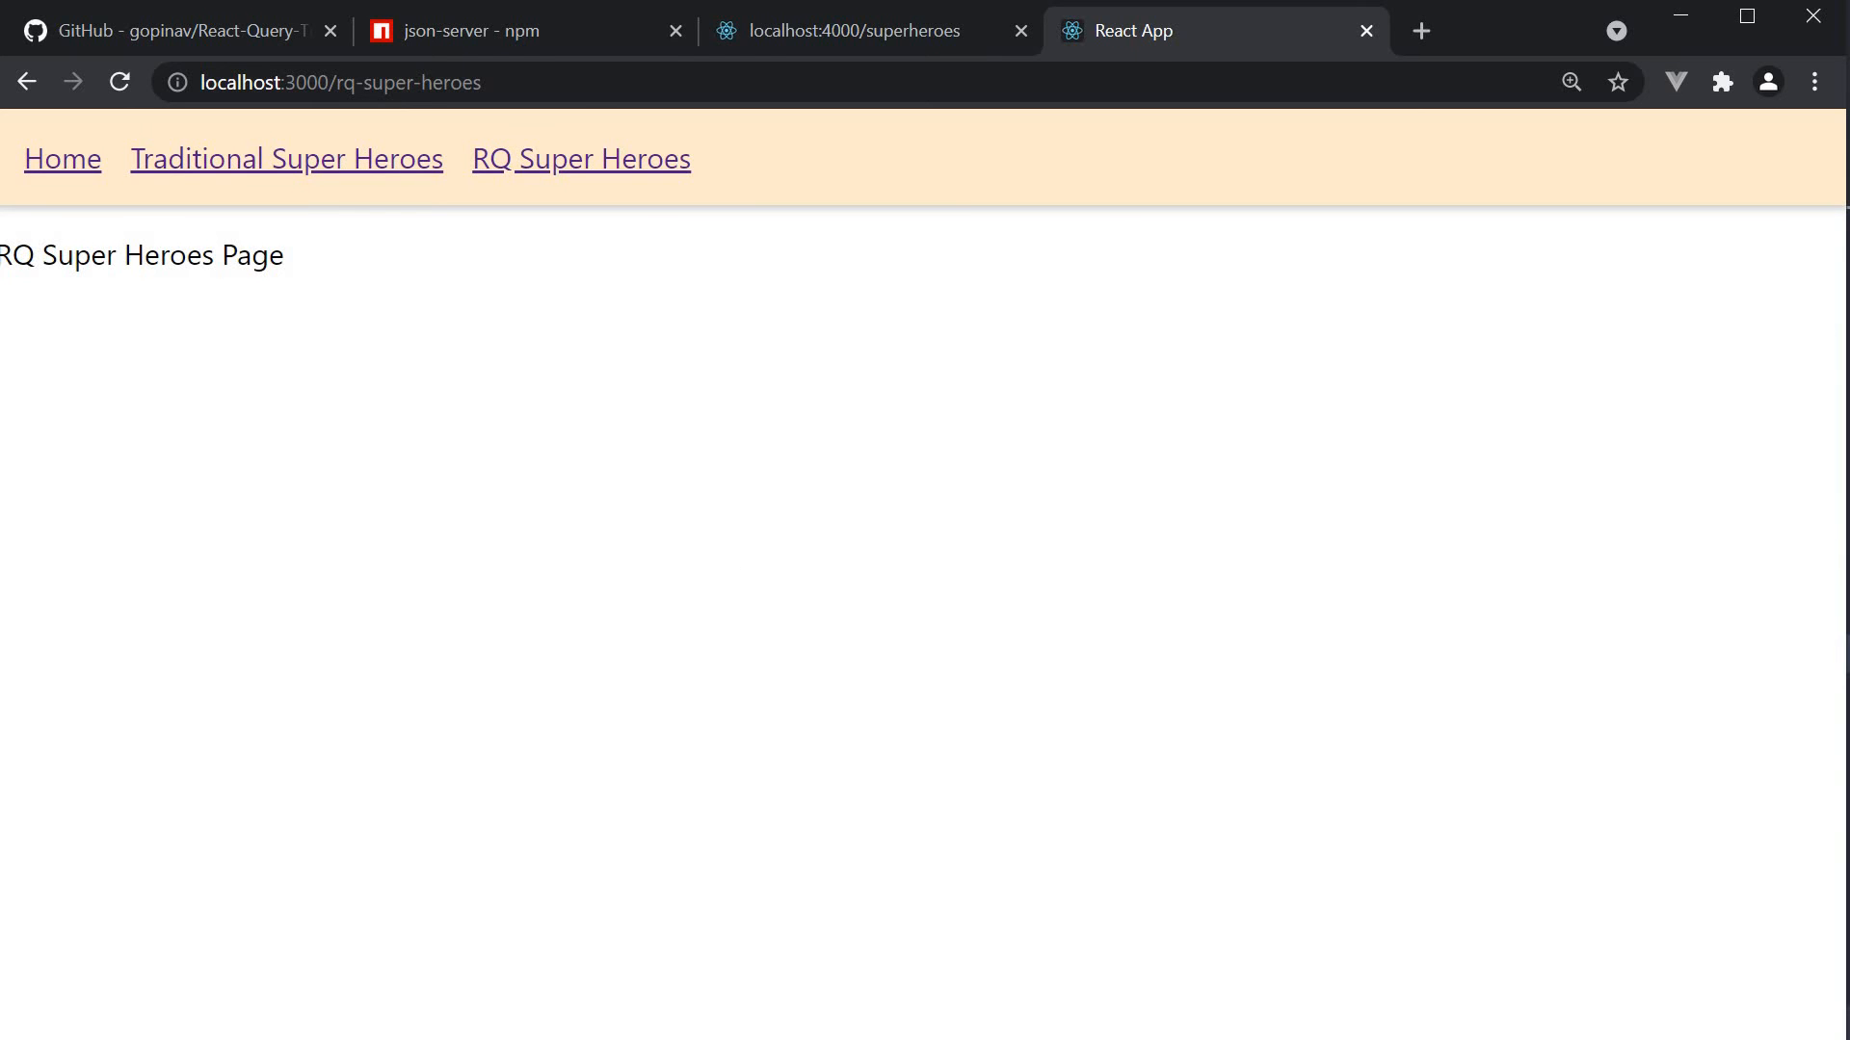
pyautogui.press('alt+tab')
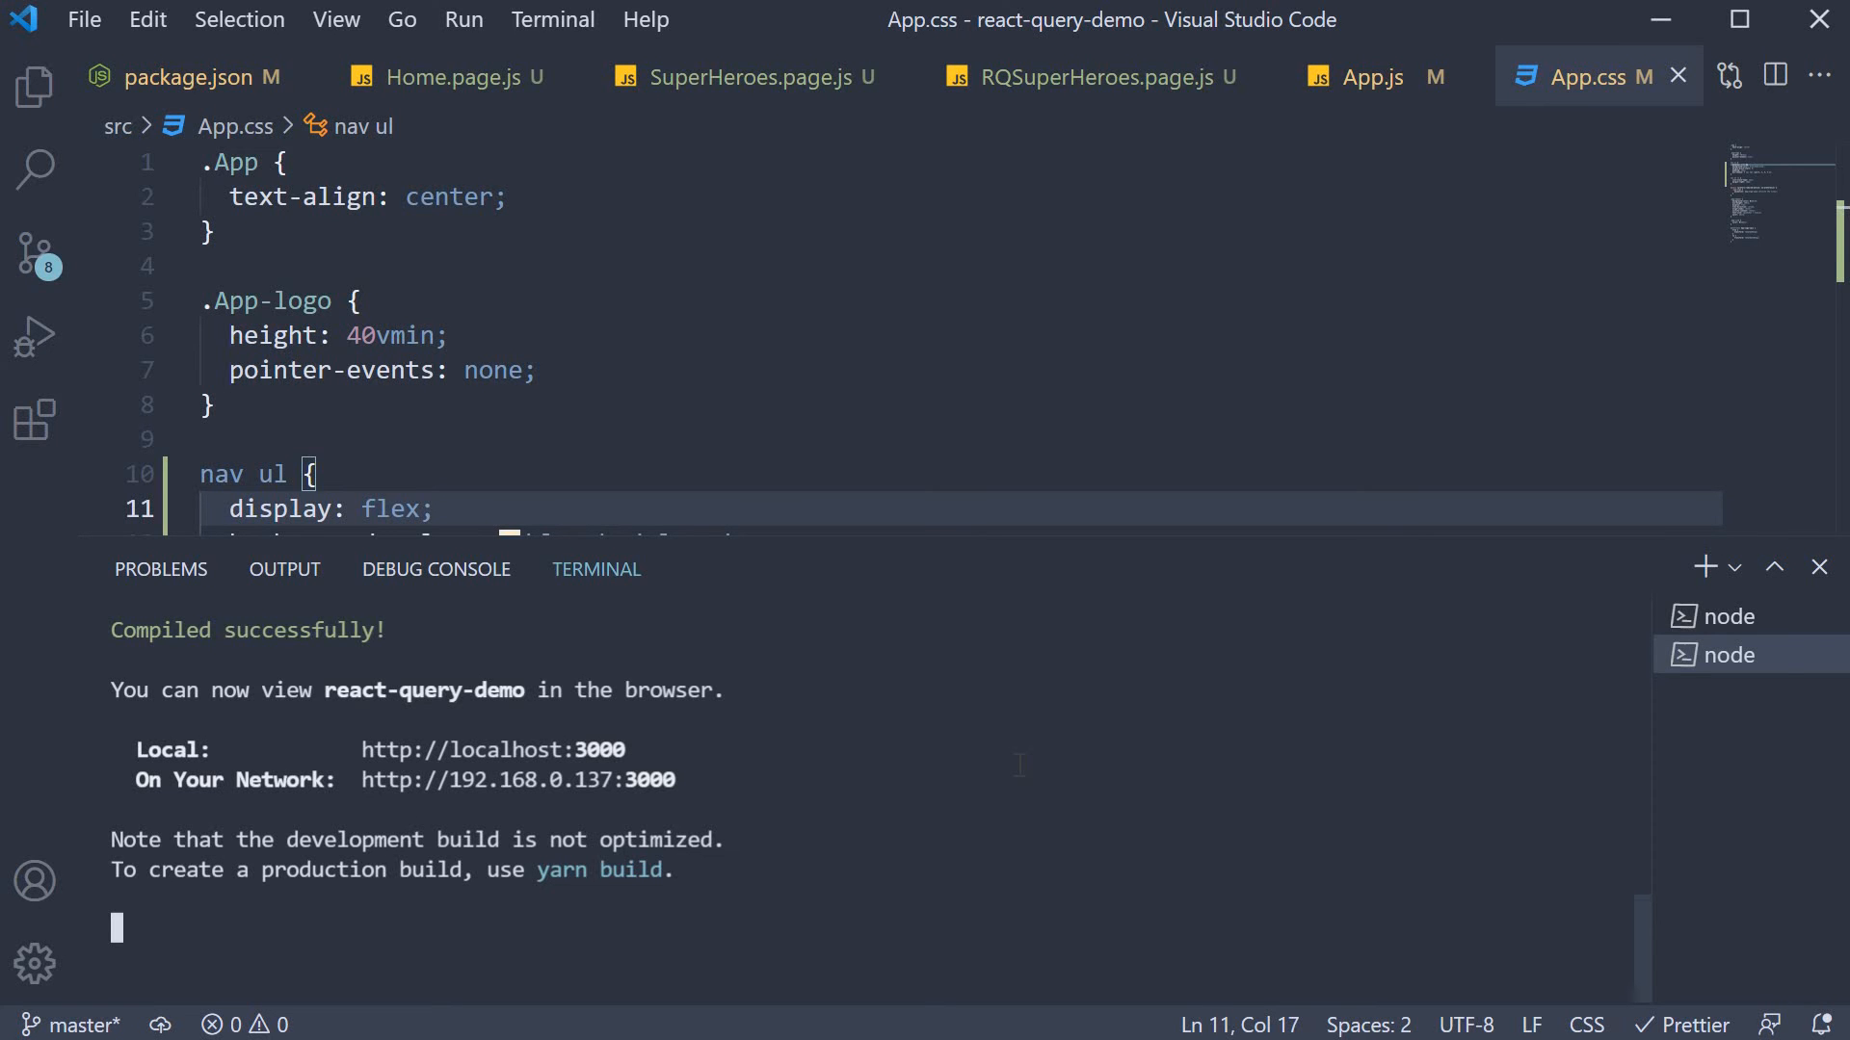
pyautogui.moveTo(1653, 628)
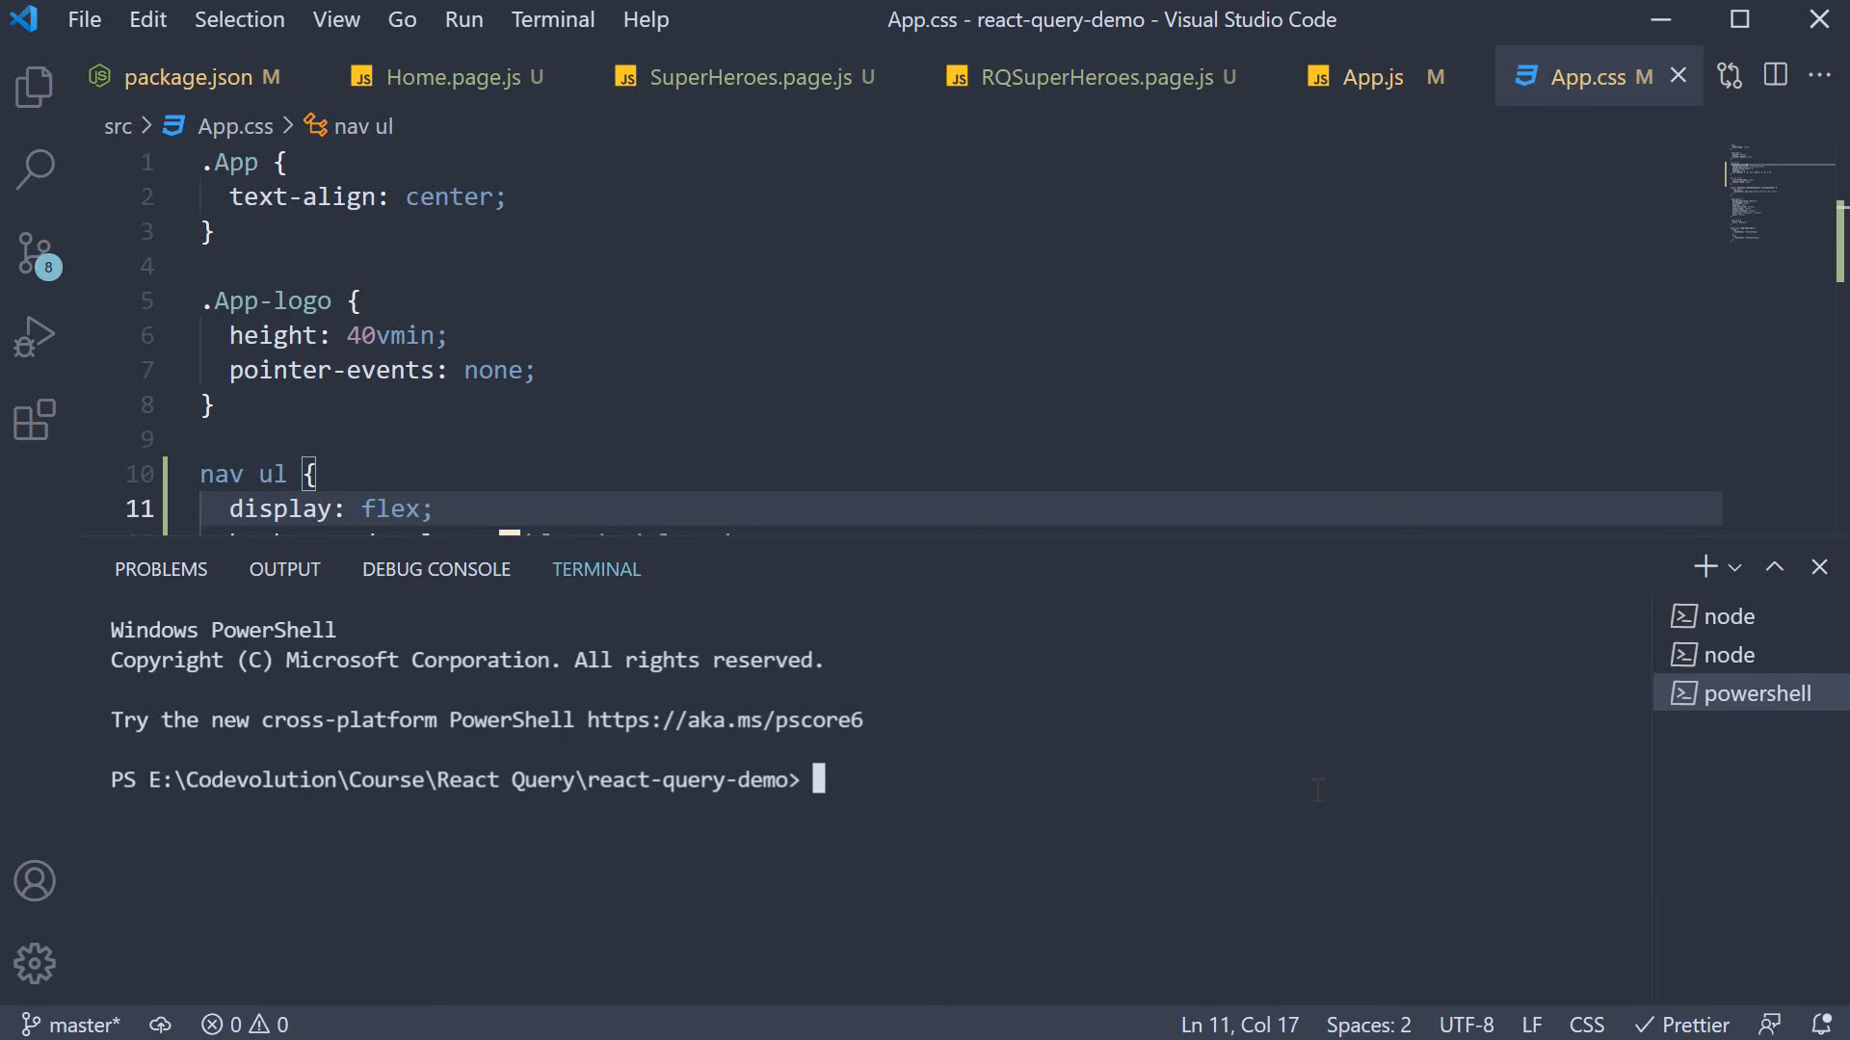
# - Install axios with 'yarn add axios', then close unneeded tabs and the terminal panel
pyautogui.write('yarn add axios')
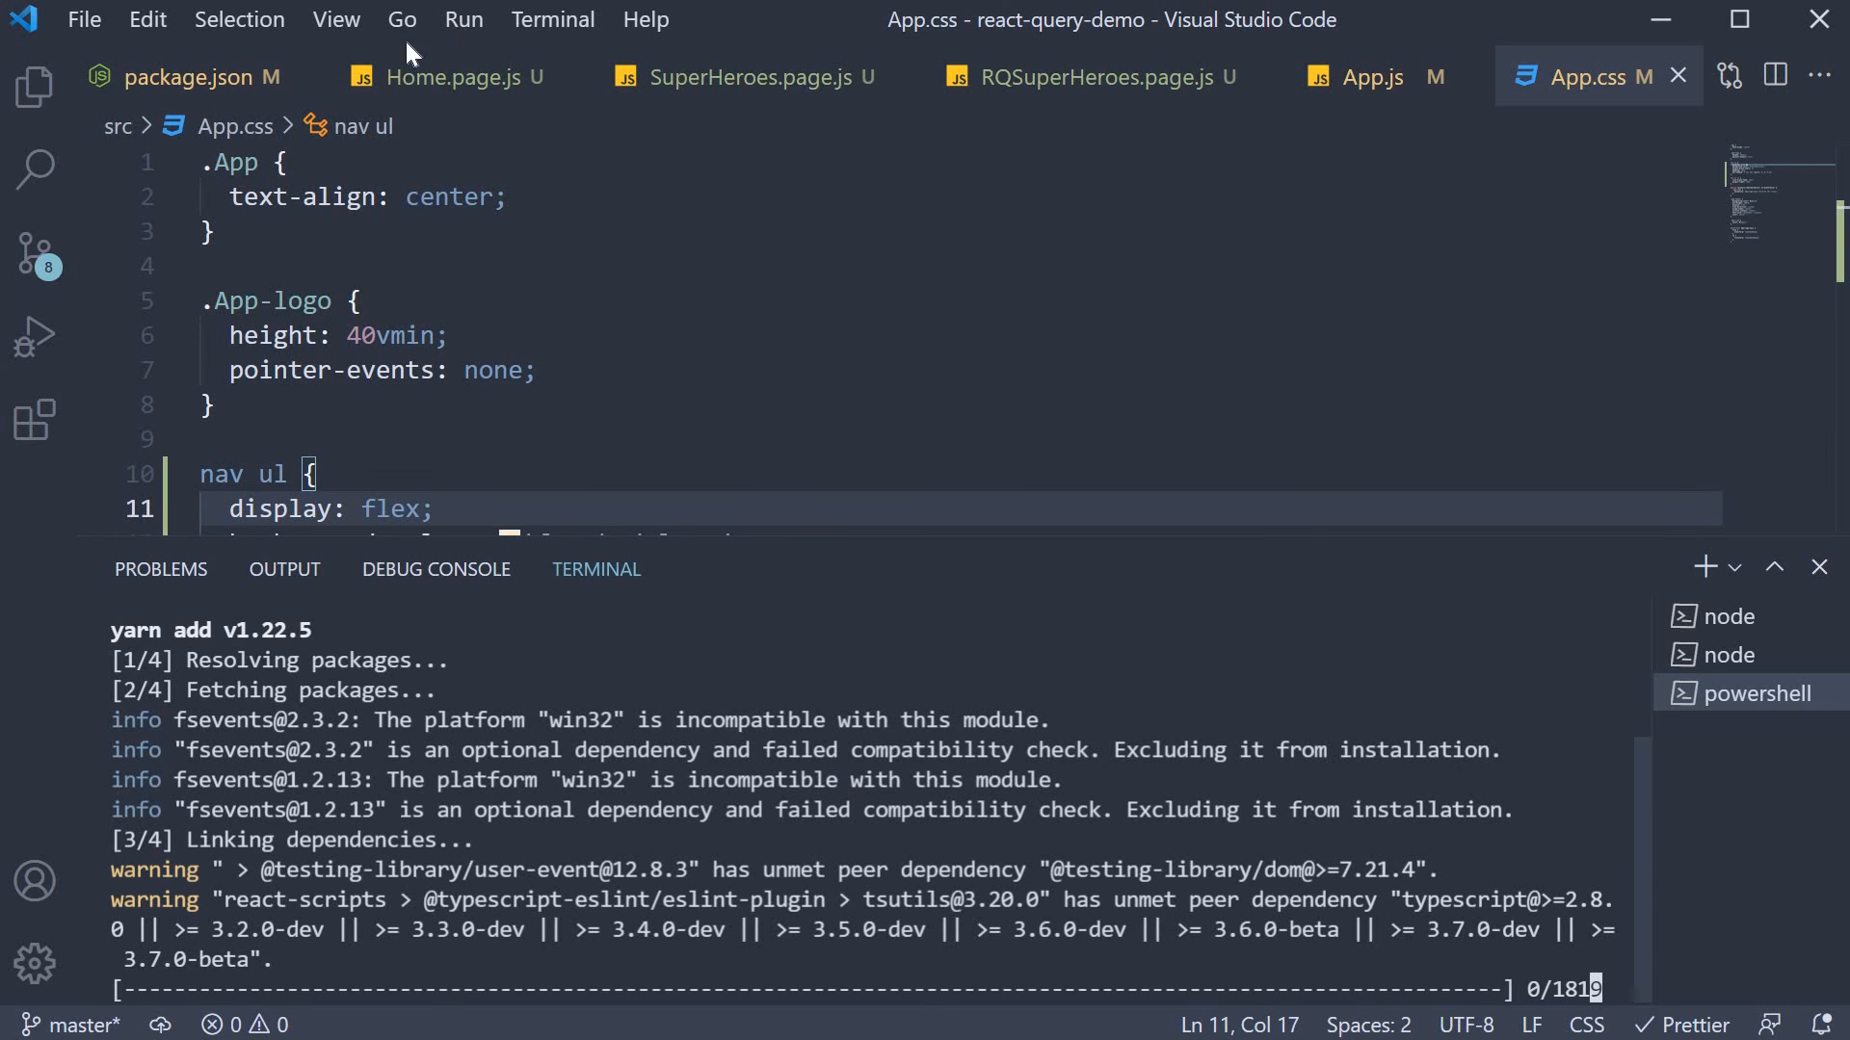
pyautogui.click(1071, 75)
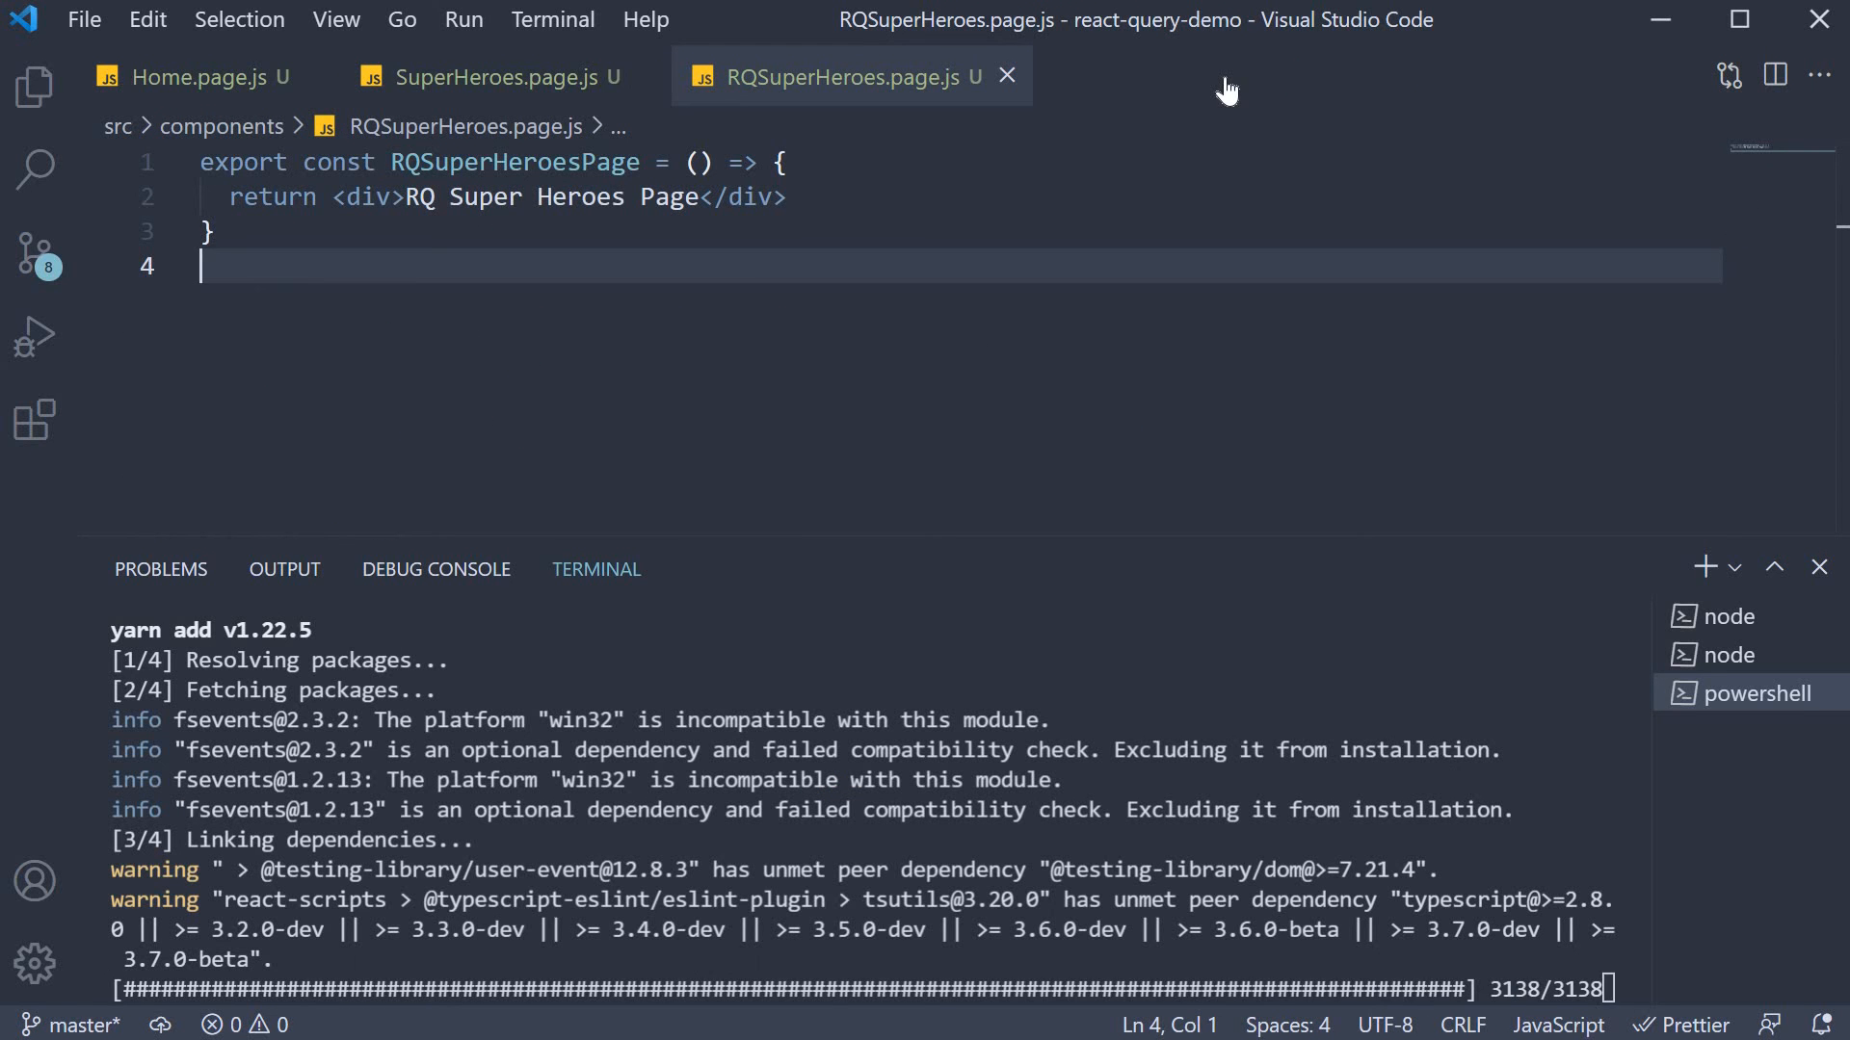
pyautogui.click(1817, 566)
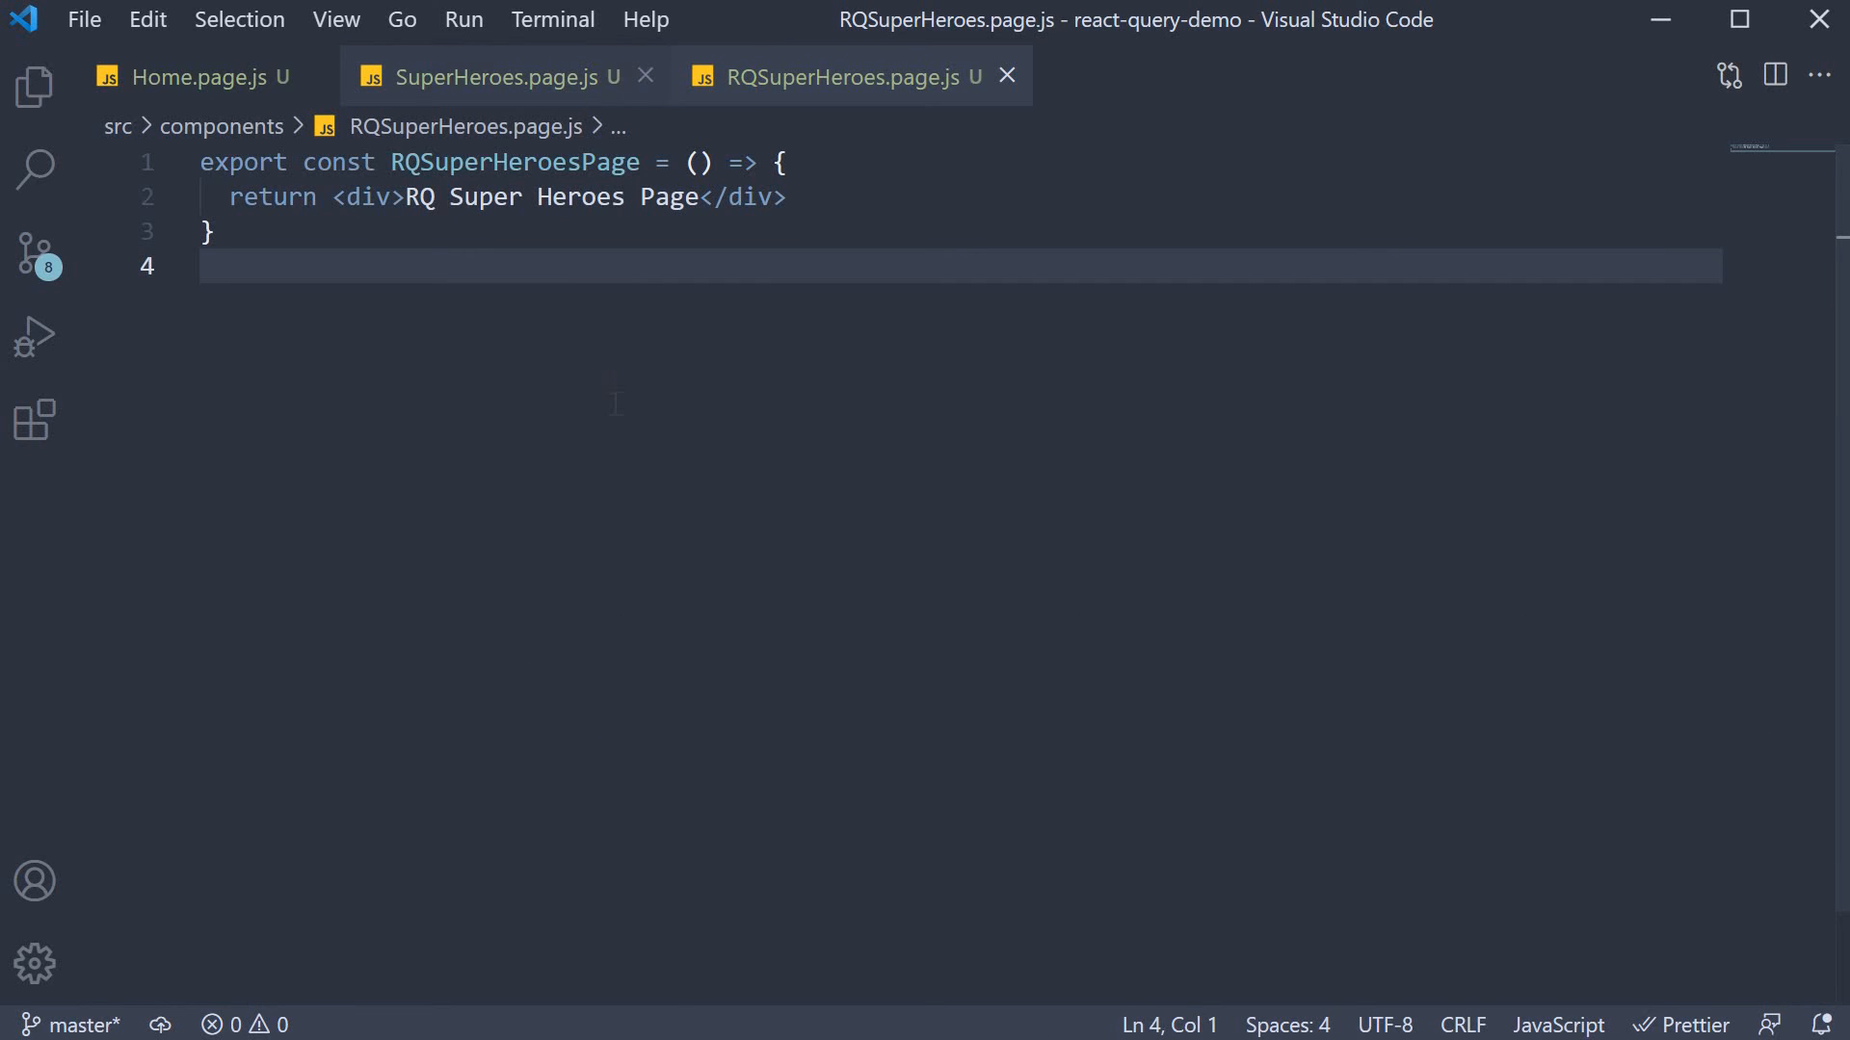
# - Write SuperHeroesPage with isLoading/data state and an axios.get to localhost:4000/superheroes in useEffect
pyautogui.click(495, 77)
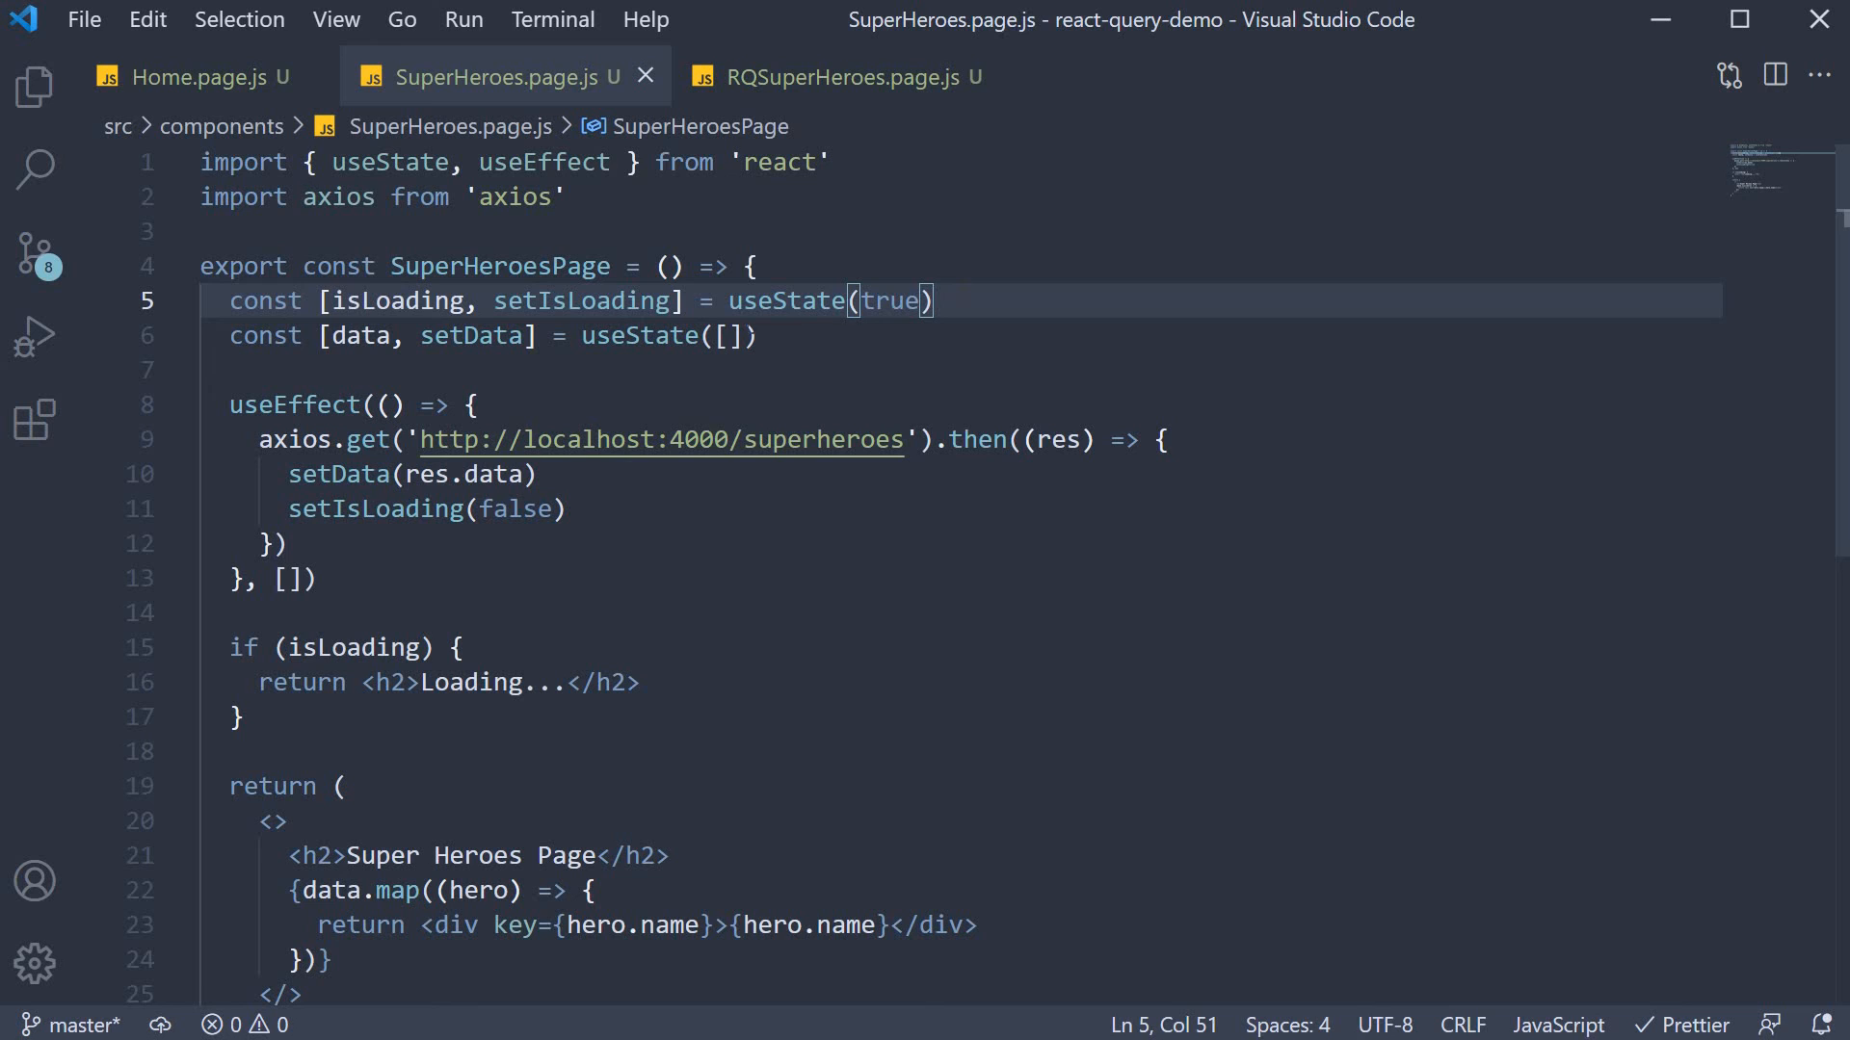
pyautogui.doubleClick(399, 301)
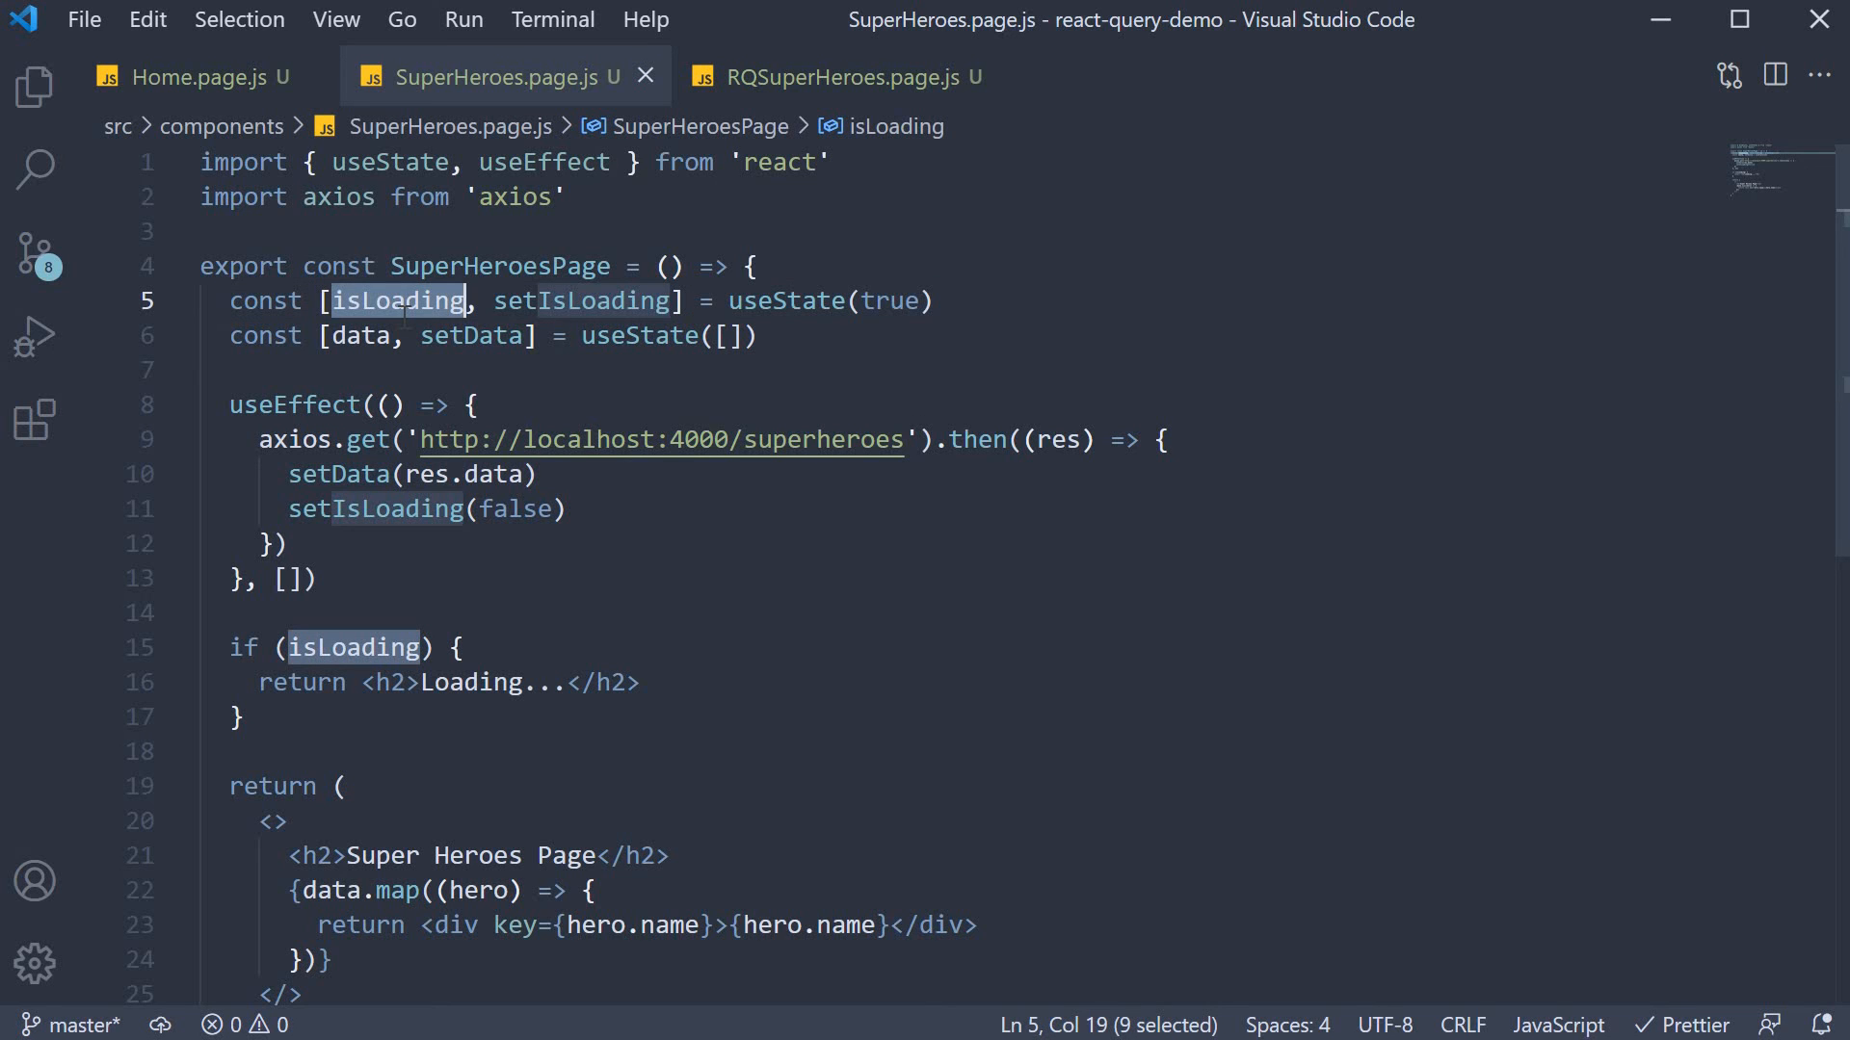
pyautogui.doubleClick(361, 336)
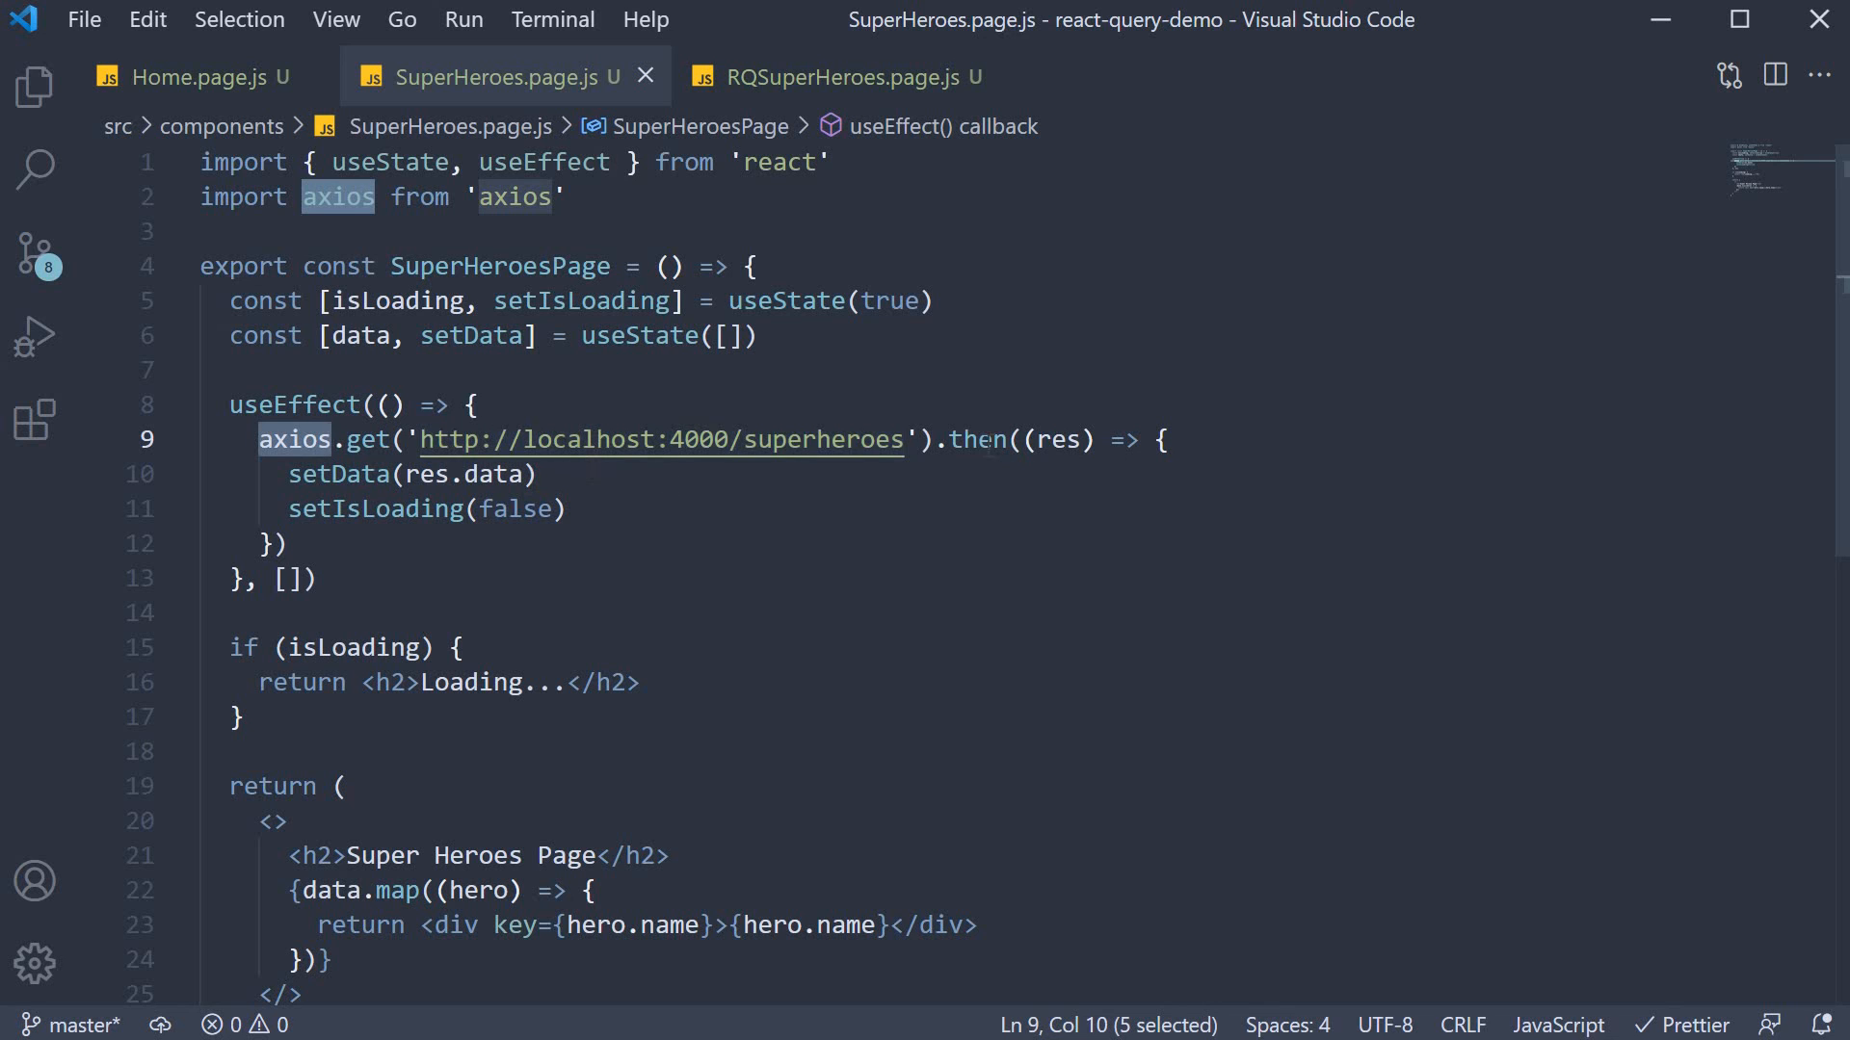
pyautogui.doubleClick(973, 439)
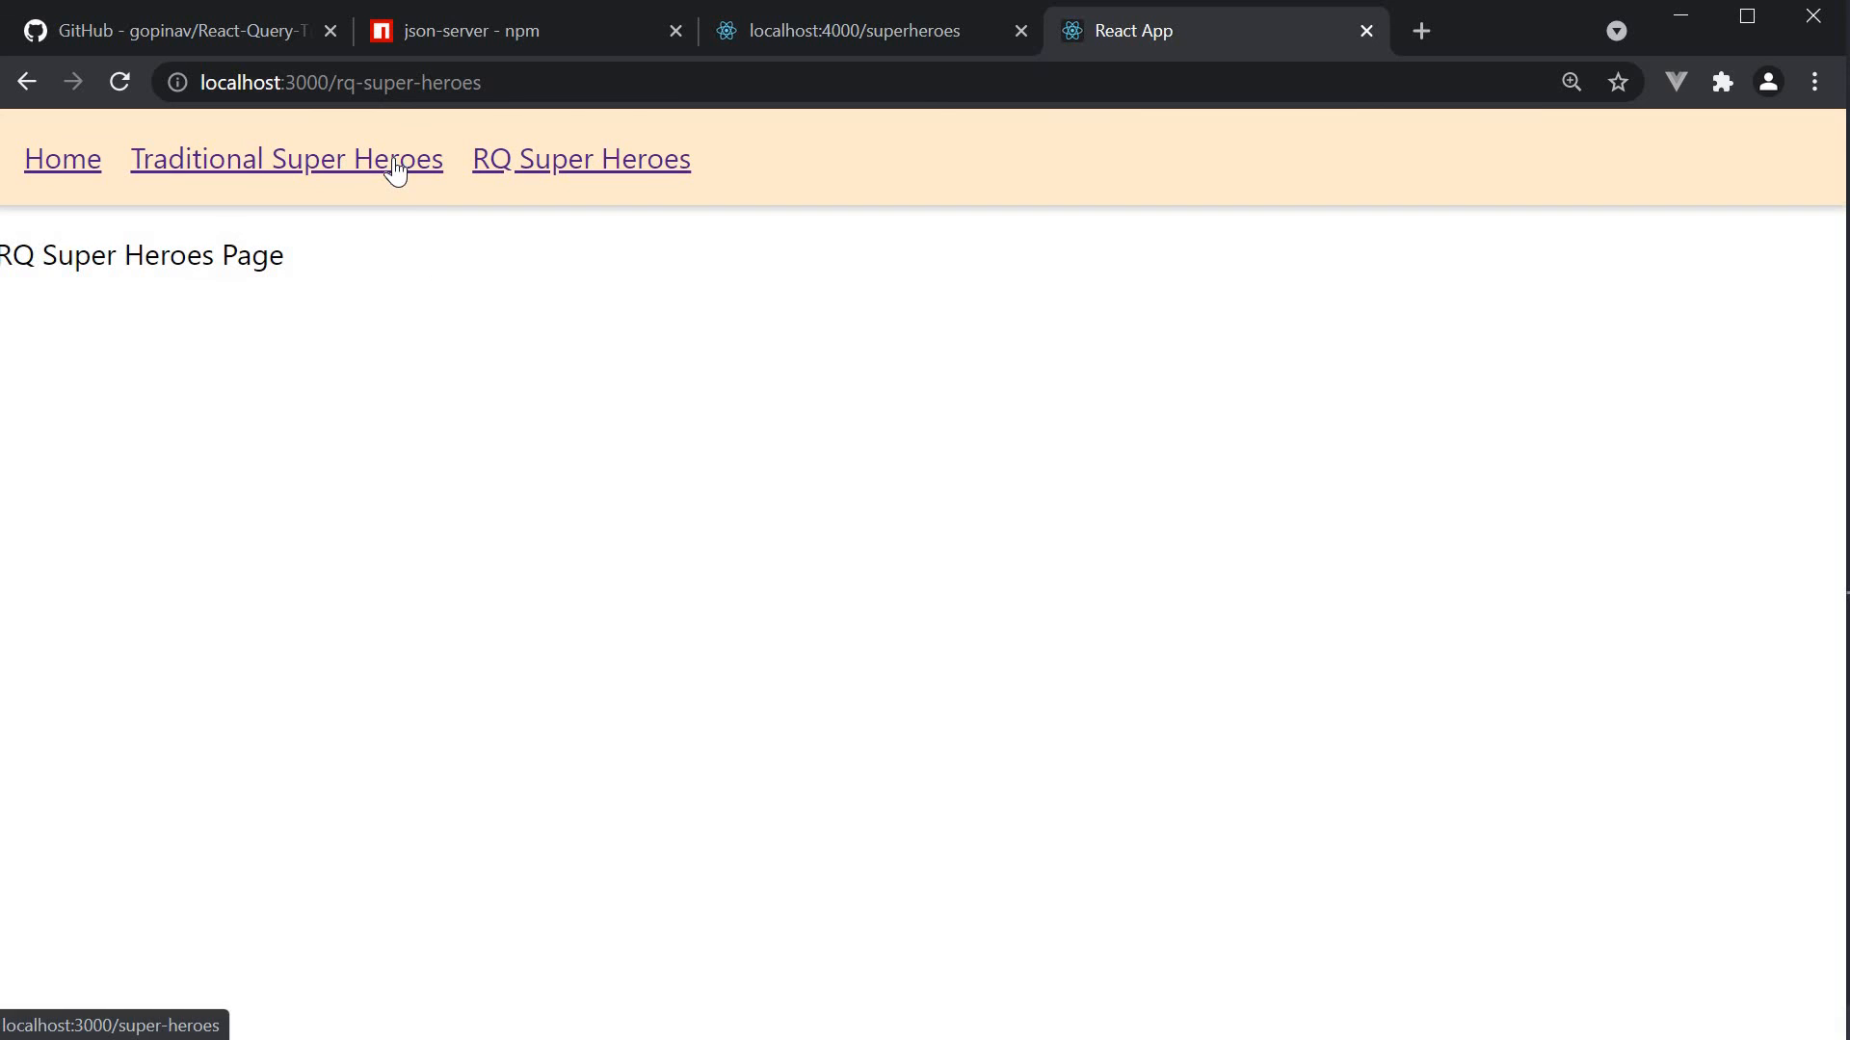
# - Show the Traditional Super Heroes page listing Batman, Superman and Wonder Woman
pyautogui.click(285, 158)
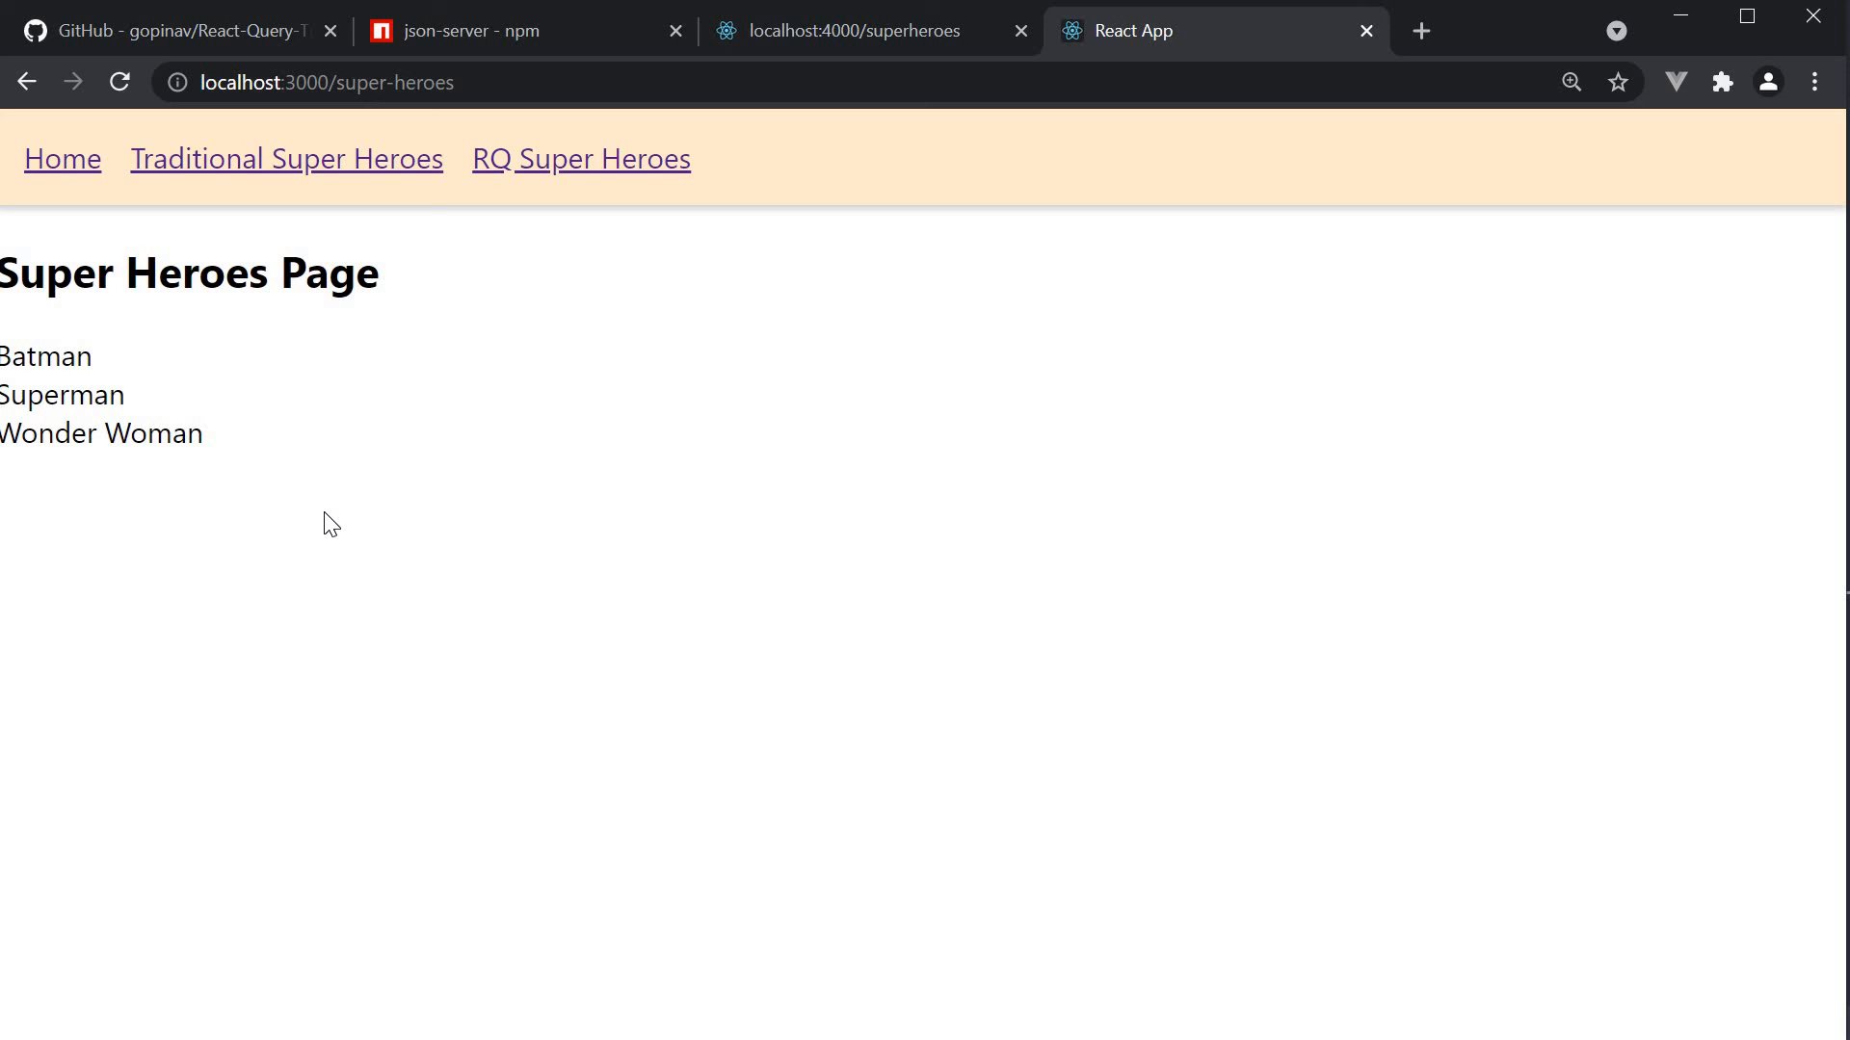
pyautogui.moveTo(376, 622)
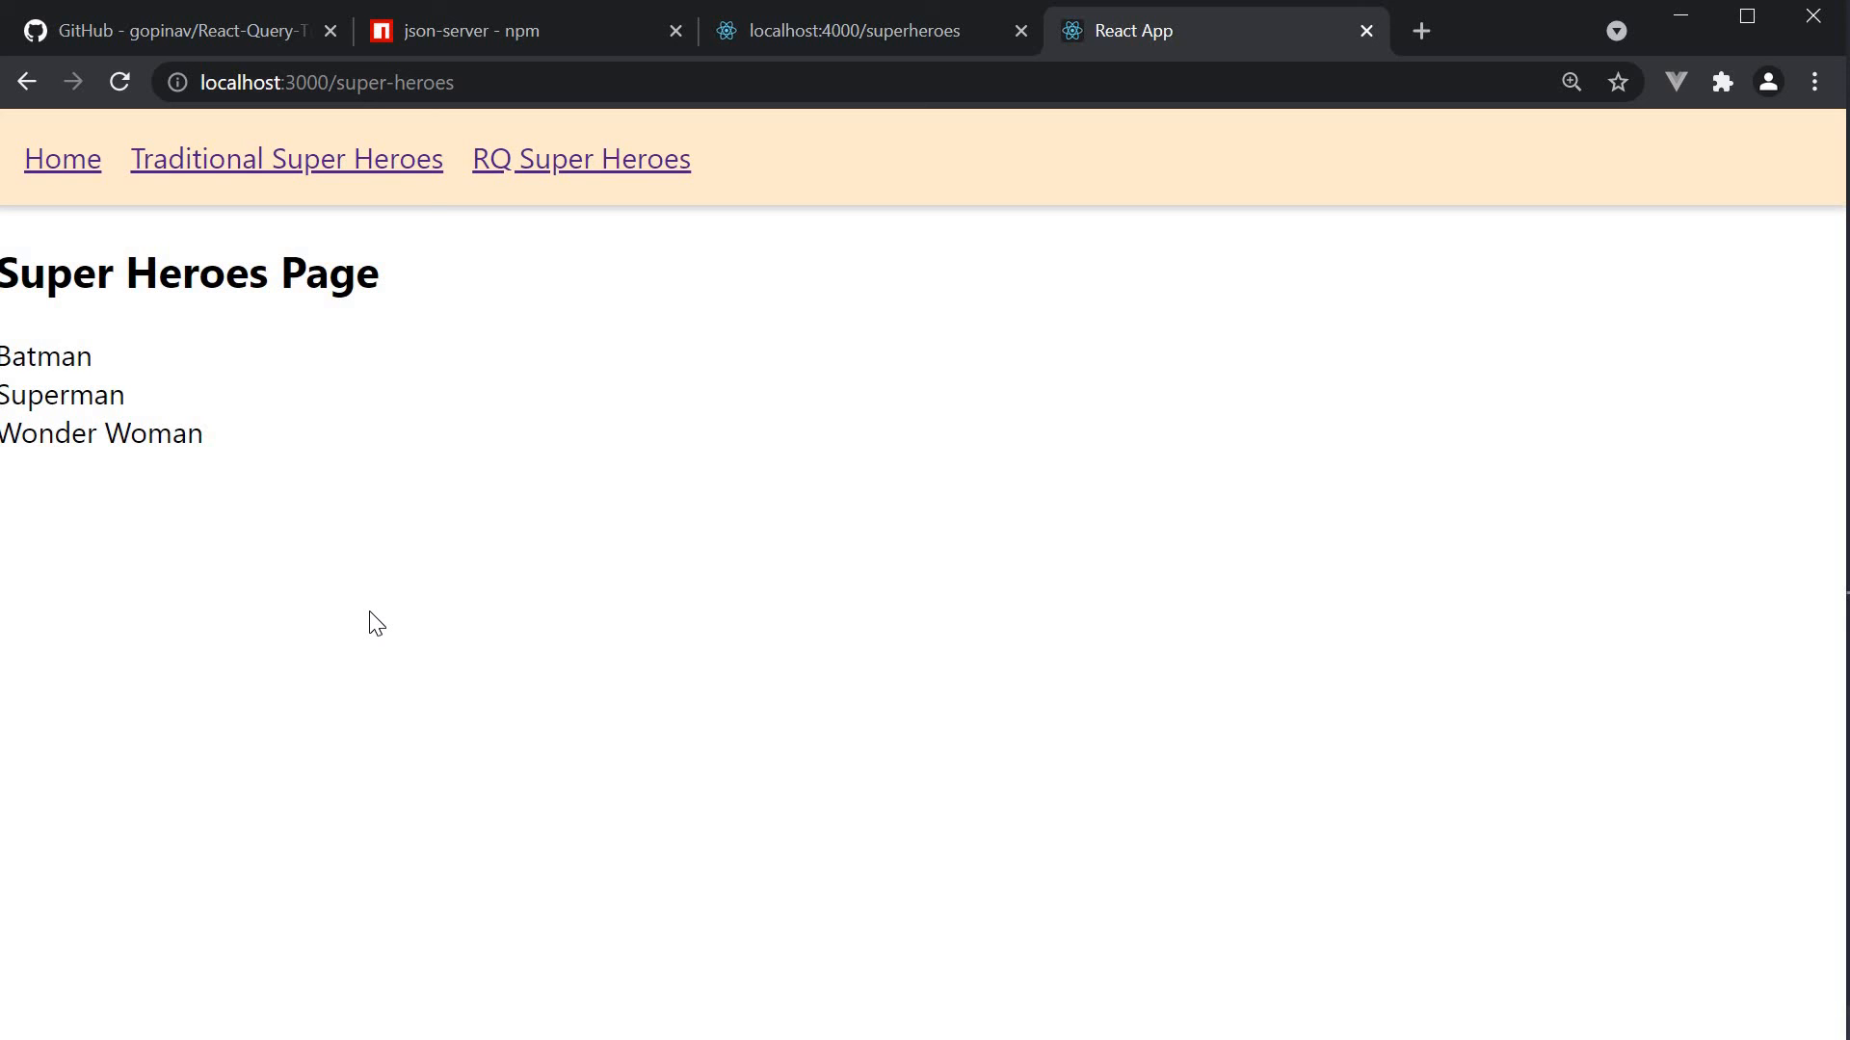